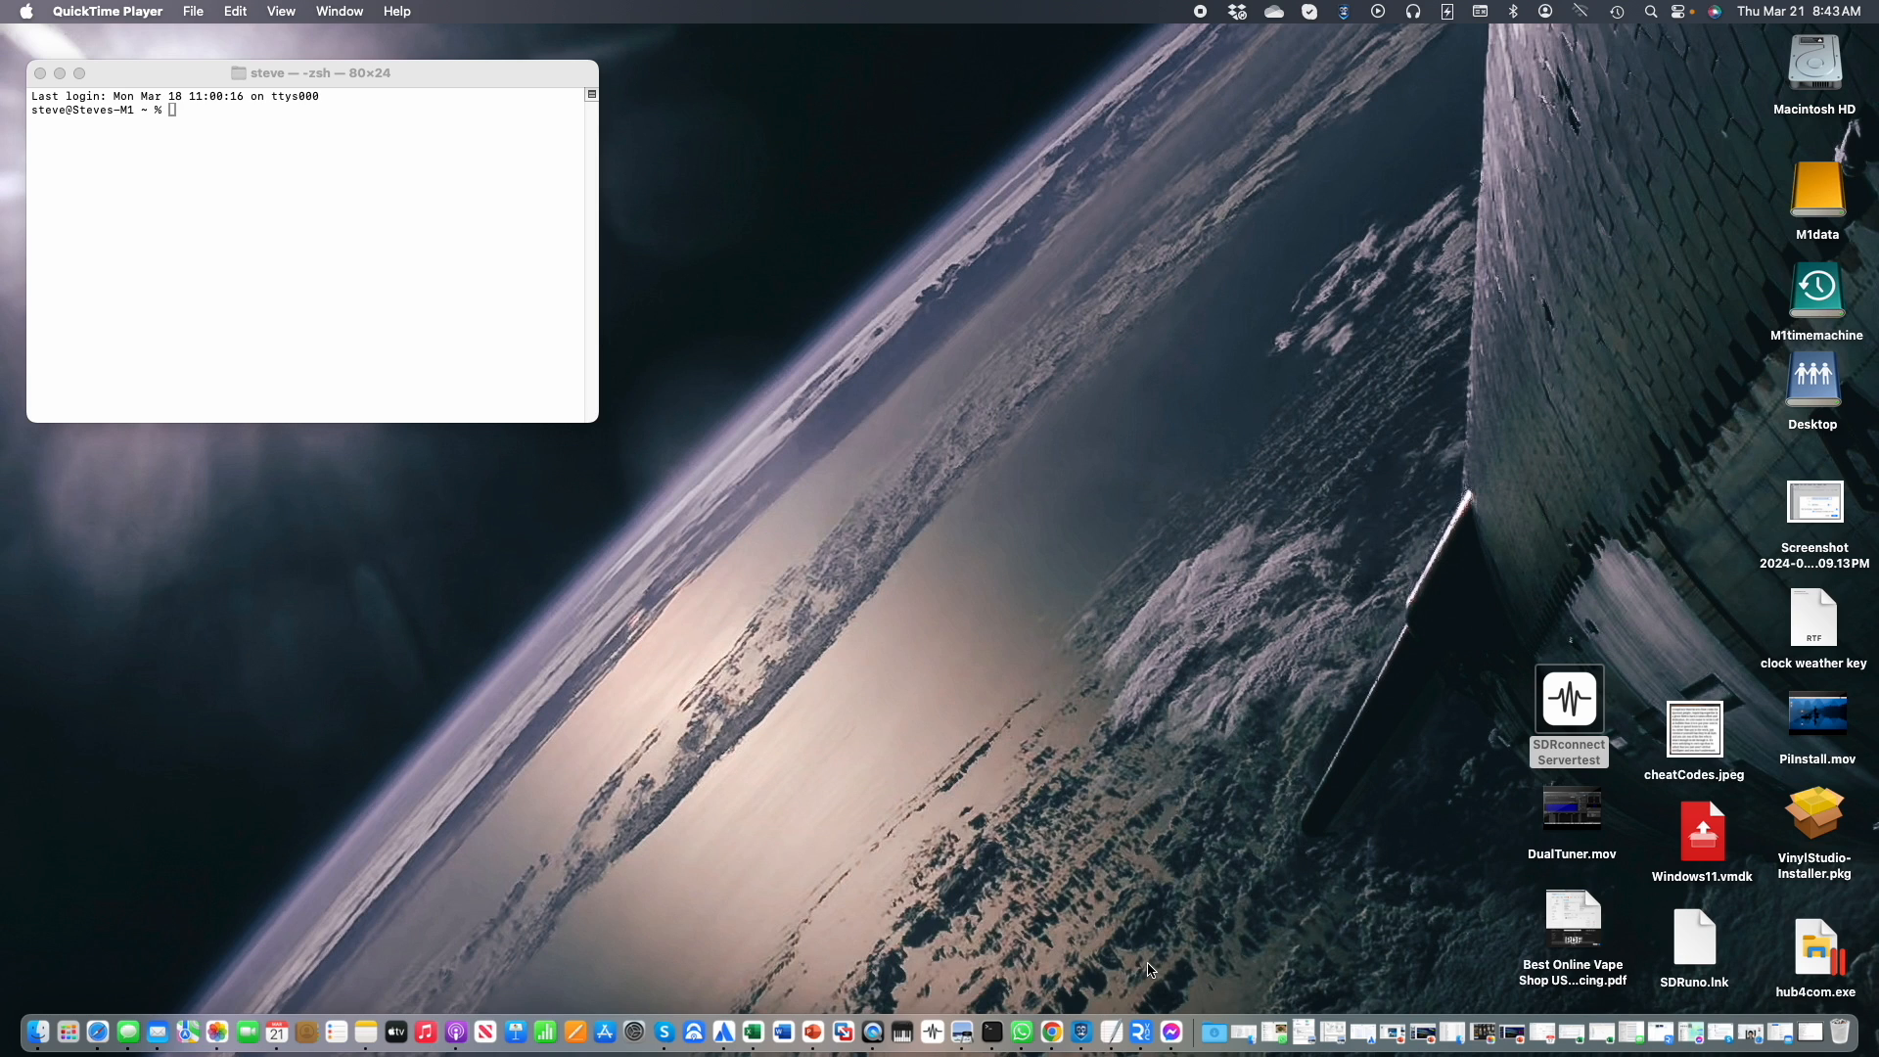
mouse_move(372, 215)
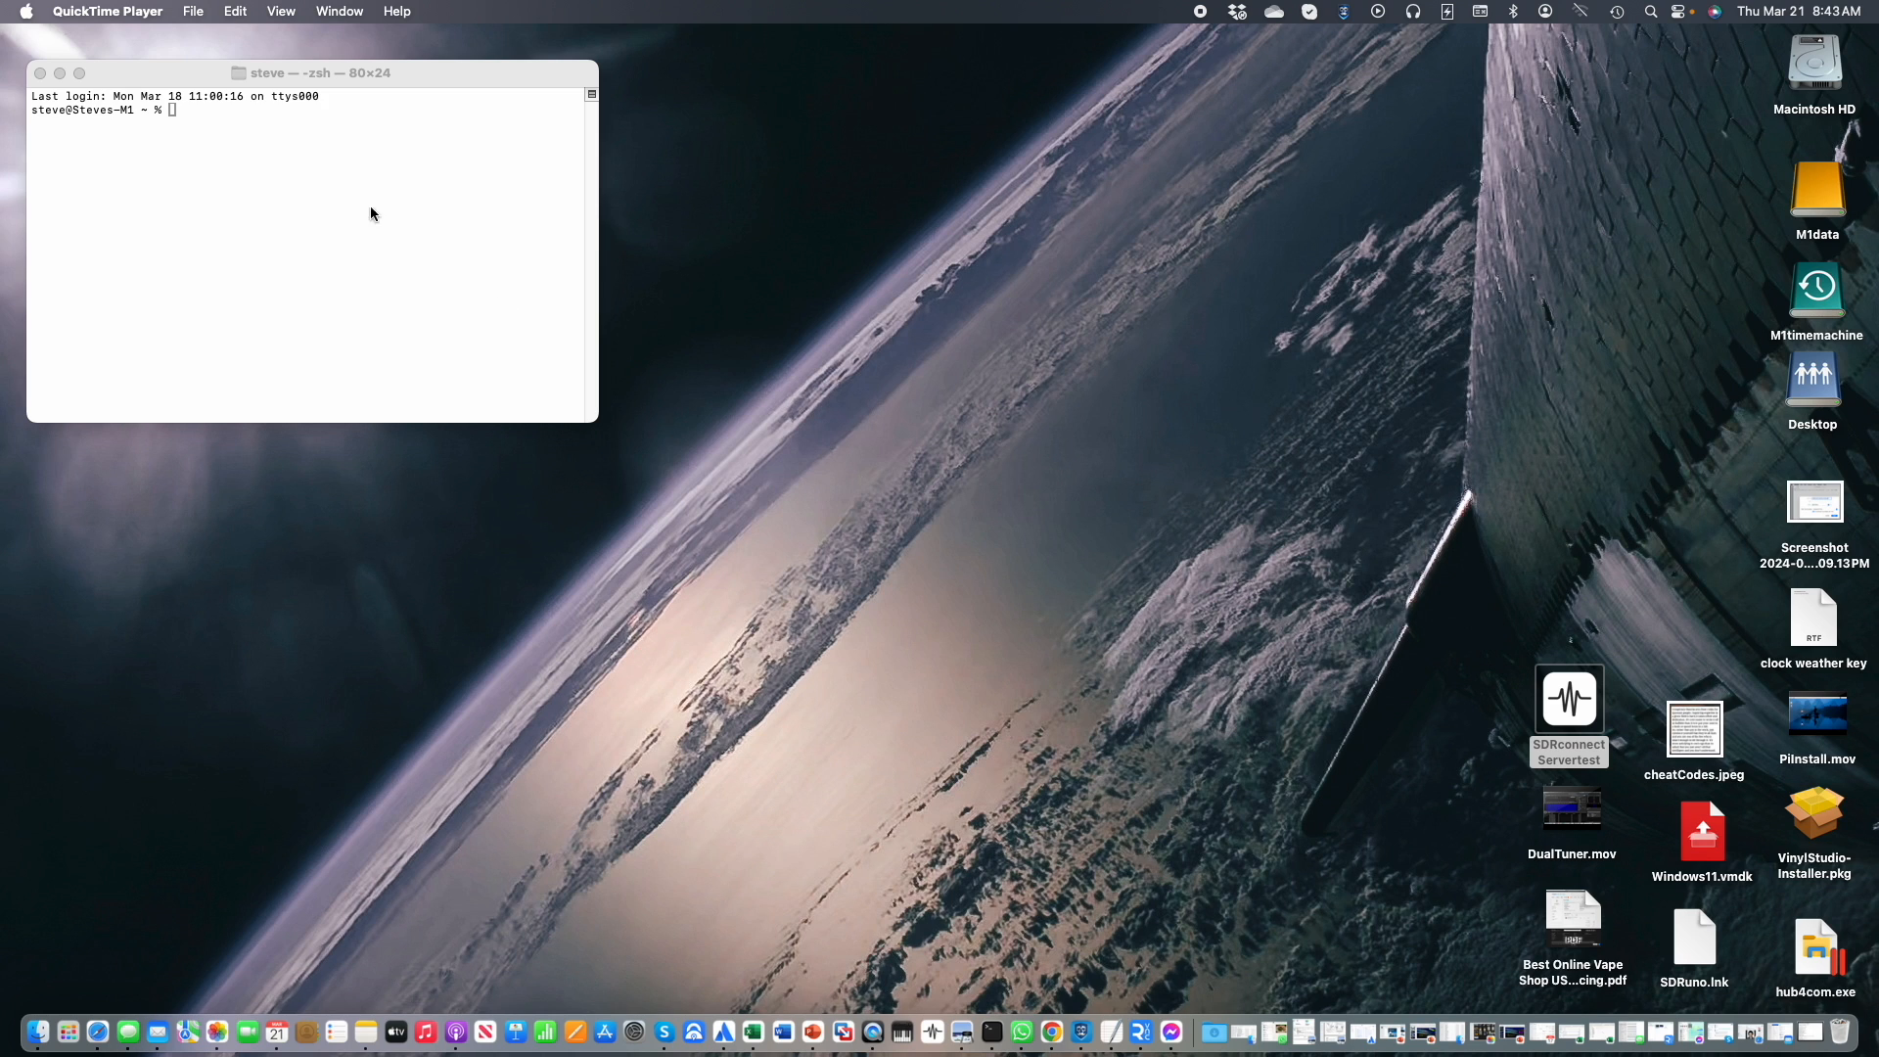
Go to the Applications folder from the Finder Go menu.
click(255, 12)
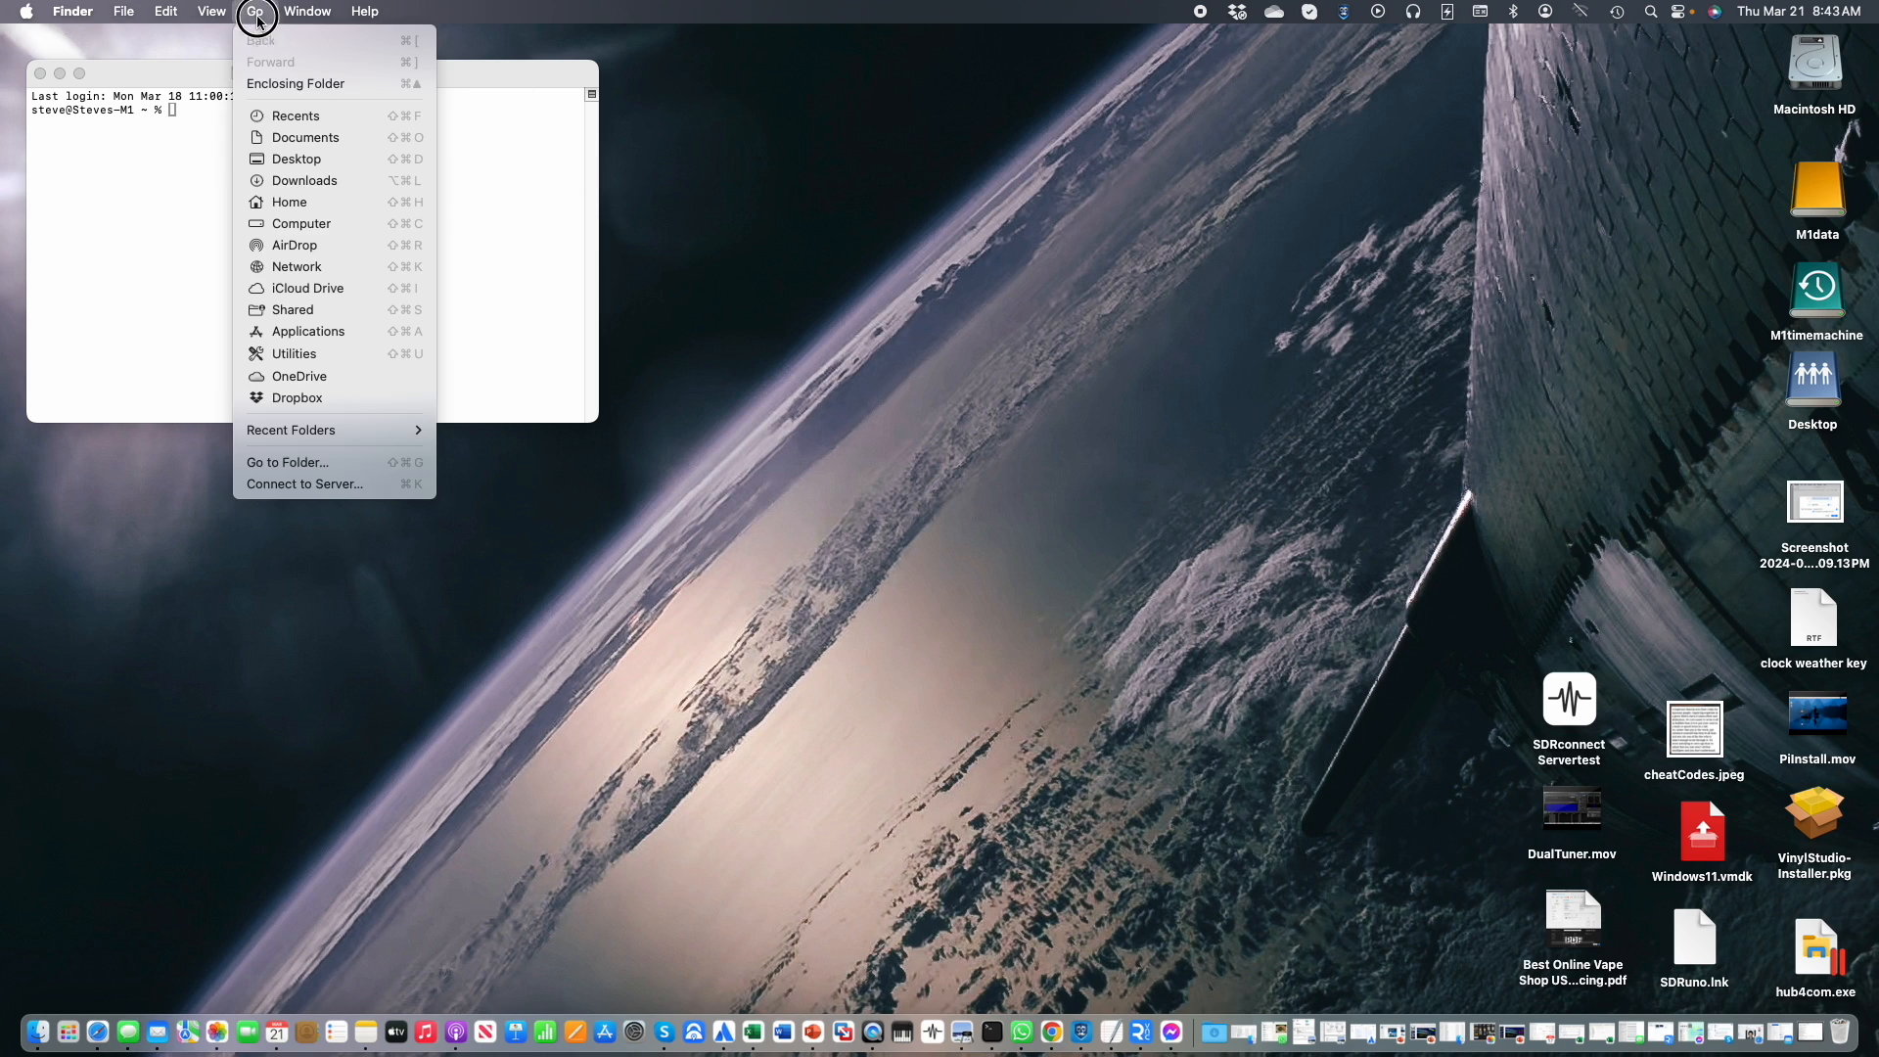
mouse_move(307, 330)
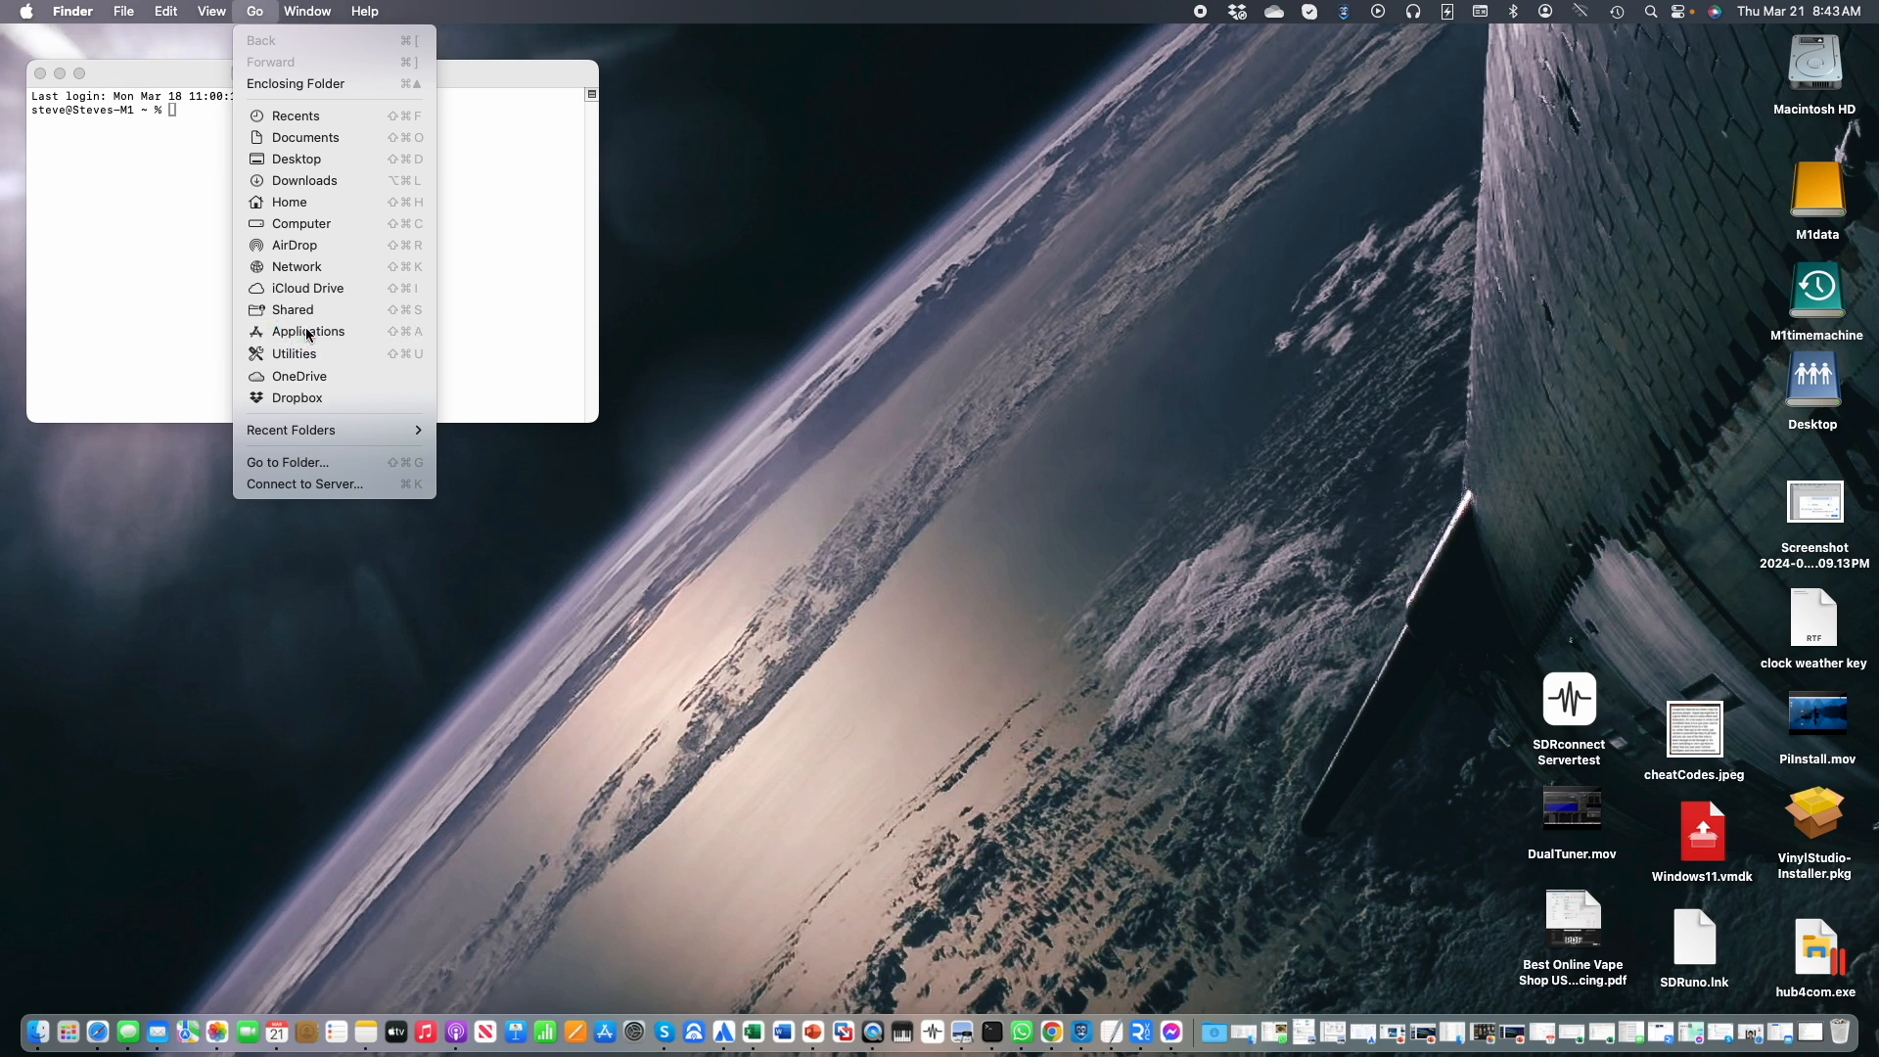
click(307, 330)
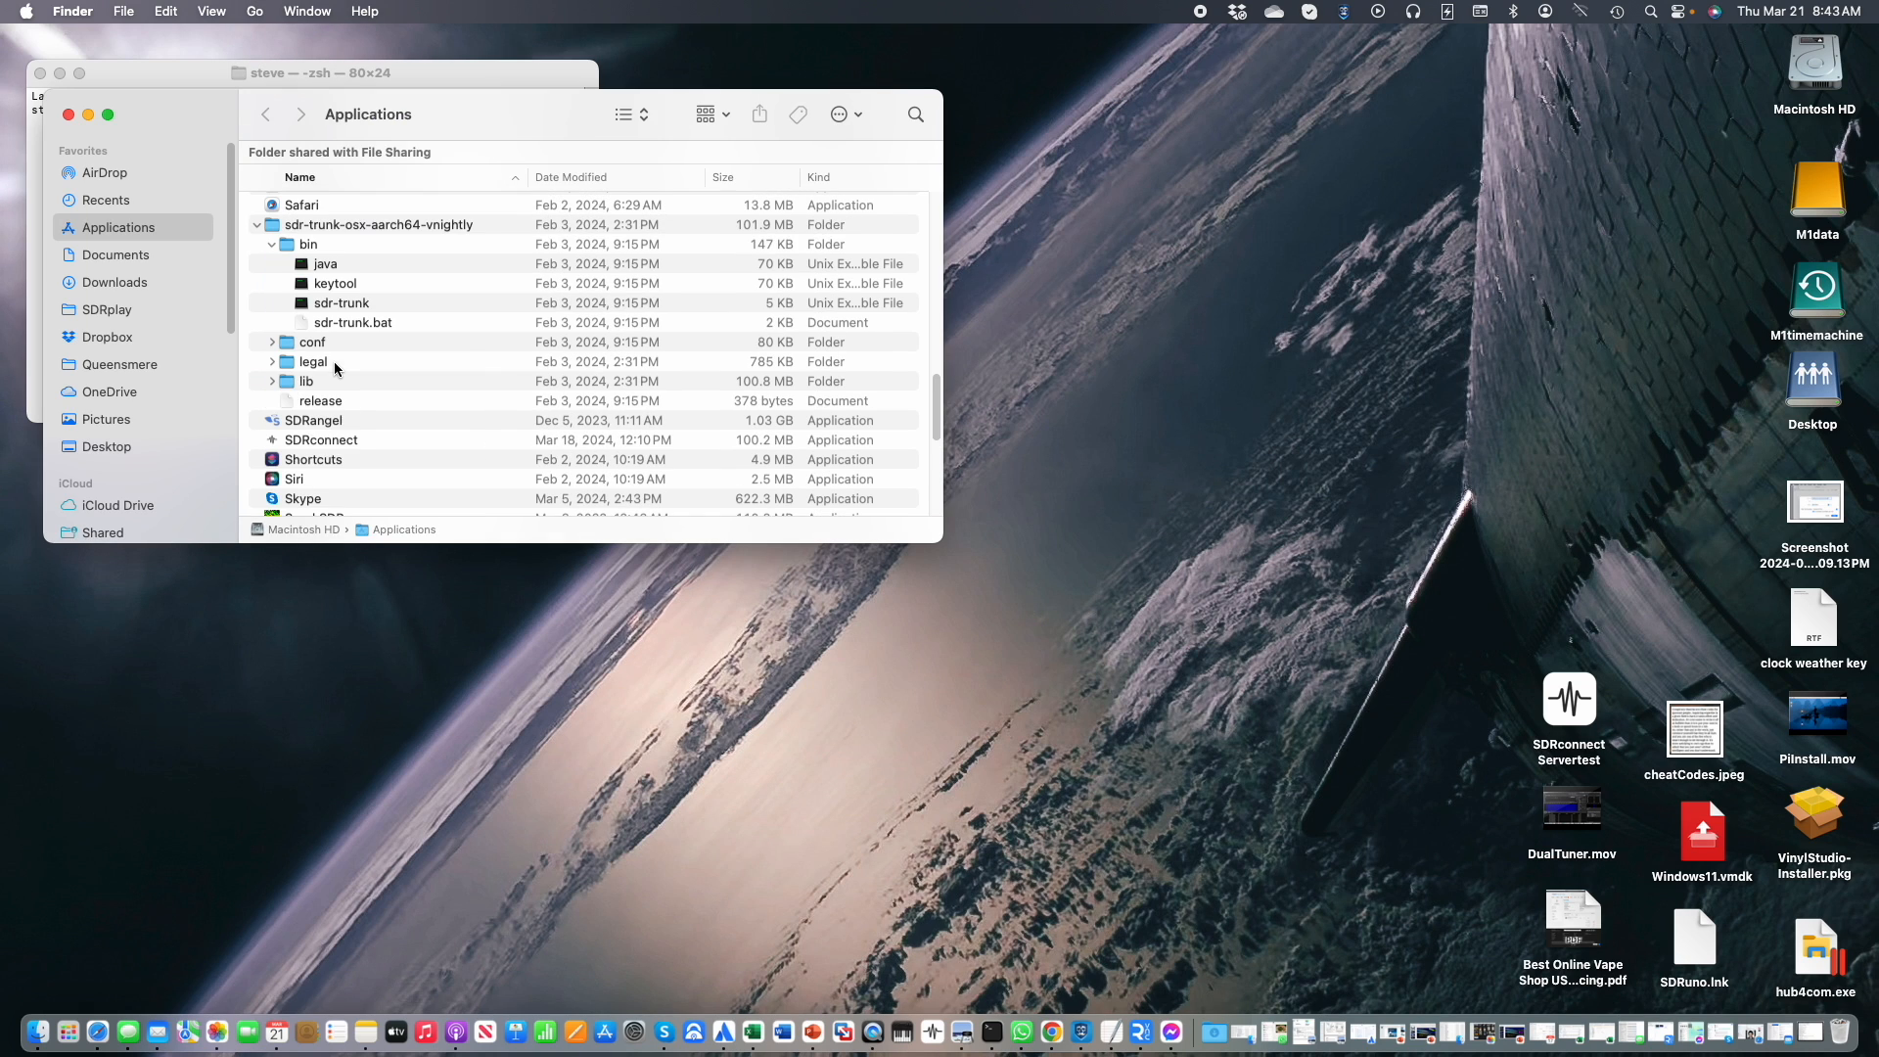
Show SDRconnect.app's package contents, expand Contents and MacOS, and copy the MacOS folder path.
click(319, 440)
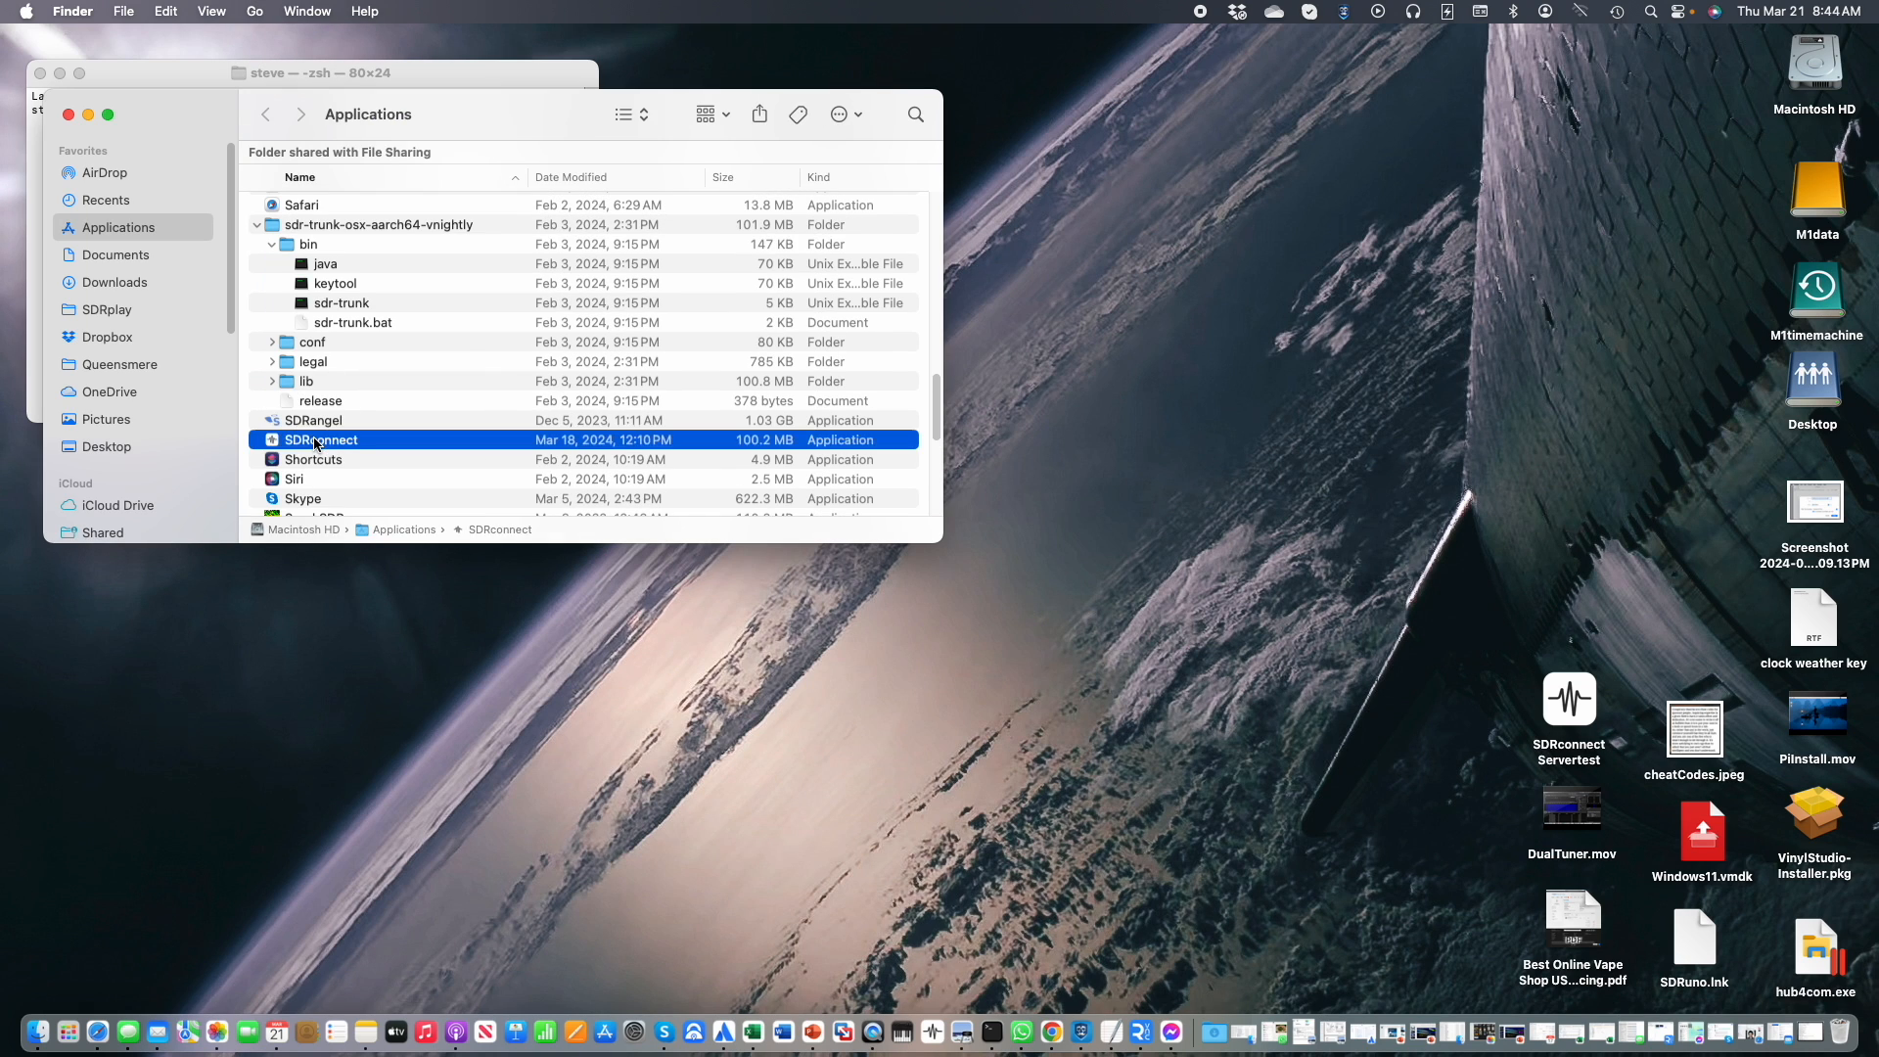
right_click(319, 440)
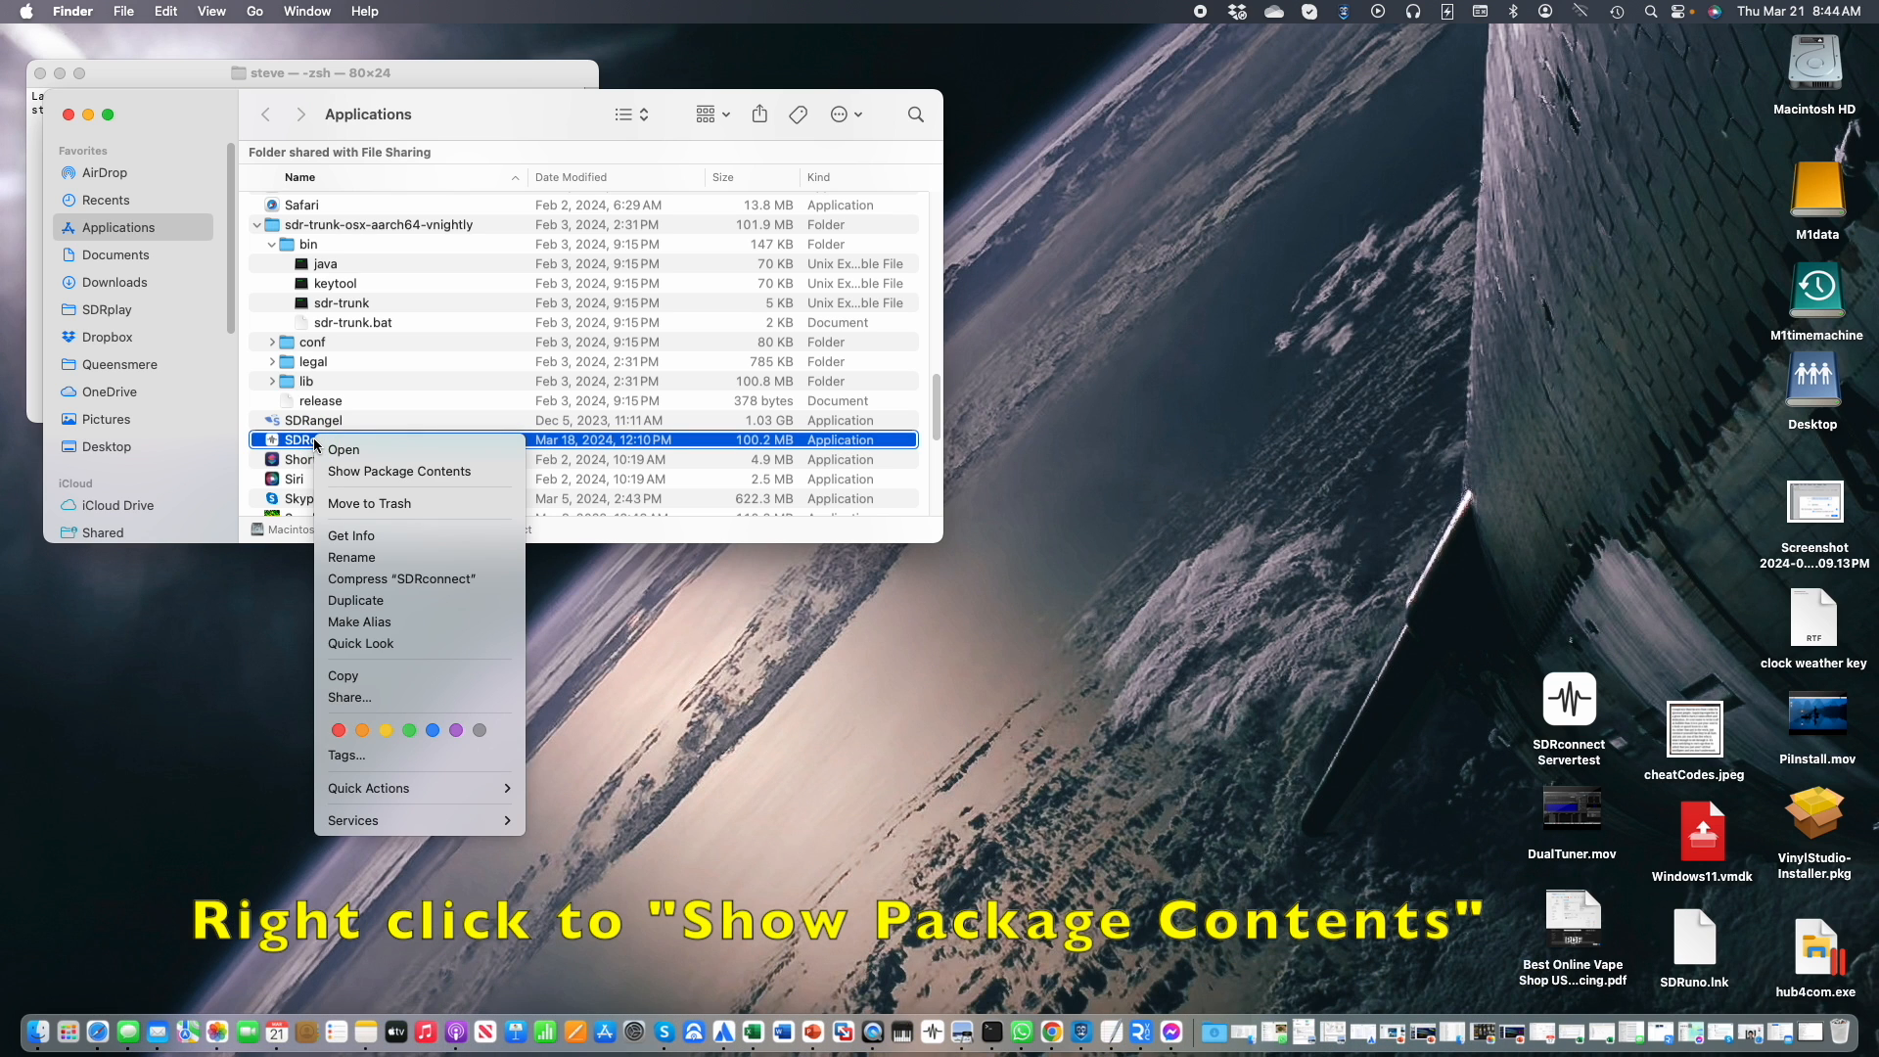
click(399, 471)
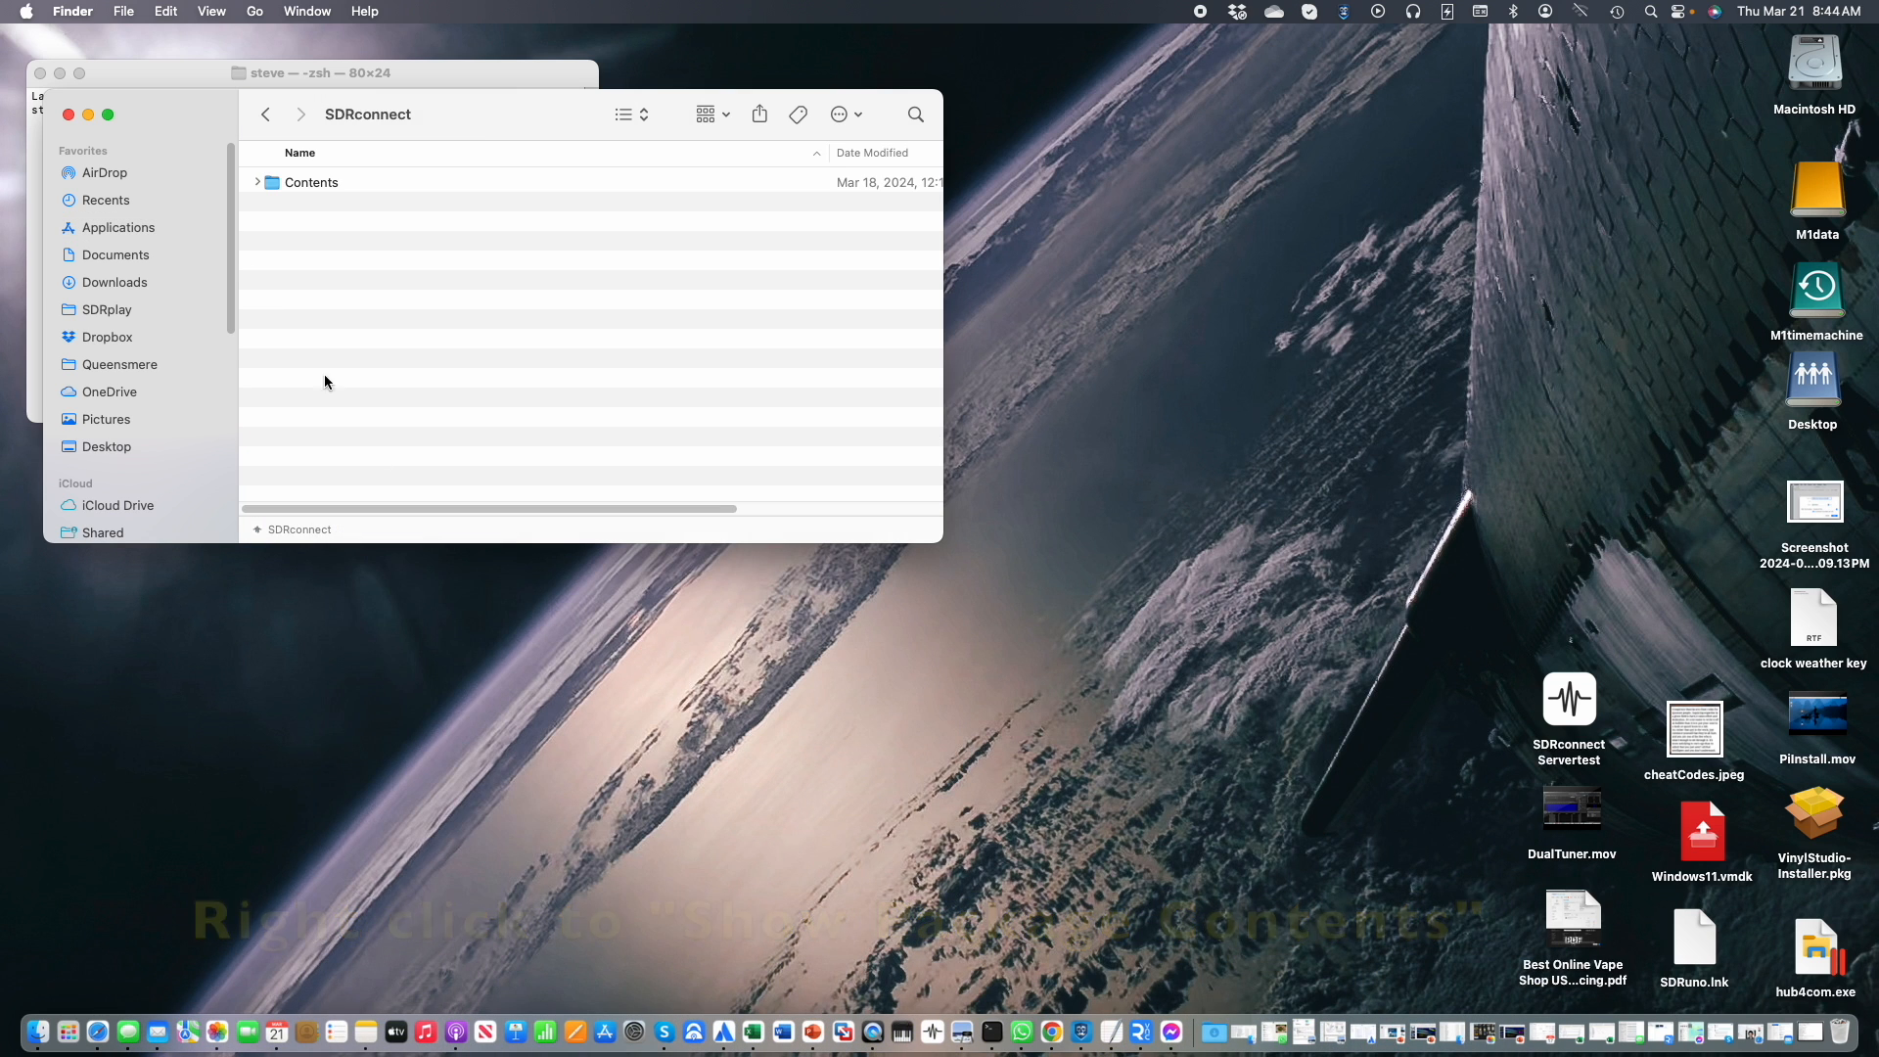
click(256, 182)
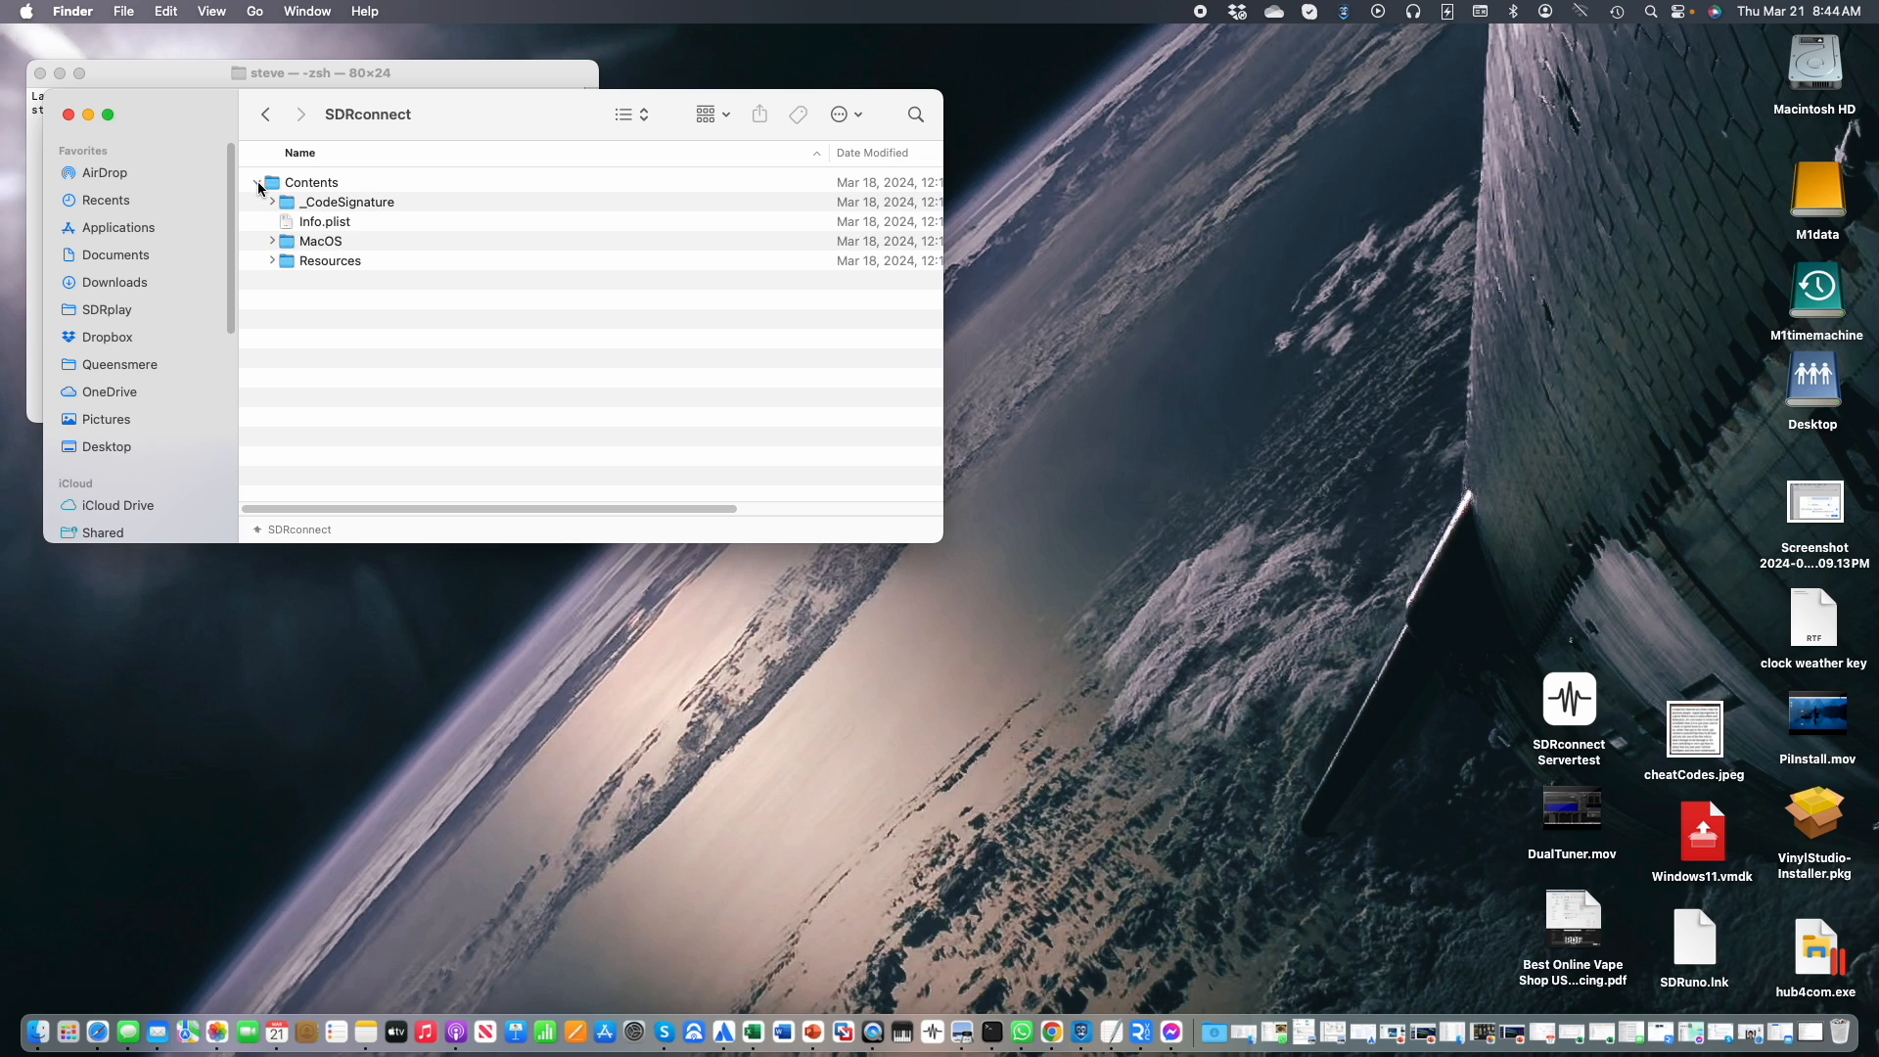
click(256, 180)
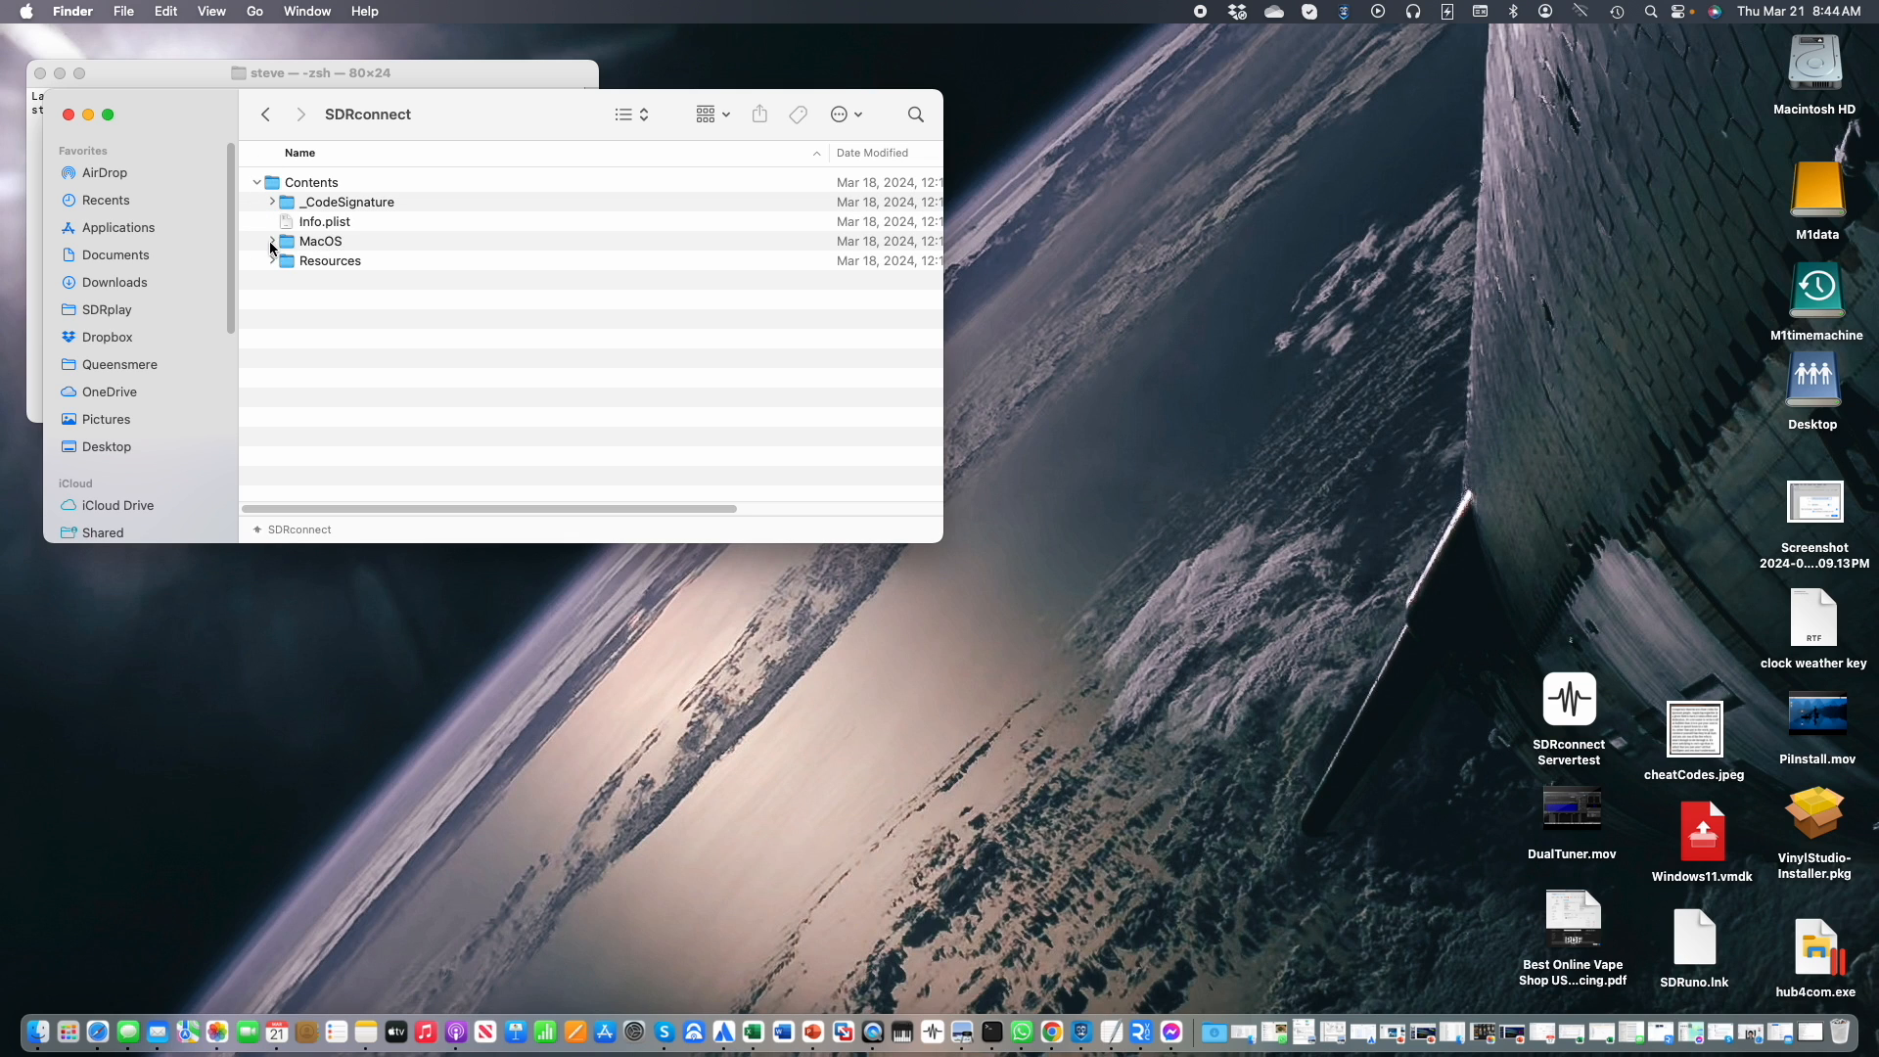
click(272, 241)
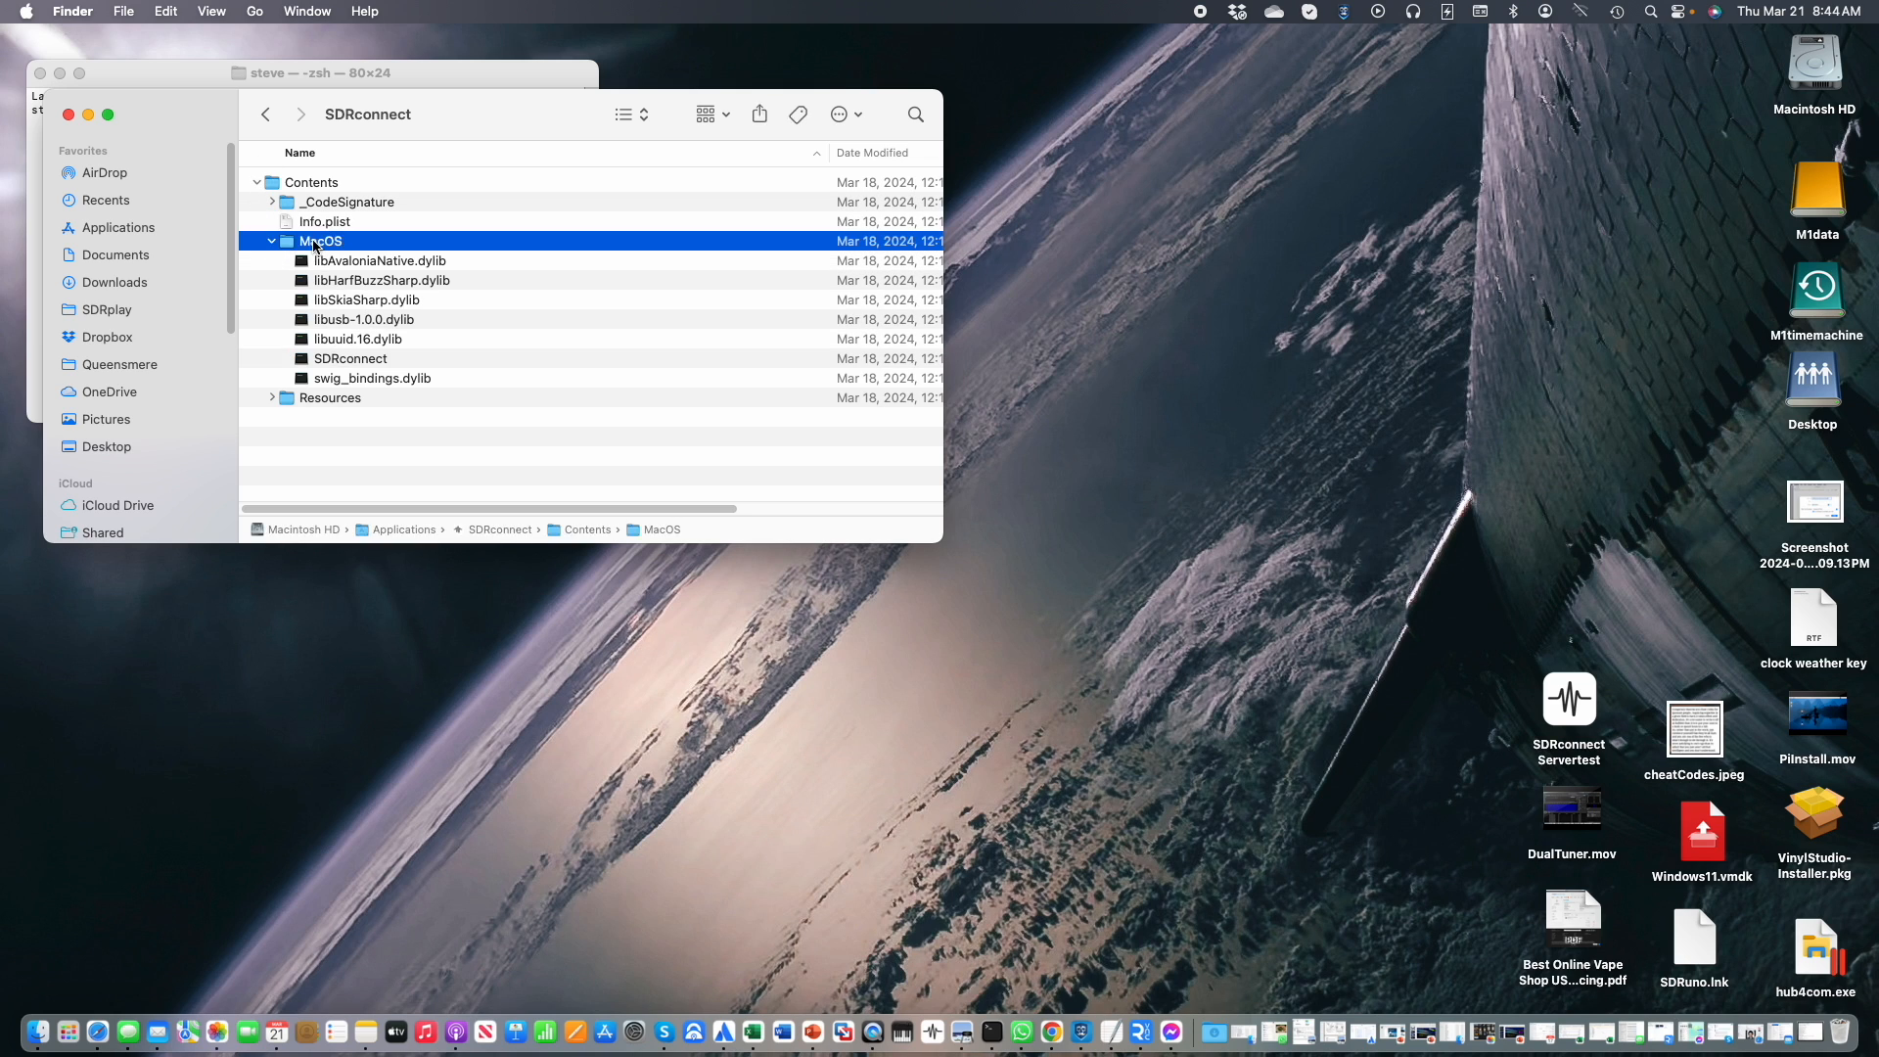
mouse_move(383, 362)
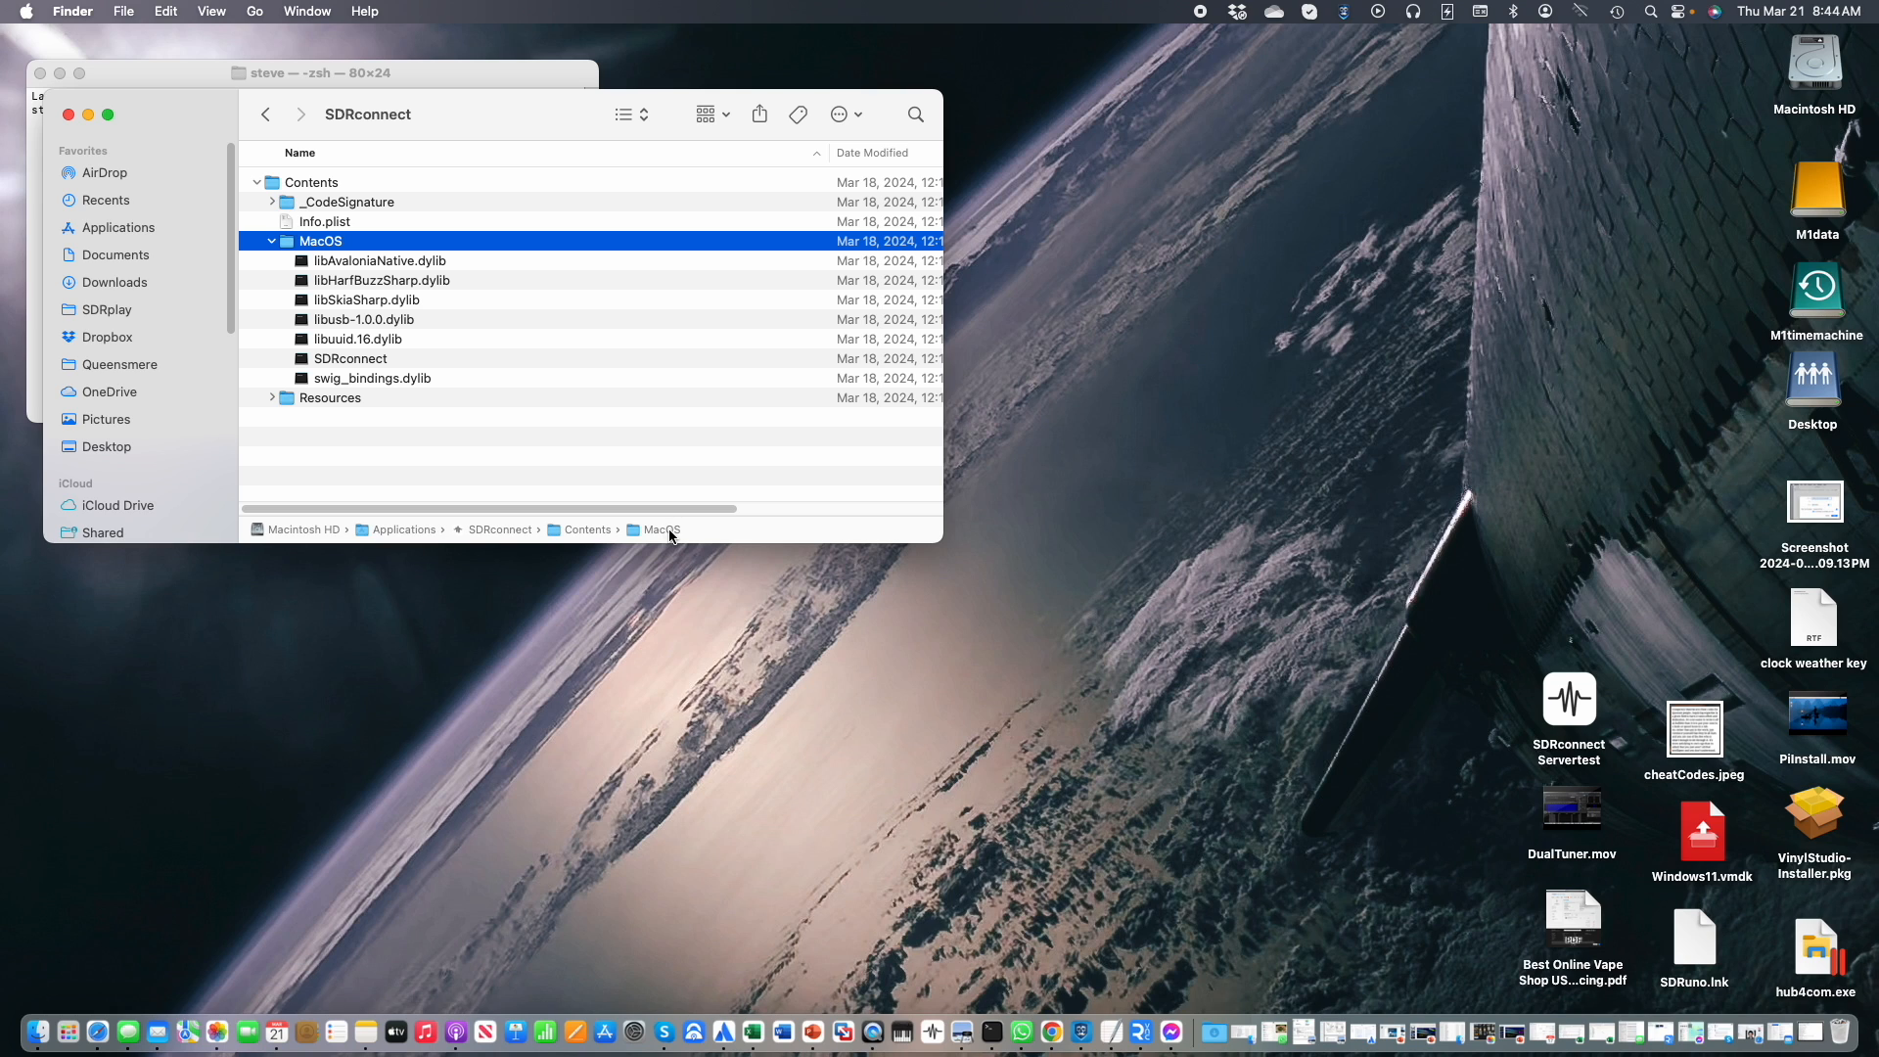
right_click(659, 529)
text(c)
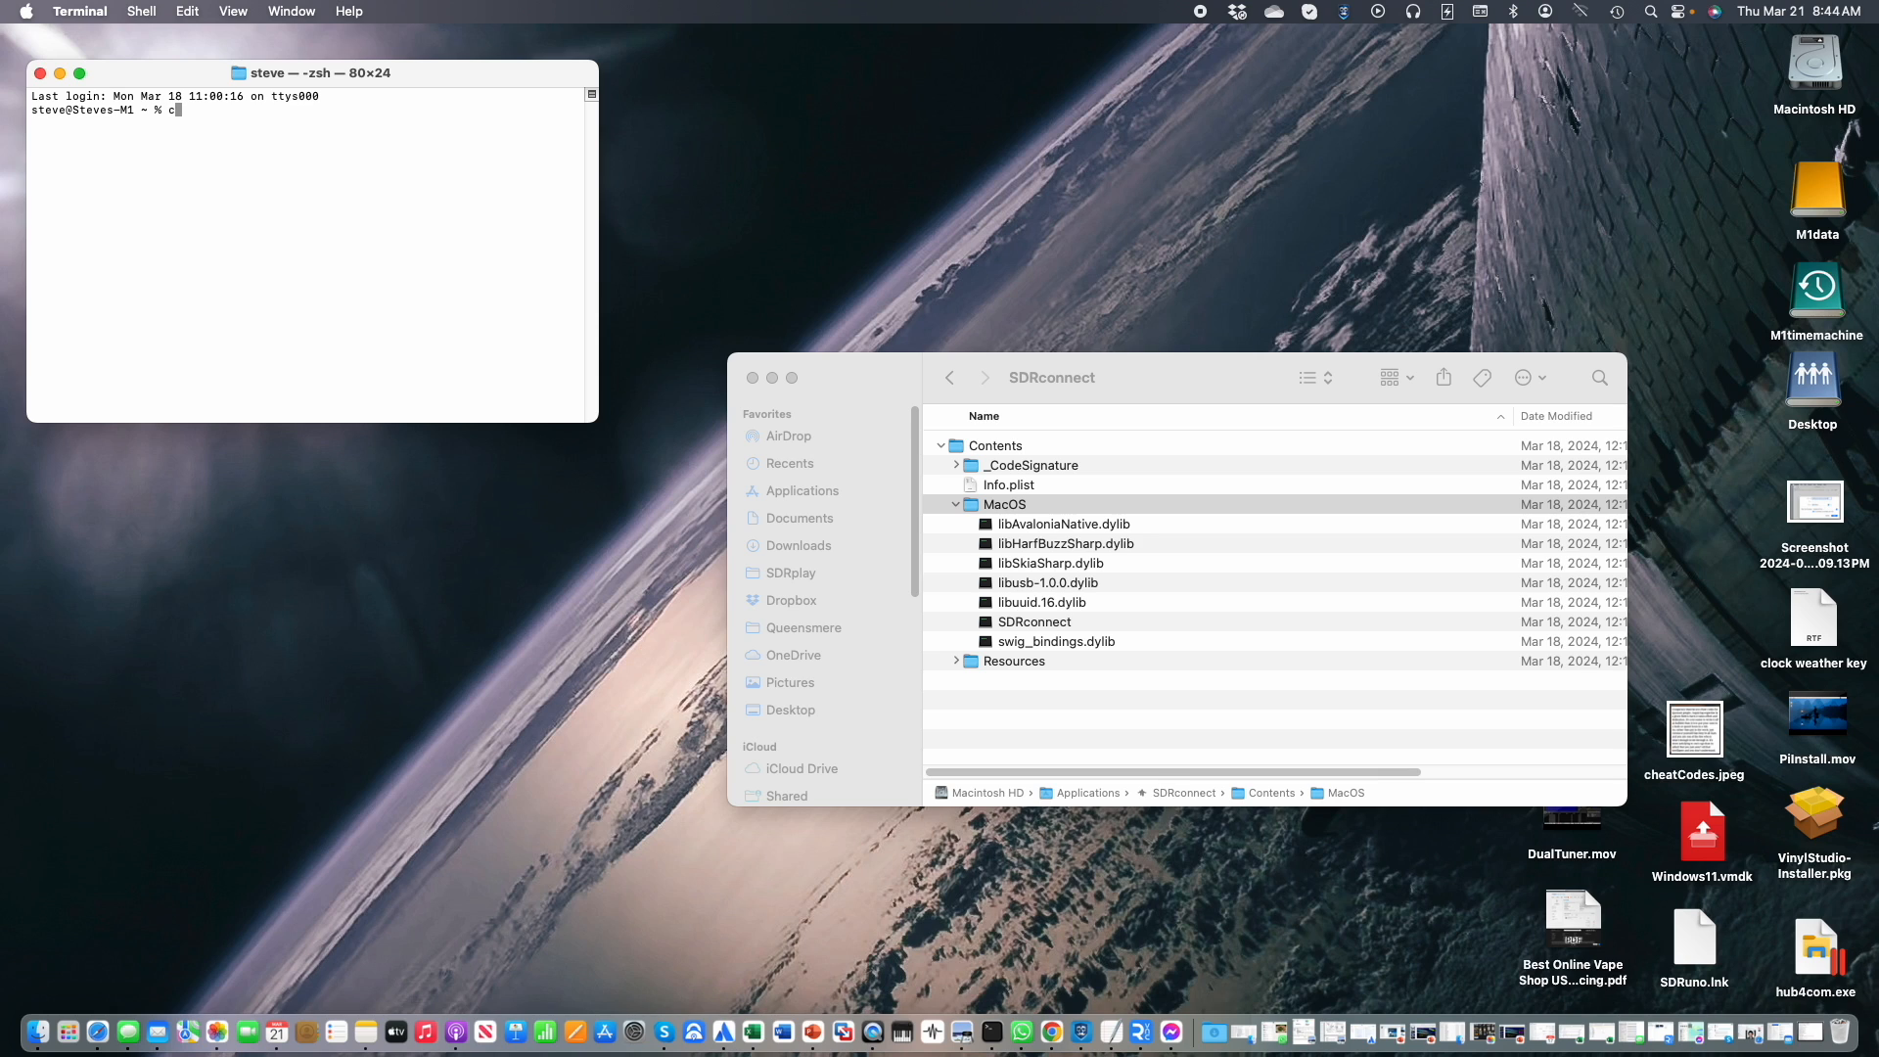
Change directory to /Applications/SDRconnect.app/Contents/MacOS.
text(d)
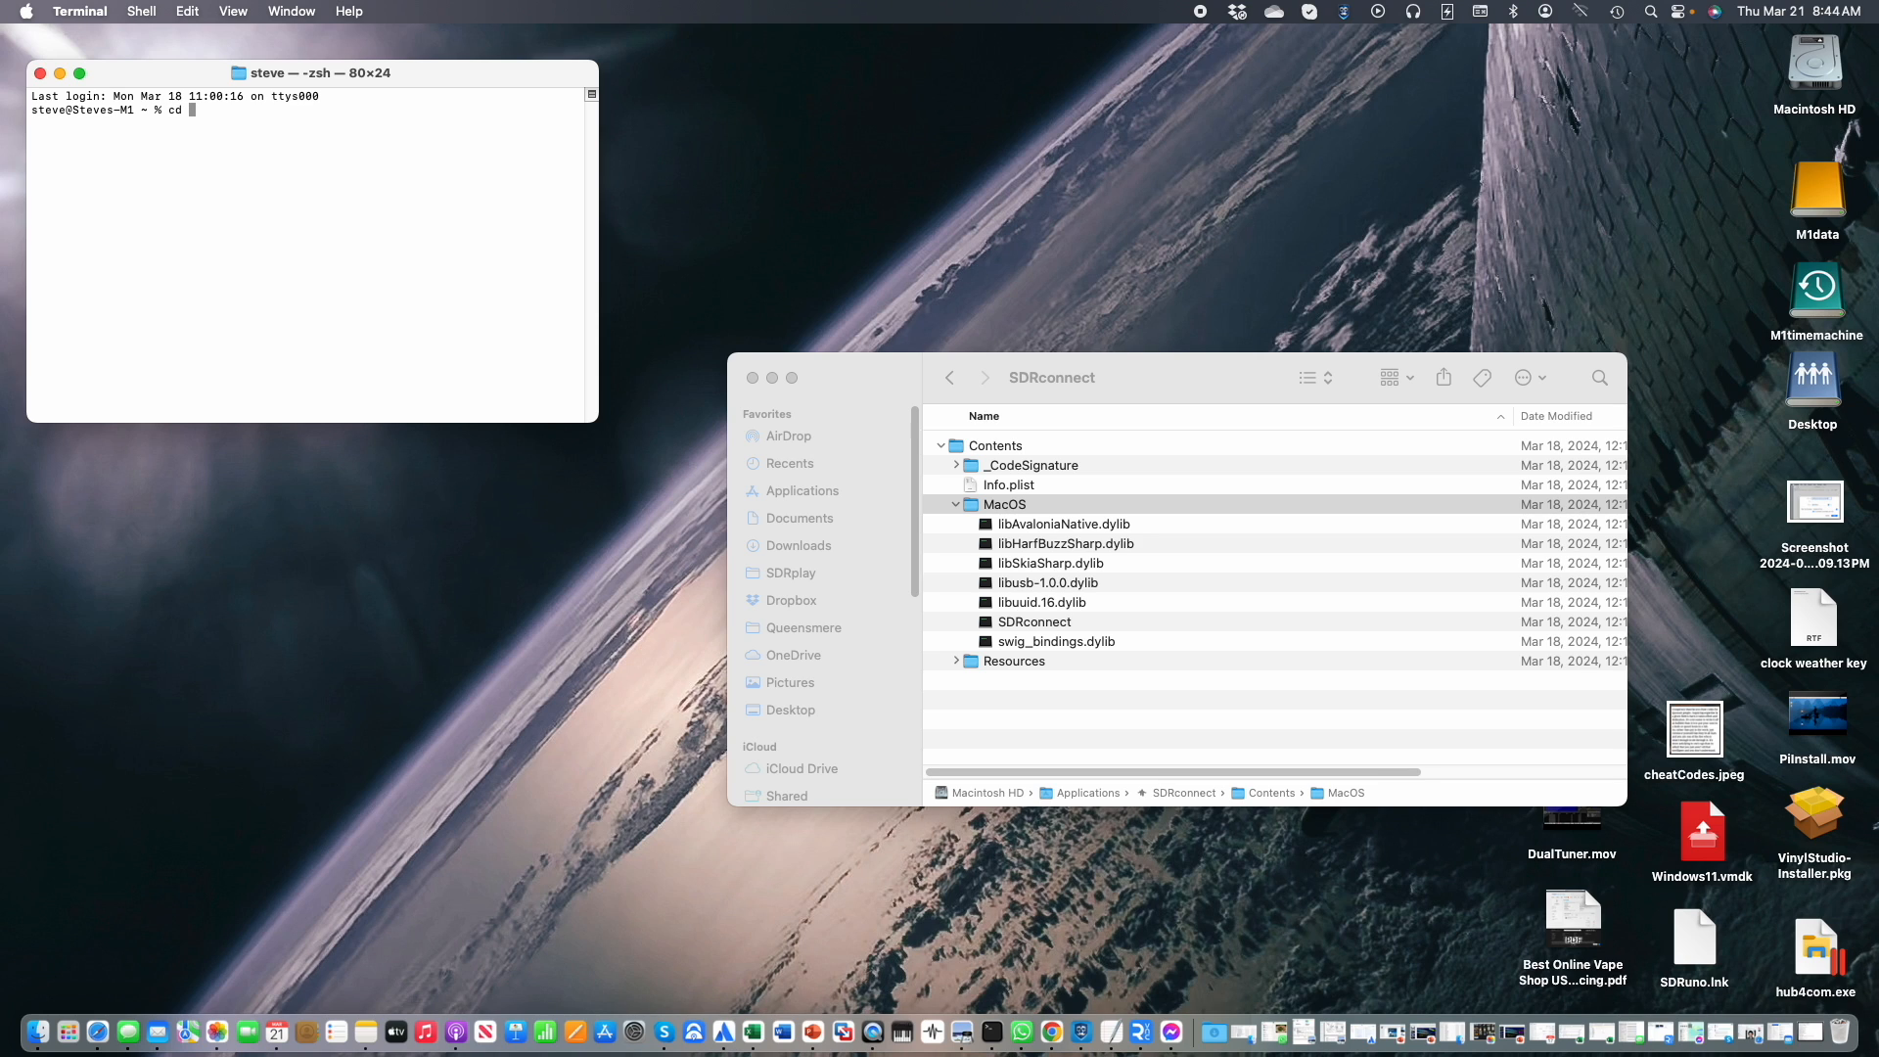
text(/Applications/SDRconnect.app/Contents/MacOS)
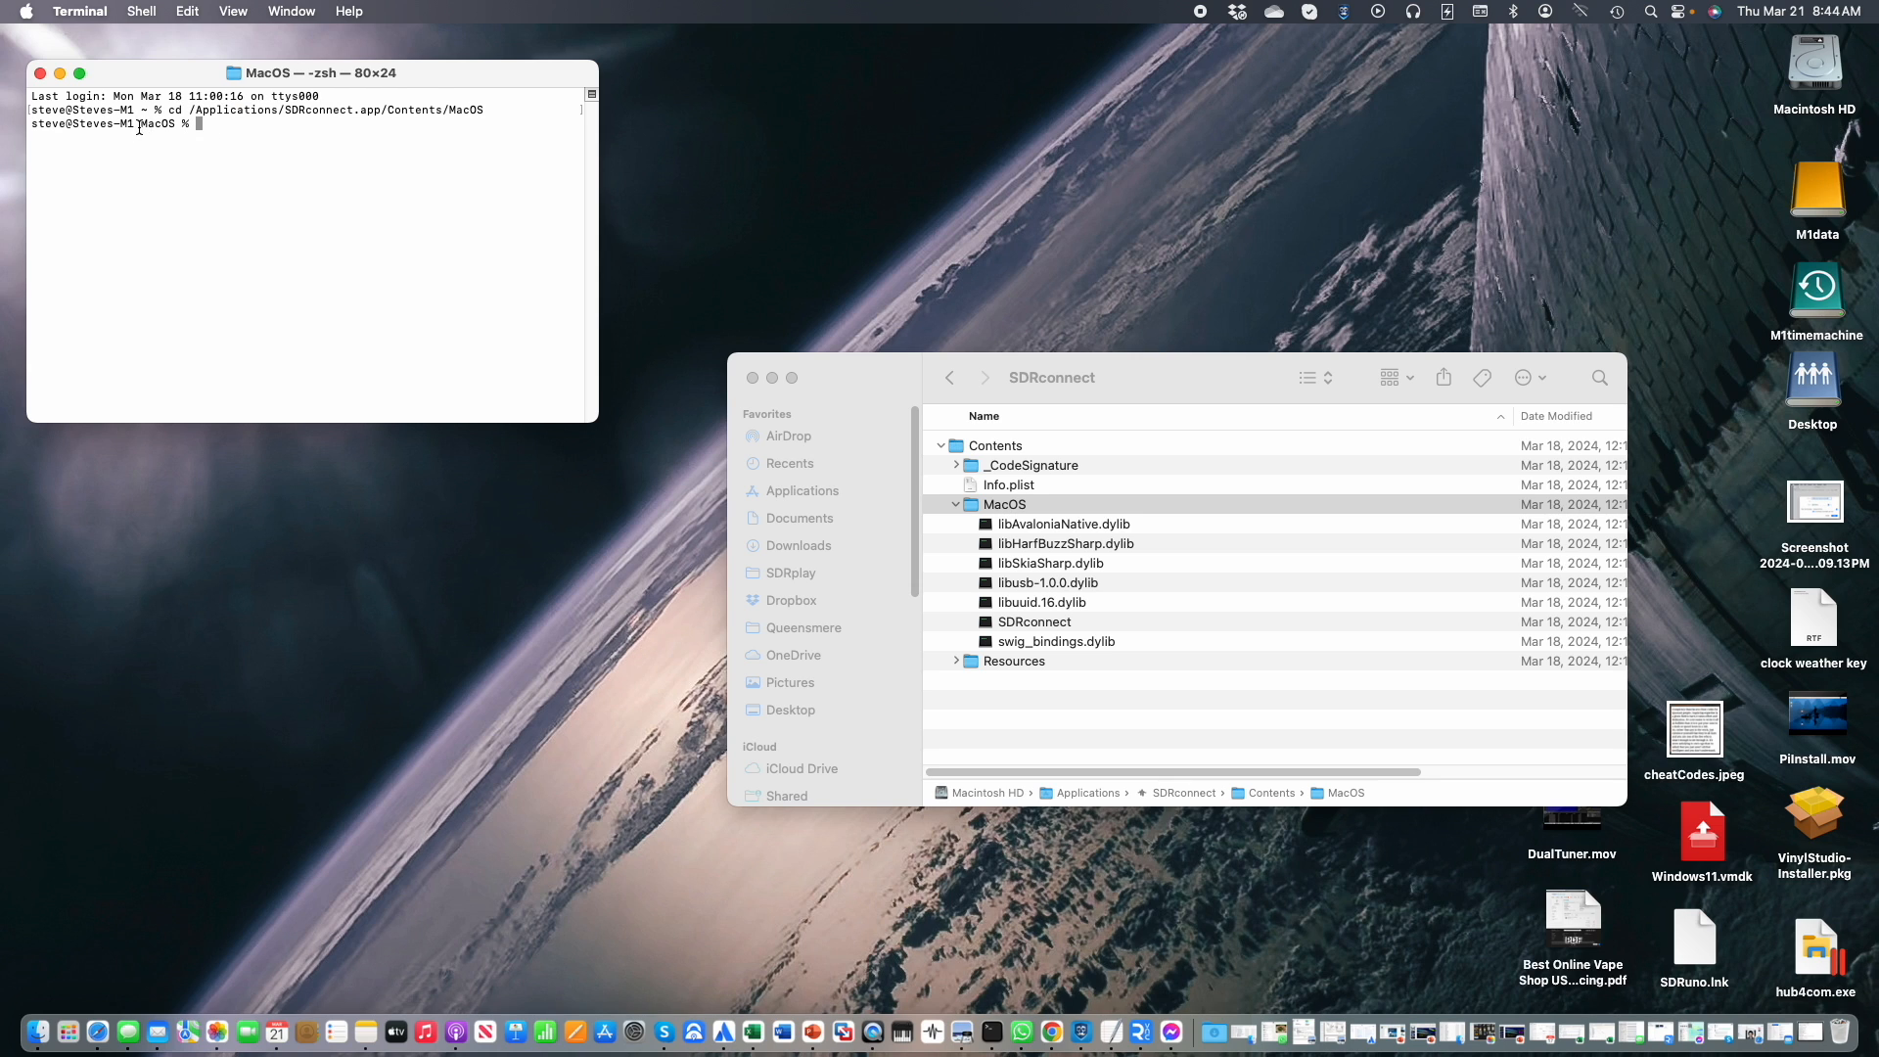
mouse_move(243, 130)
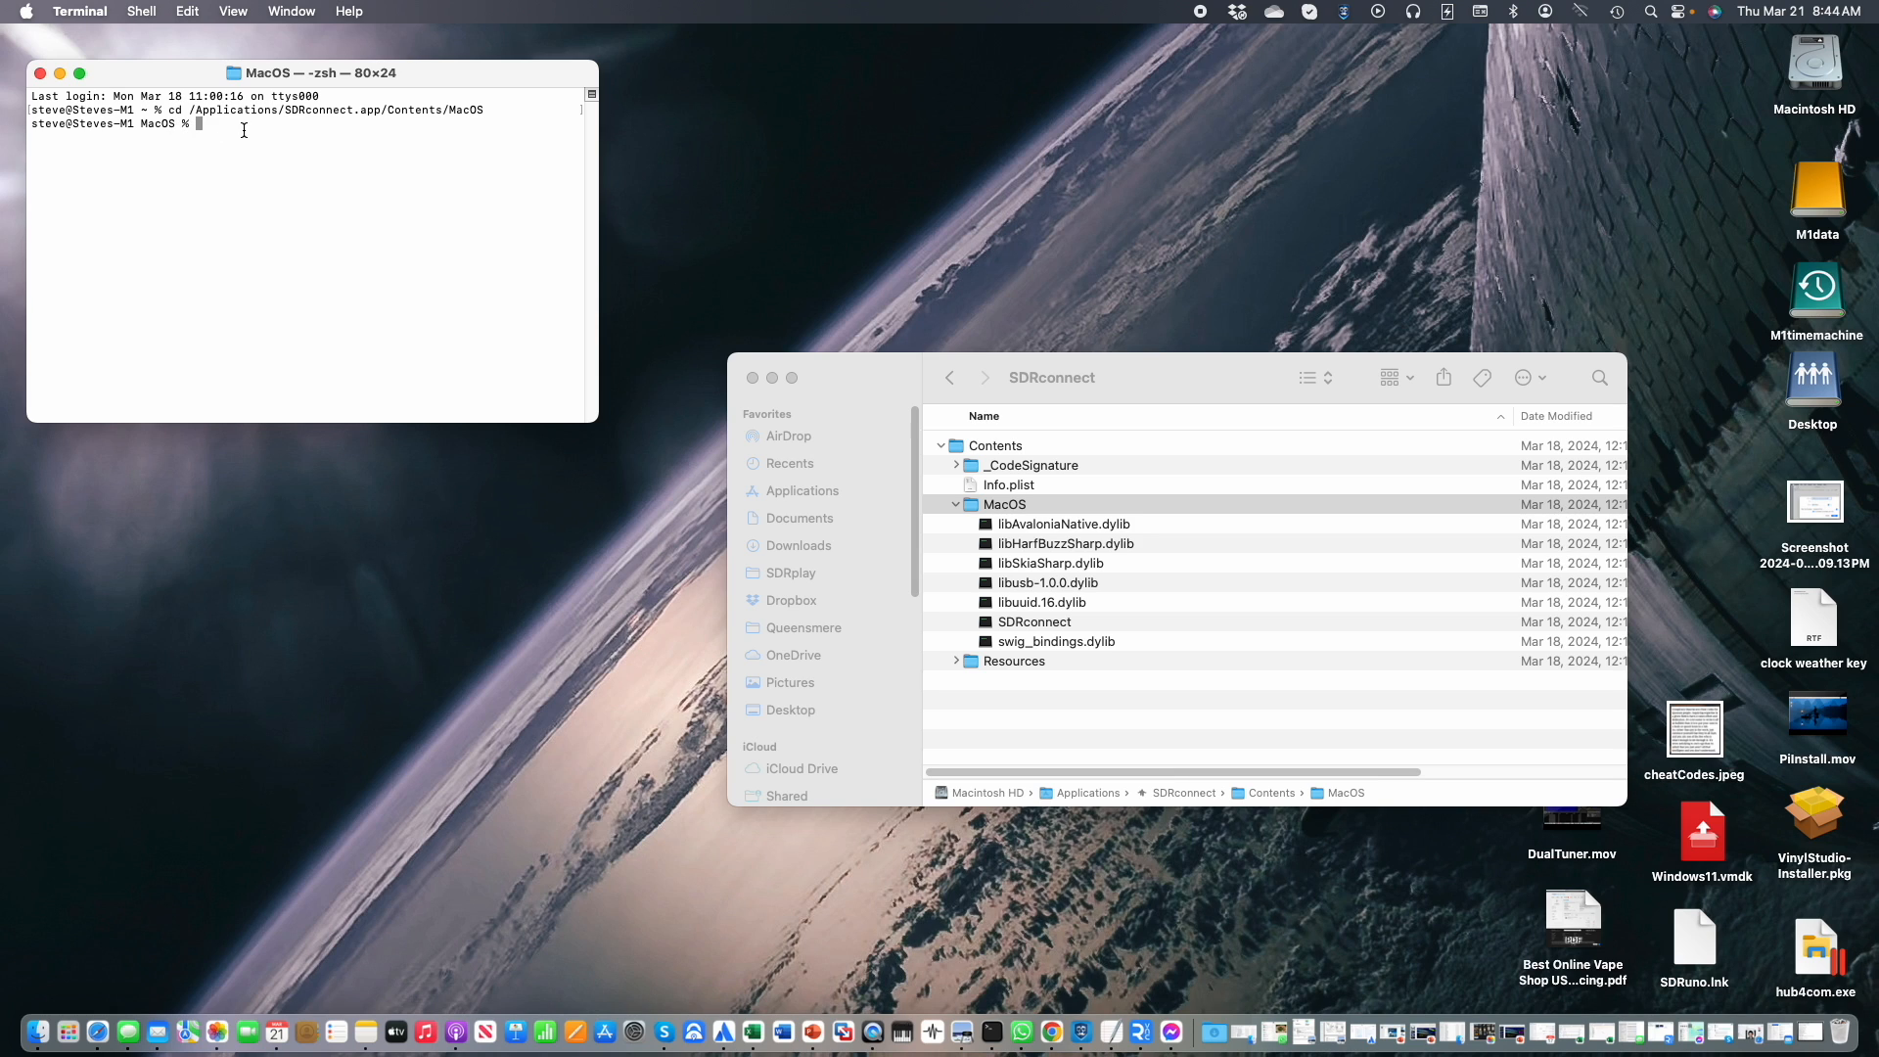
Enter the SDRconnect --server launch command at the prompt.
text(SDR)
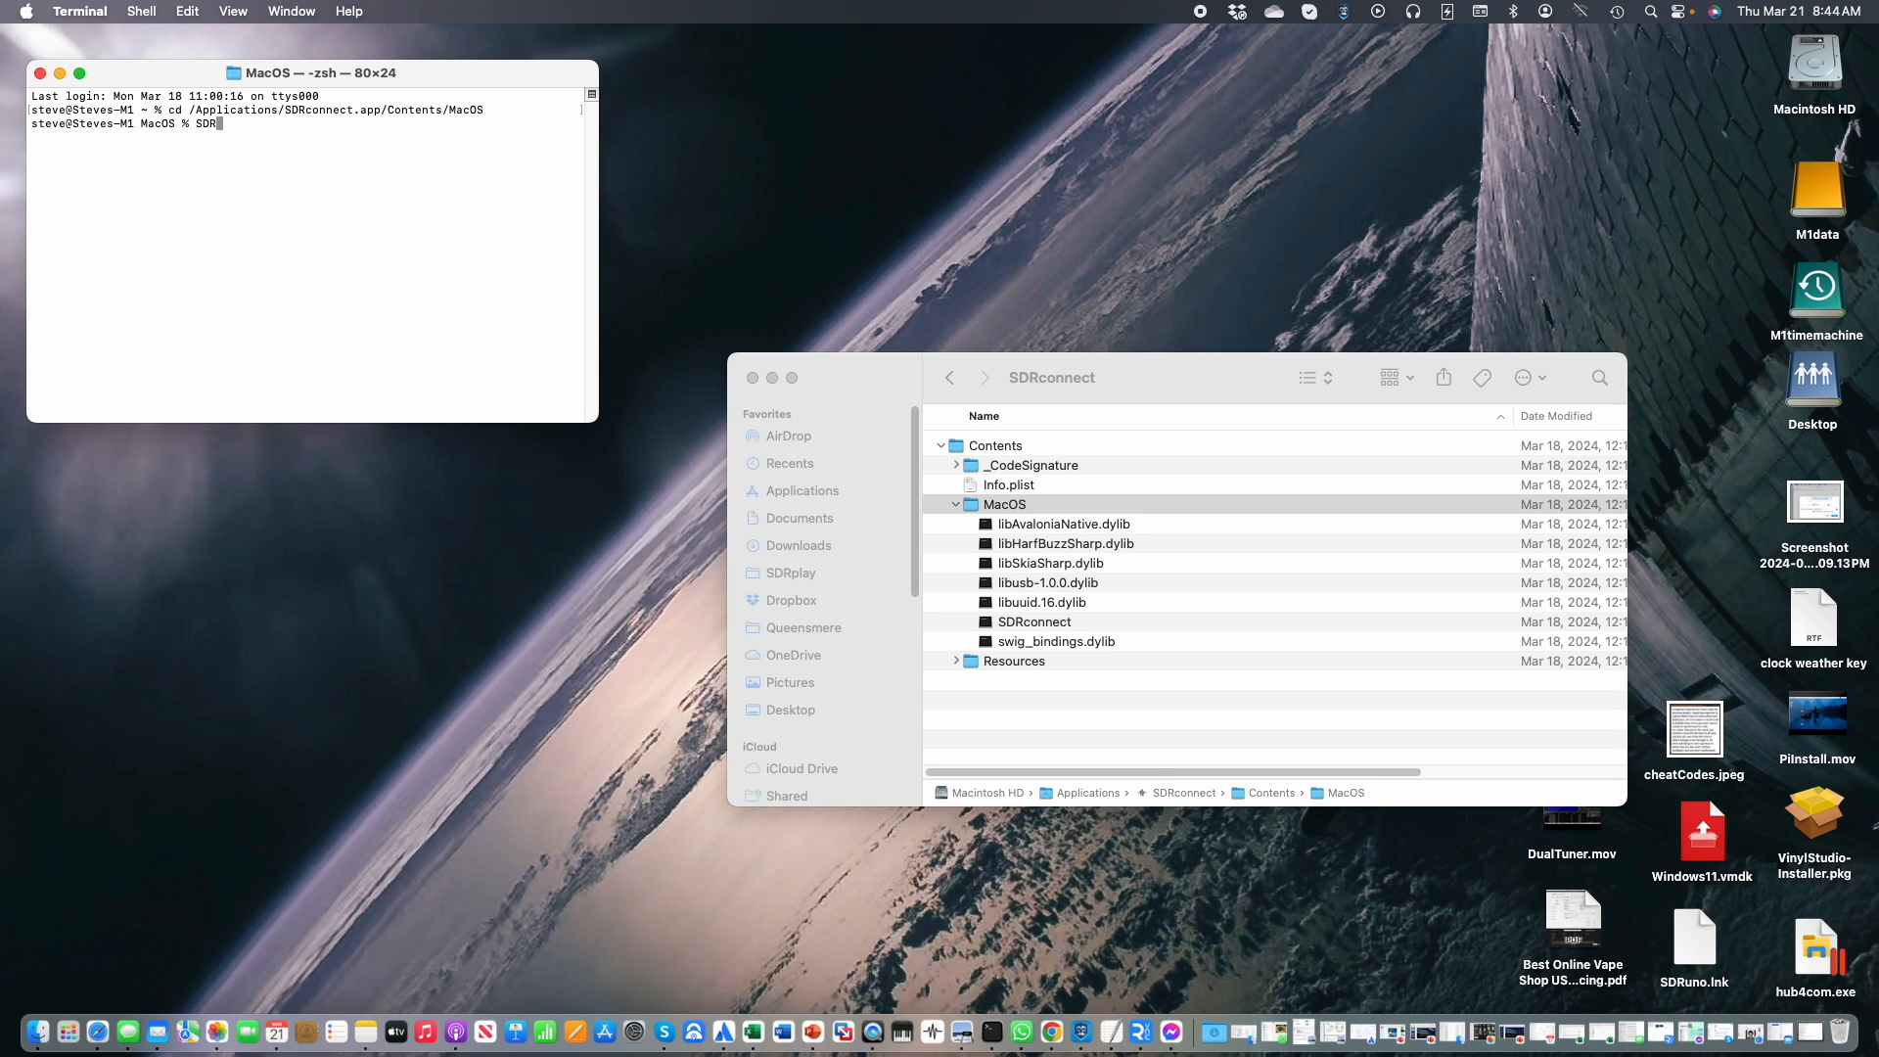
text(connect)
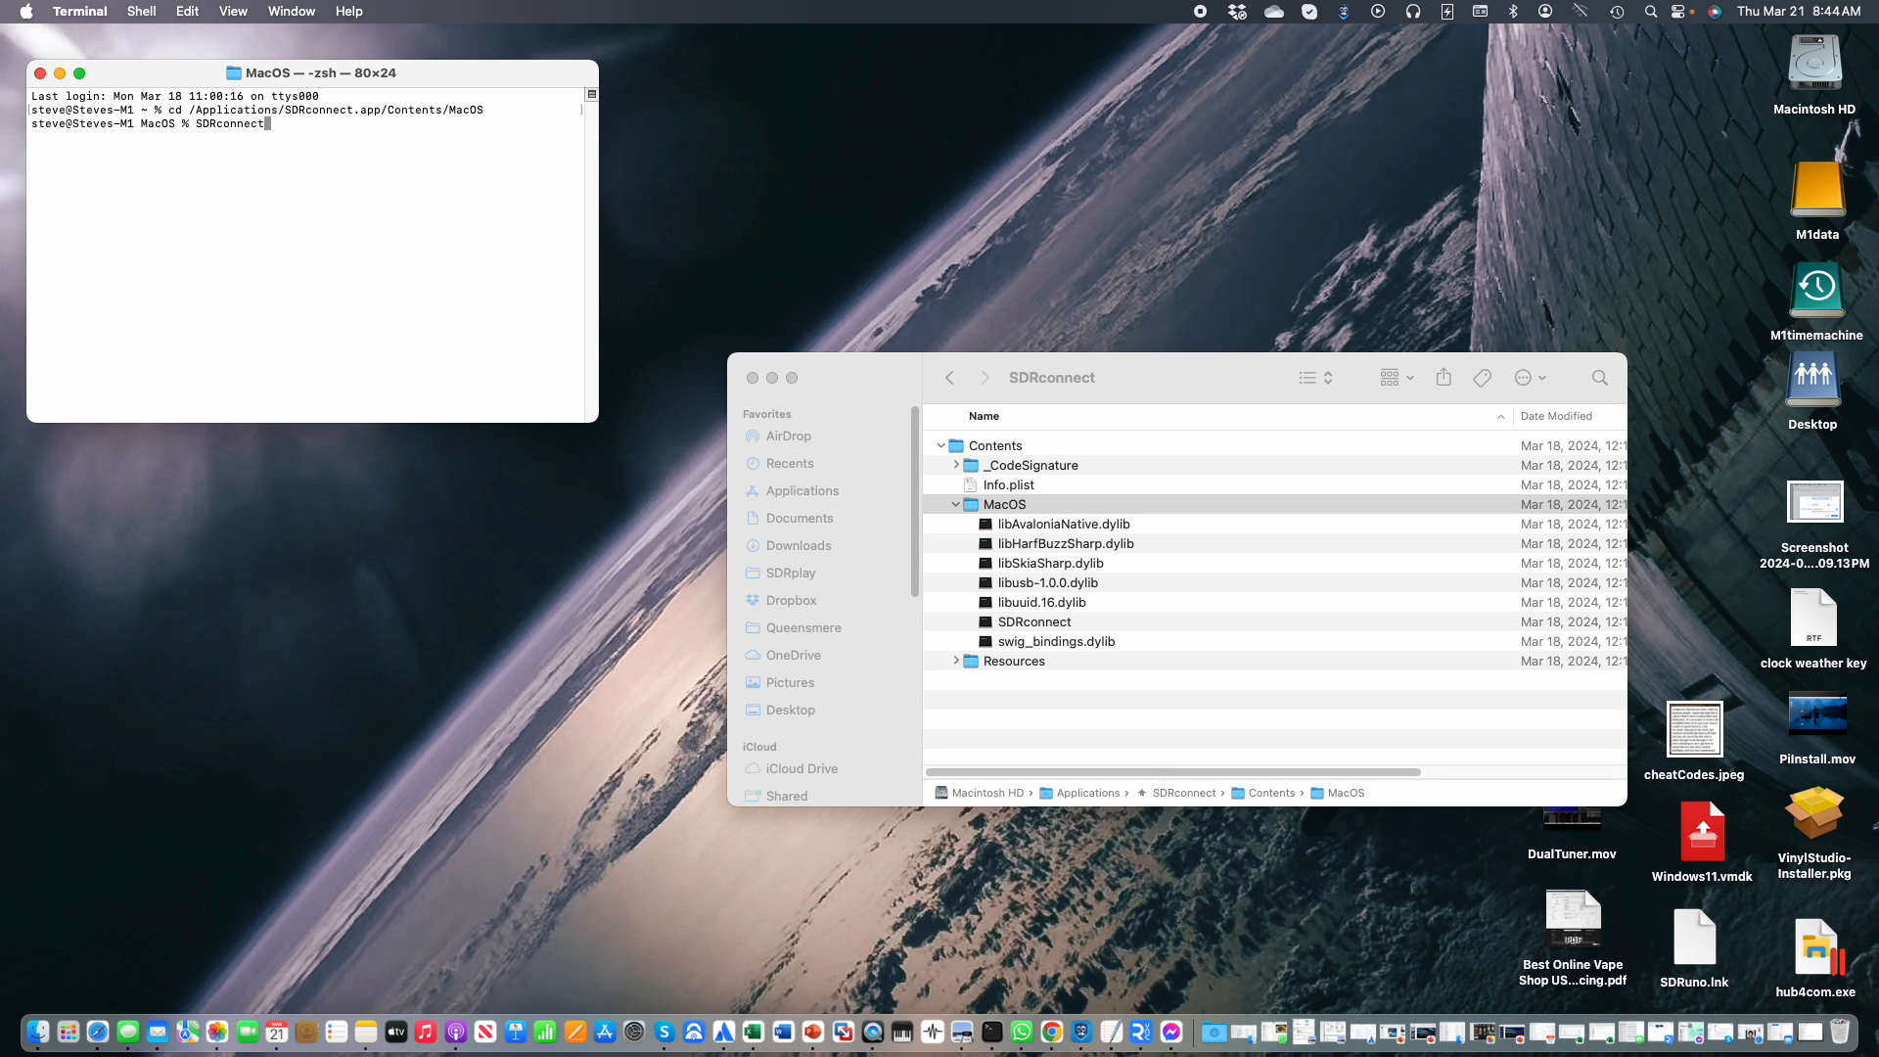
text(--se)
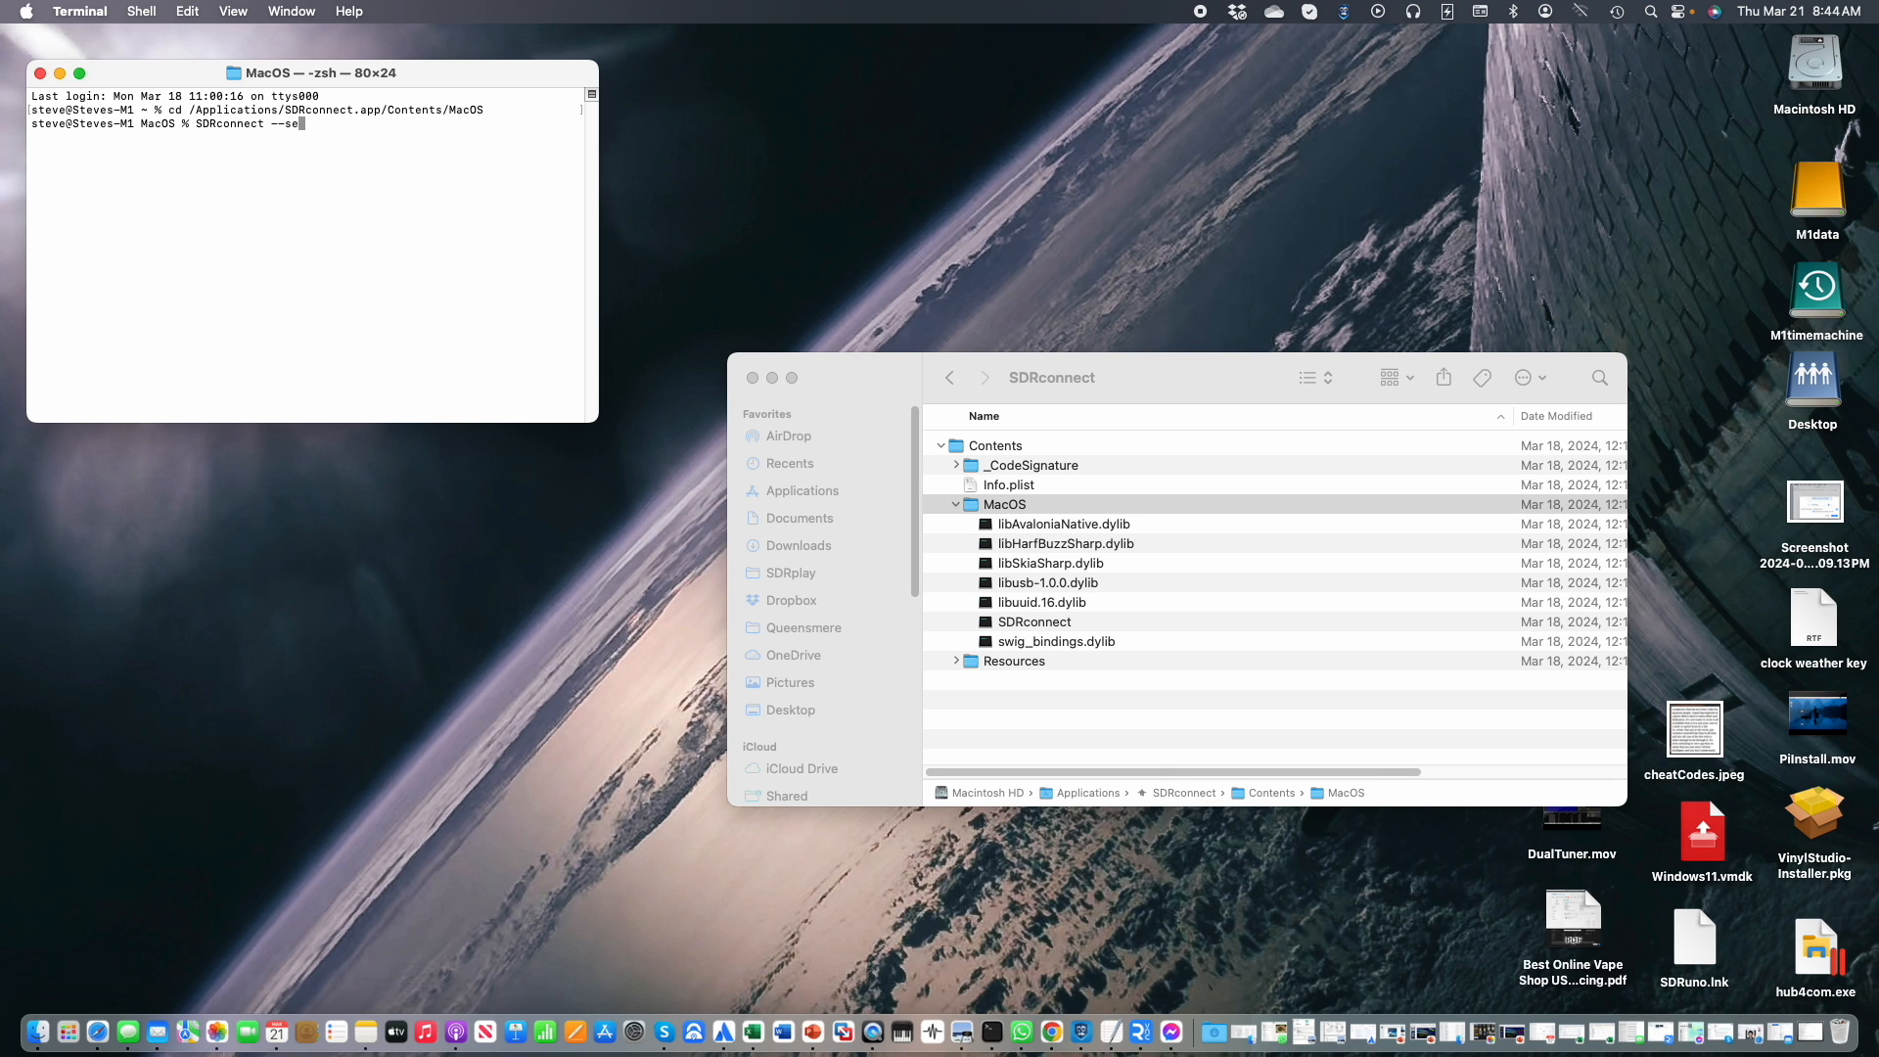
text(rver)
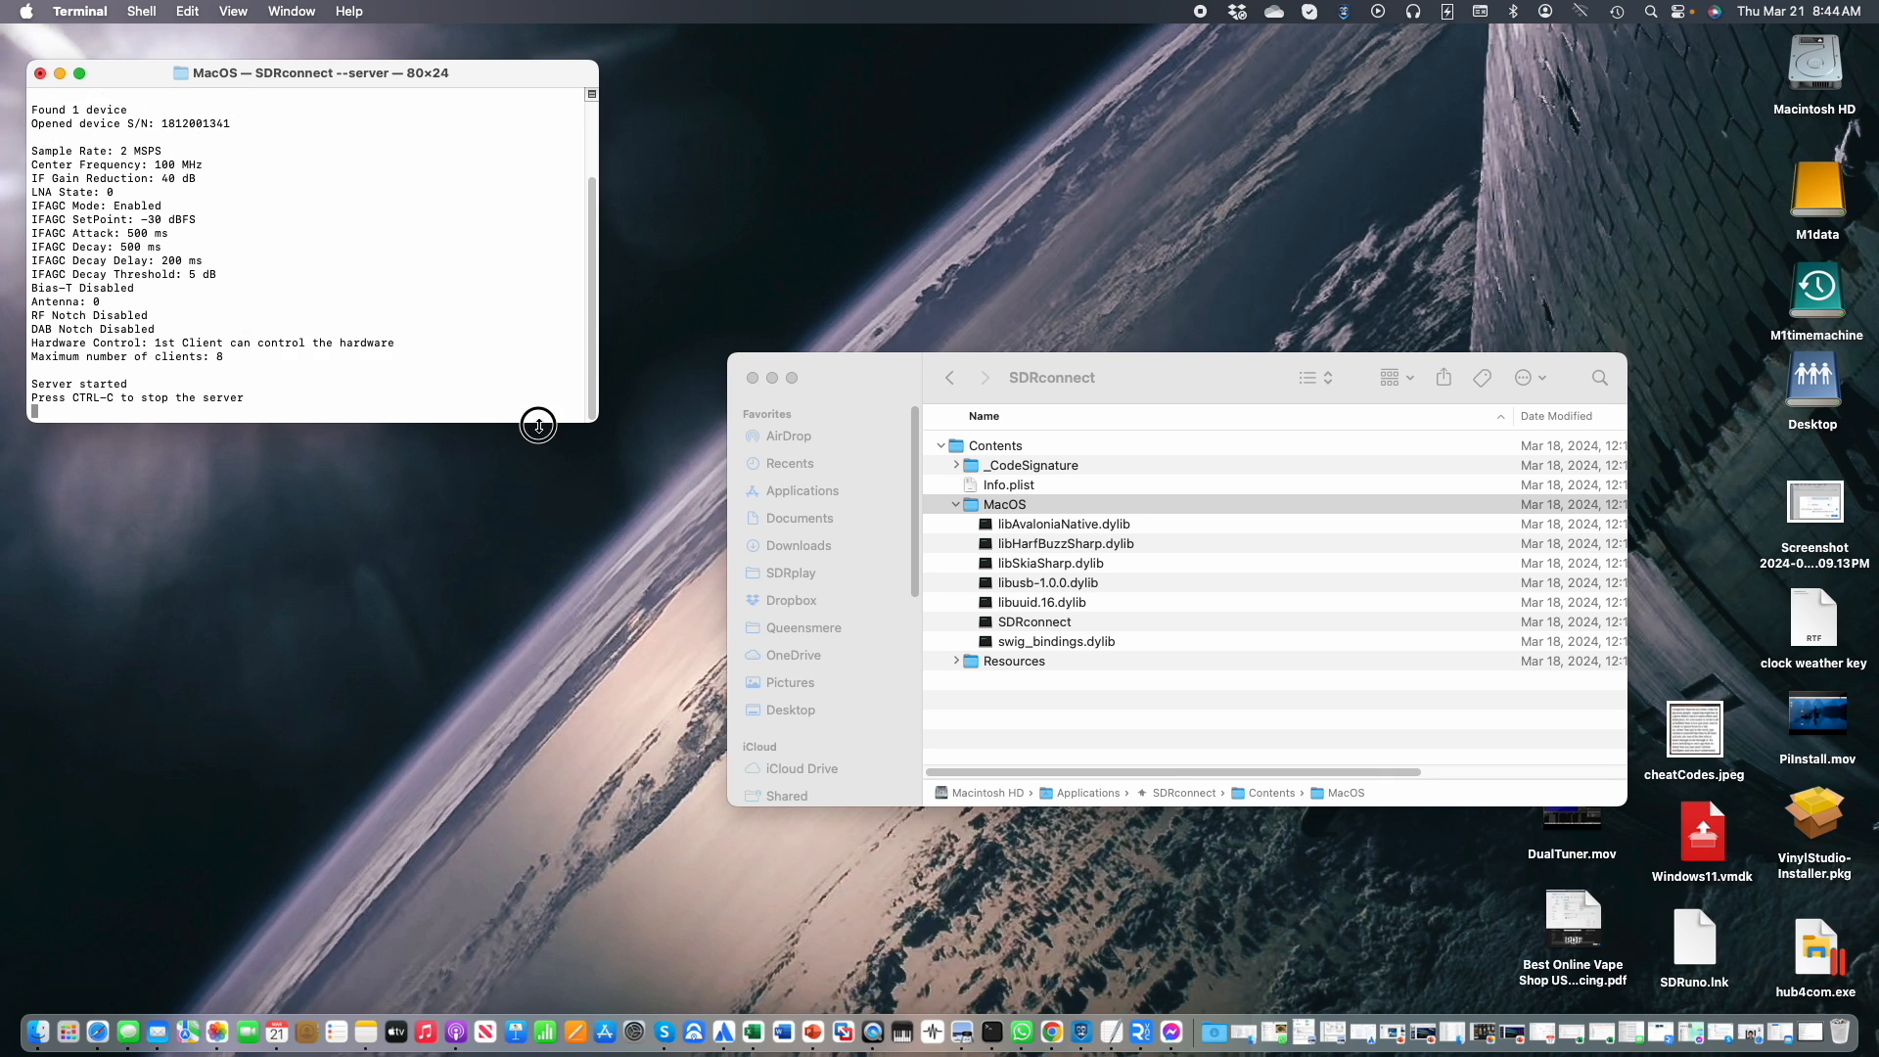
Enlarge the Terminal window to see the server output, then stop the server with Ctrl+C.
drag(538, 425, 557, 622)
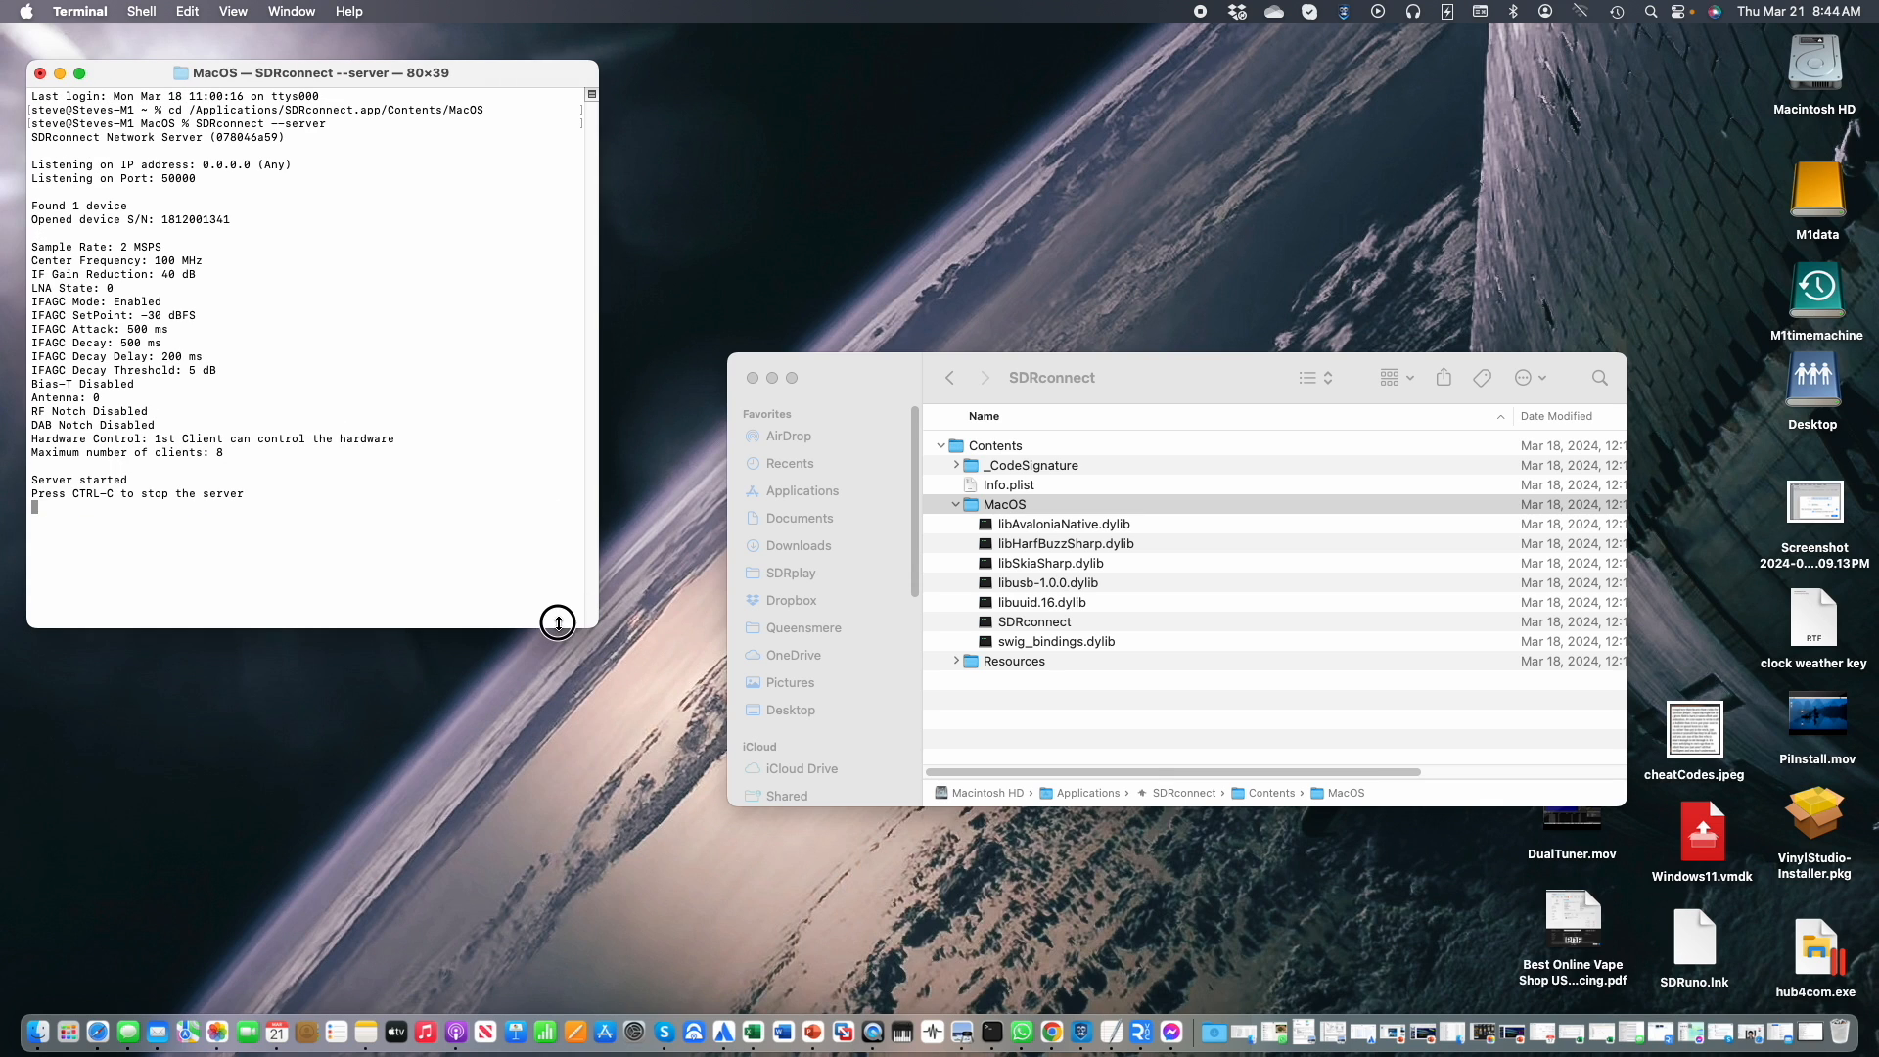
mouse_move(530, 610)
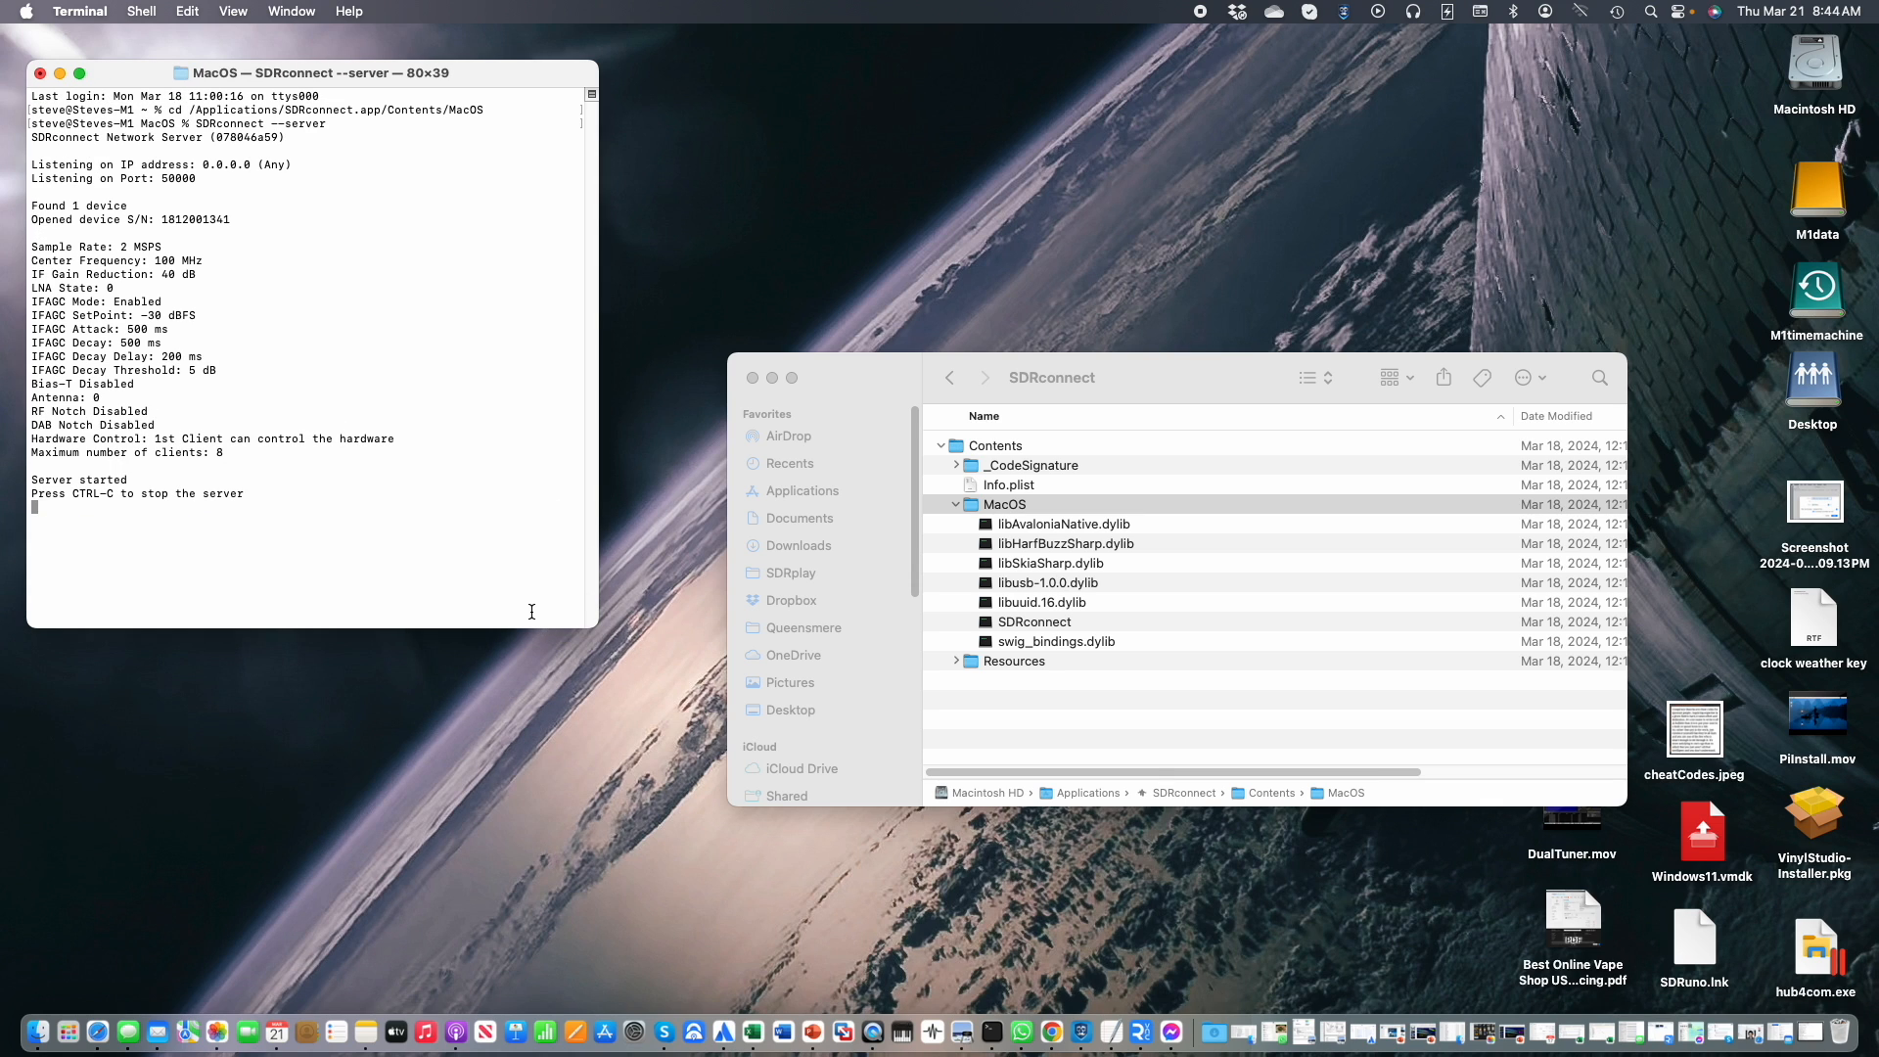
mouse_move(303, 525)
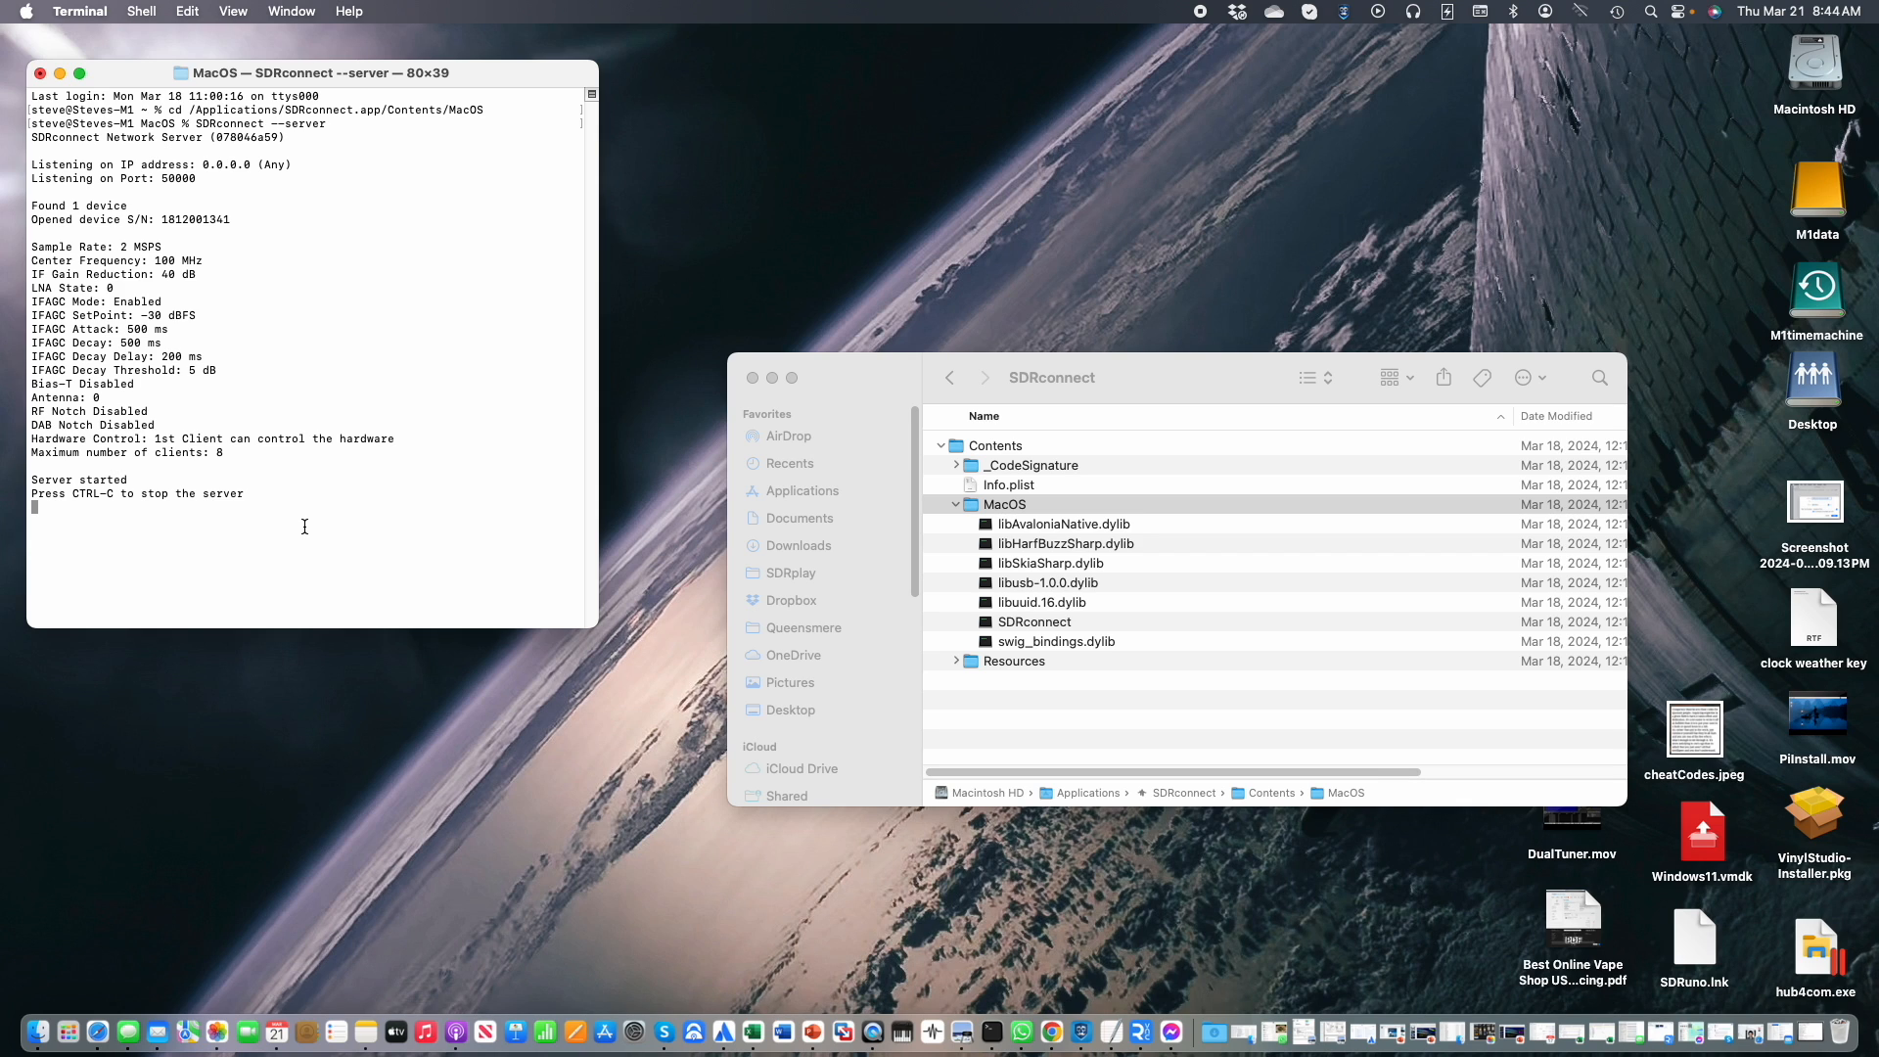
key(ctrl+c)
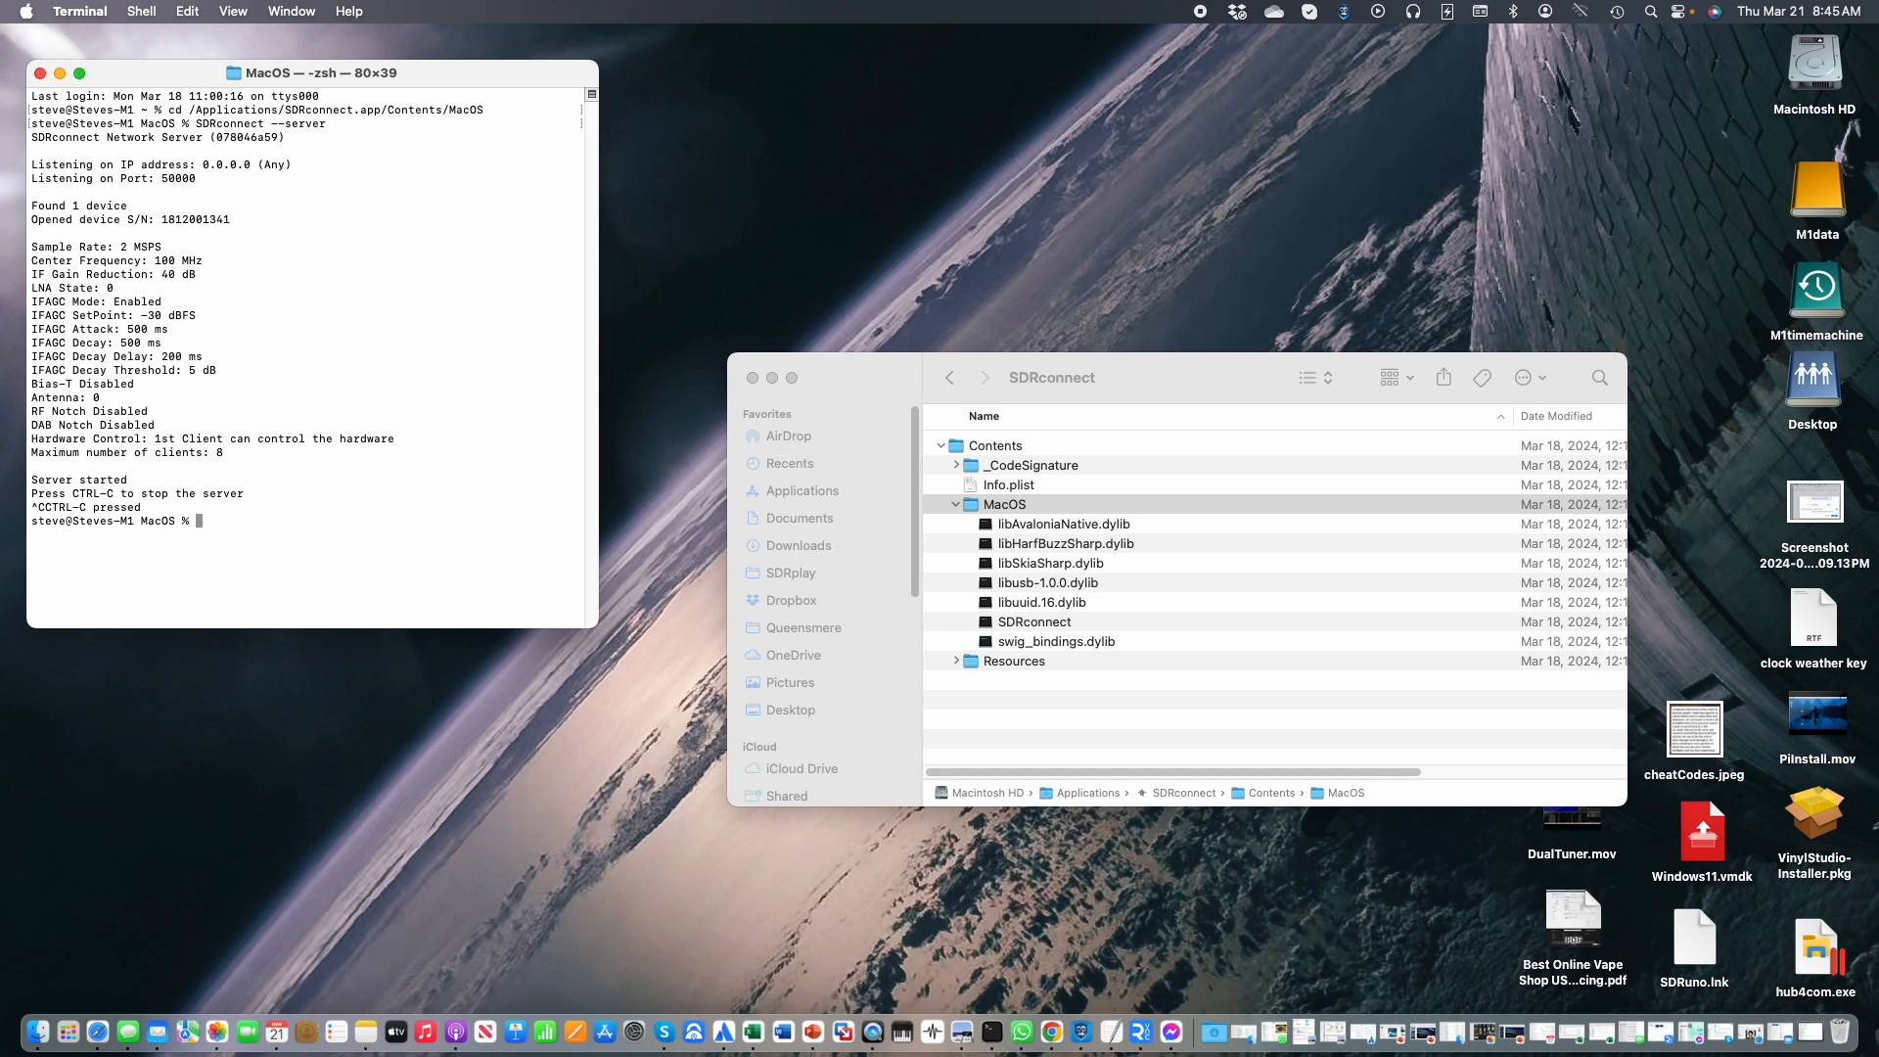
Recall earlier commands, leaving the cd /Applications/SDRconnect.app/Contents/MacOS command at the prompt.
text(SDRconnect --server)
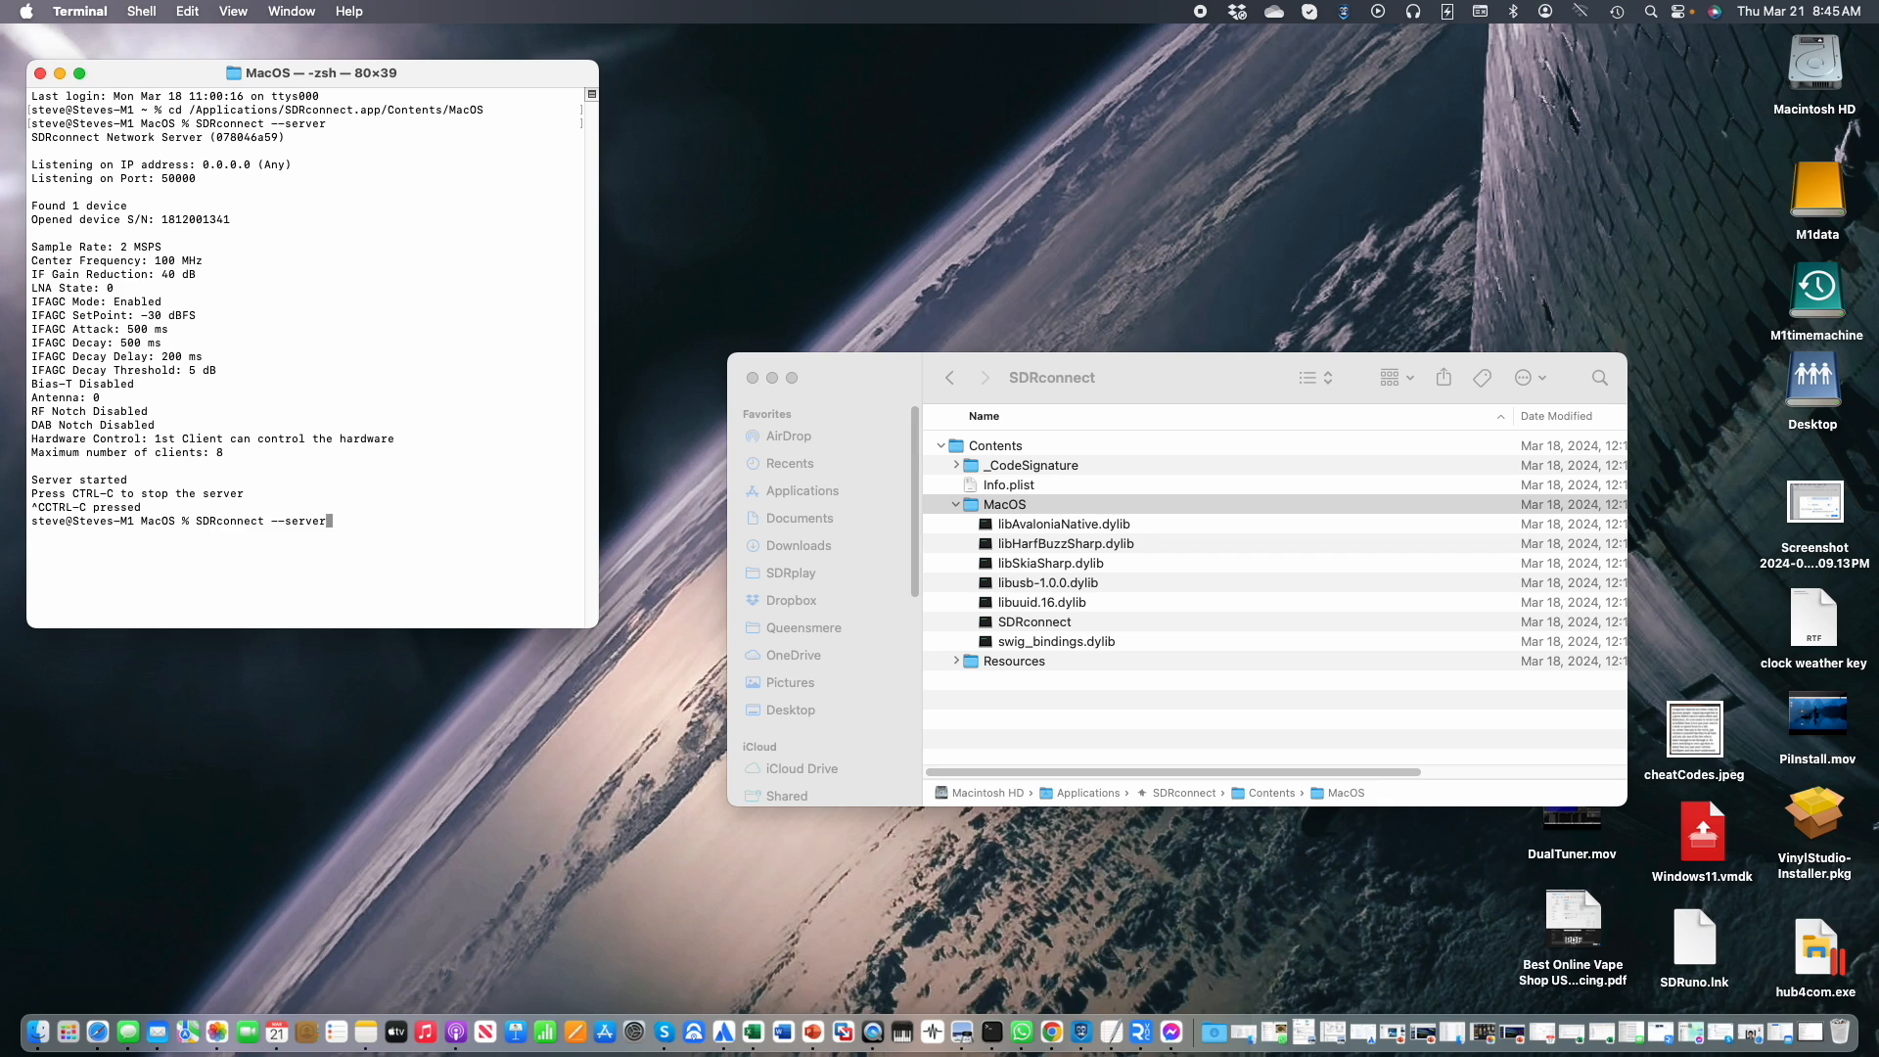
text(cd /Applications/SDRconnect.app/Contents/MacOS)
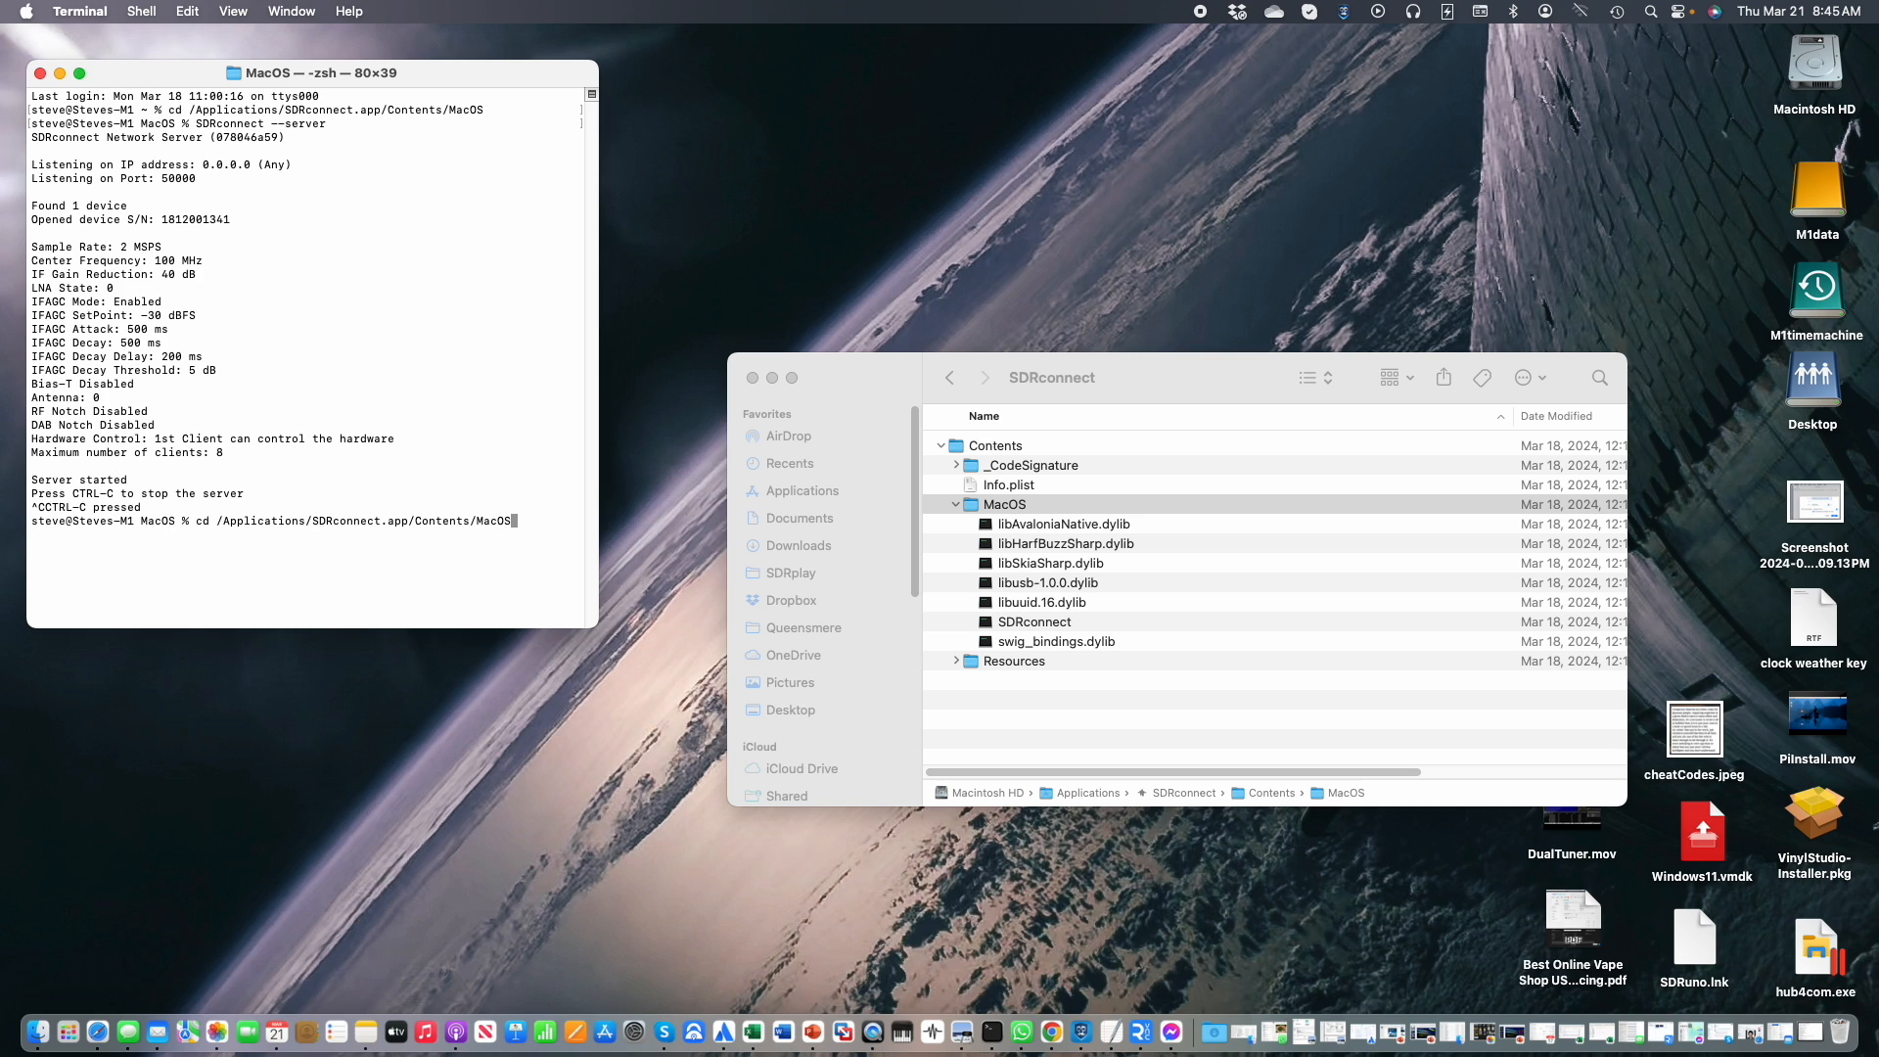
mouse_move(295, 513)
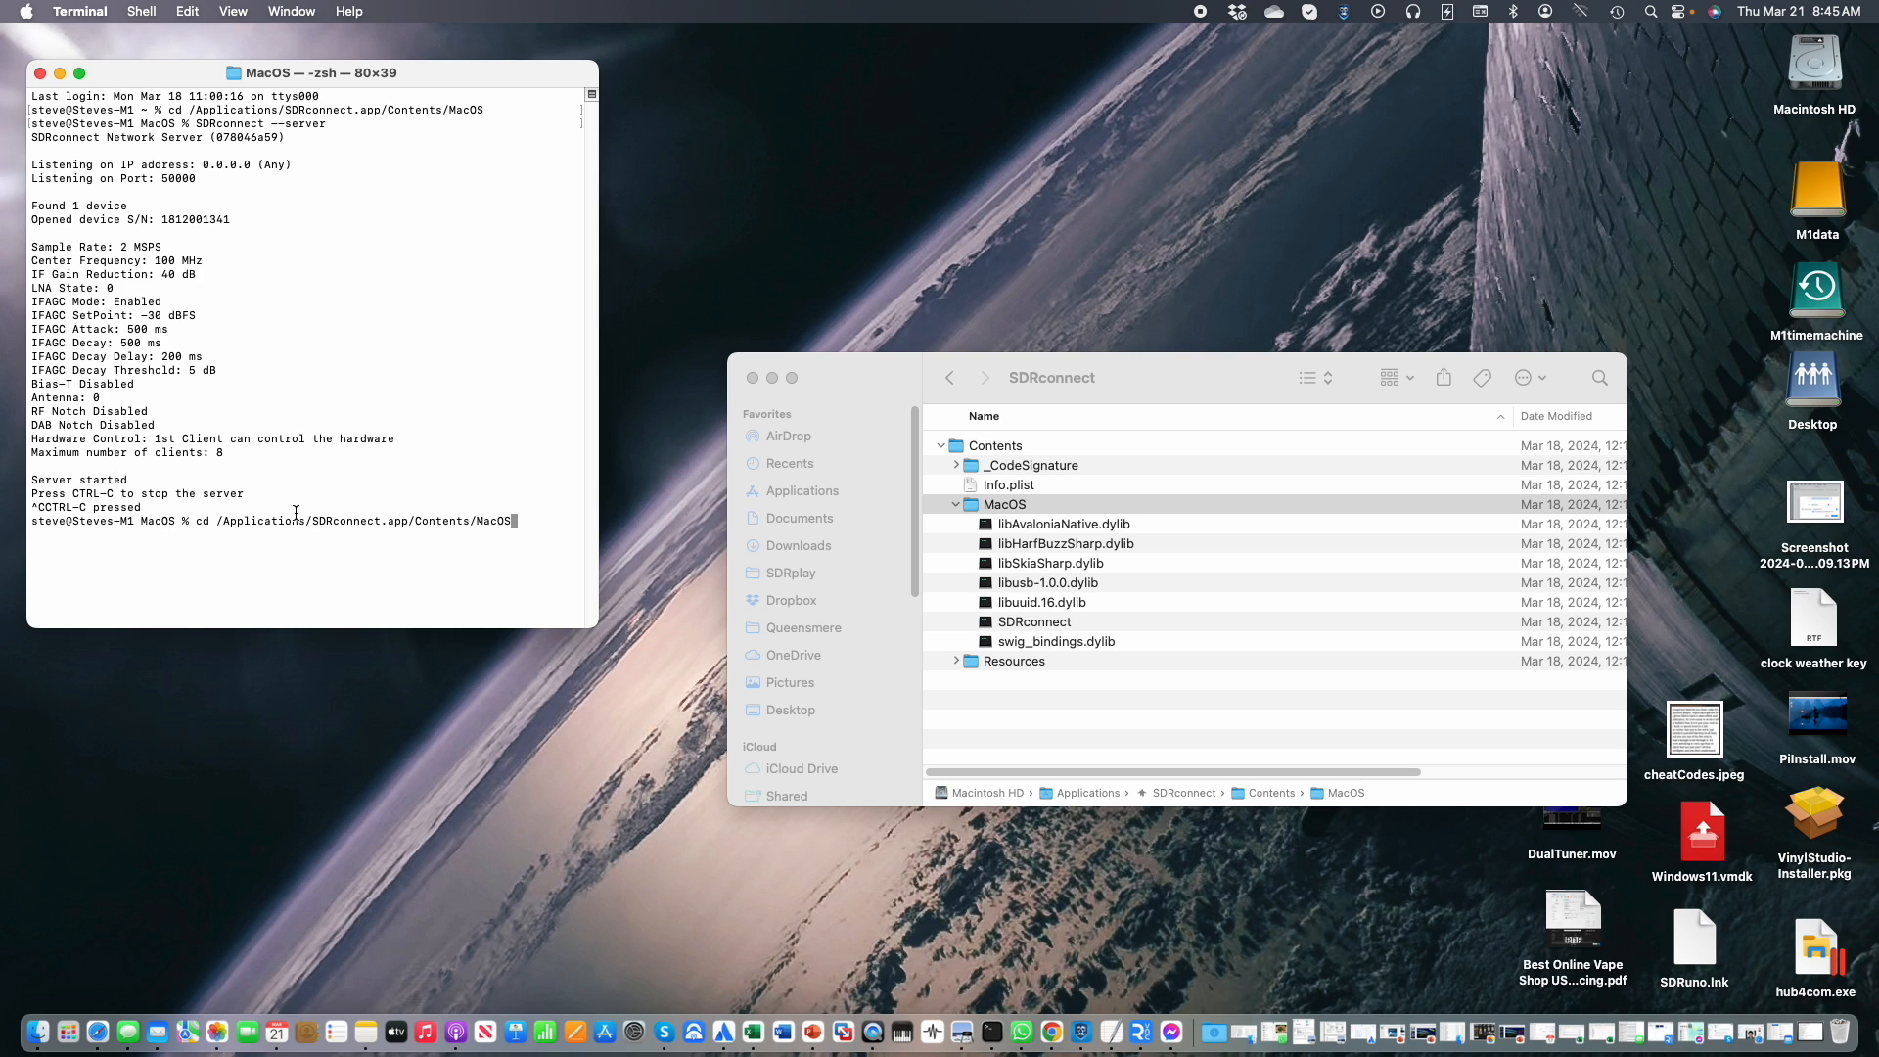
key(Backspace)
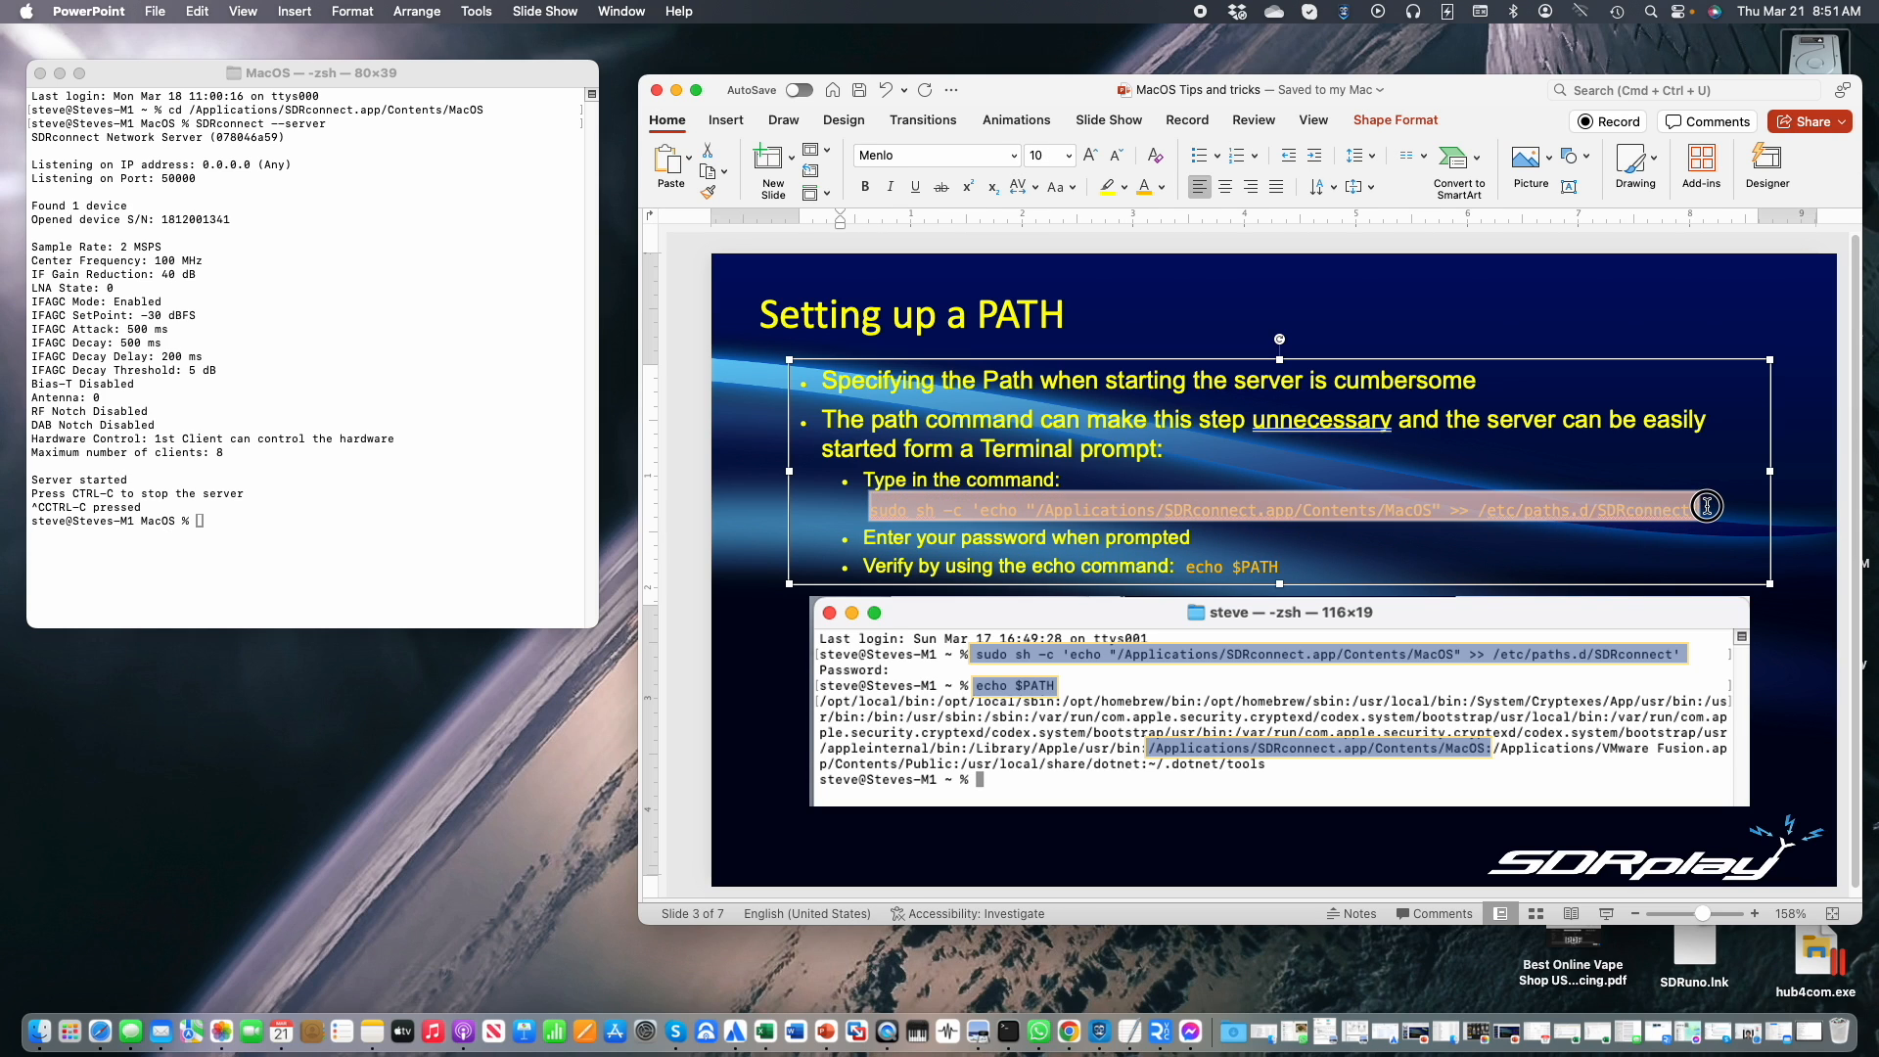
mouse_move(1699, 513)
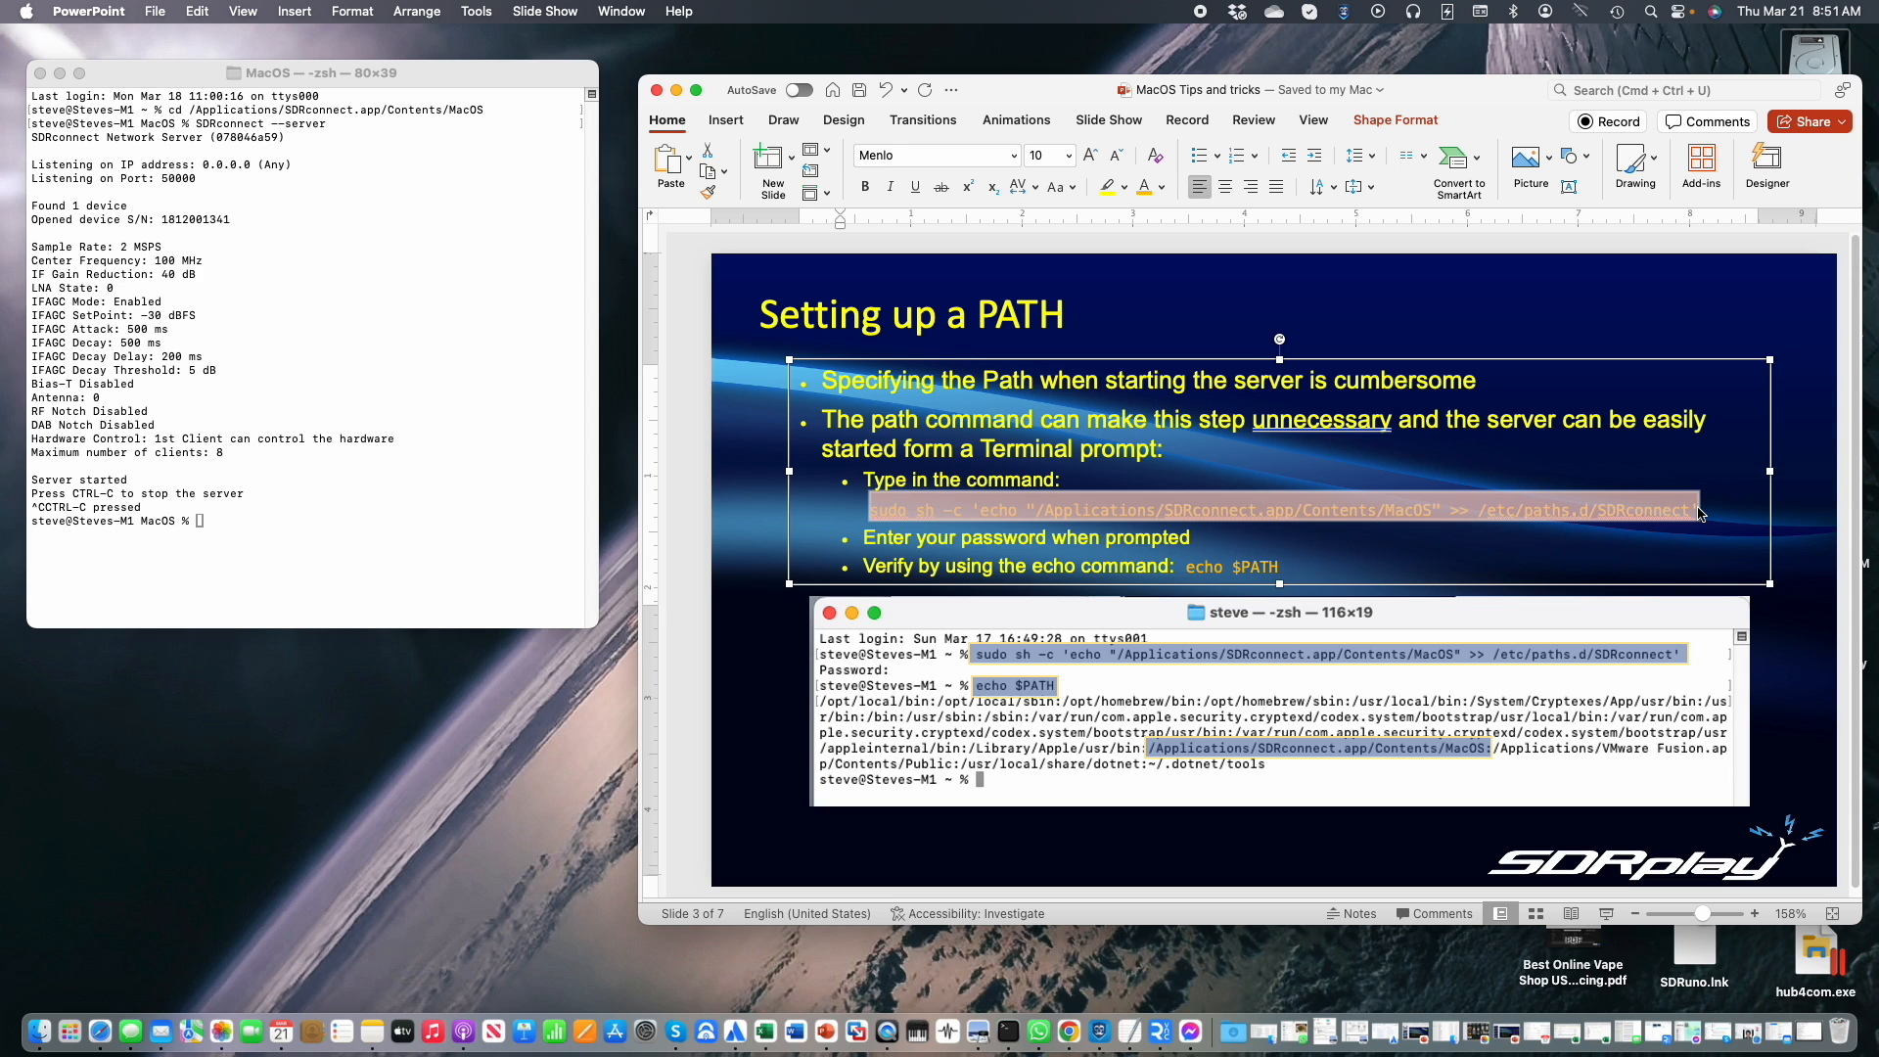
mouse_move(466, 536)
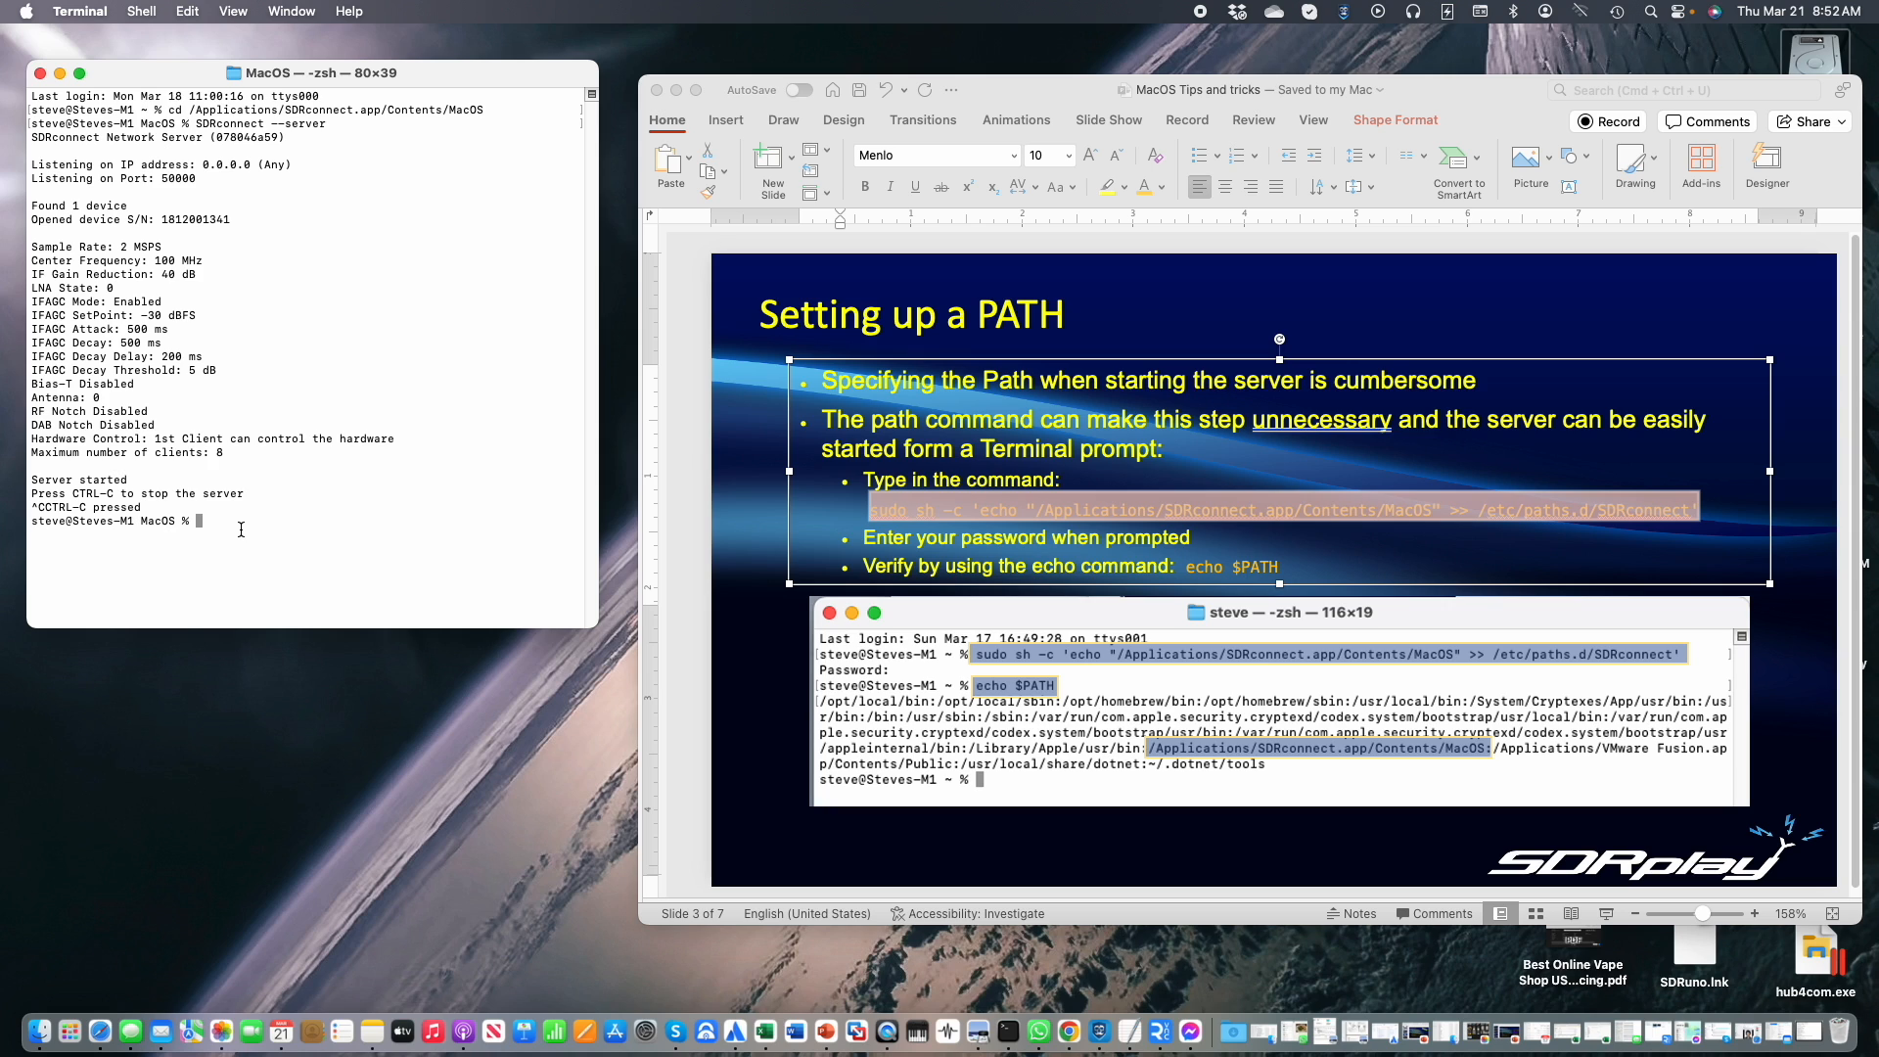
Run the sudo command appending SDRconnect's MacOS folder to /etc/paths.d, then check with echo $PATH.
text(sudo sh -c 'echo "/Applications/SDRconnect.app/Contents/MacOS" >> /etc/paths.d/SDRconnect')
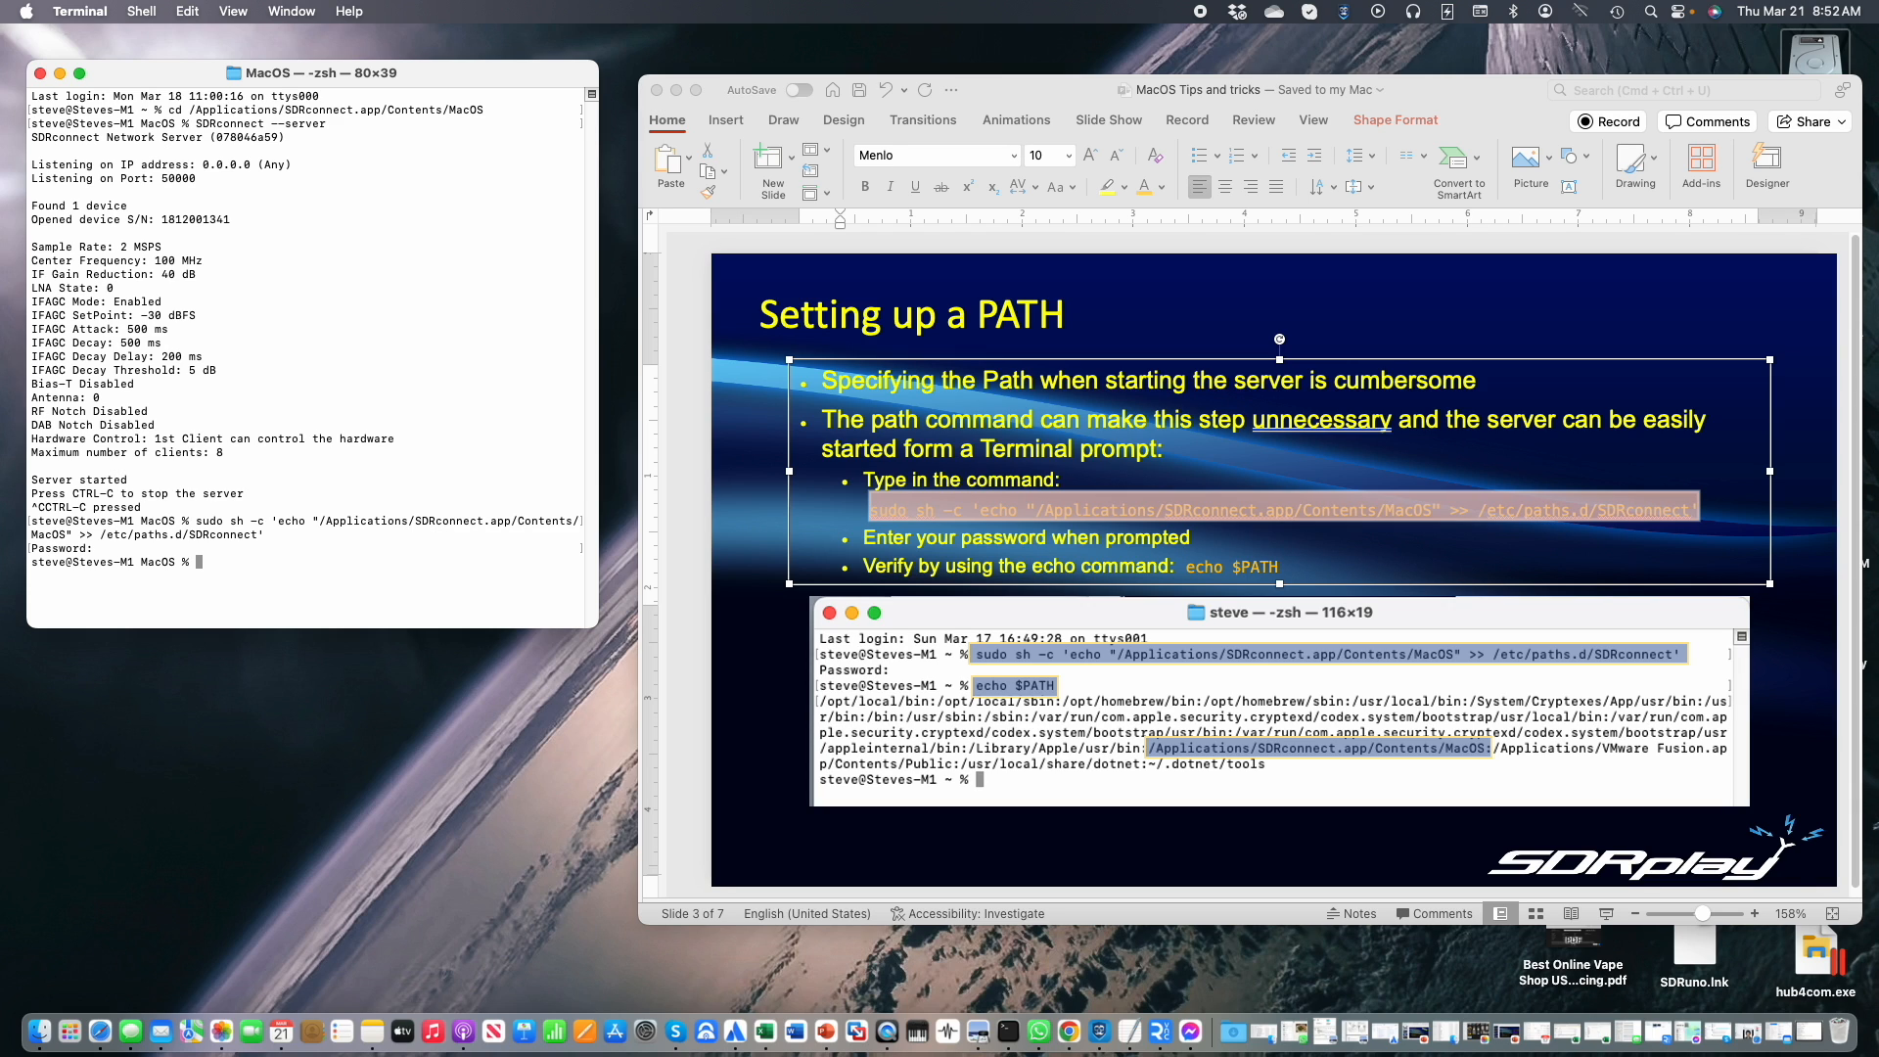
text(echo $)
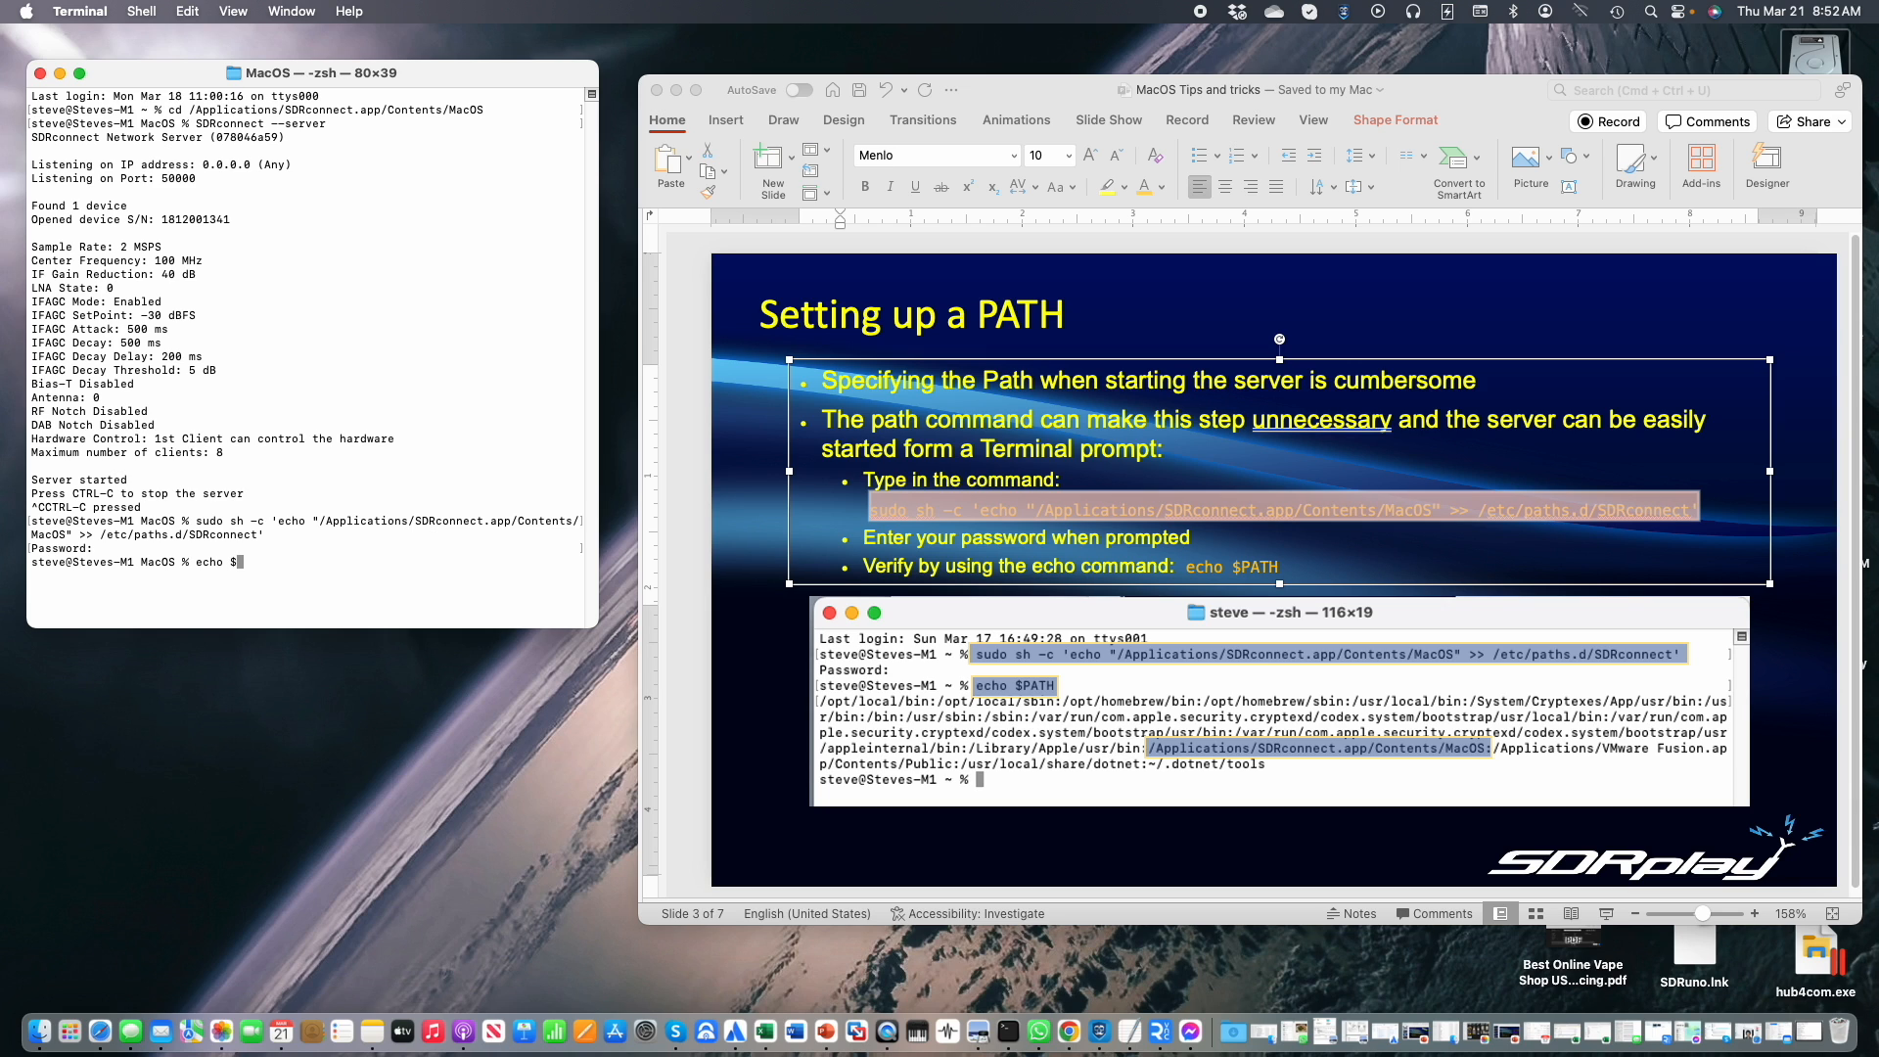
text(PATH)
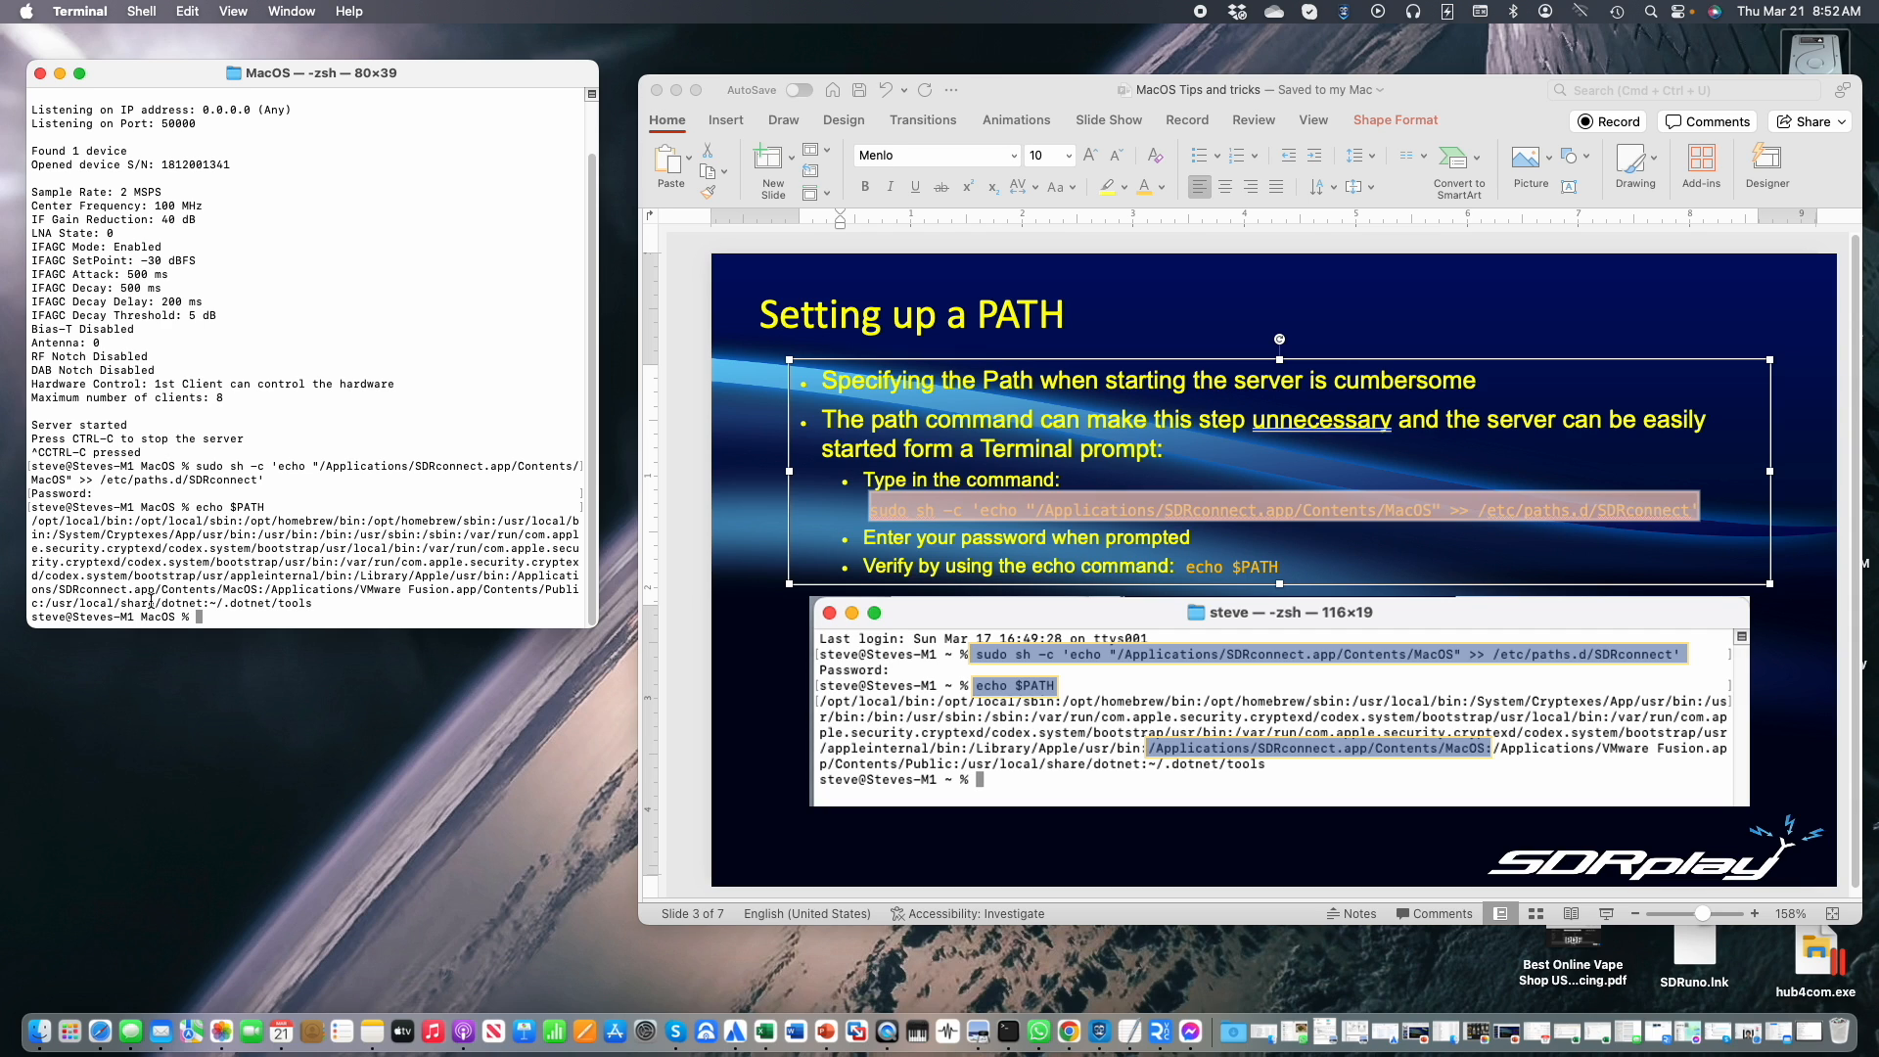
mouse_move(513, 575)
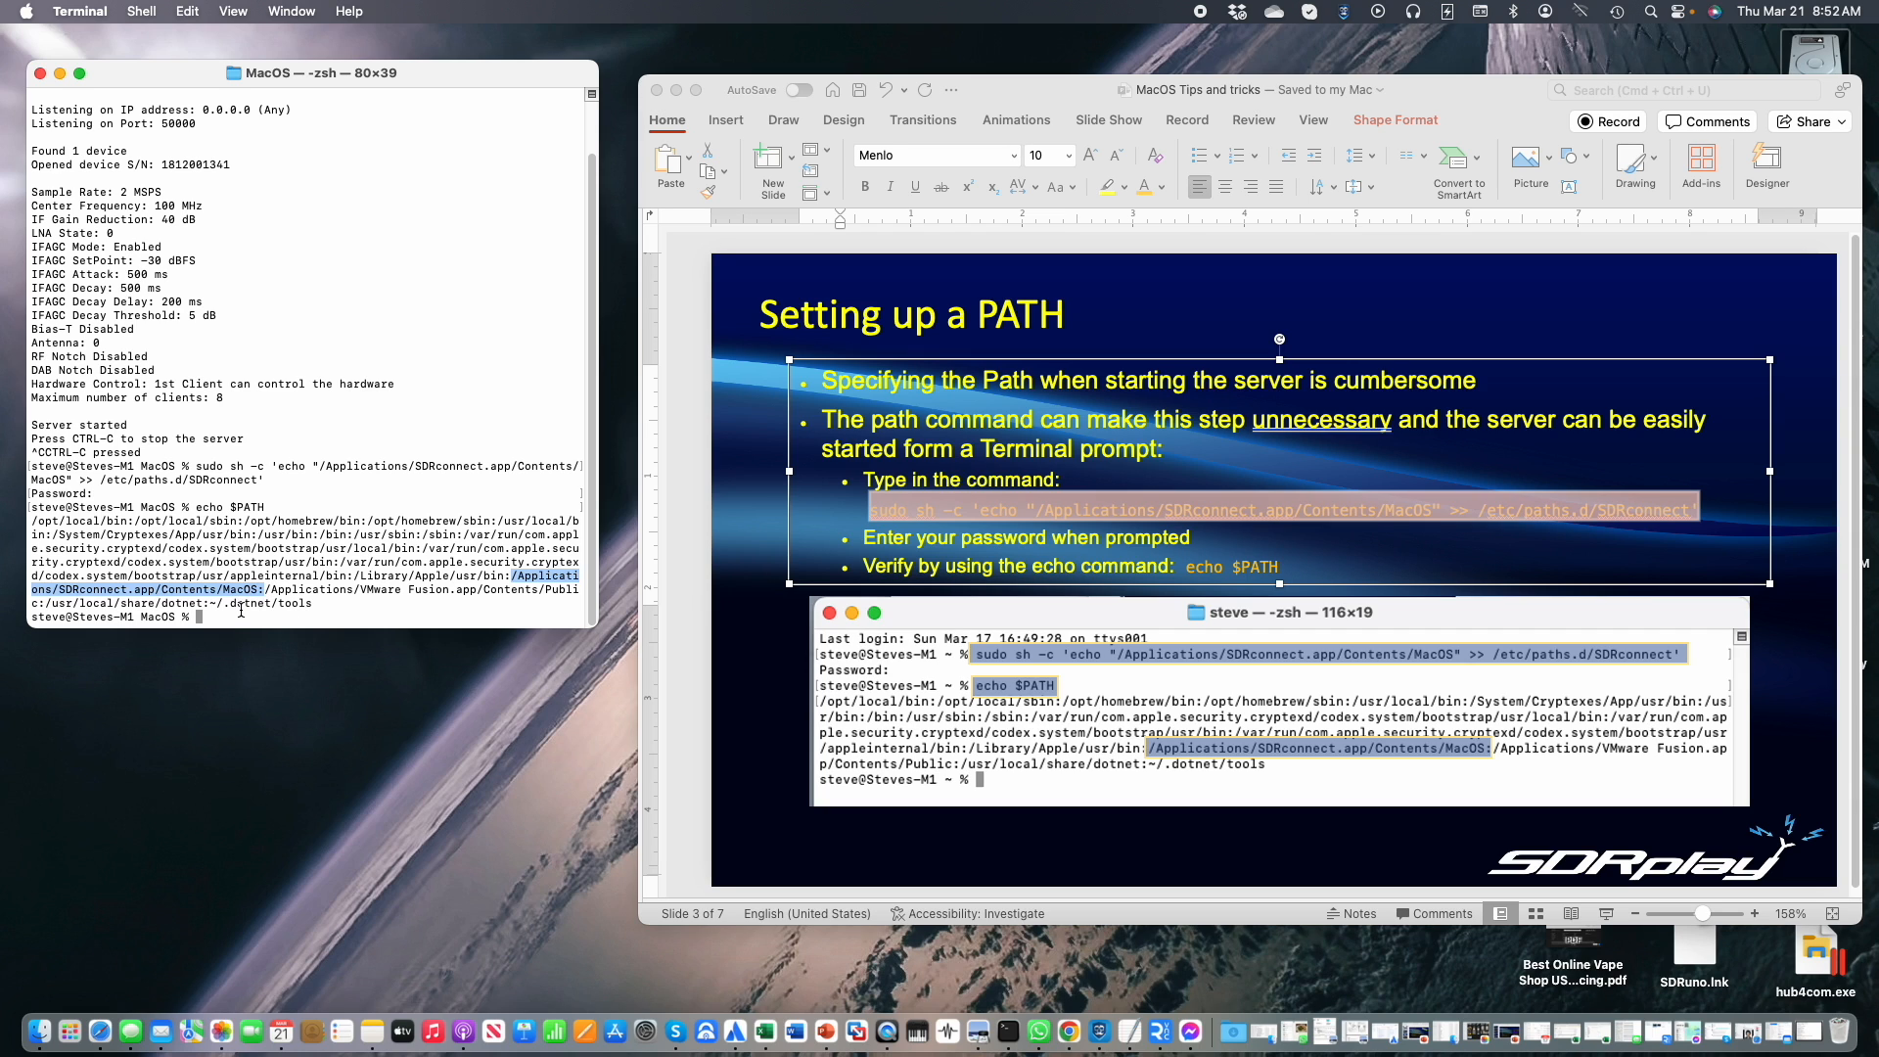
mouse_move(254, 598)
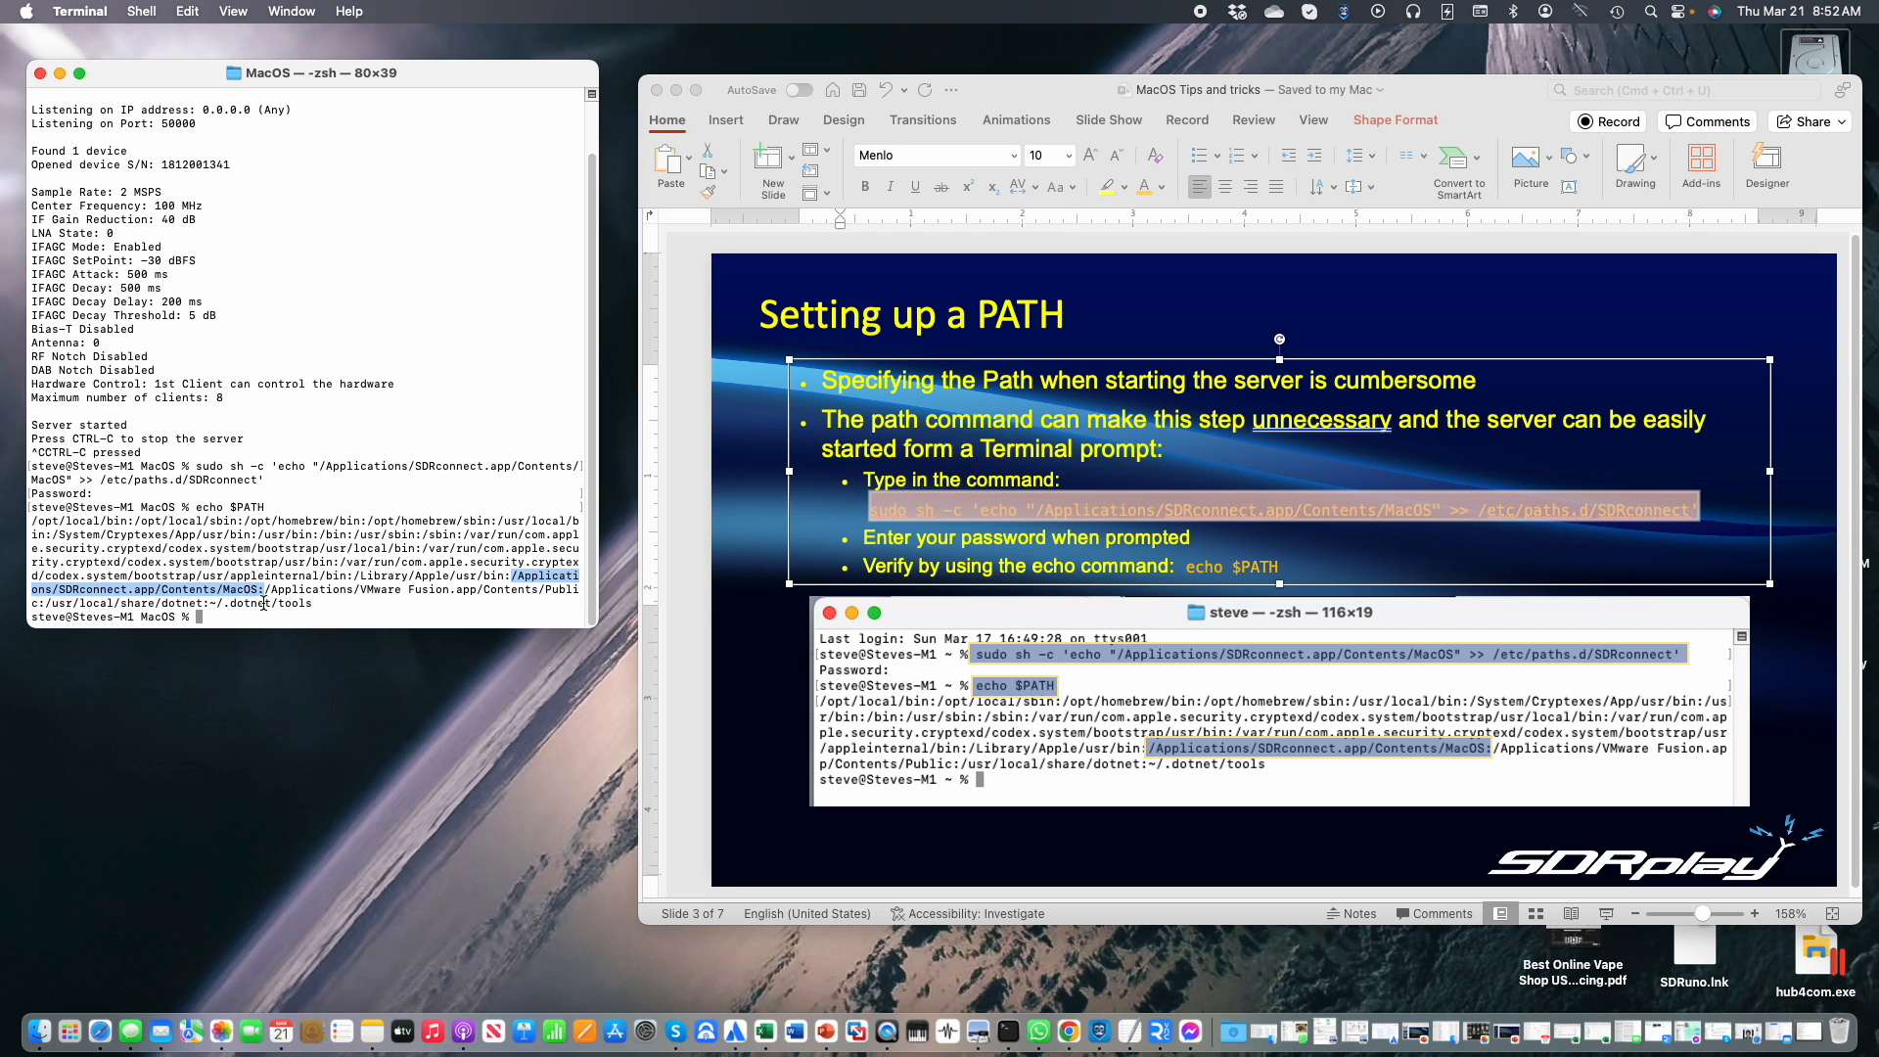
mouse_move(243, 626)
text(SDRconnect)
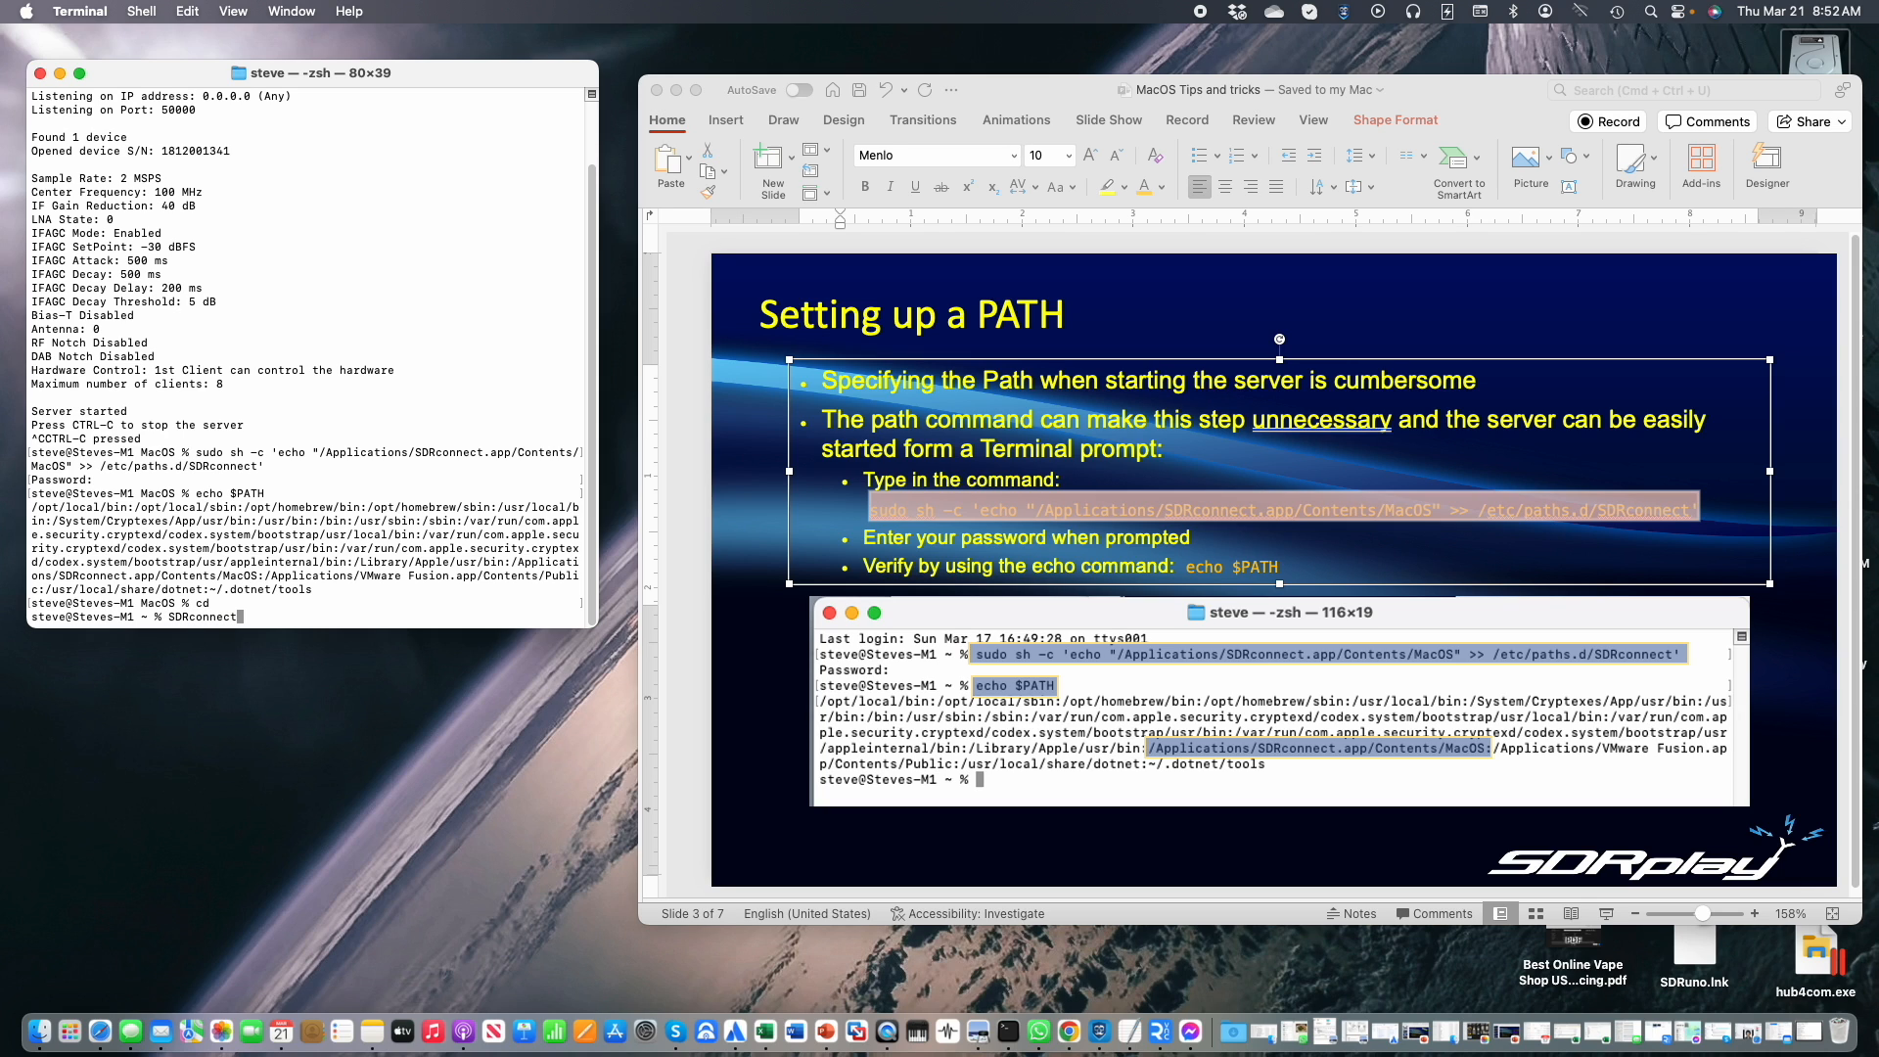
Run SDRconnect --server by name from the home folder to confirm the PATH works.
text(--server)
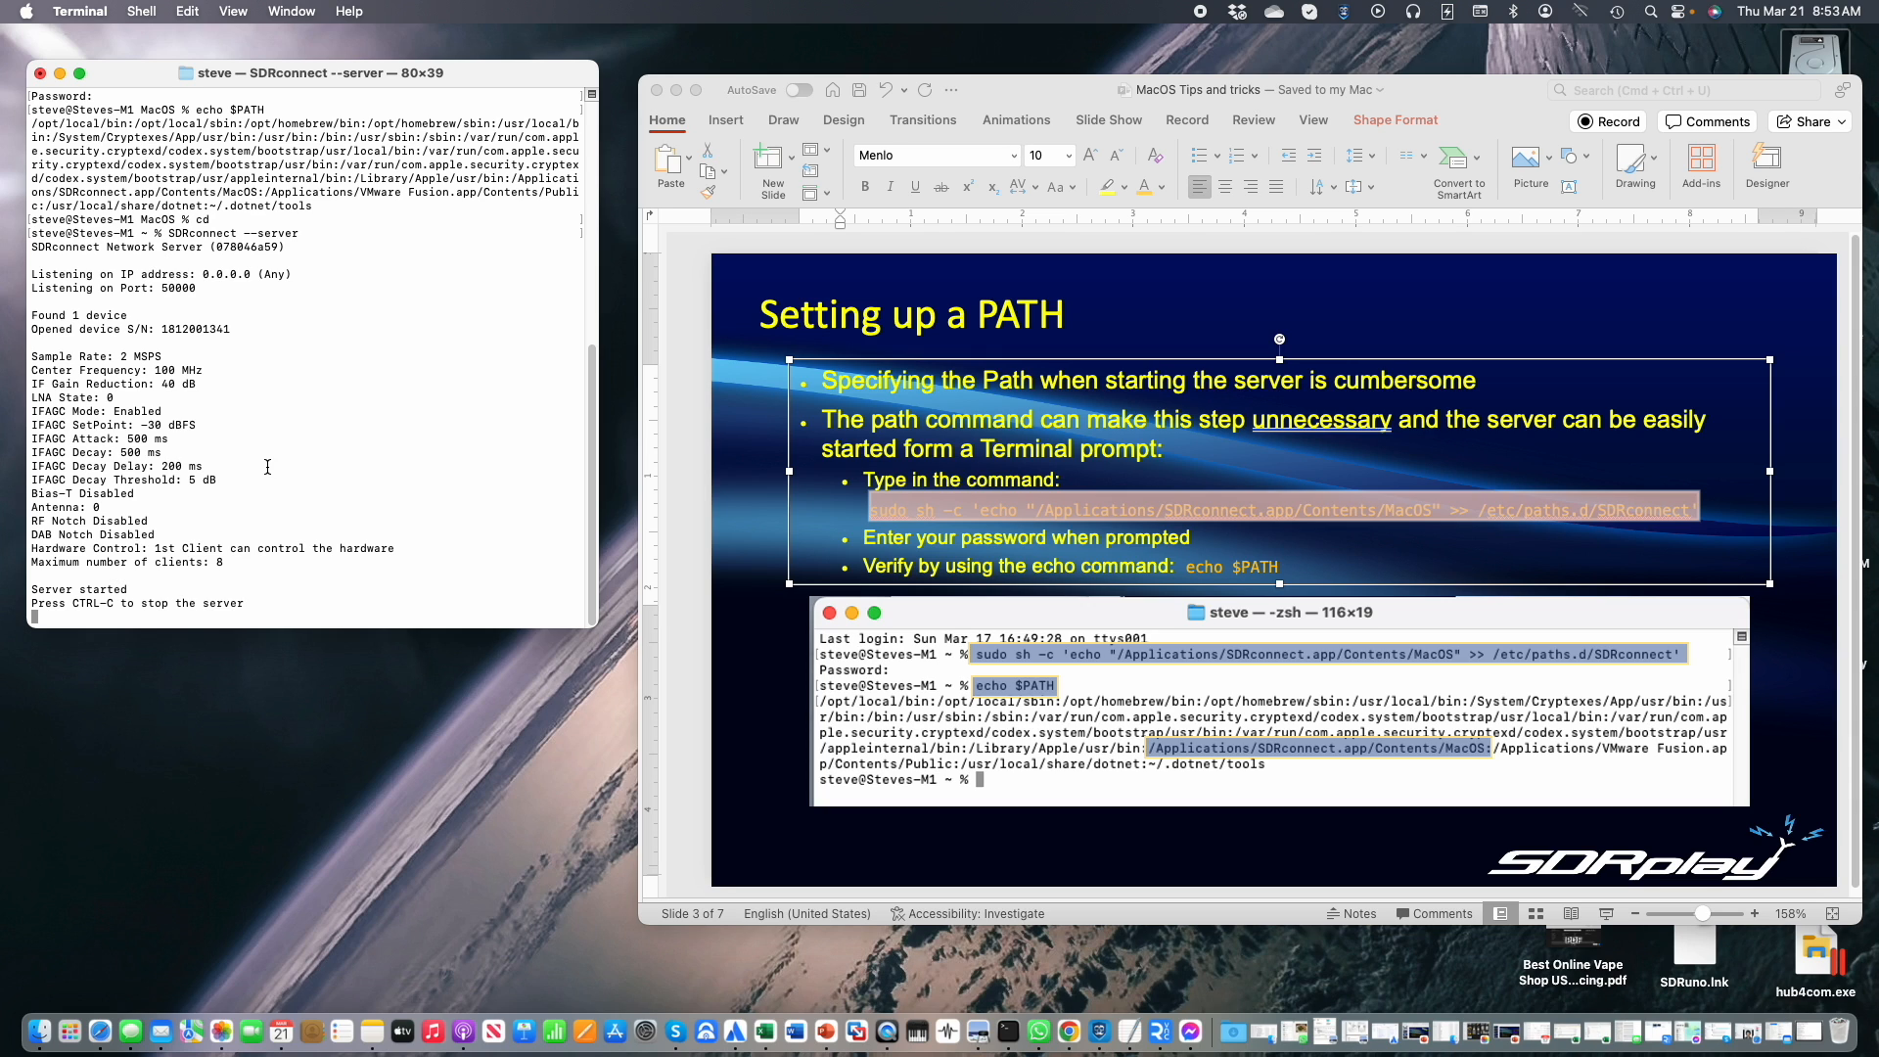
click(1105, 119)
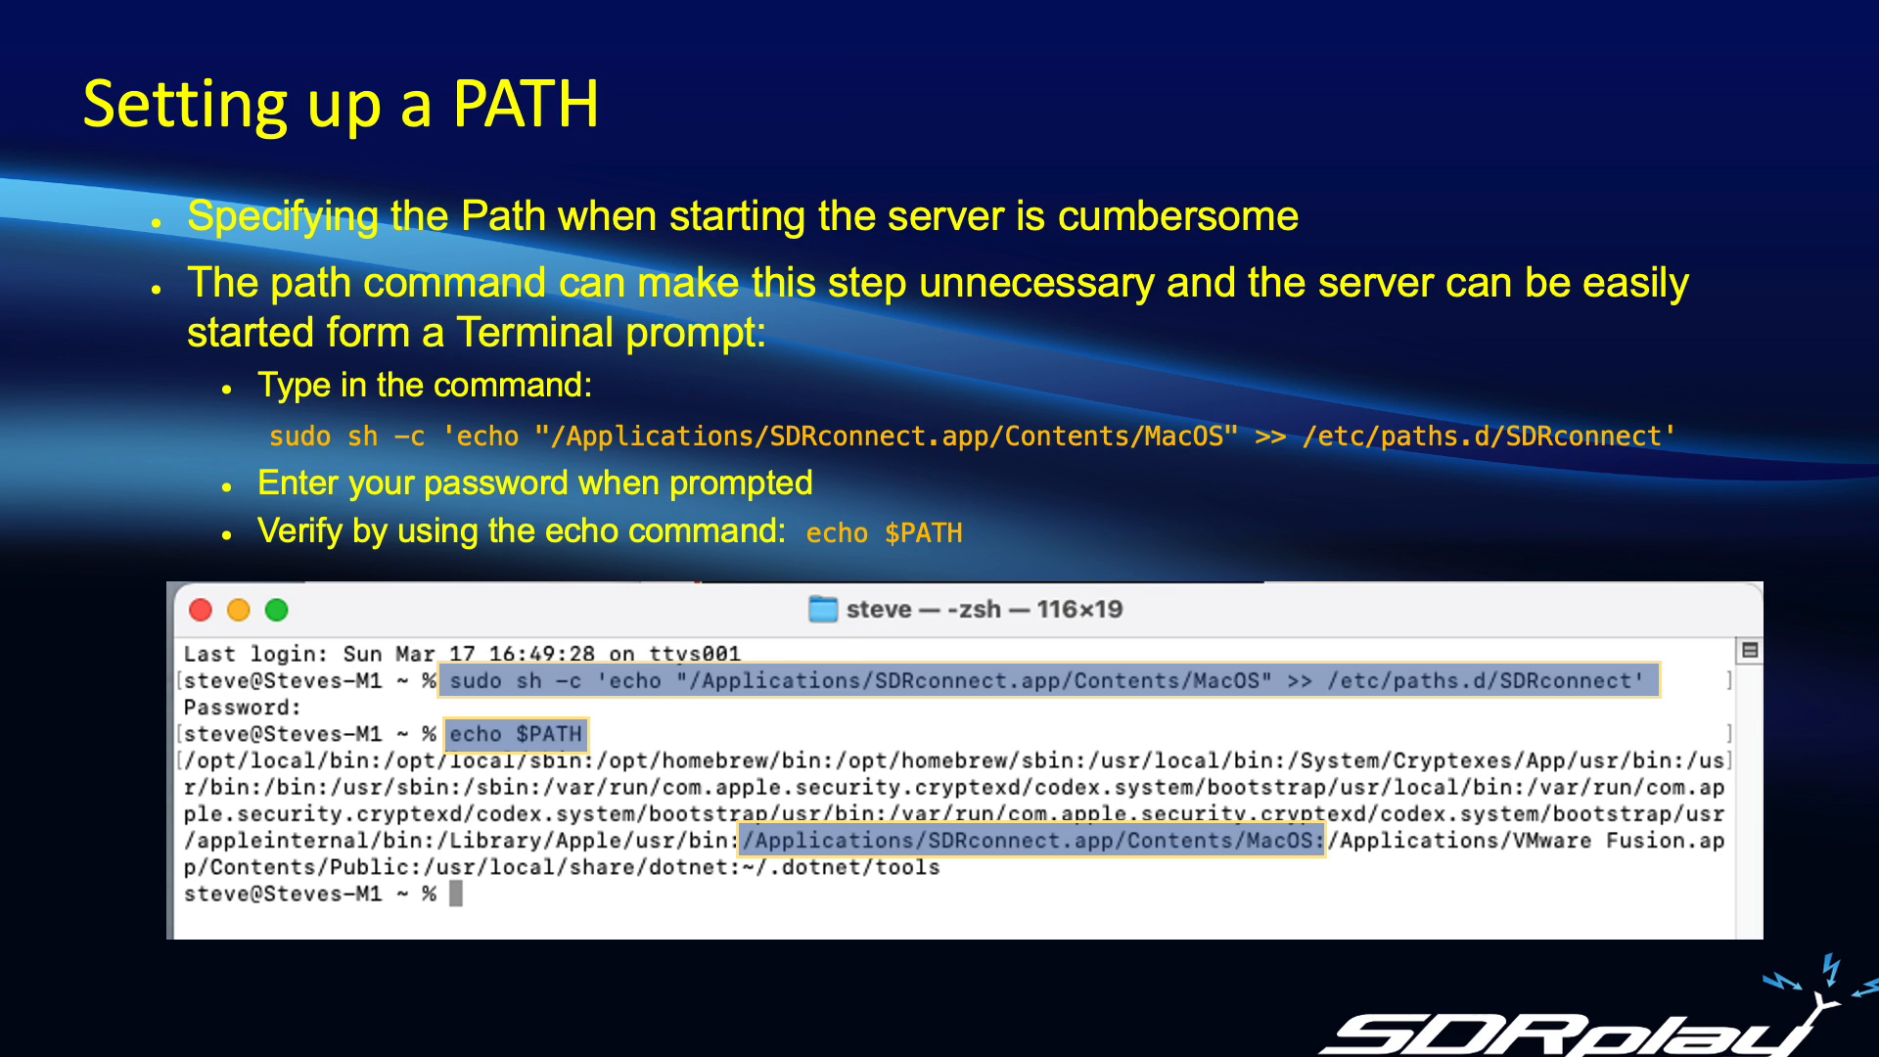
key(right)
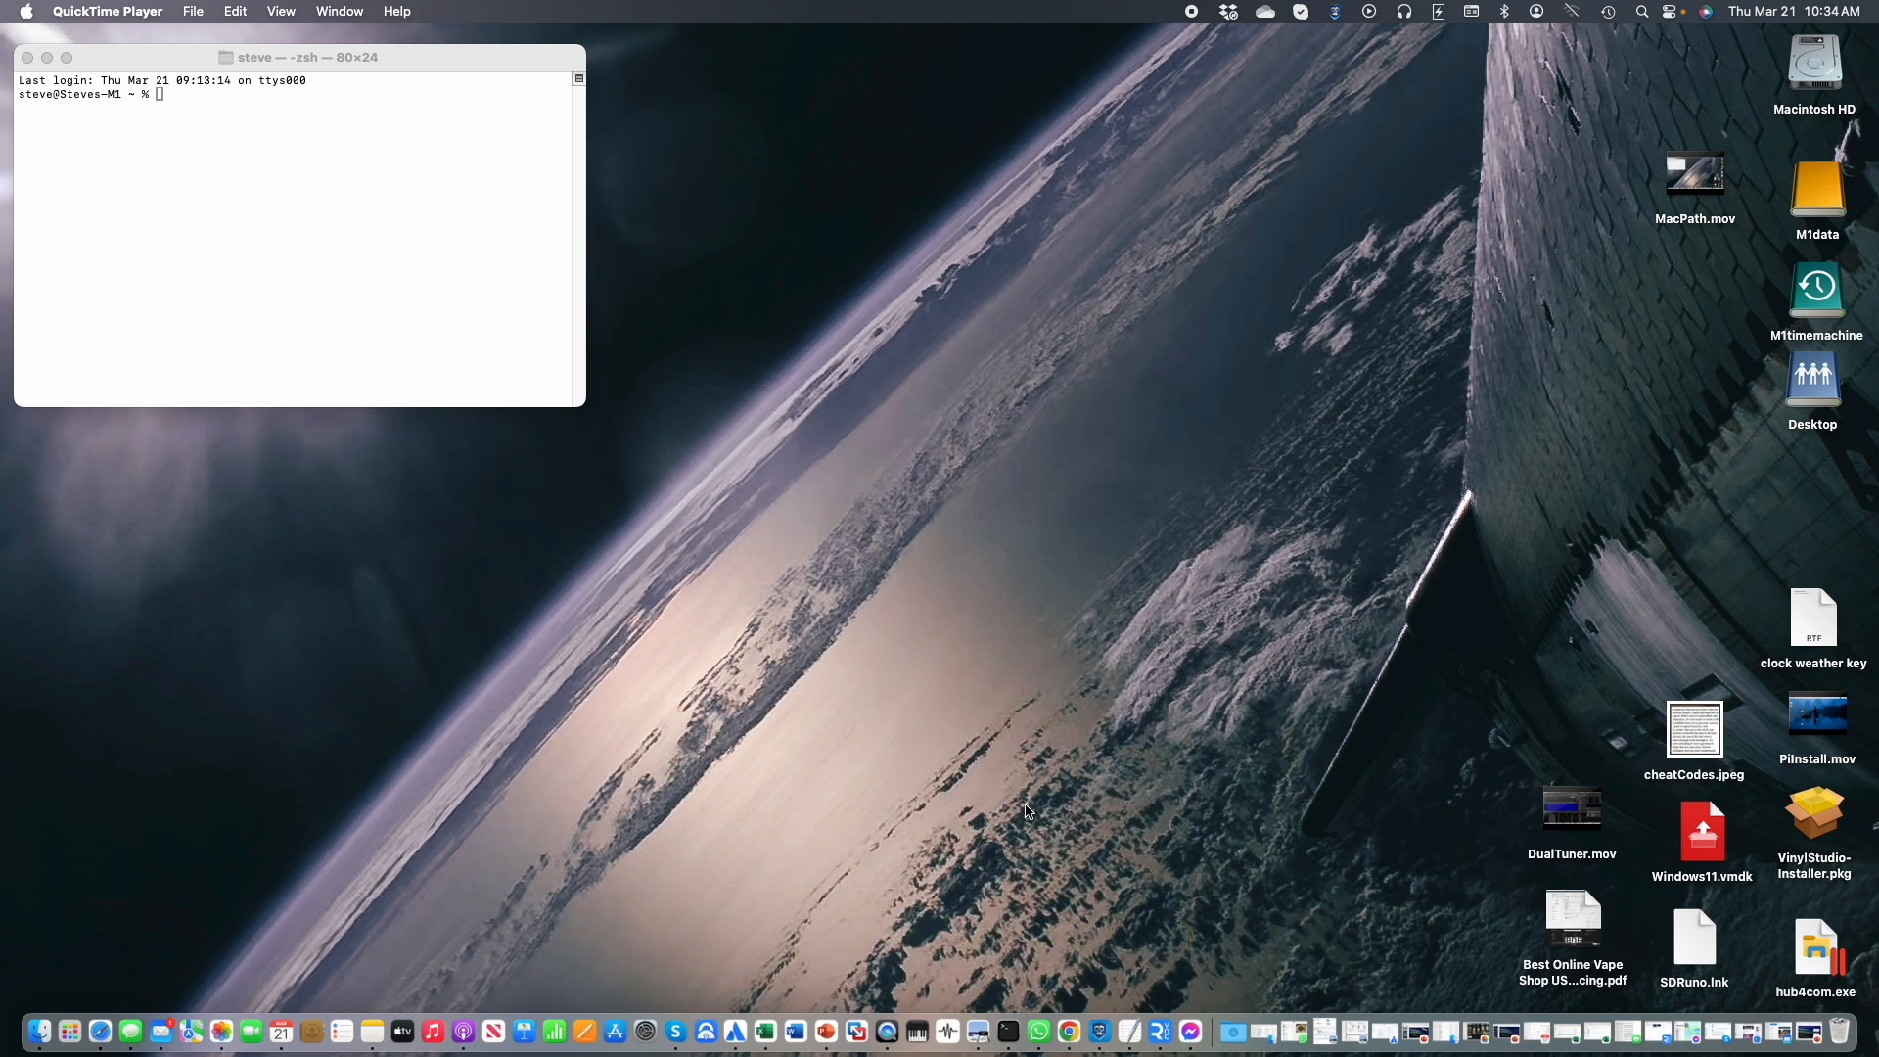
mouse_move(1008, 810)
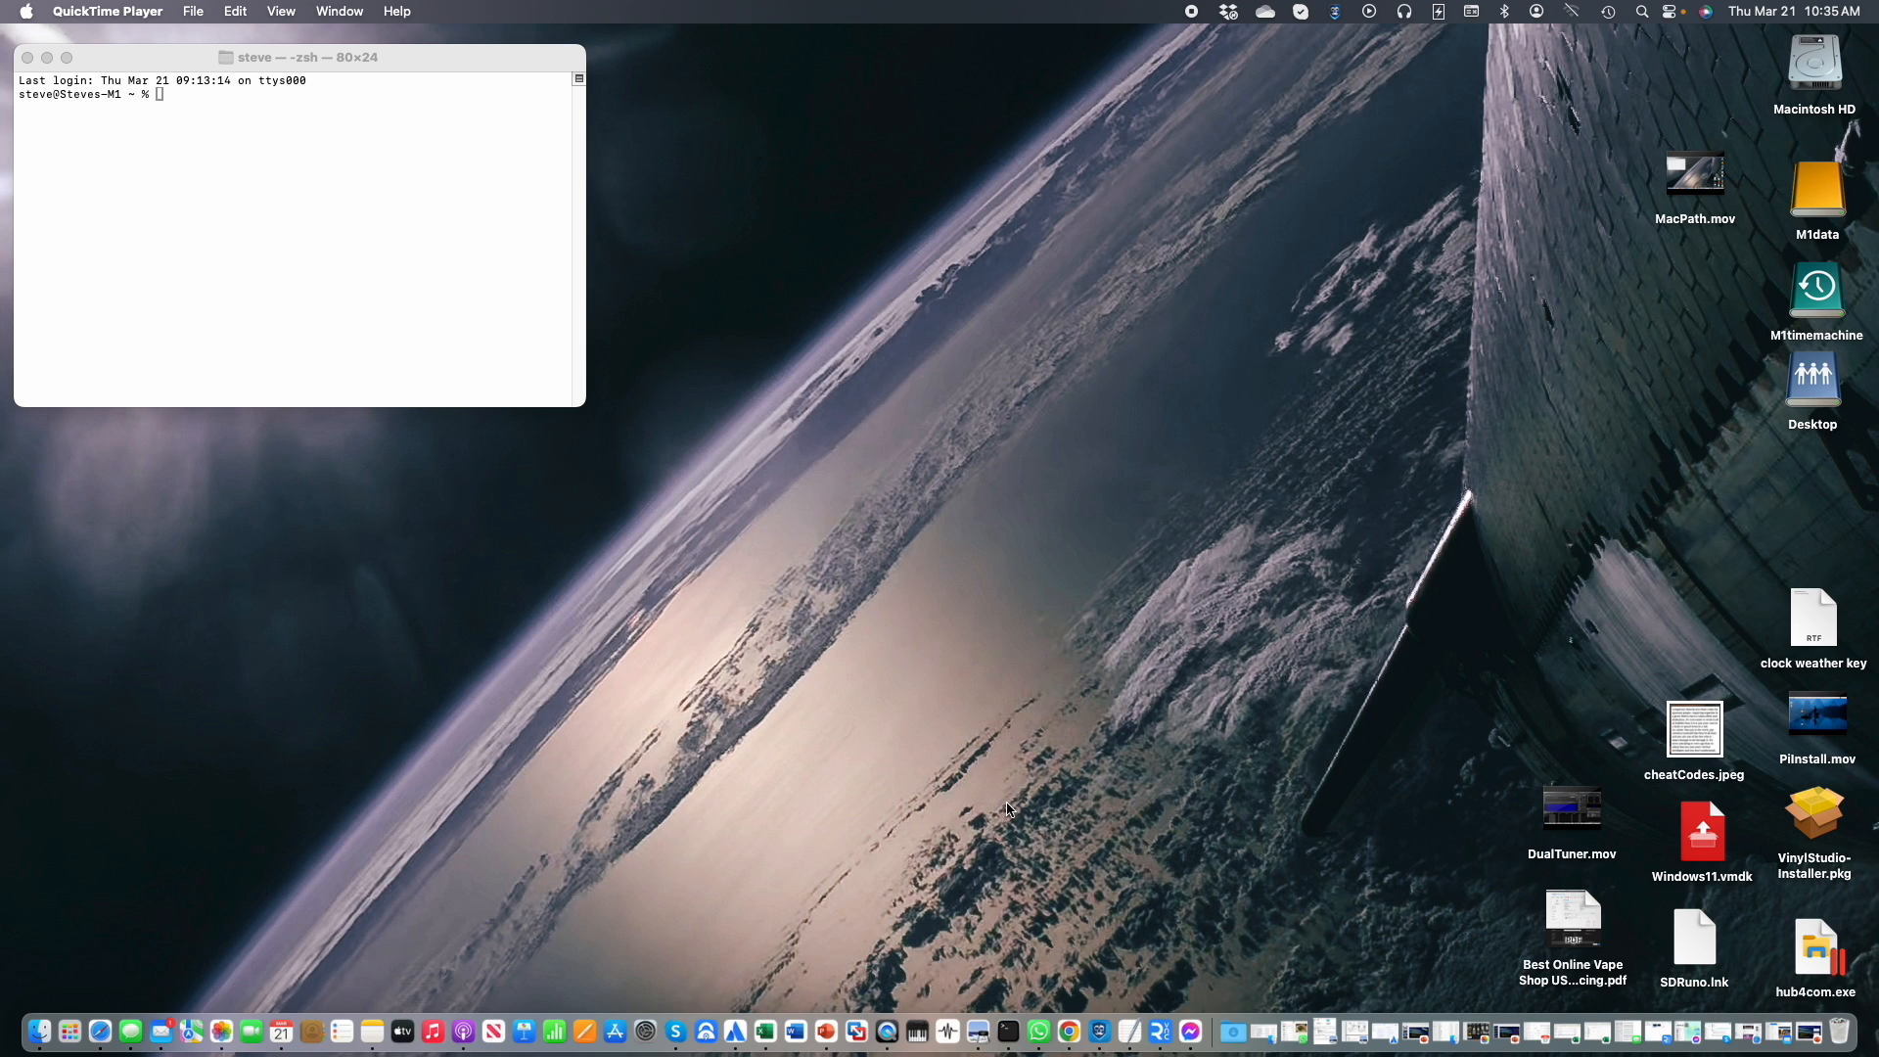
mouse_move(1763, 978)
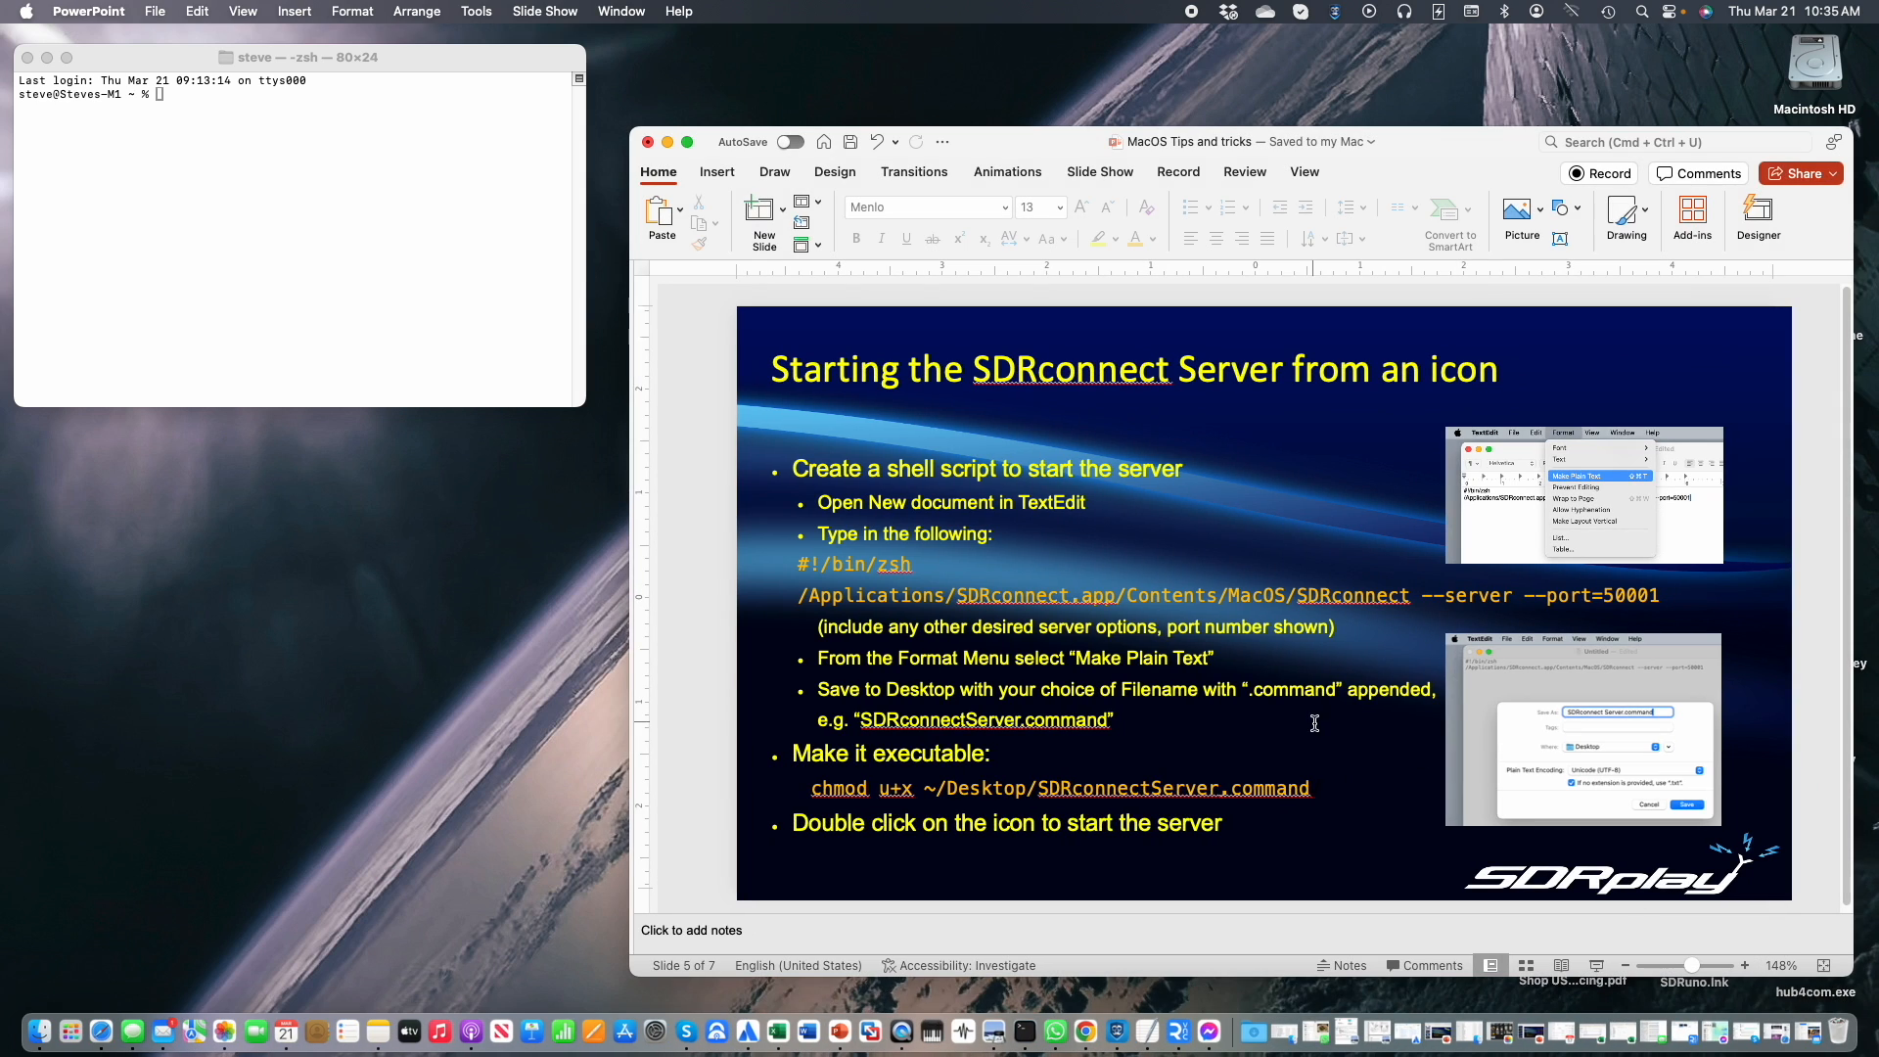
mouse_move(1209, 520)
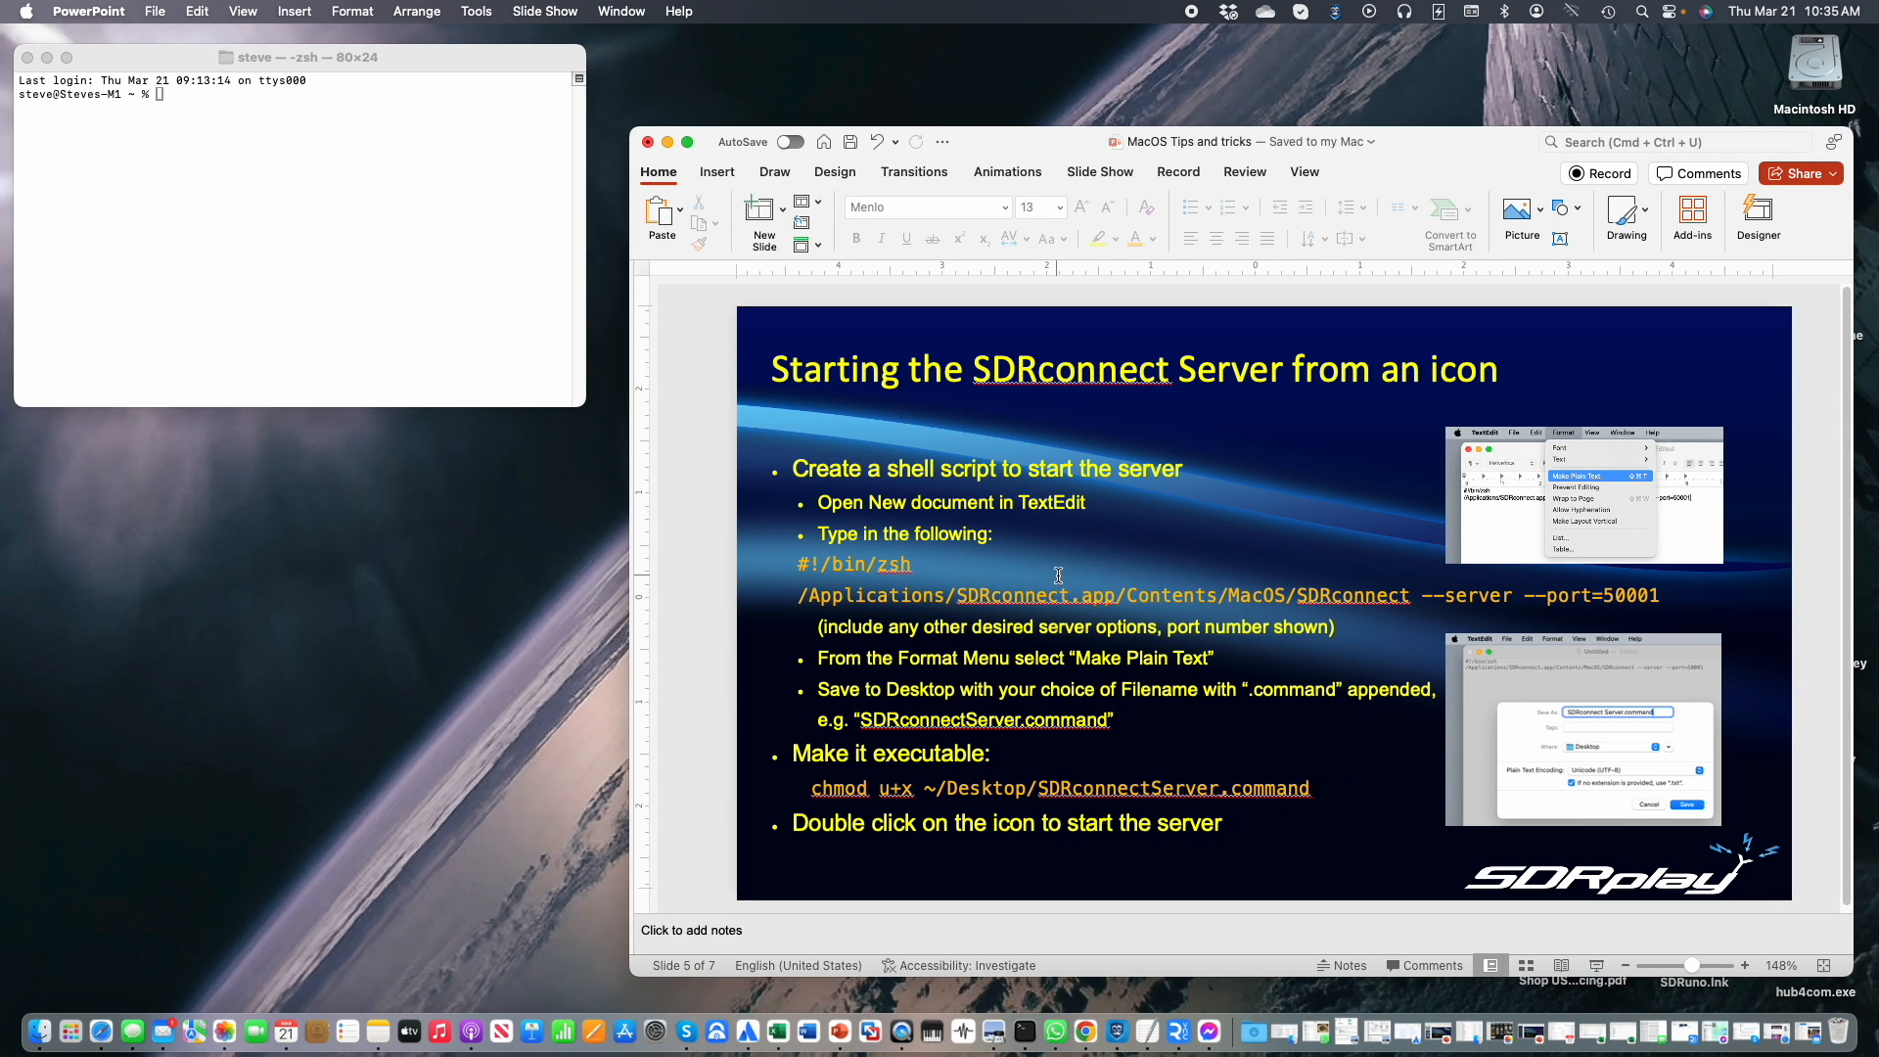
mouse_move(1010, 734)
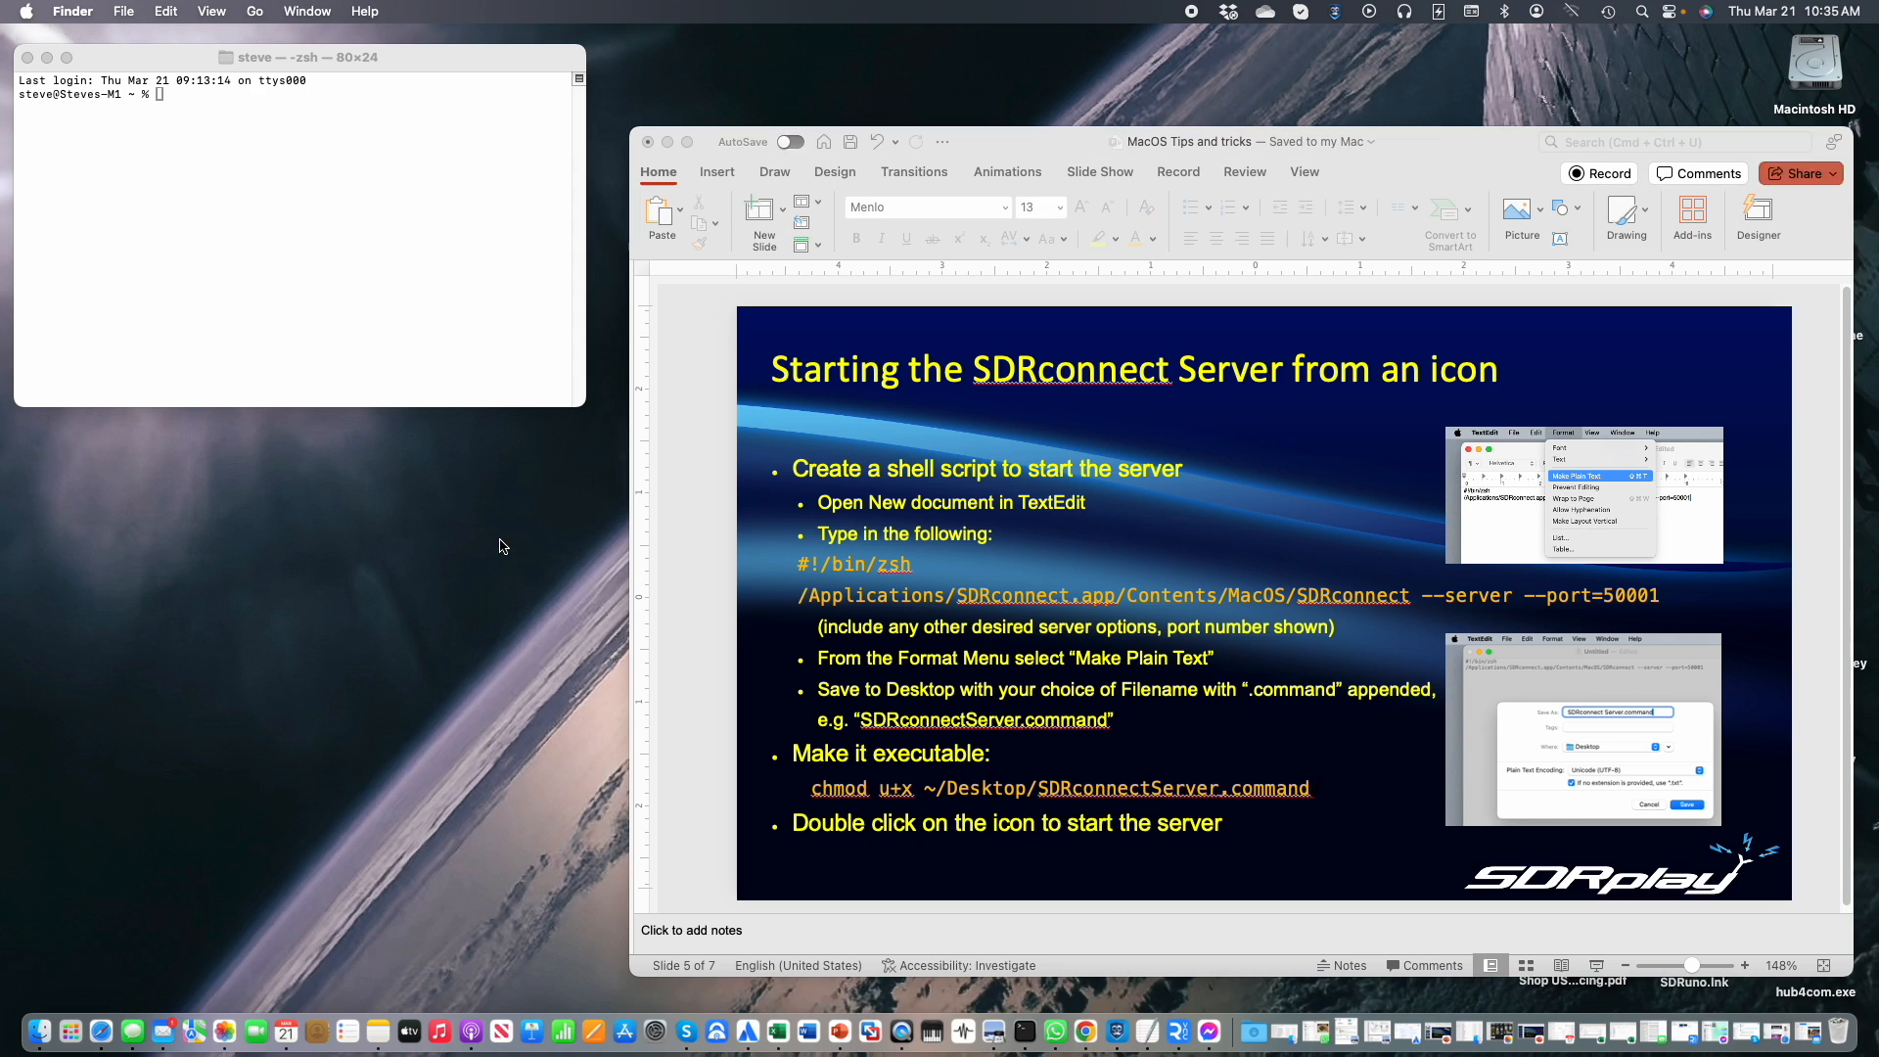
mouse_move(249, 10)
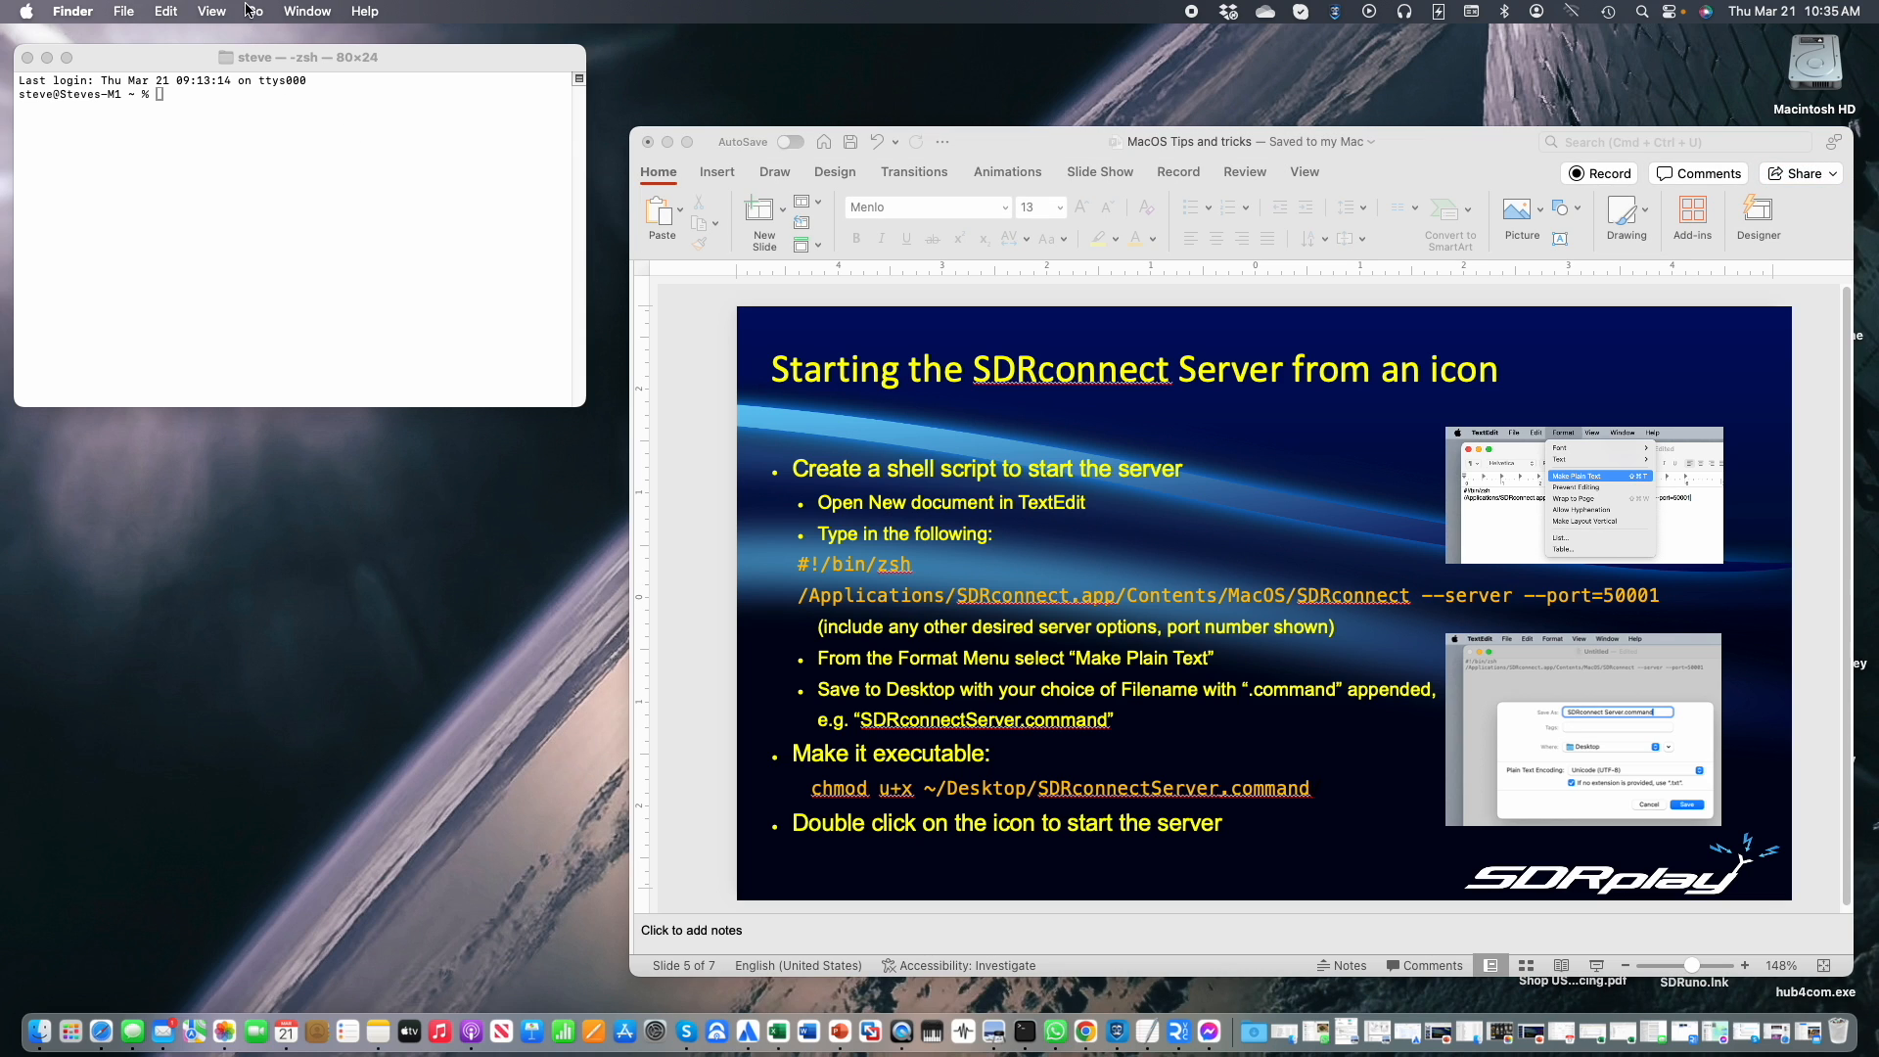
Bring up the Finder Go menu's list of places.
click(254, 11)
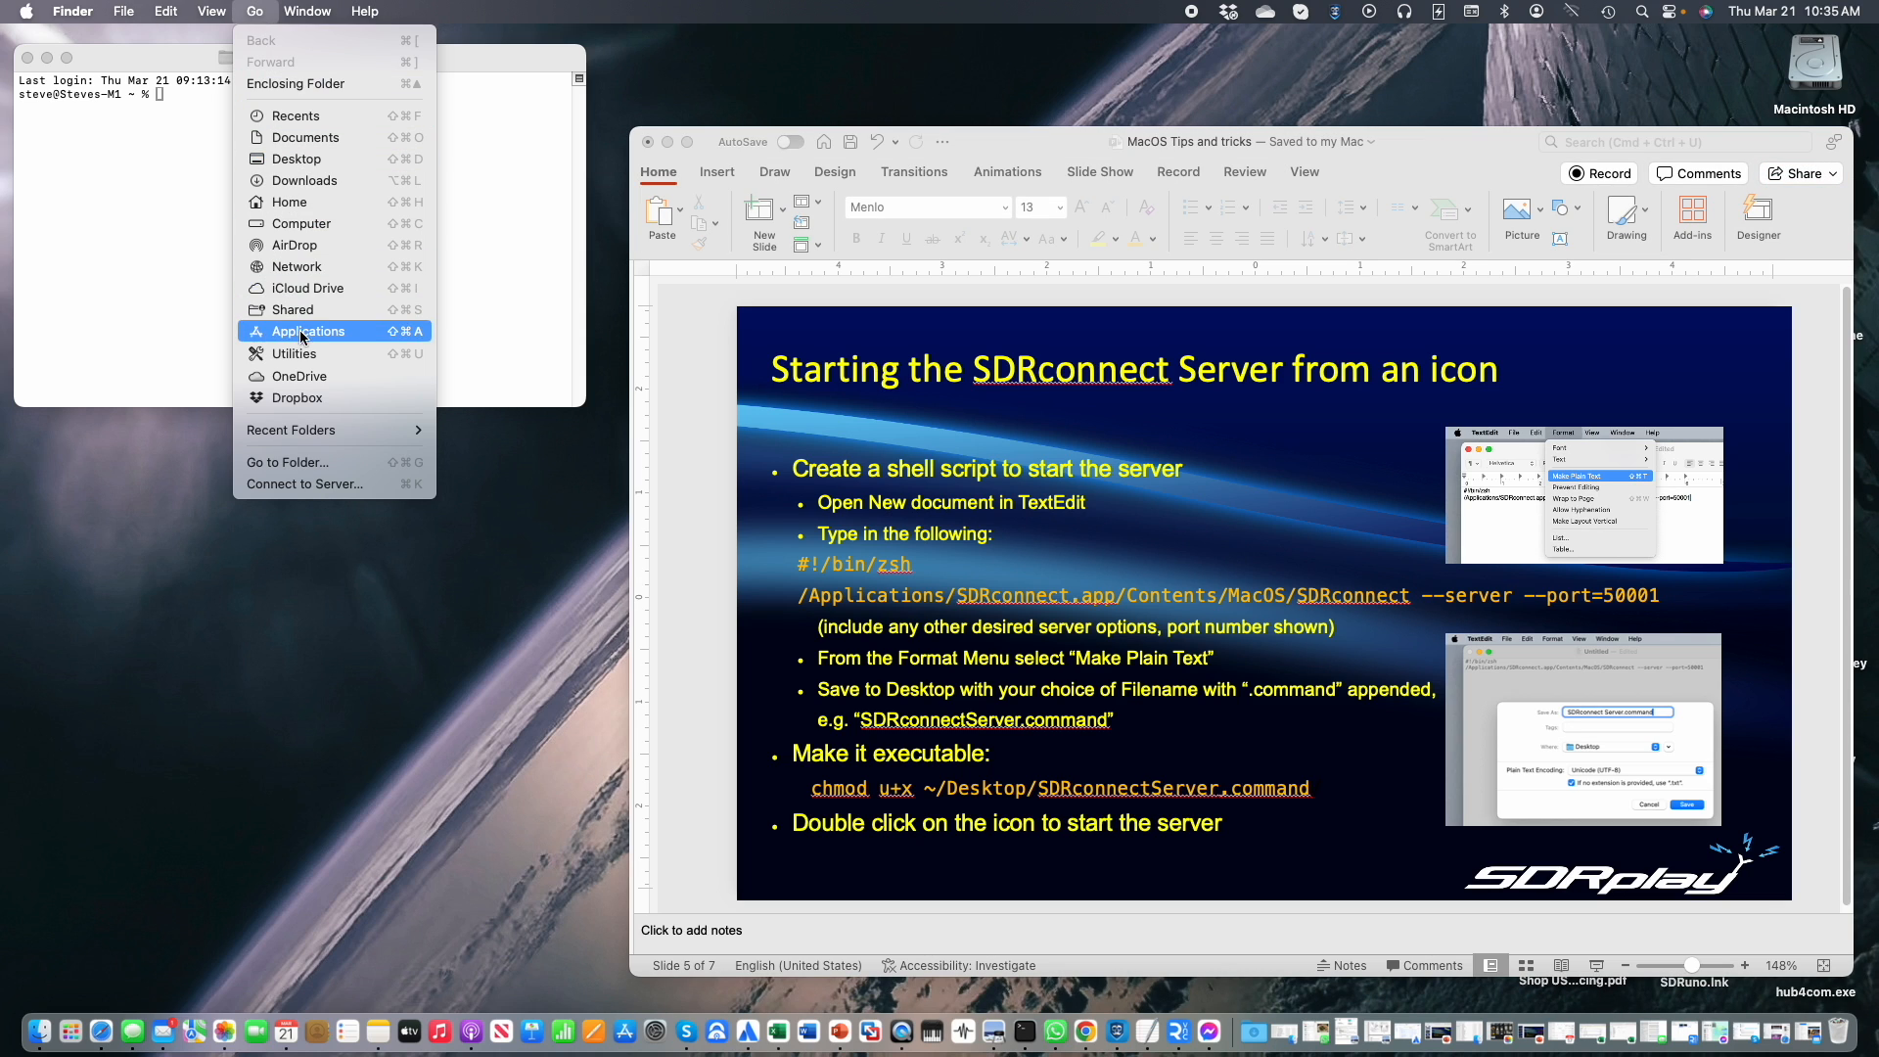
Go to Applications and launch TextEdit with a new blank document.
click(307, 331)
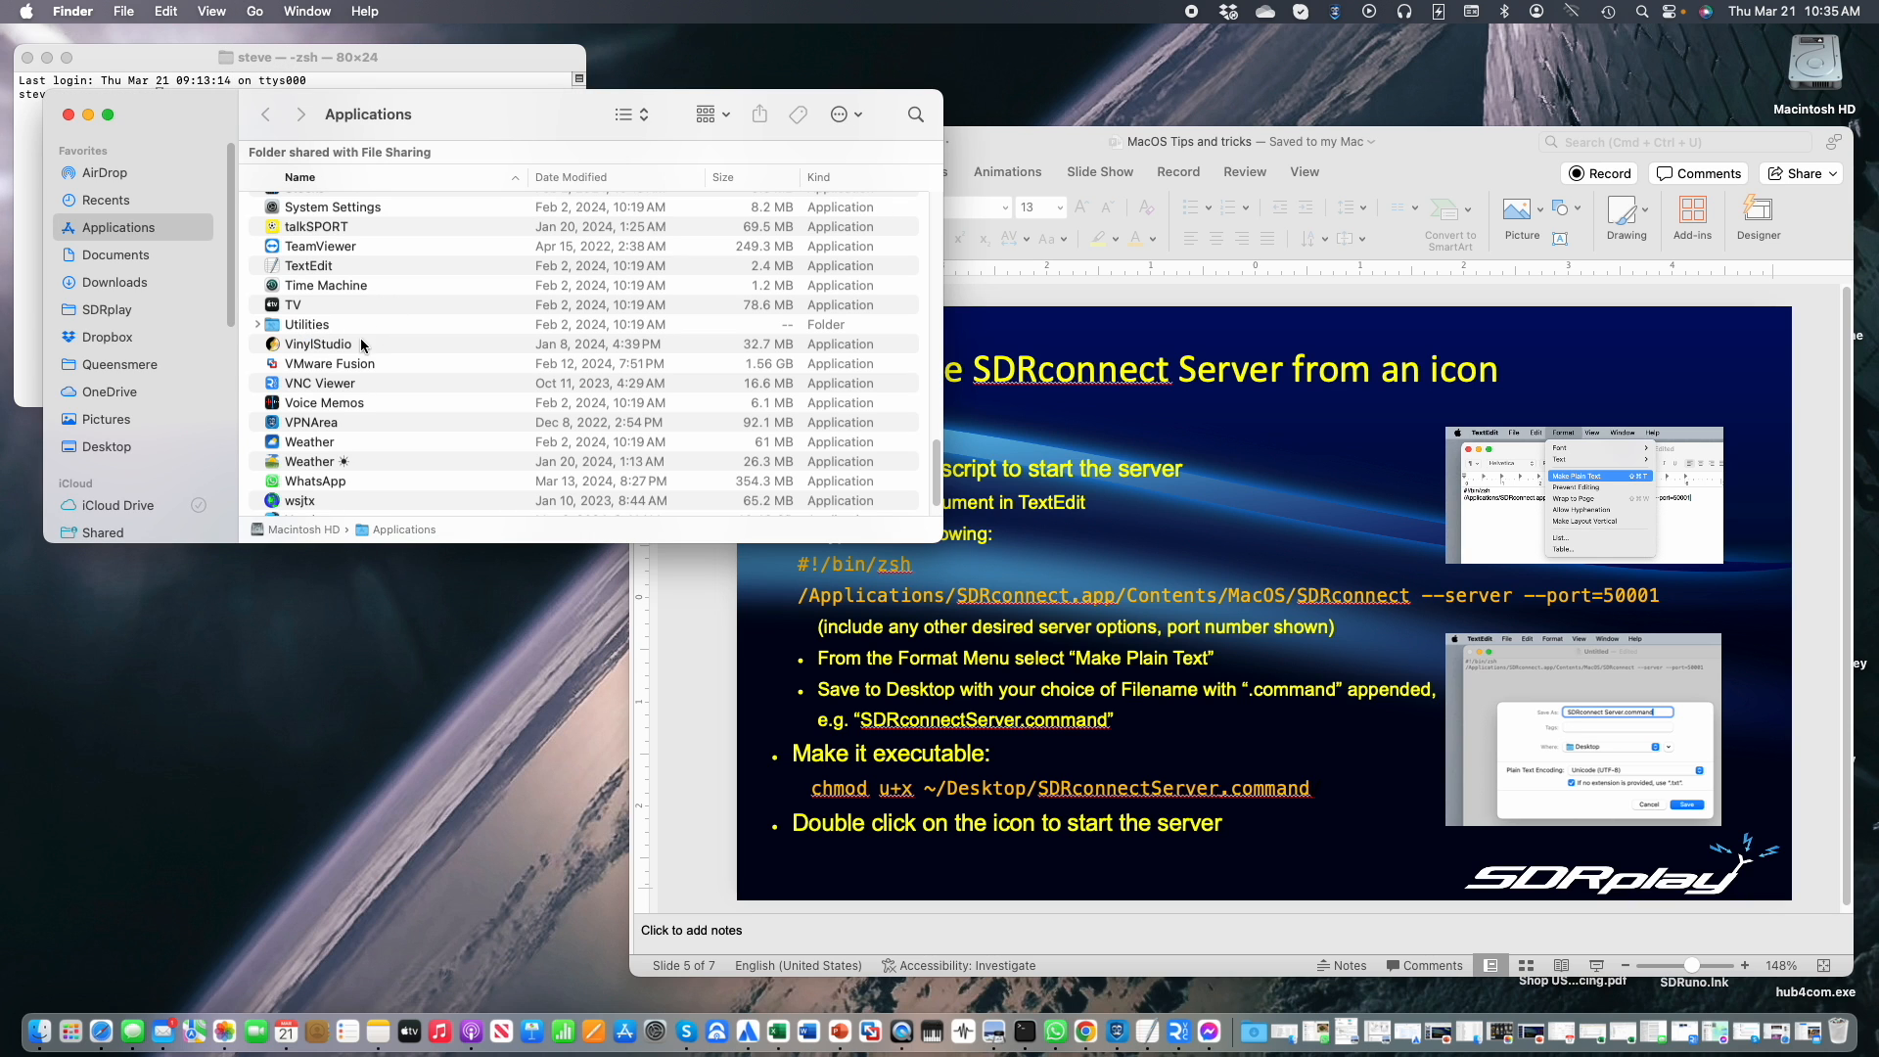
double_click(307, 264)
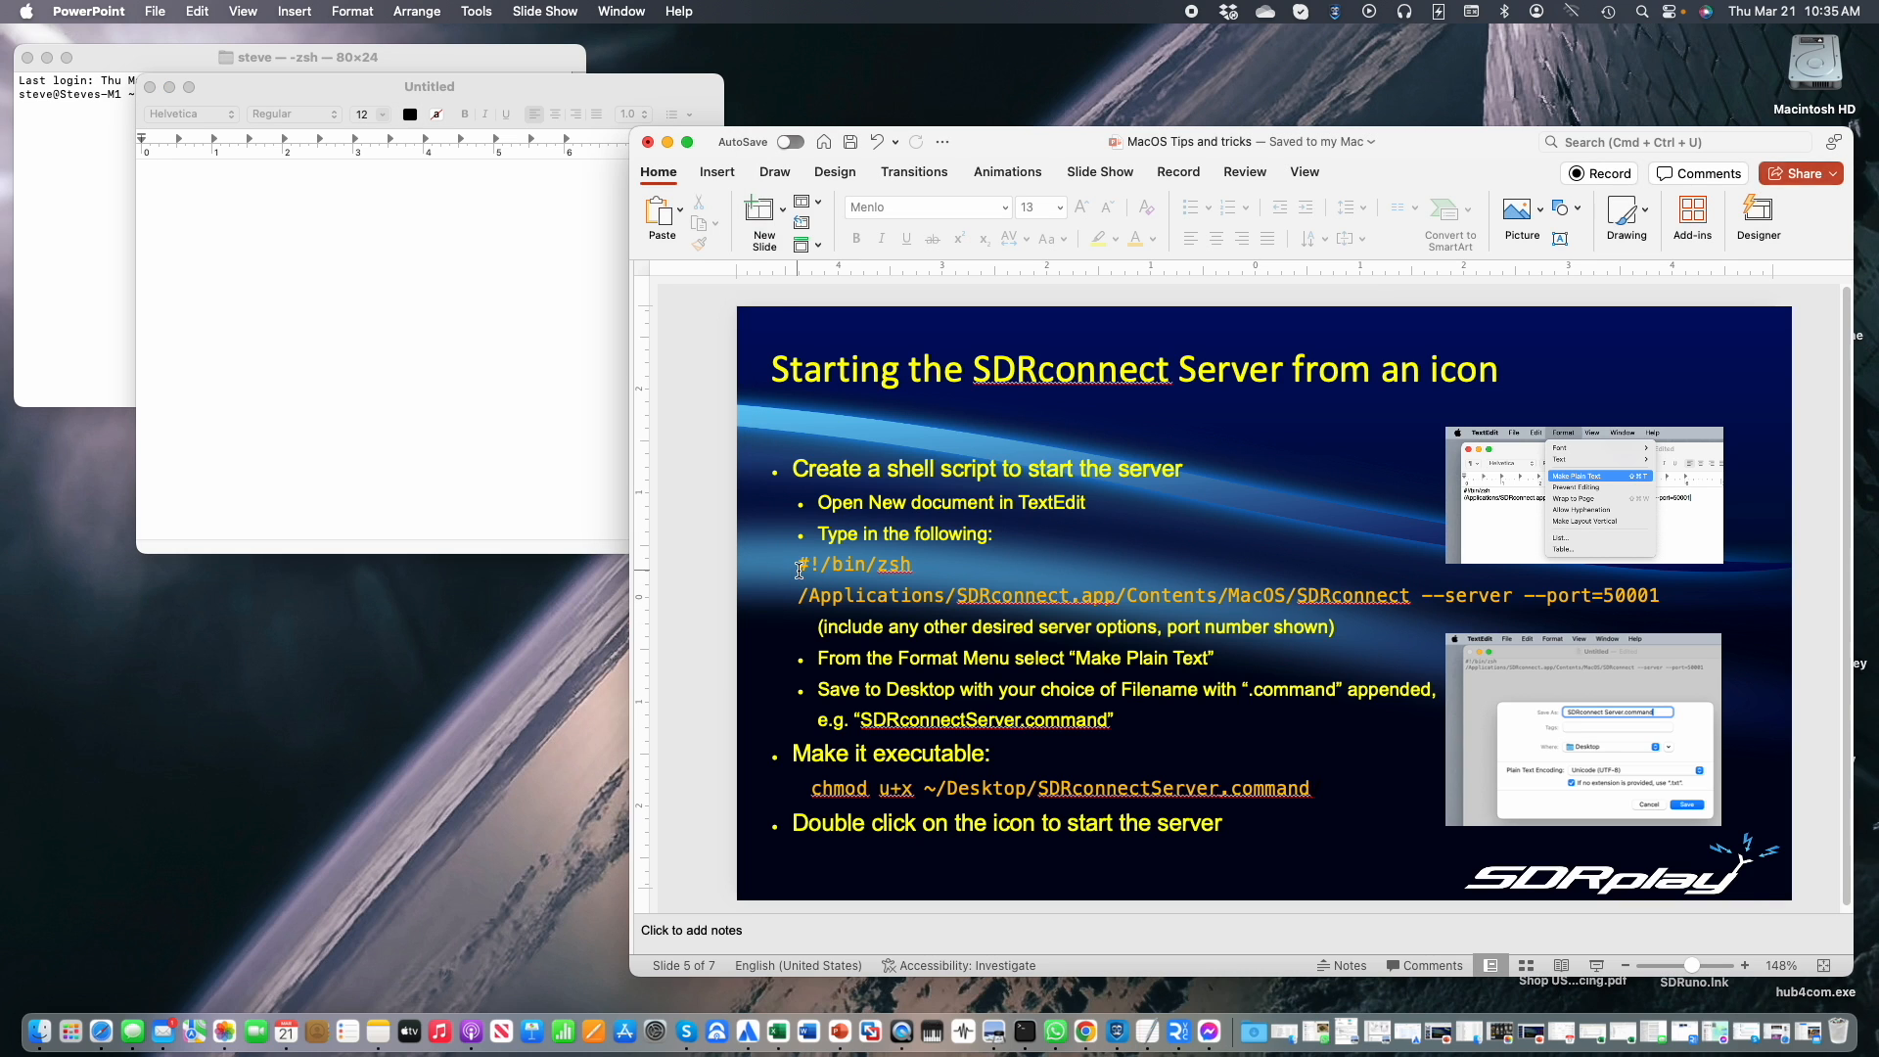
Copy the #!/bin/zsh and SDRconnect --server --port=50001 lines from the slide into TextEdit.
drag(803, 564, 1330, 626)
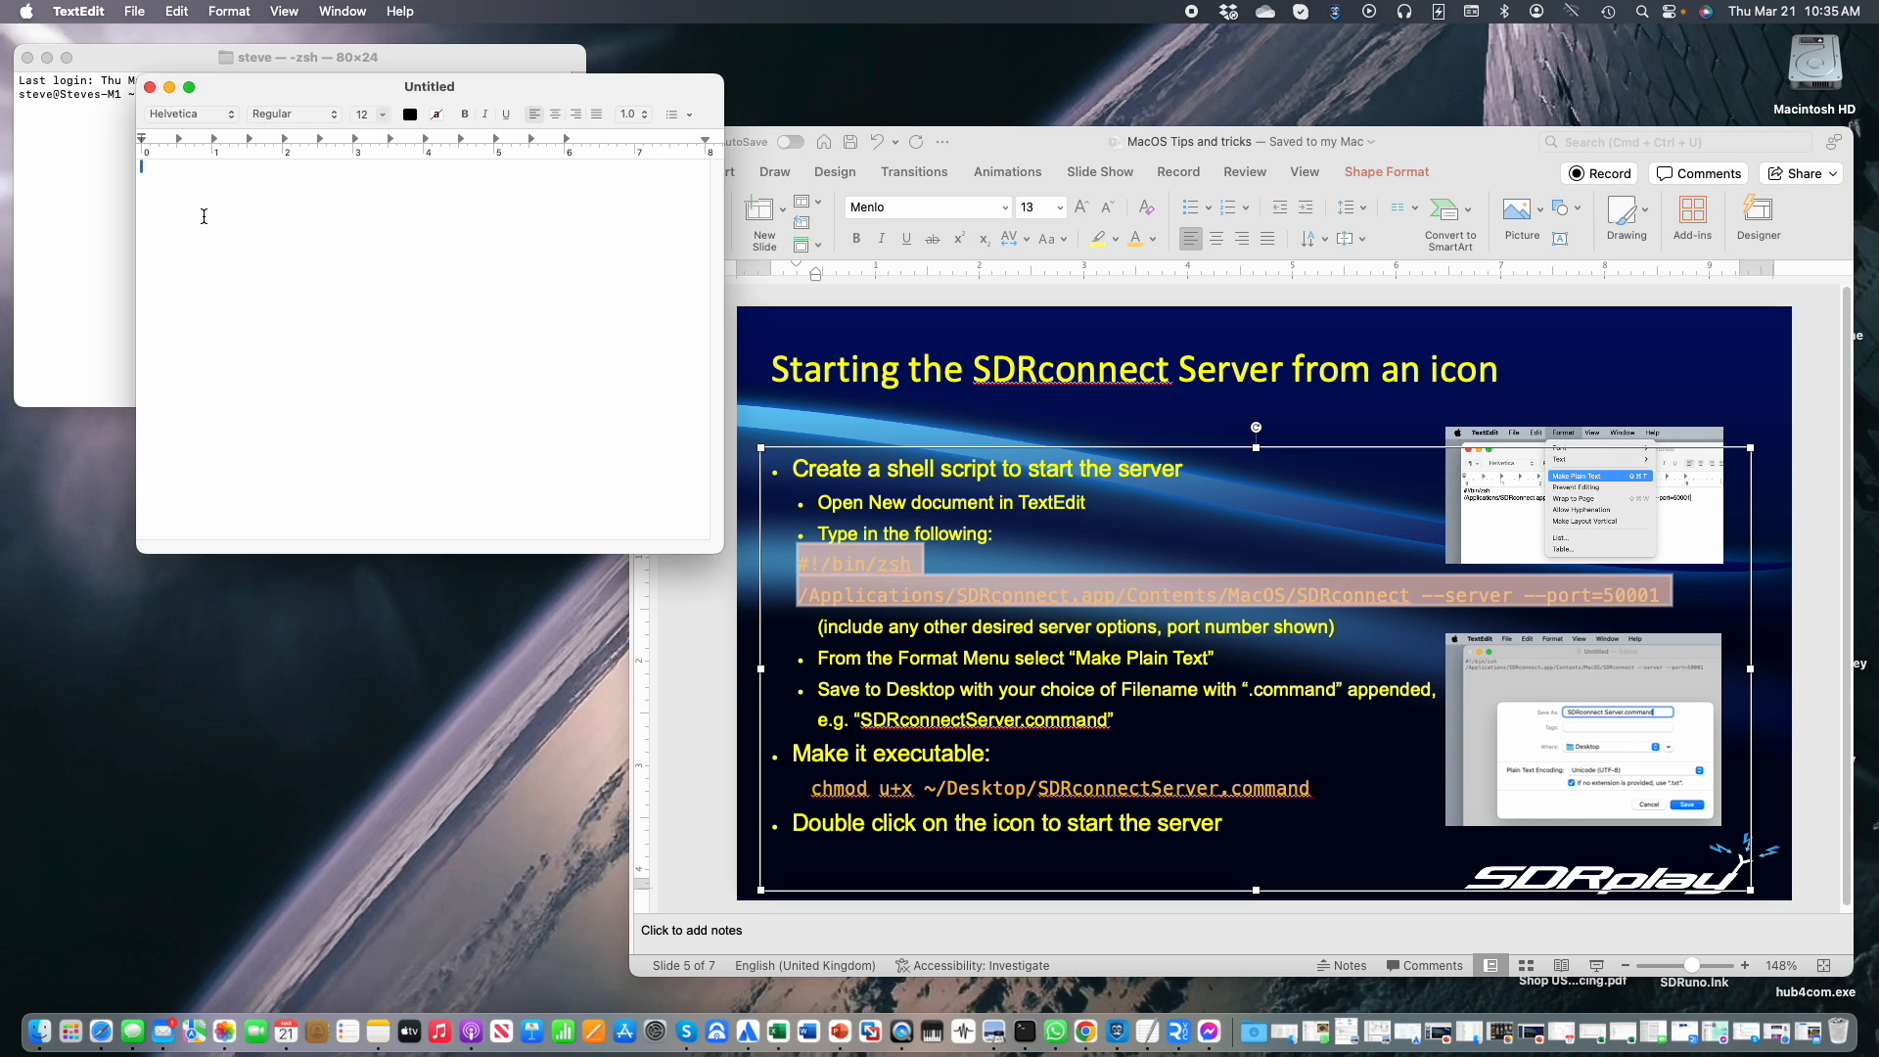
text(#!/bin/zsh)
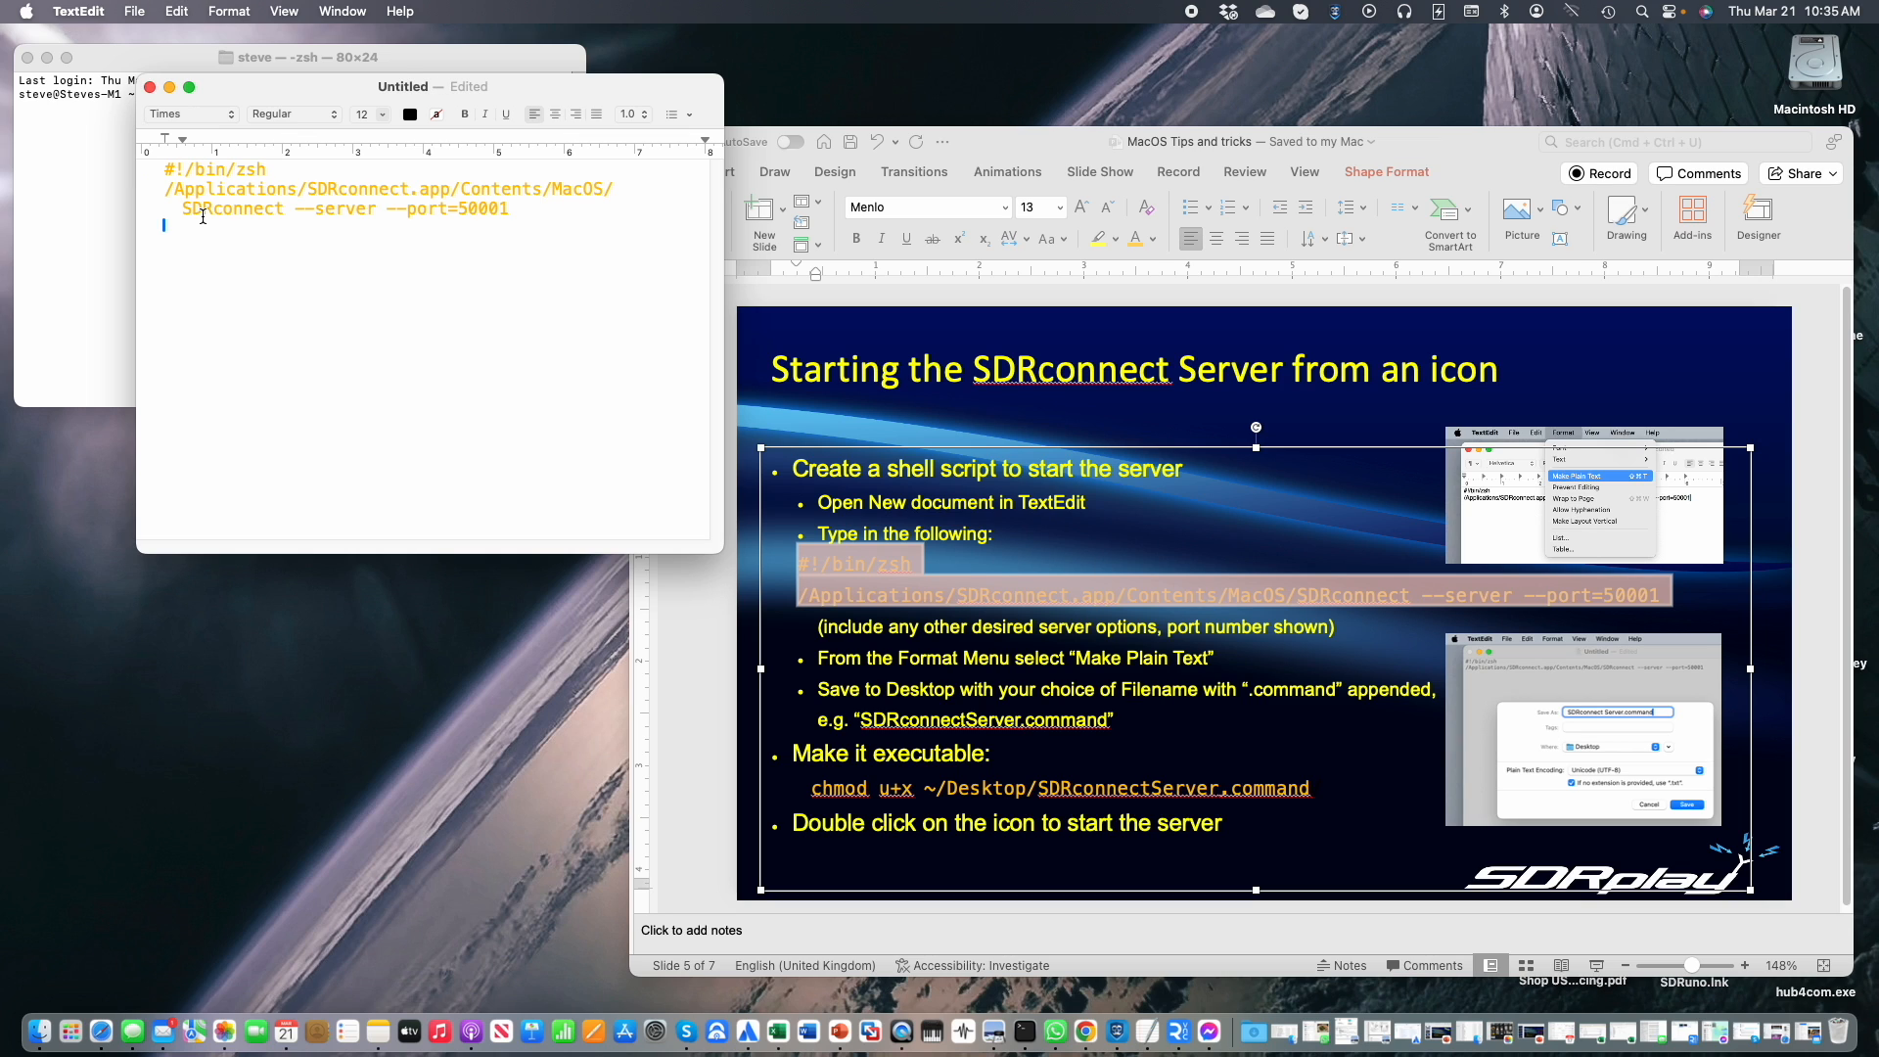
mouse_move(227, 254)
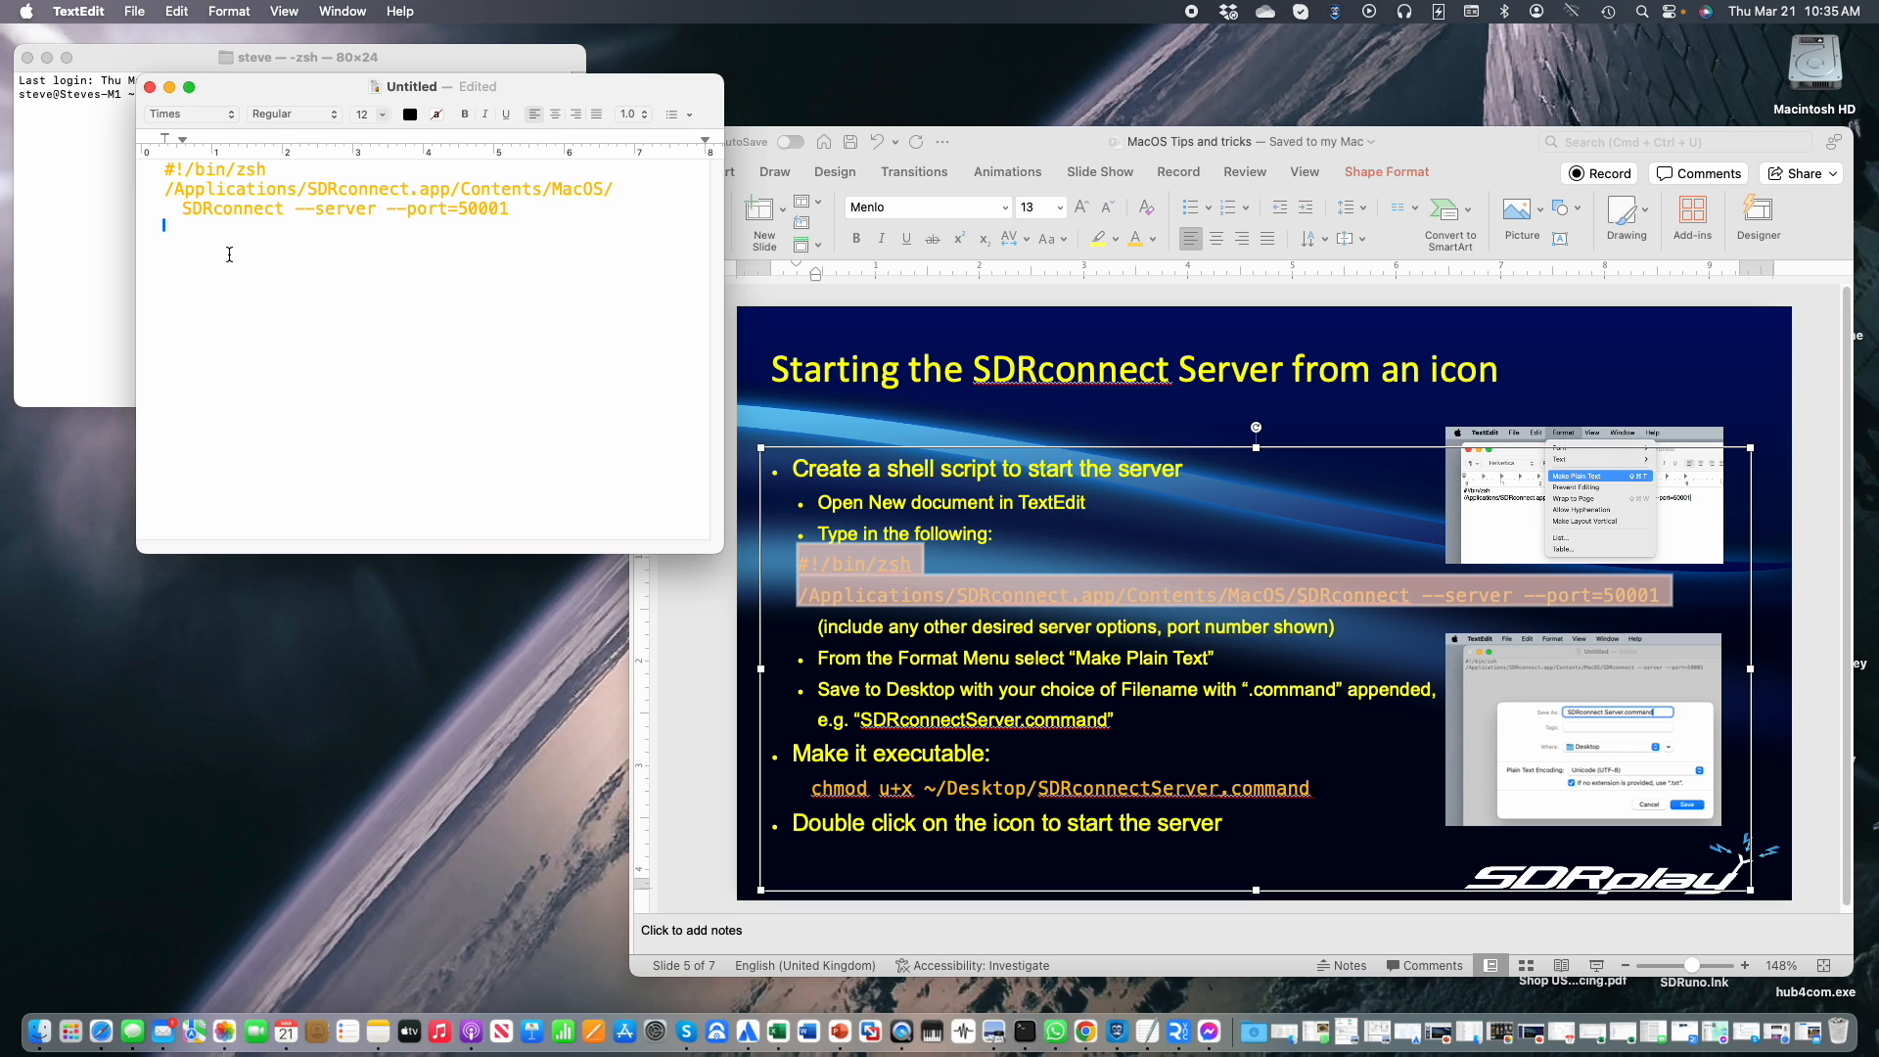
mouse_move(233, 29)
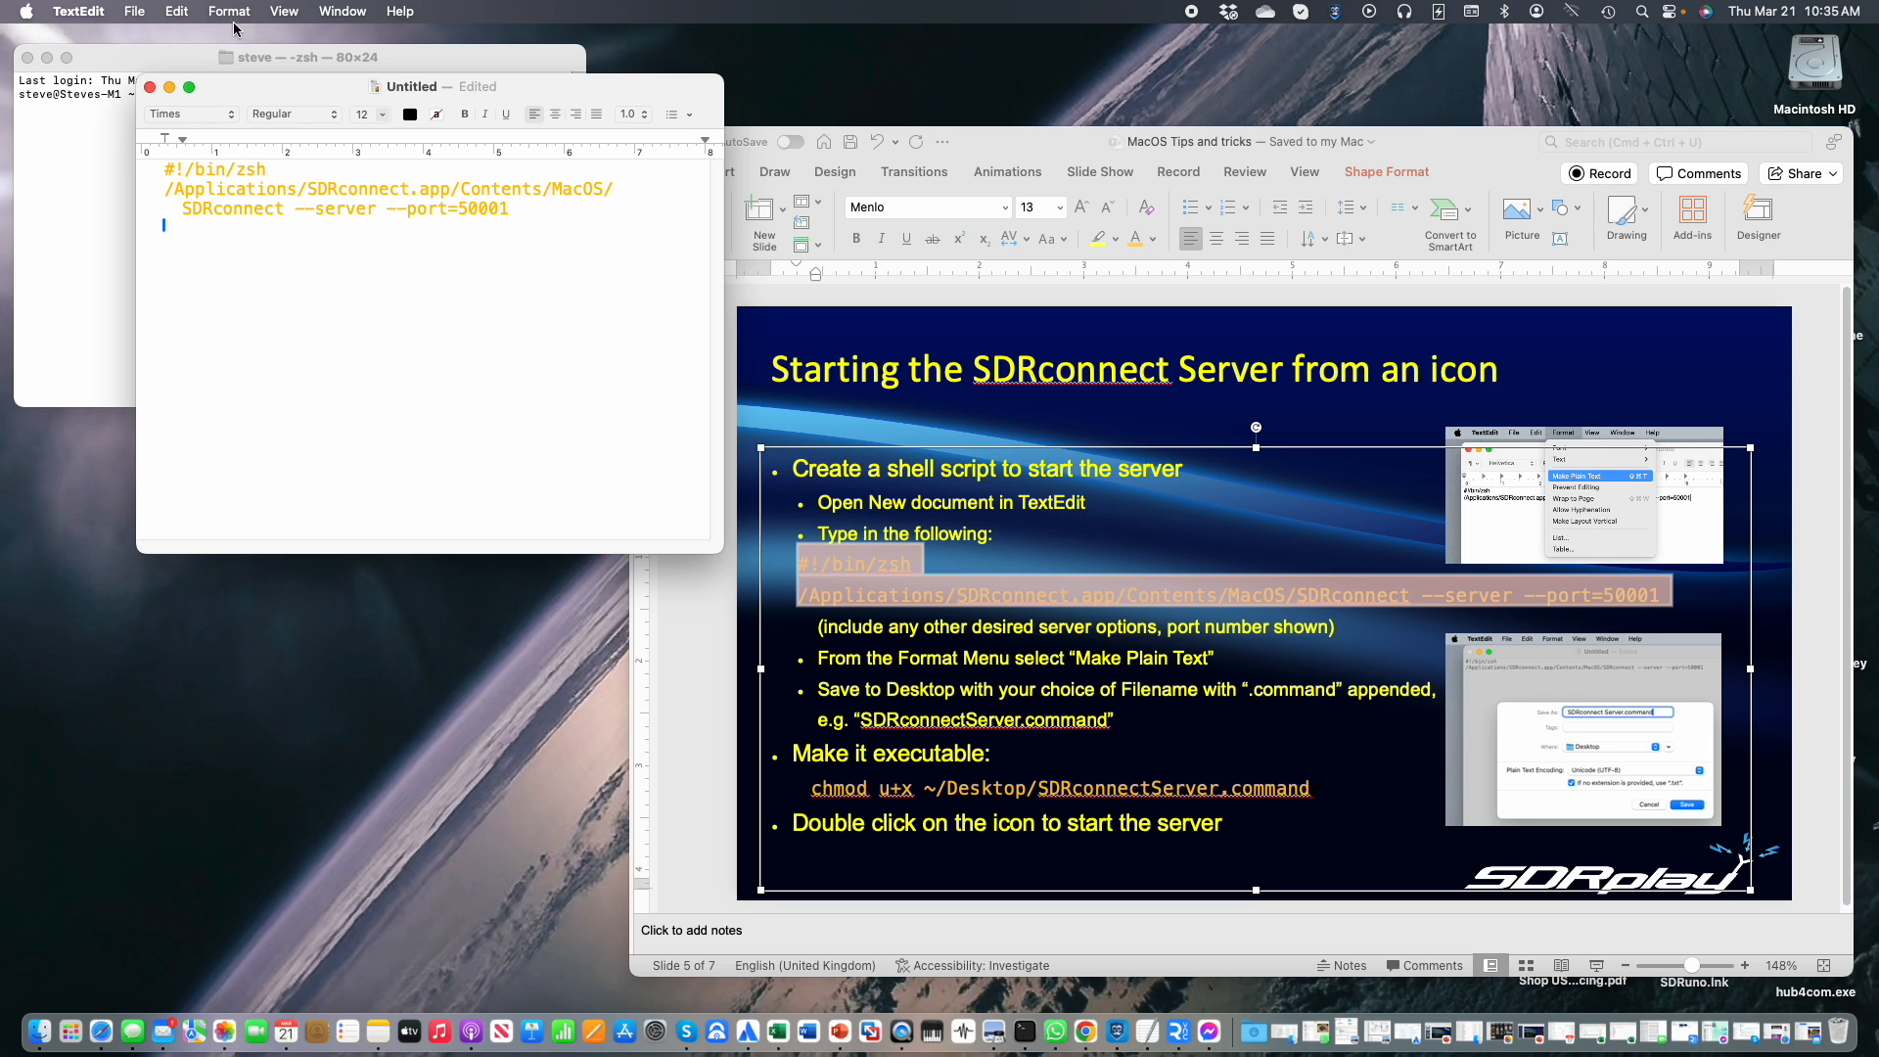
Convert the TextEdit document to plain text via Format > Make Plain Text and confirm.
click(229, 12)
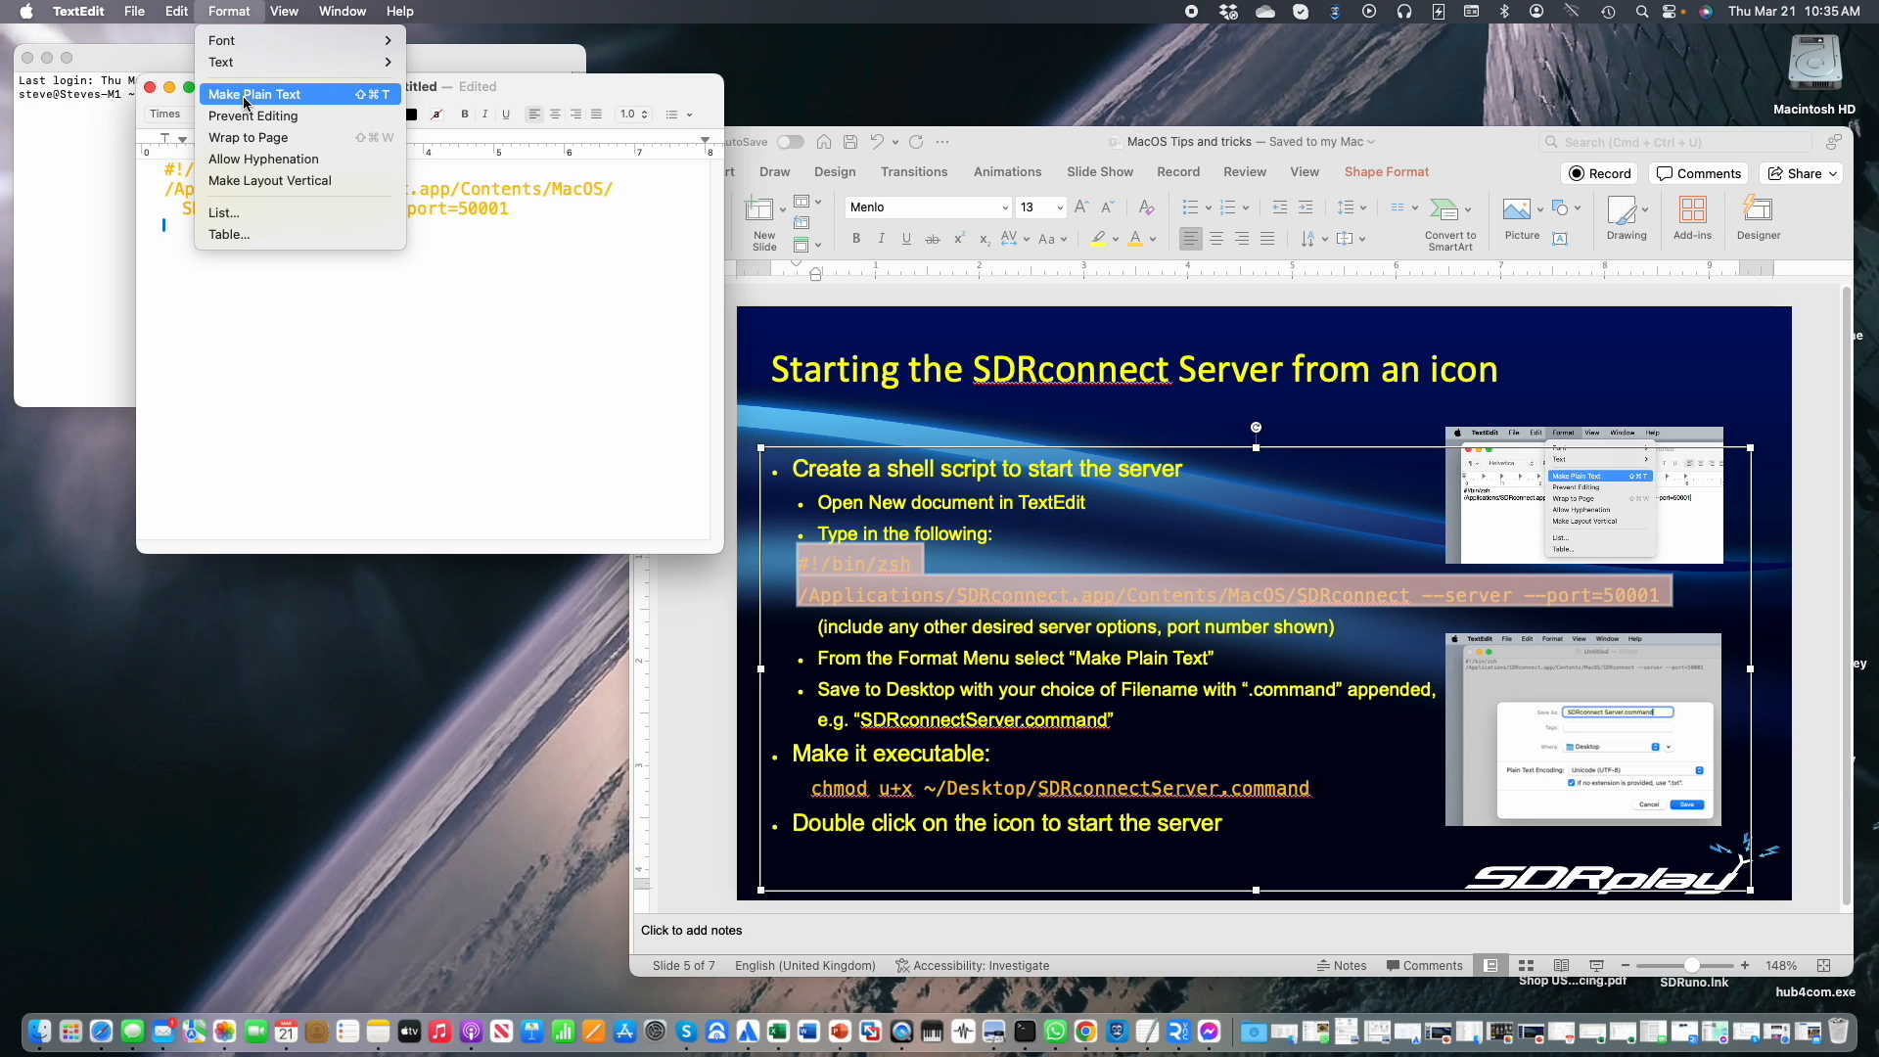
click(254, 94)
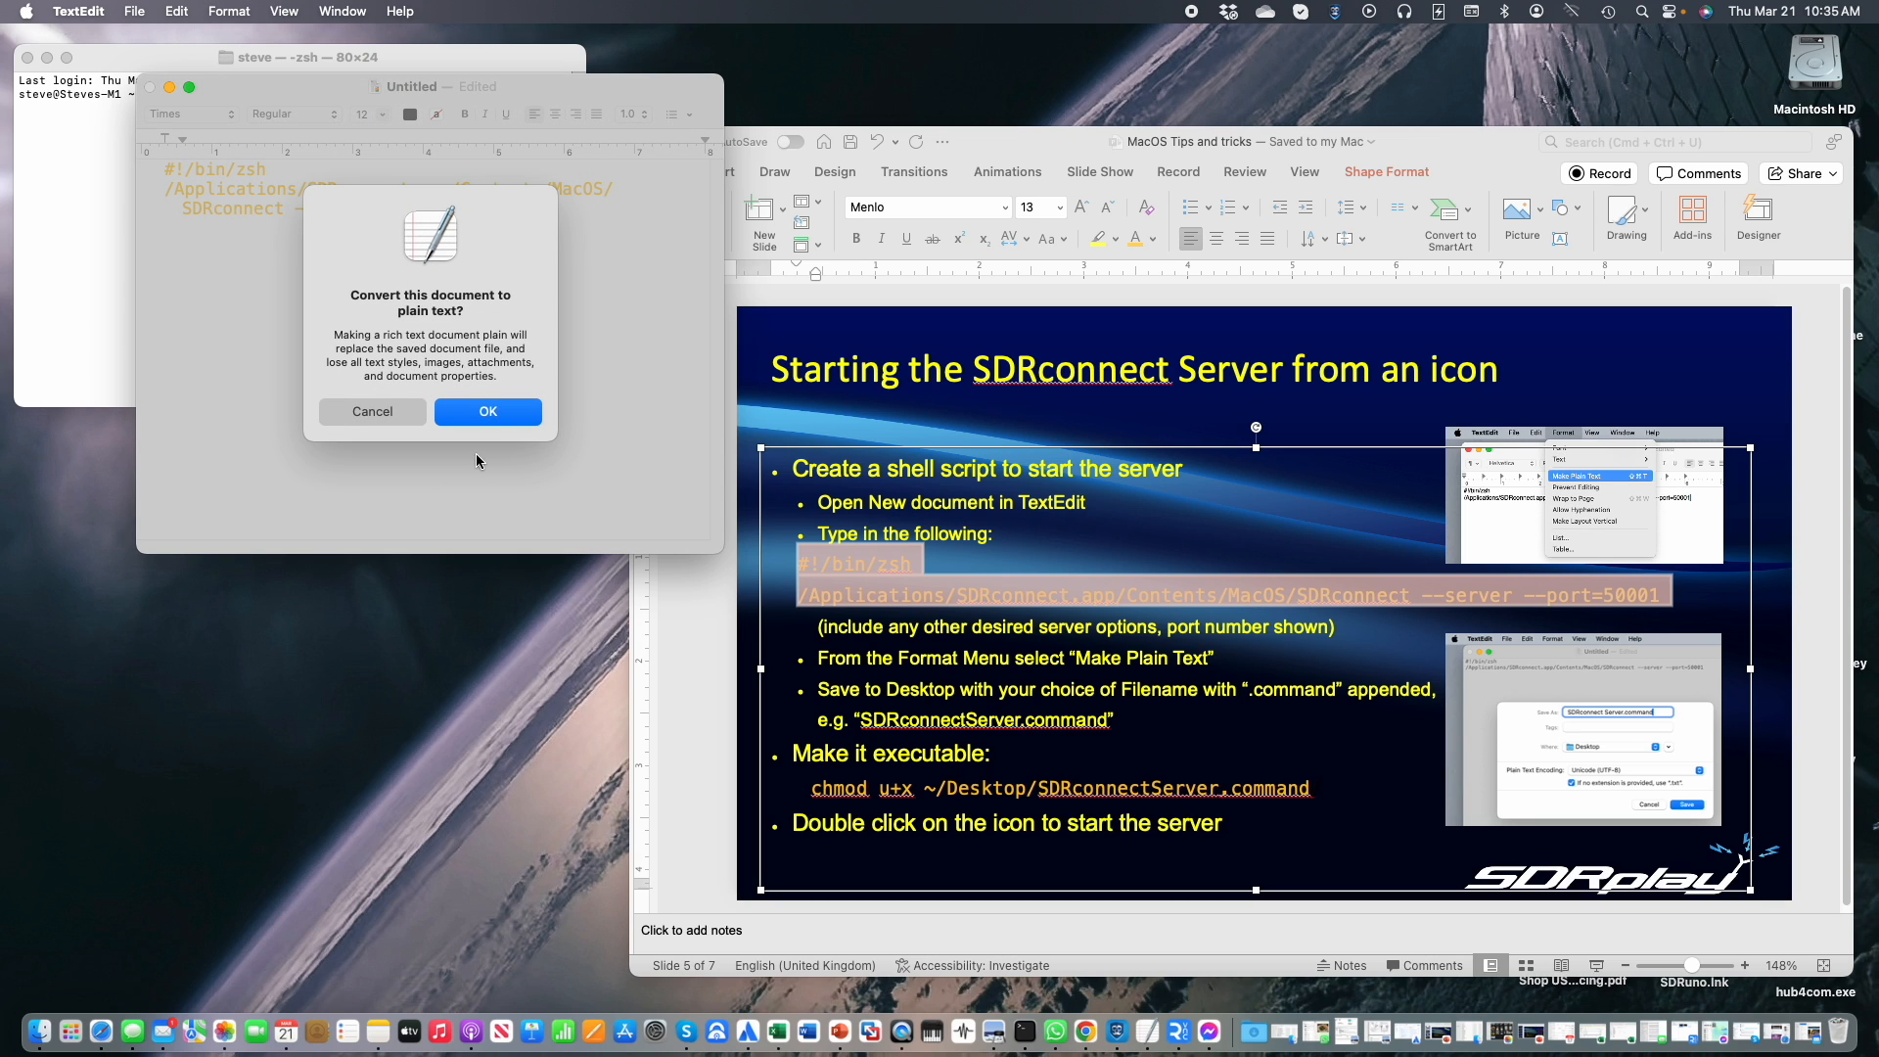
click(487, 411)
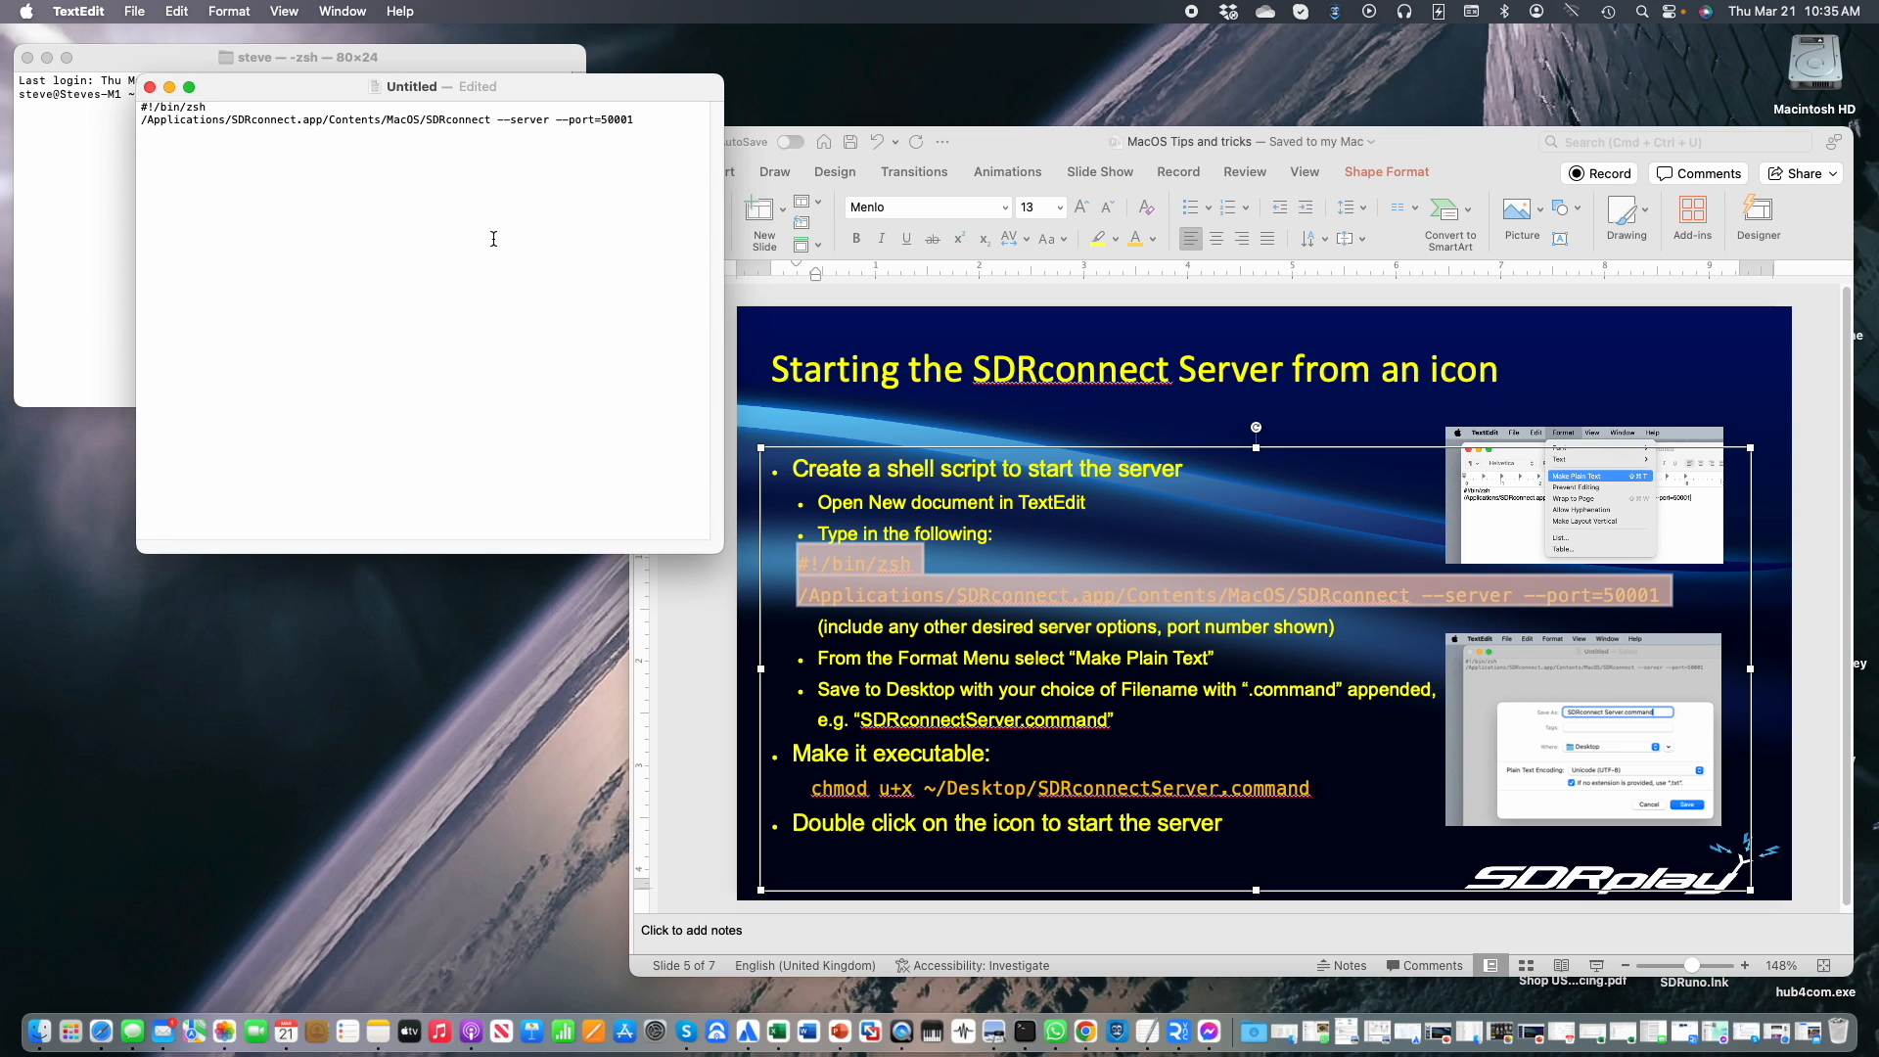
mouse_move(561, 123)
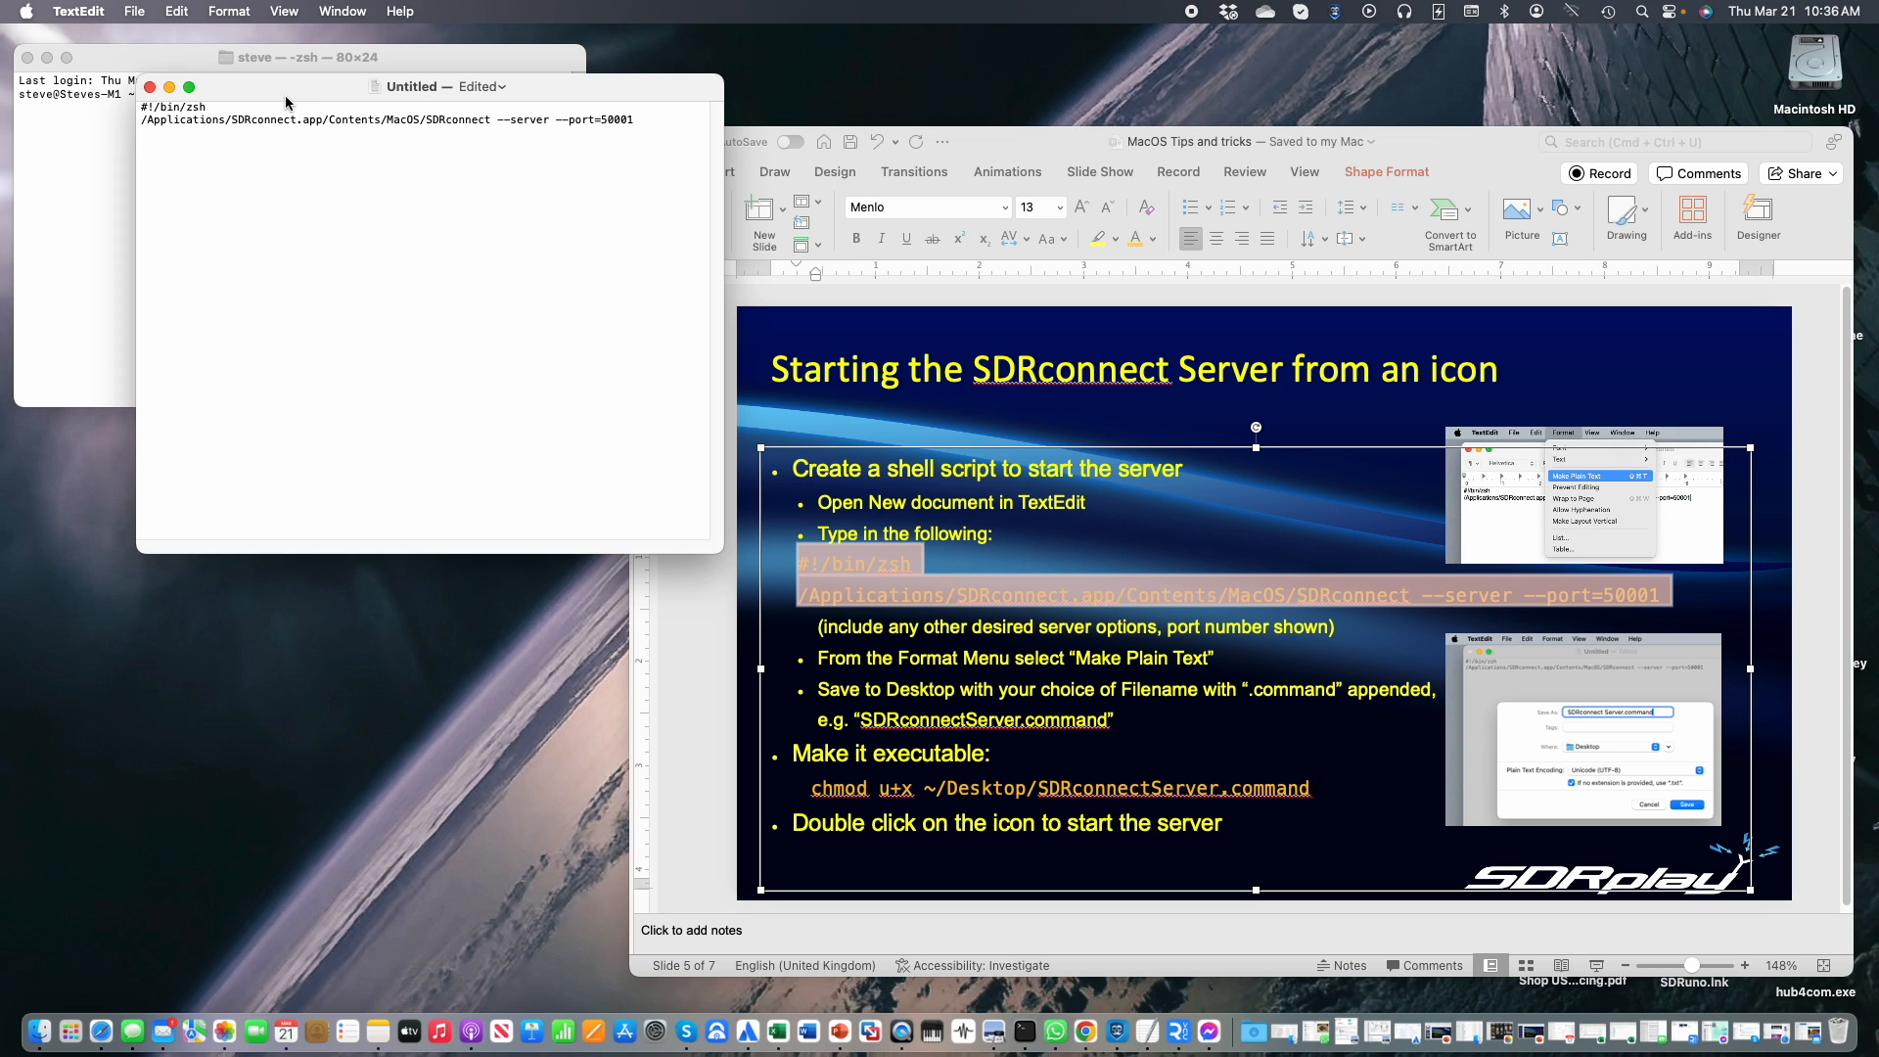
Save the script to the Desktop as SDRconnectServer.command via File > Save.
click(133, 12)
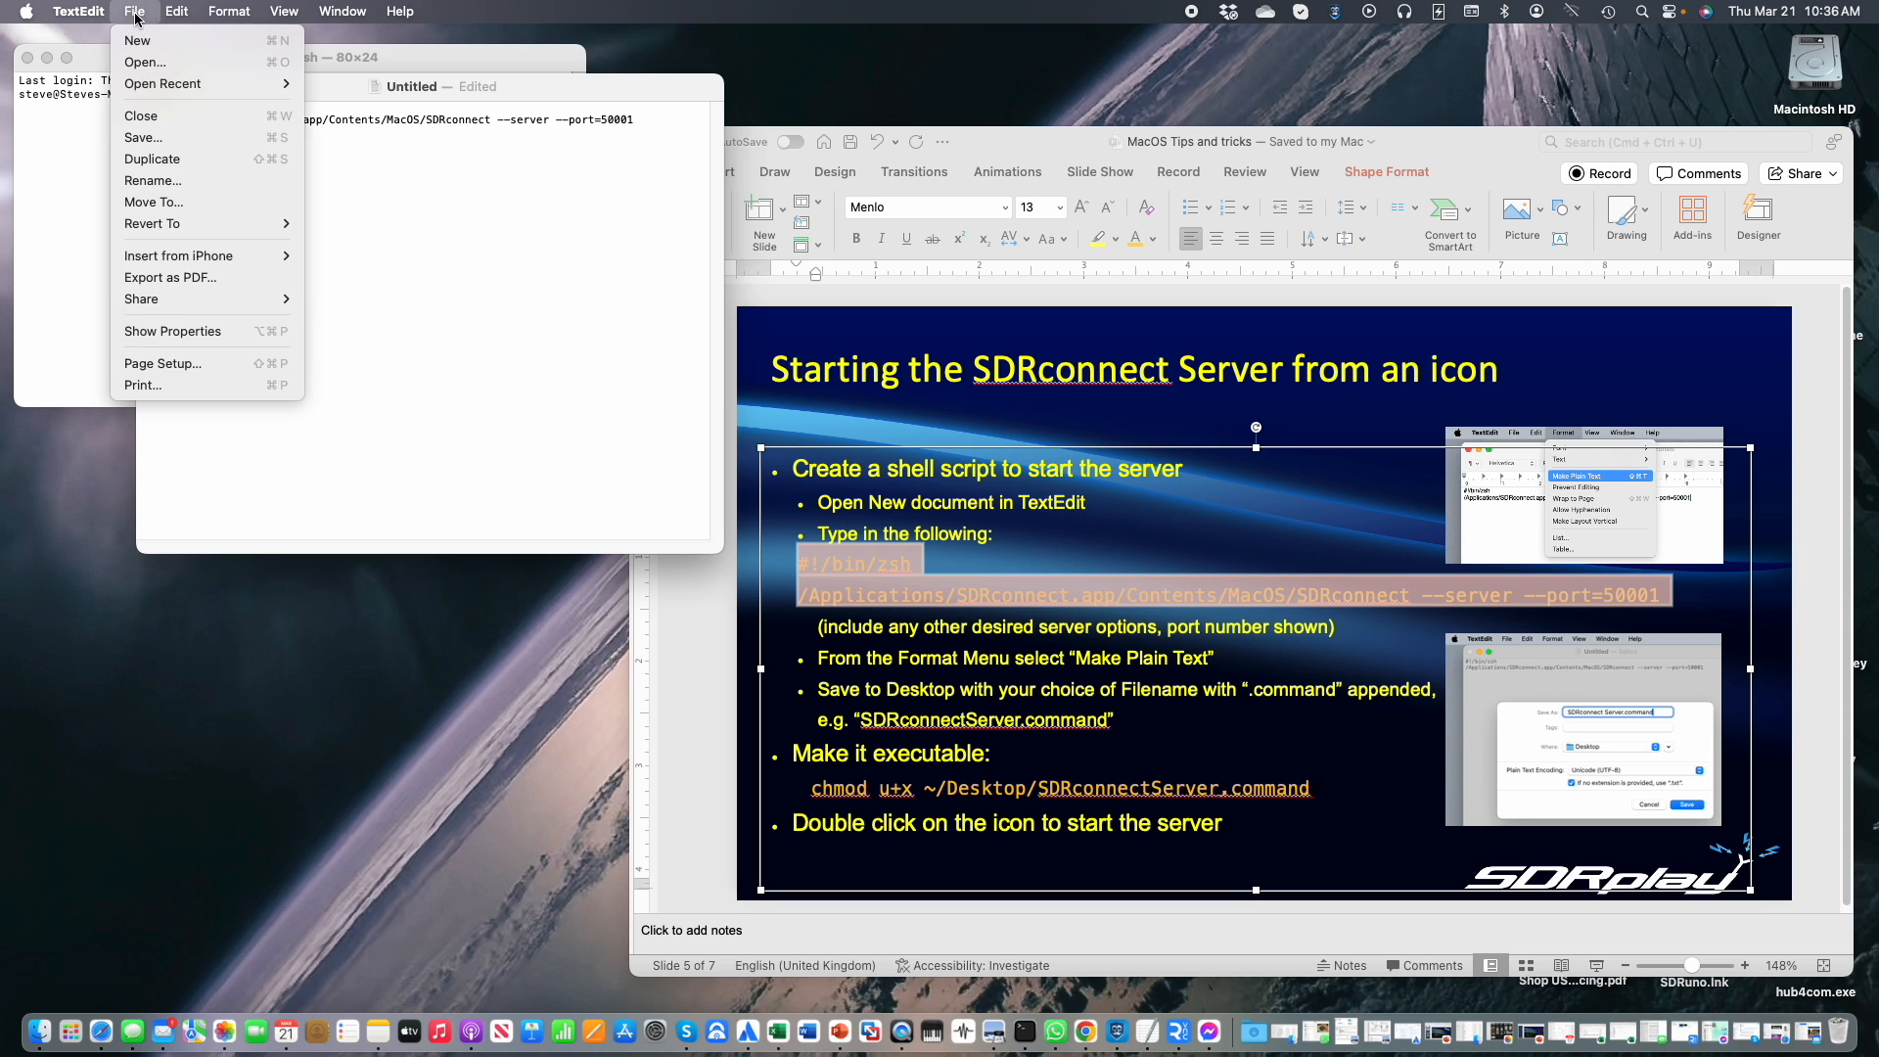
mouse_move(141, 137)
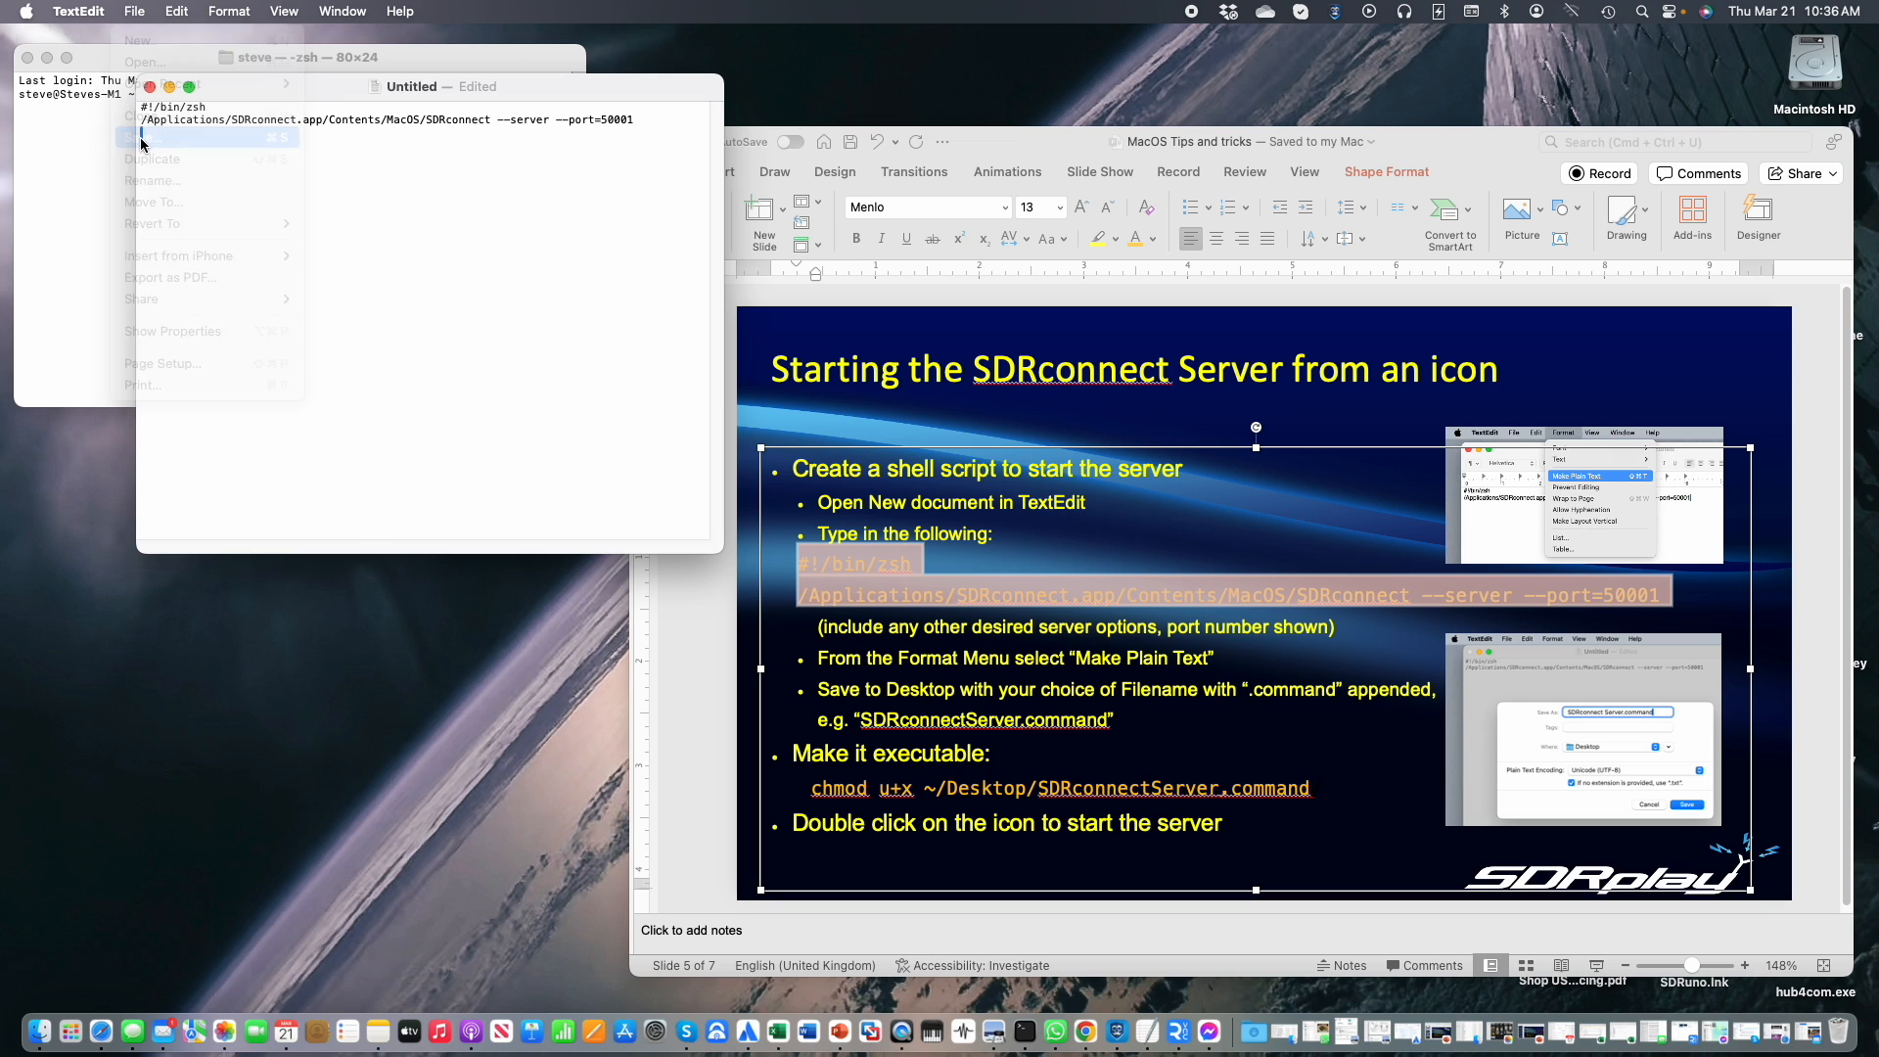
click(137, 137)
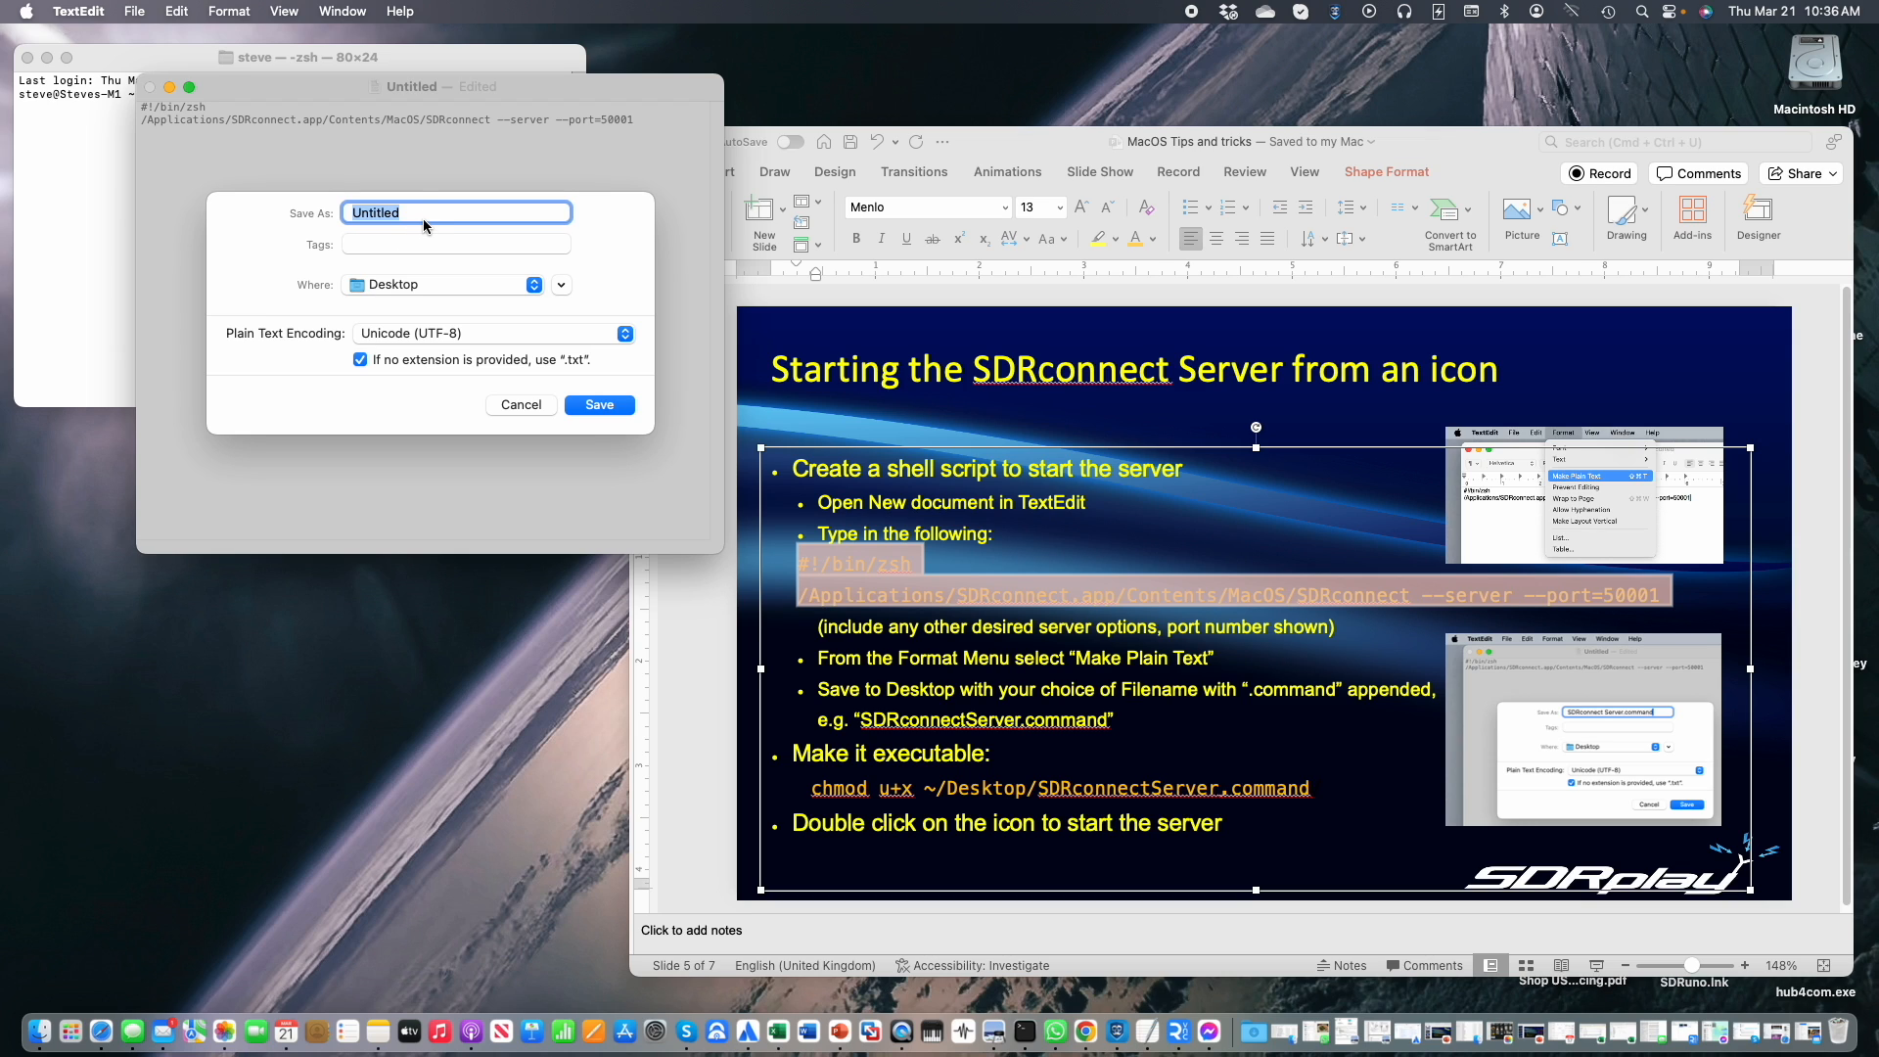
text(SDRconnect)
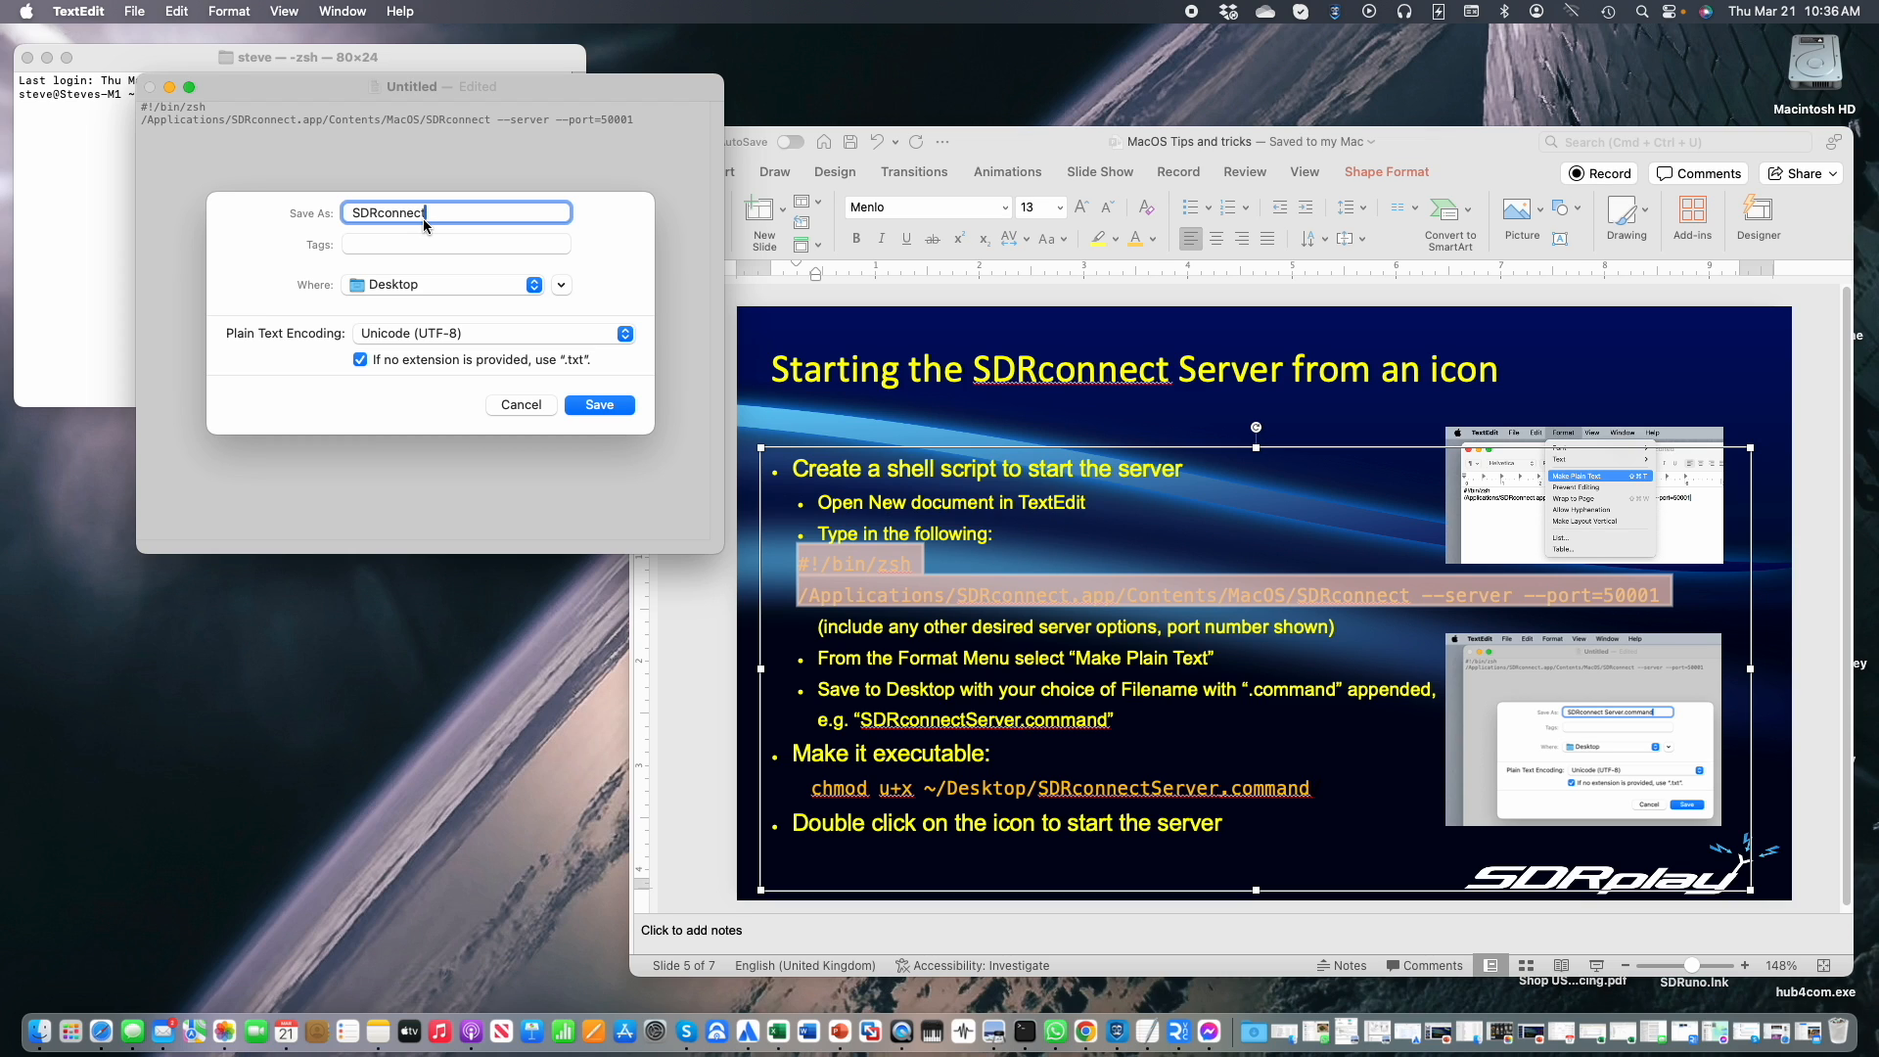
text(SErver)
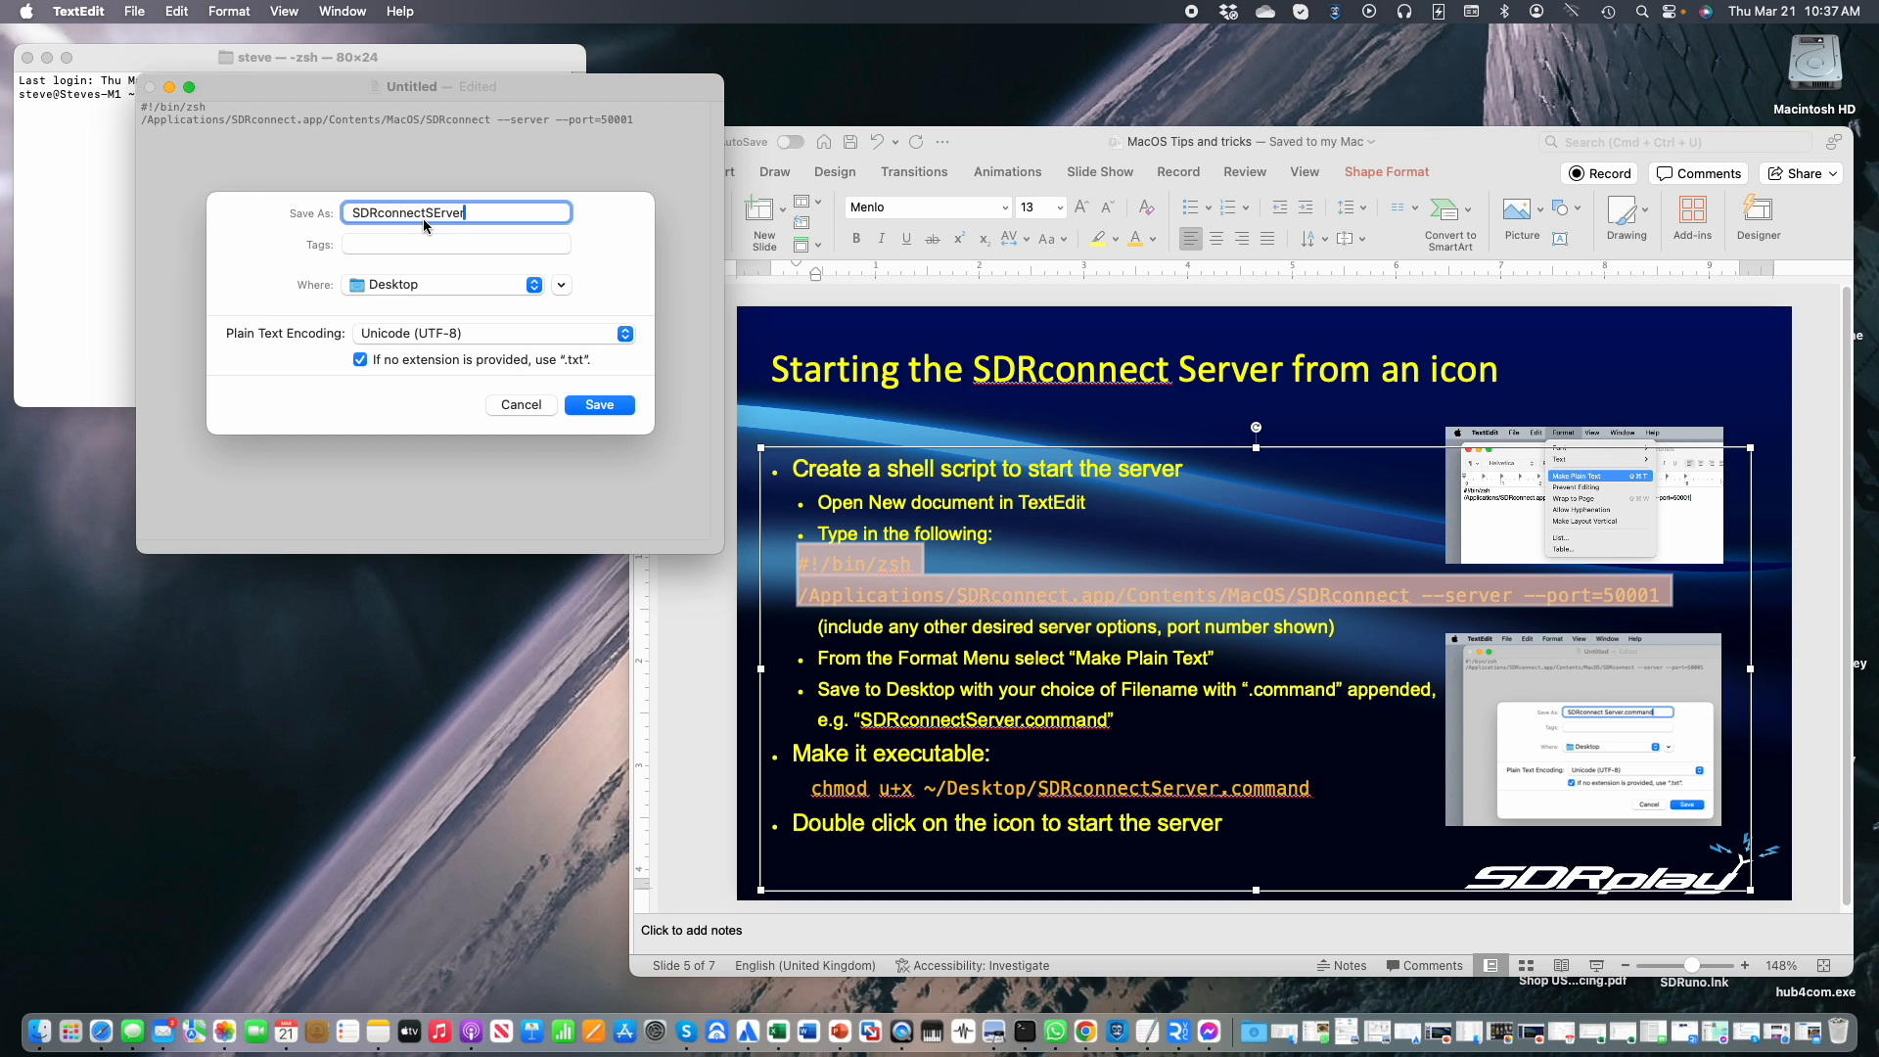
key(Backspace)
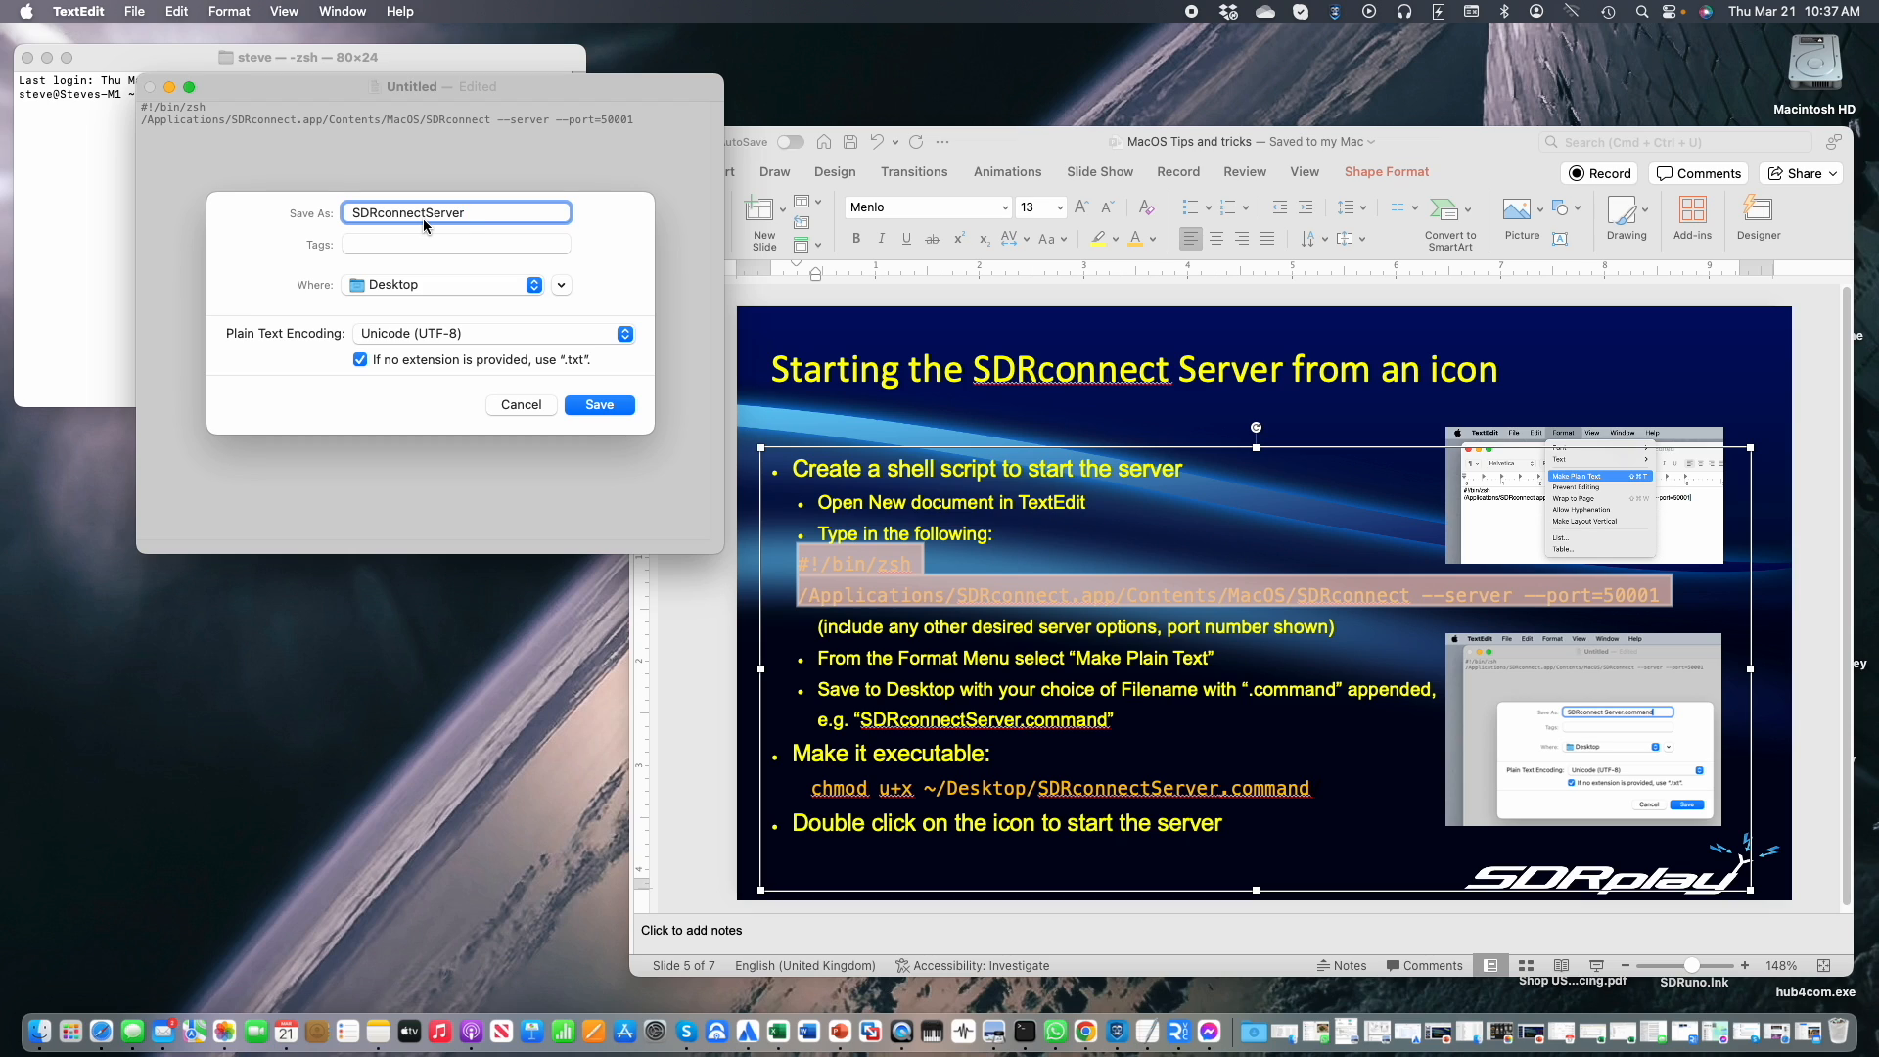
text(.command)
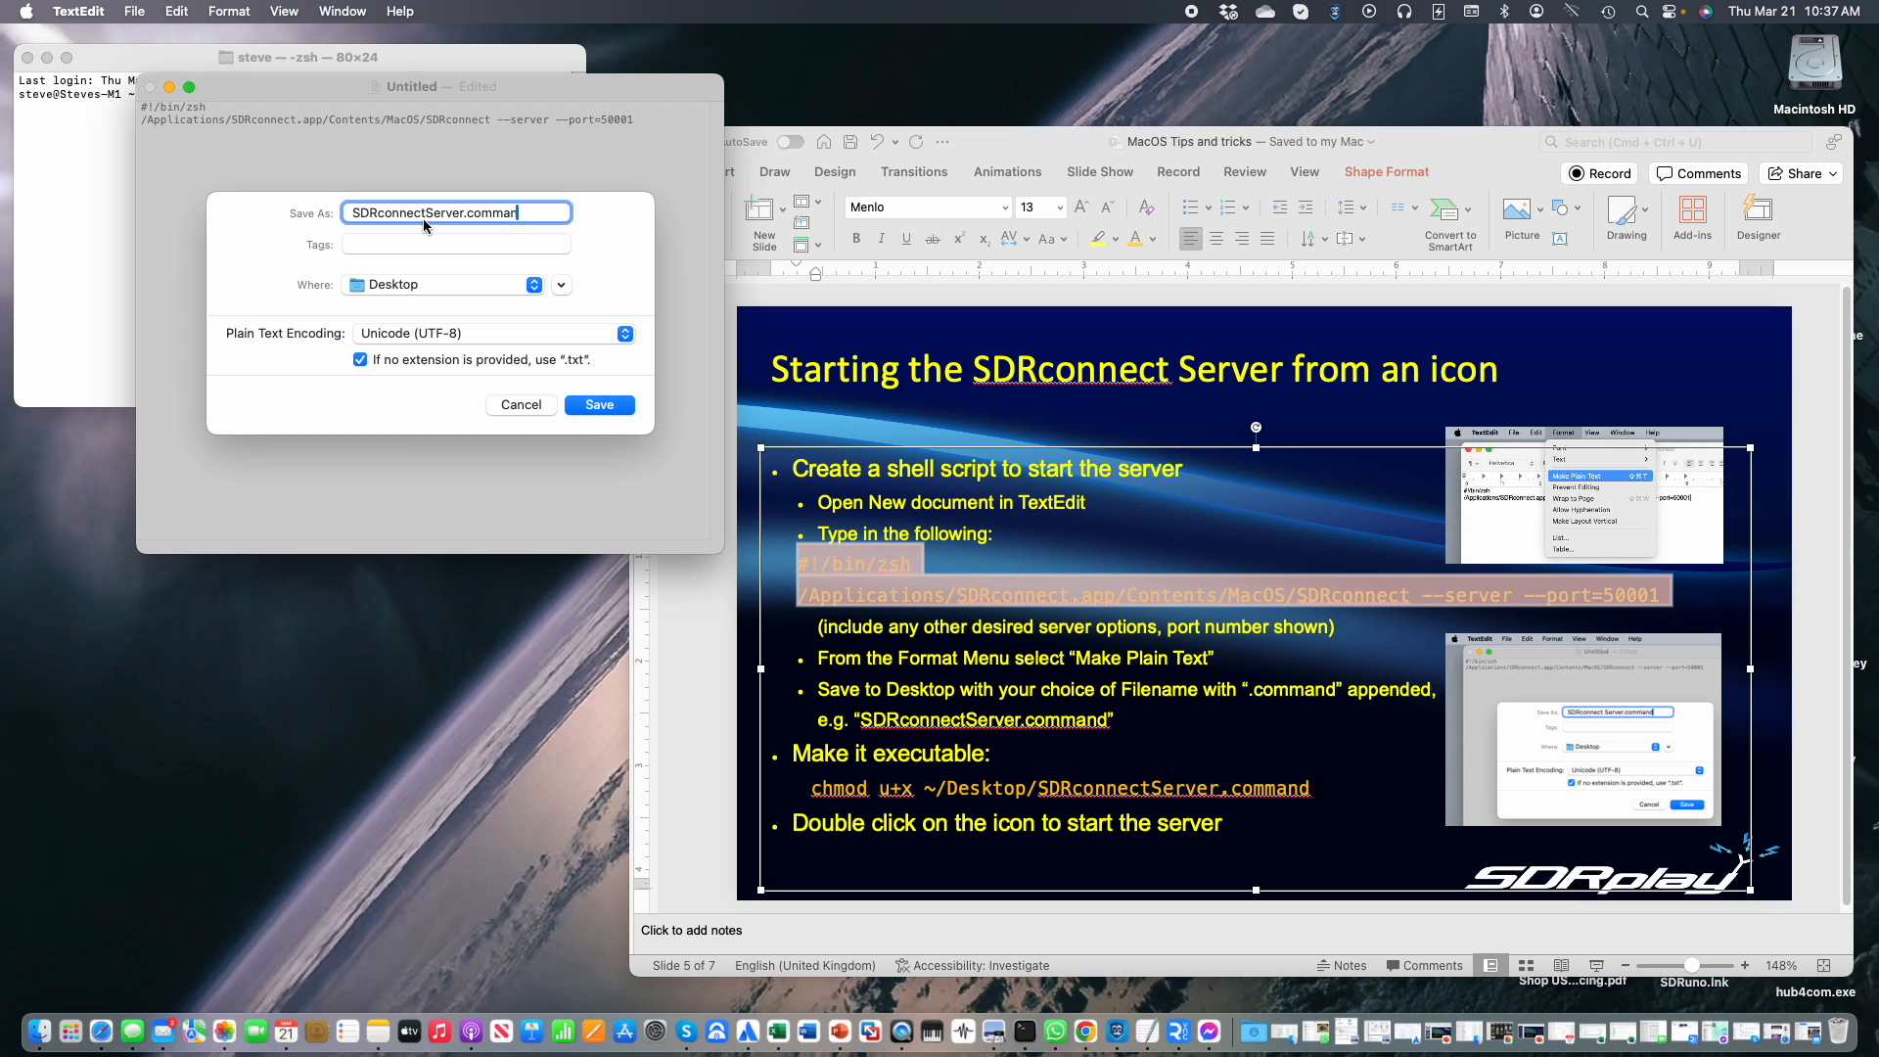
text(d)
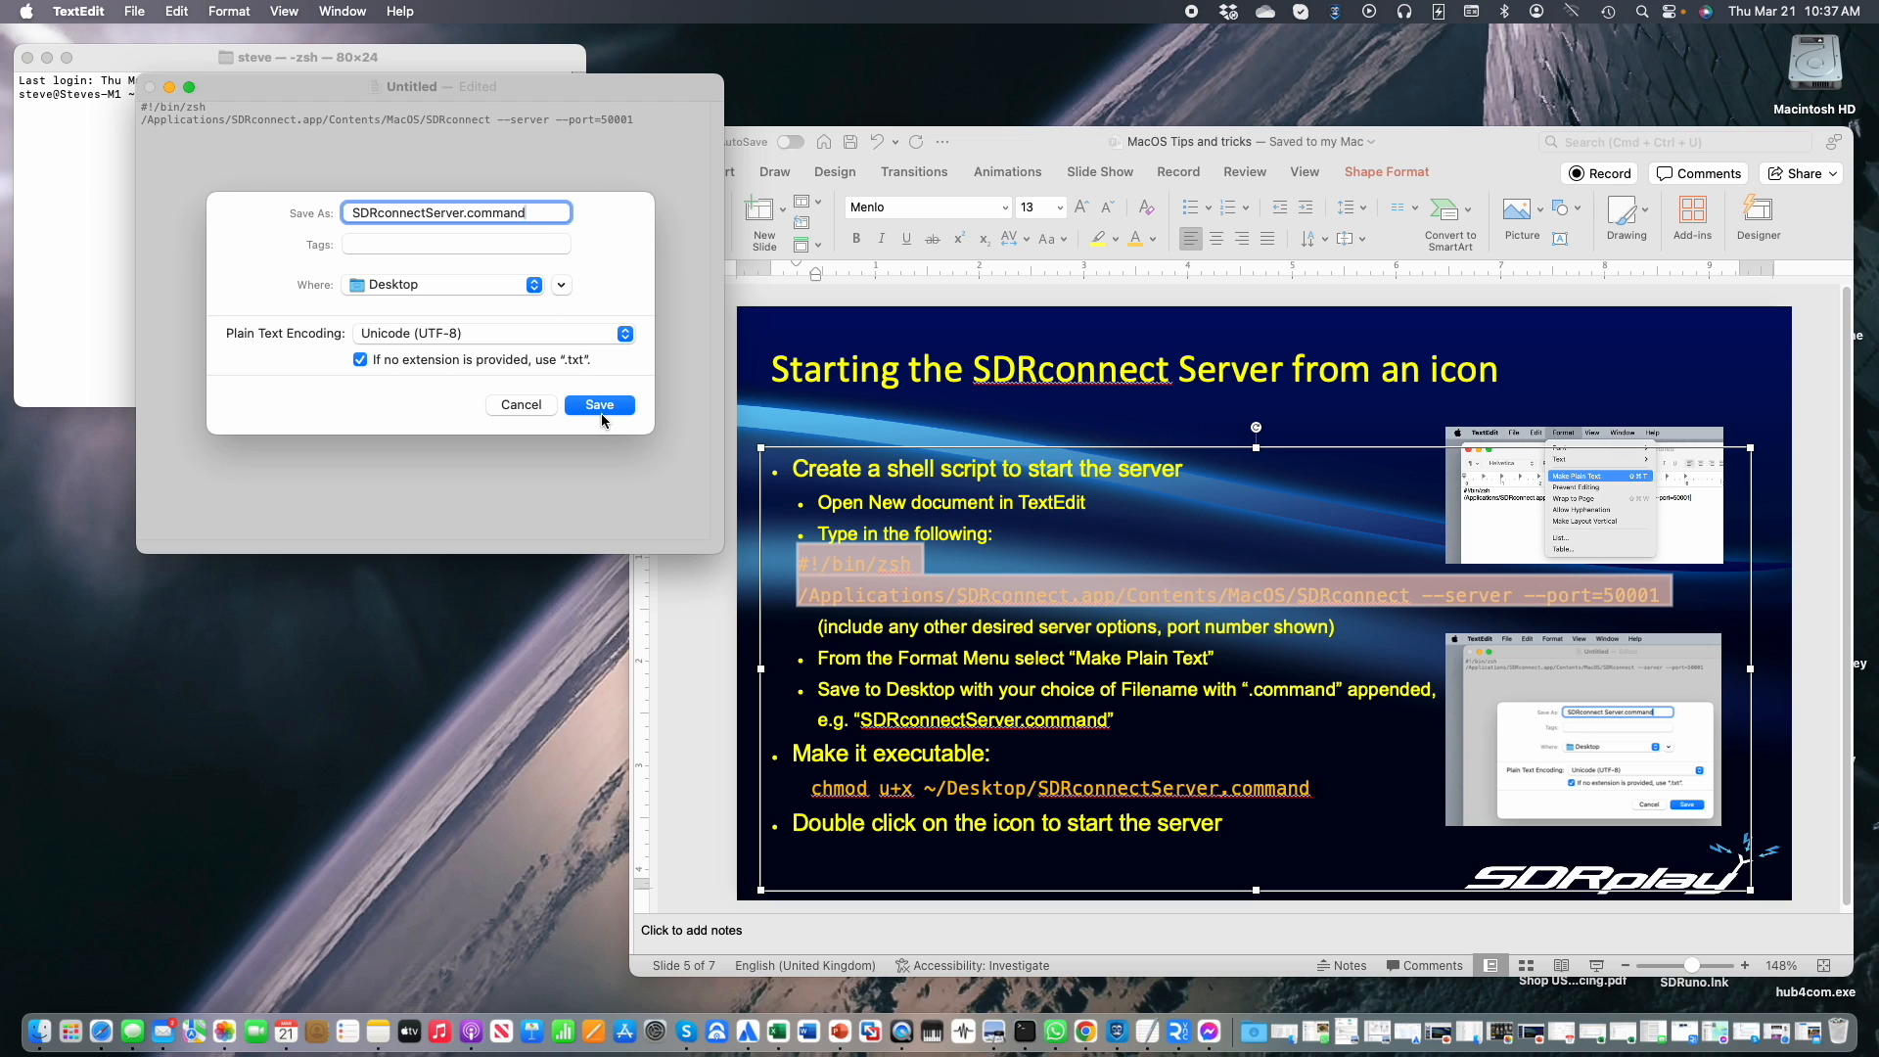
click(598, 403)
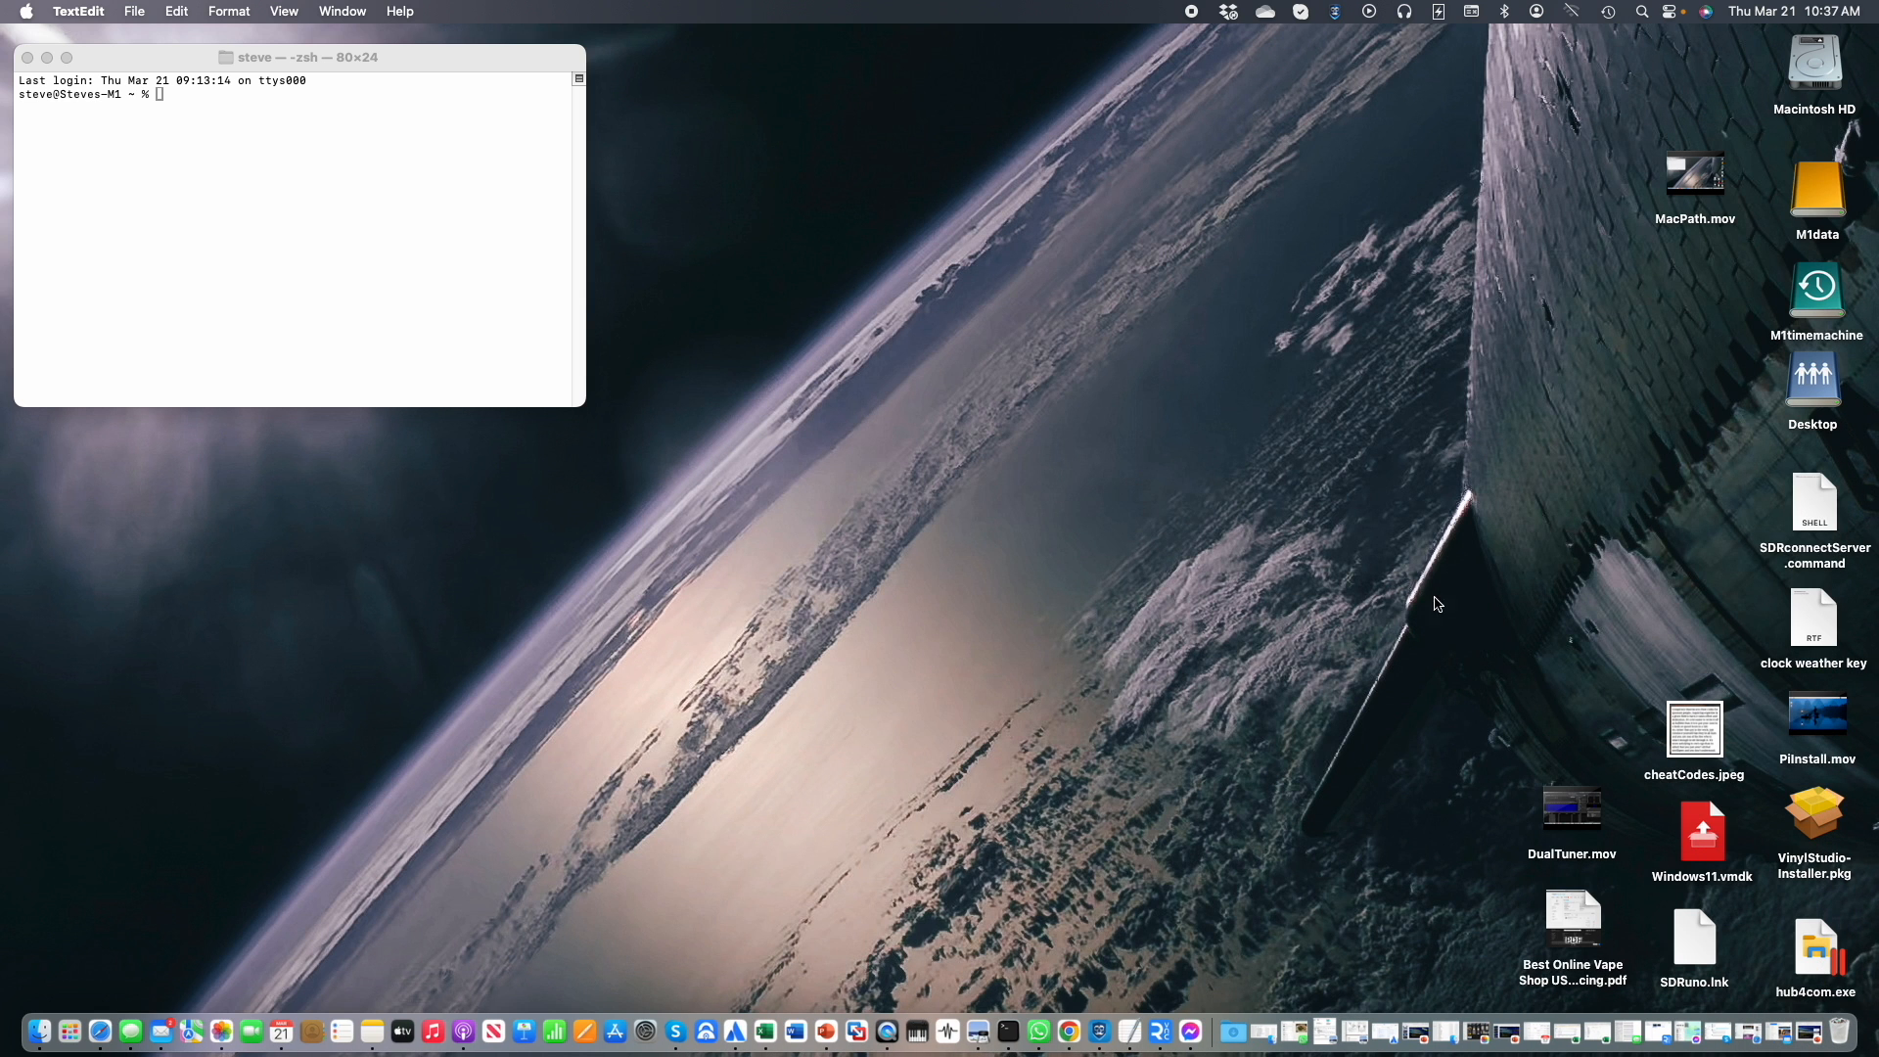
Drag the SDRconnectServer.command icon from the desktop column to open desktop space.
drag(1812, 503, 1295, 221)
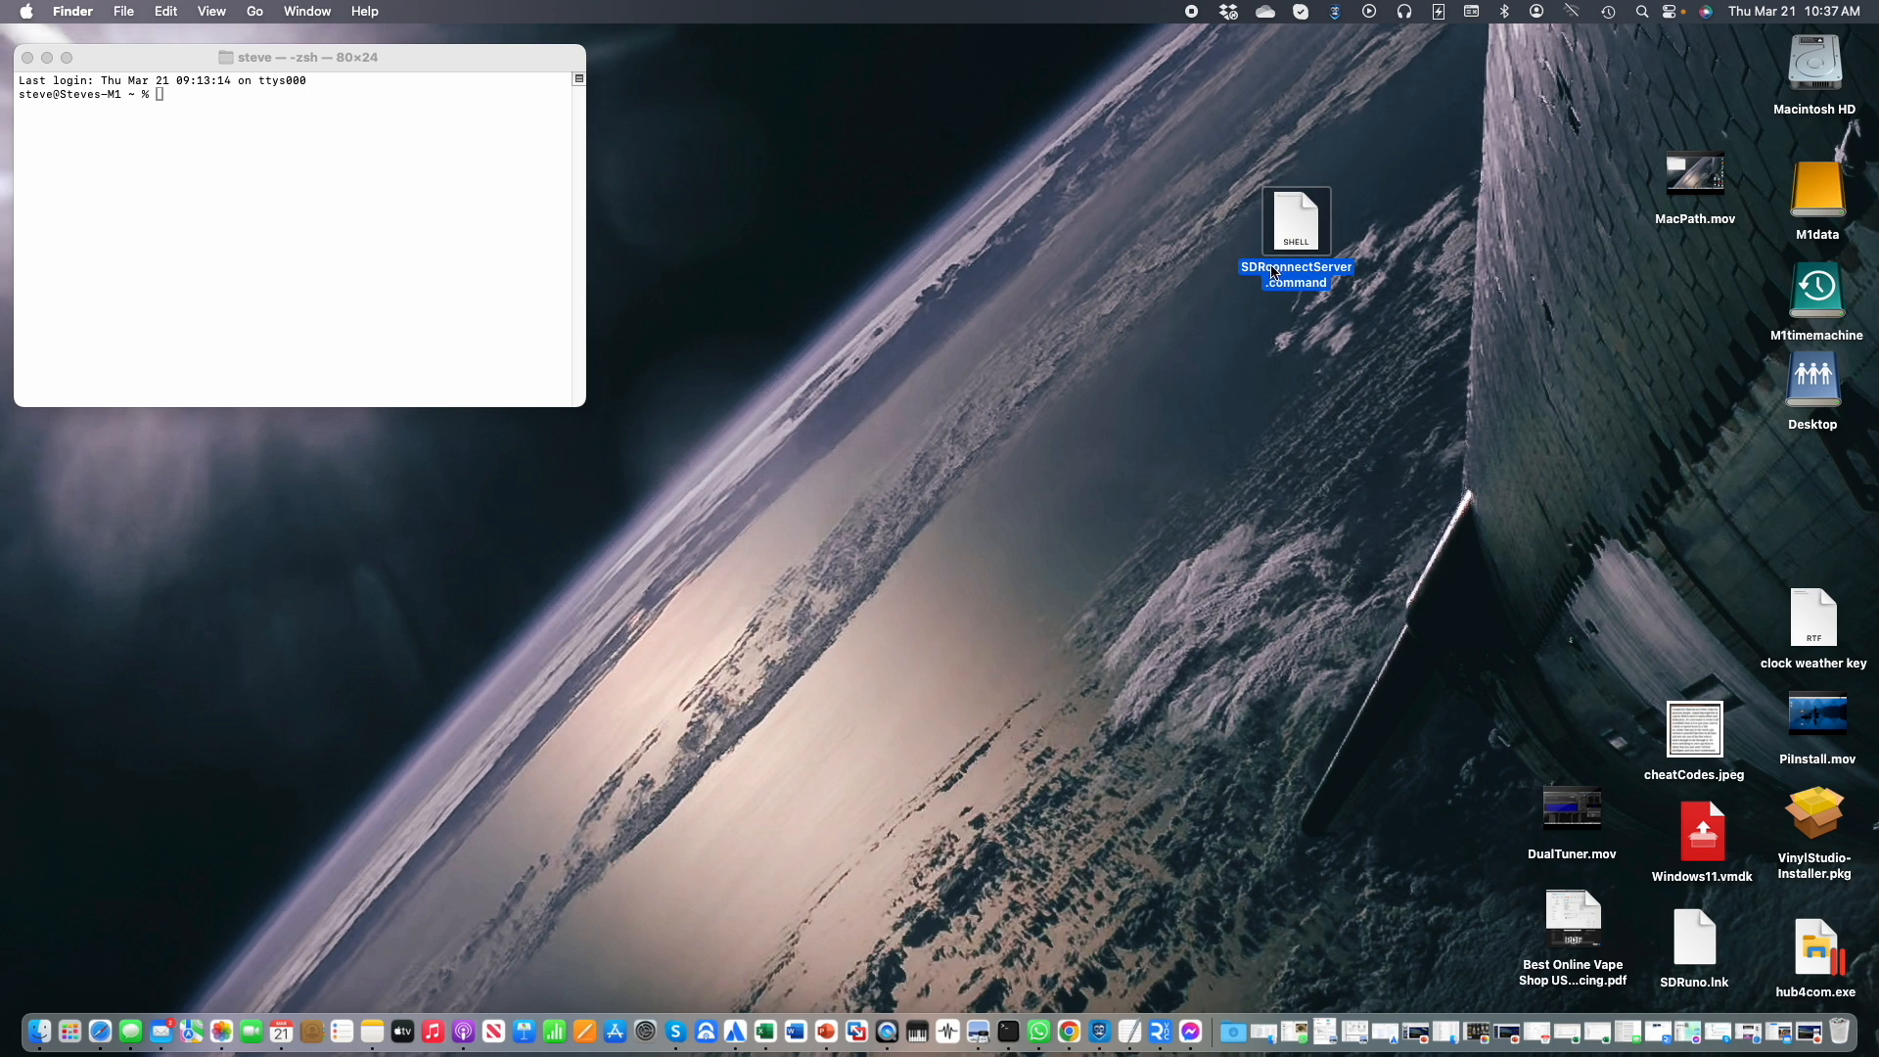
mouse_move(1234, 331)
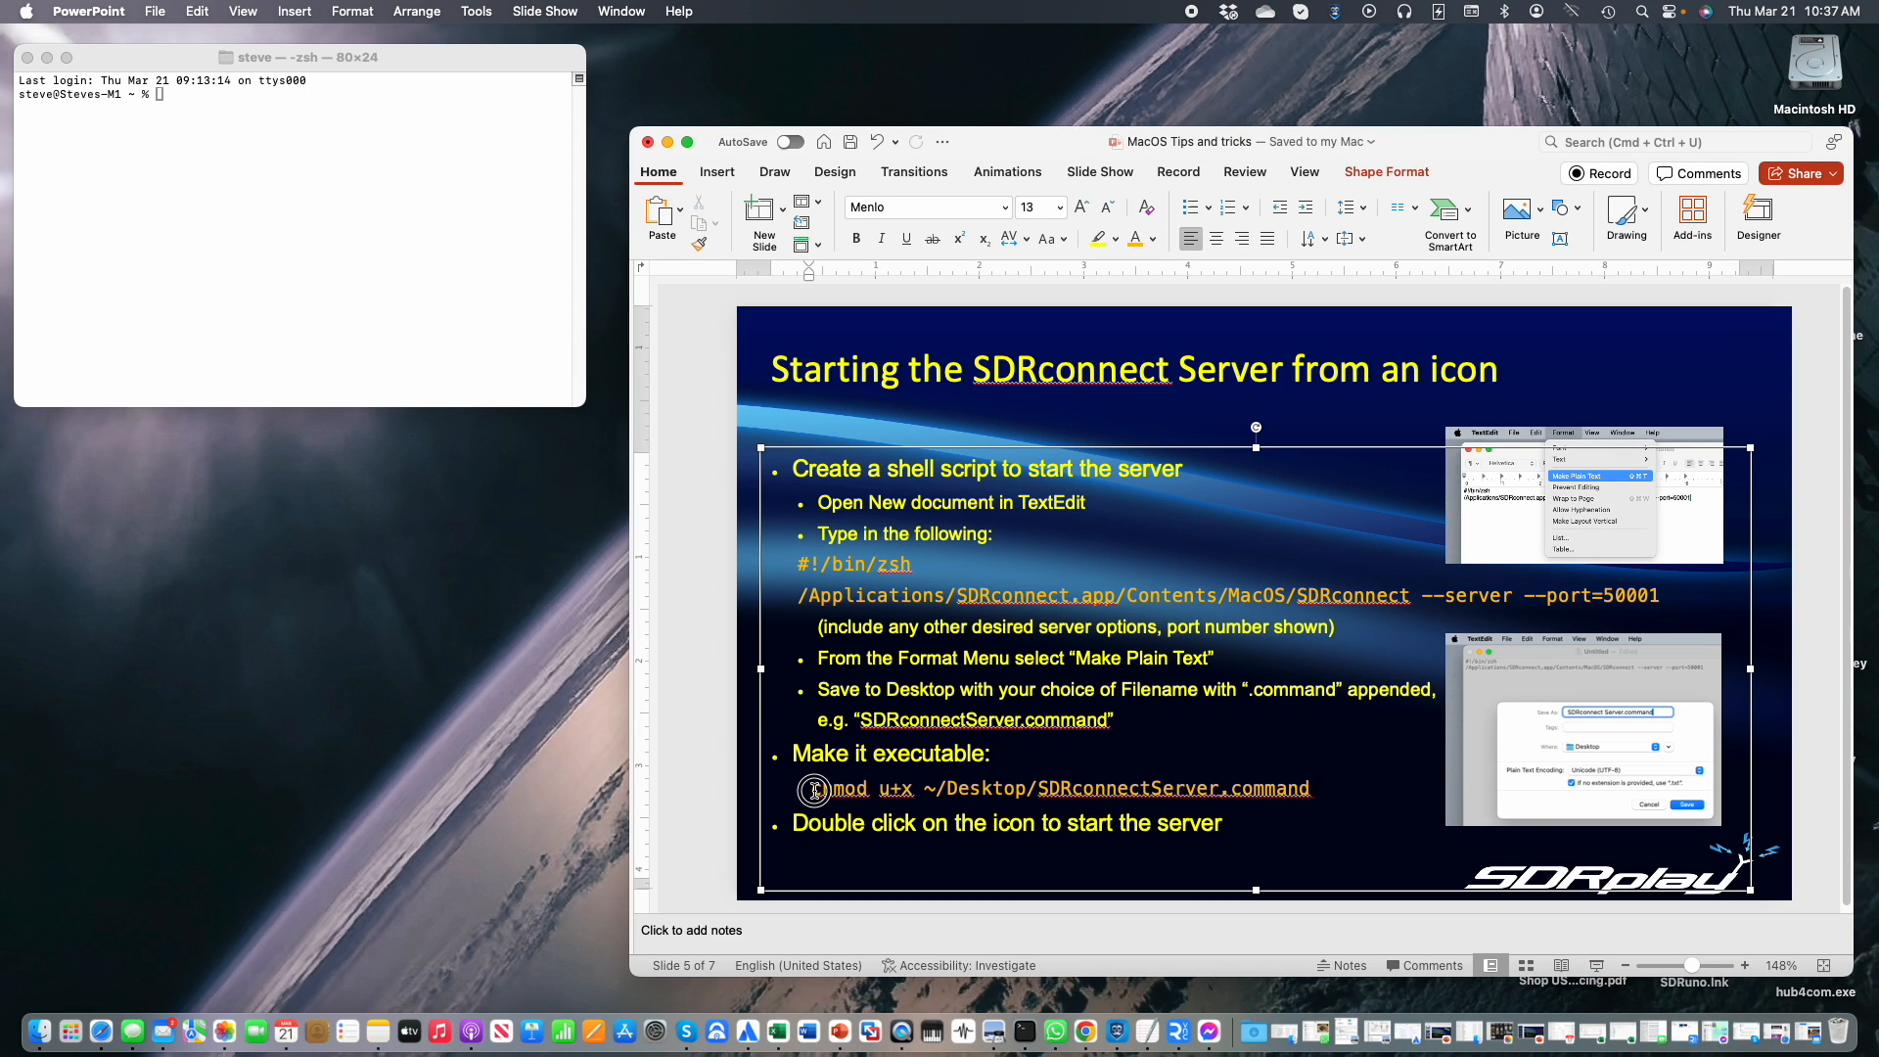
Run chmod u+x ~/Desktop/SDRconnectServer.command in Terminal and minimise PowerPoint.
drag(814, 787, 1151, 787)
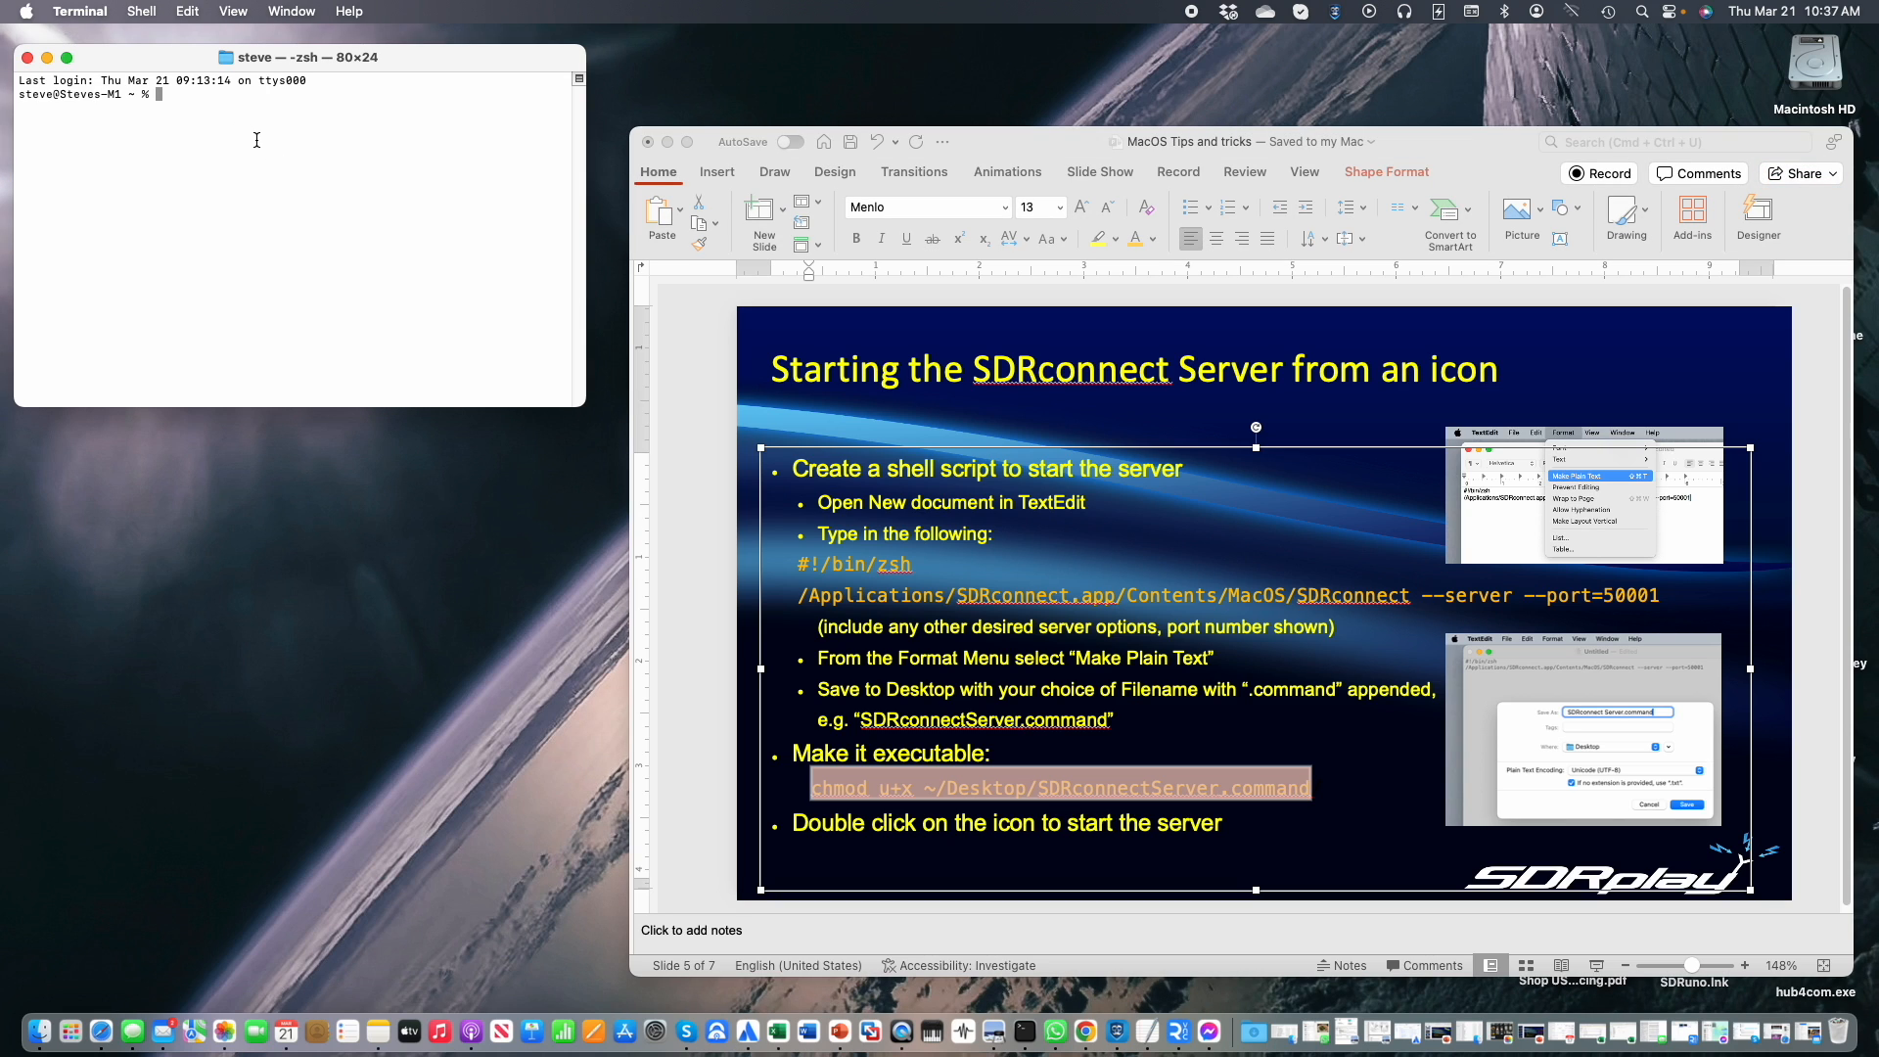
text(chmod u+x ~/Desktop/SDRconnectServer.command)
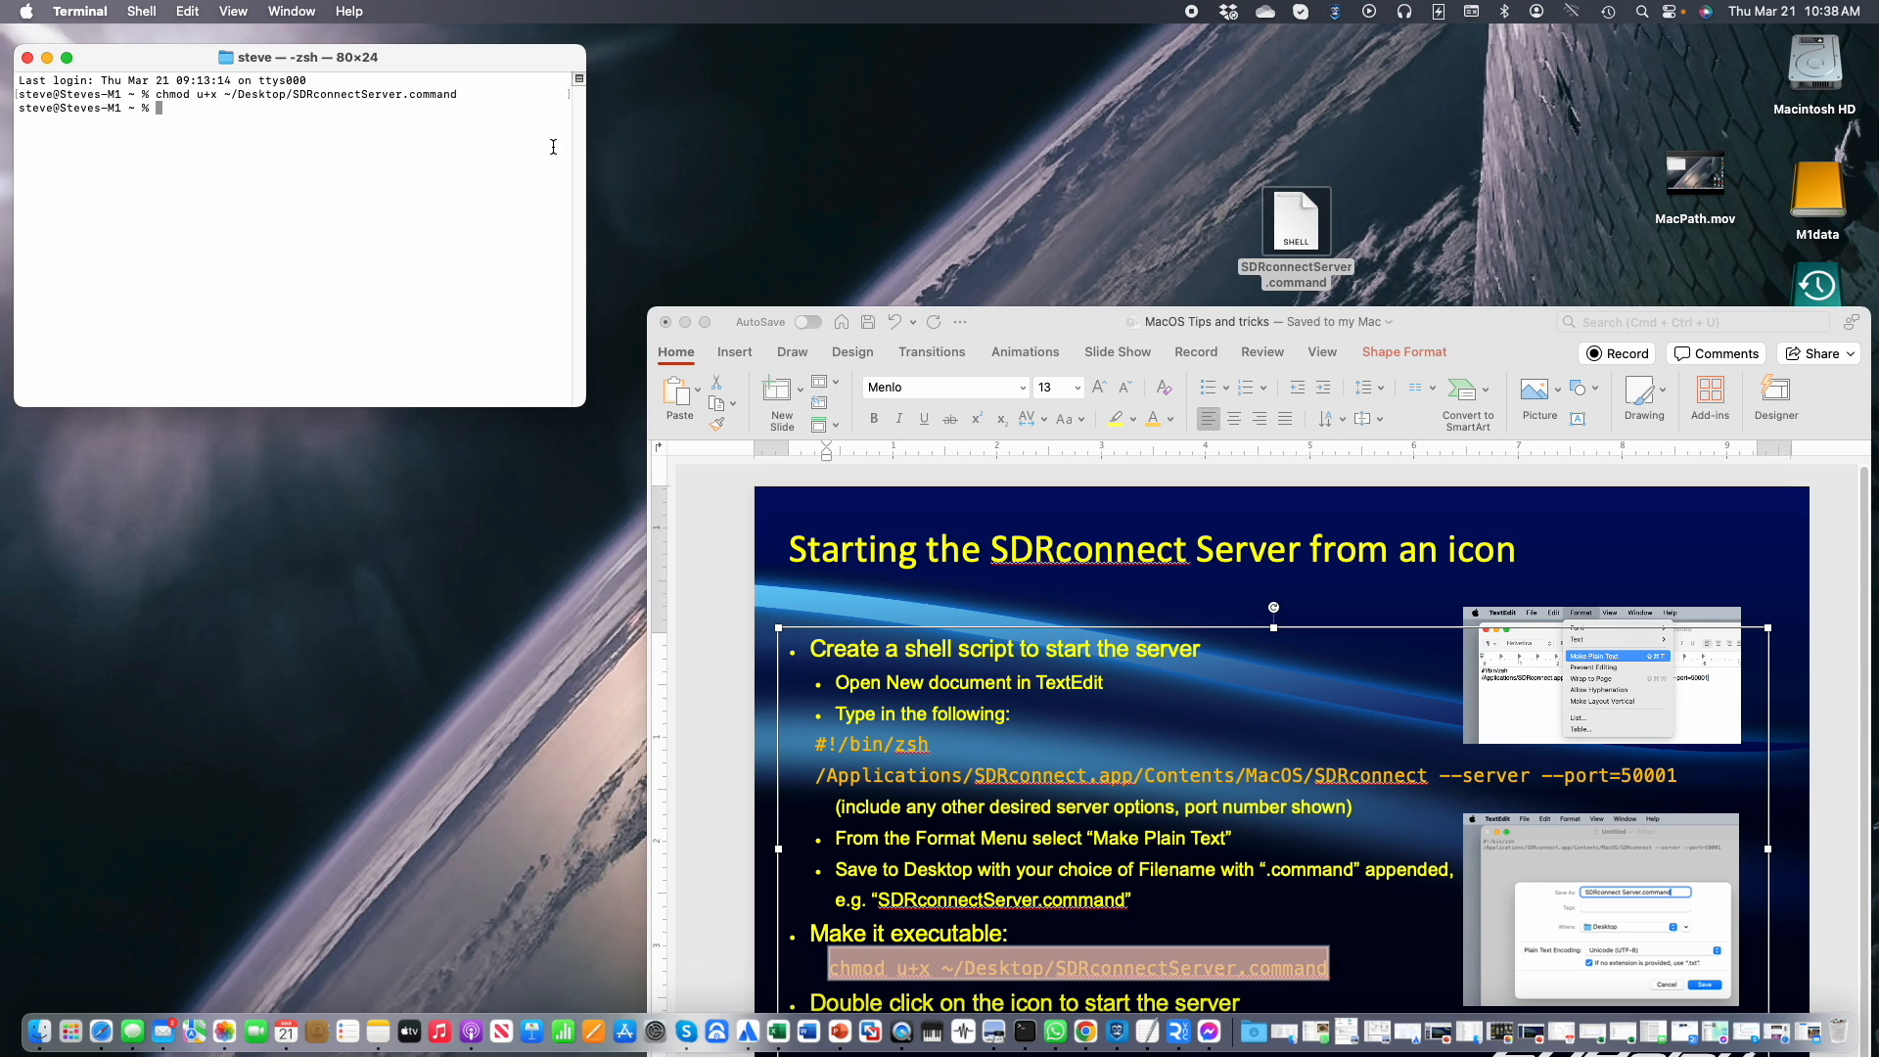
mouse_move(687, 335)
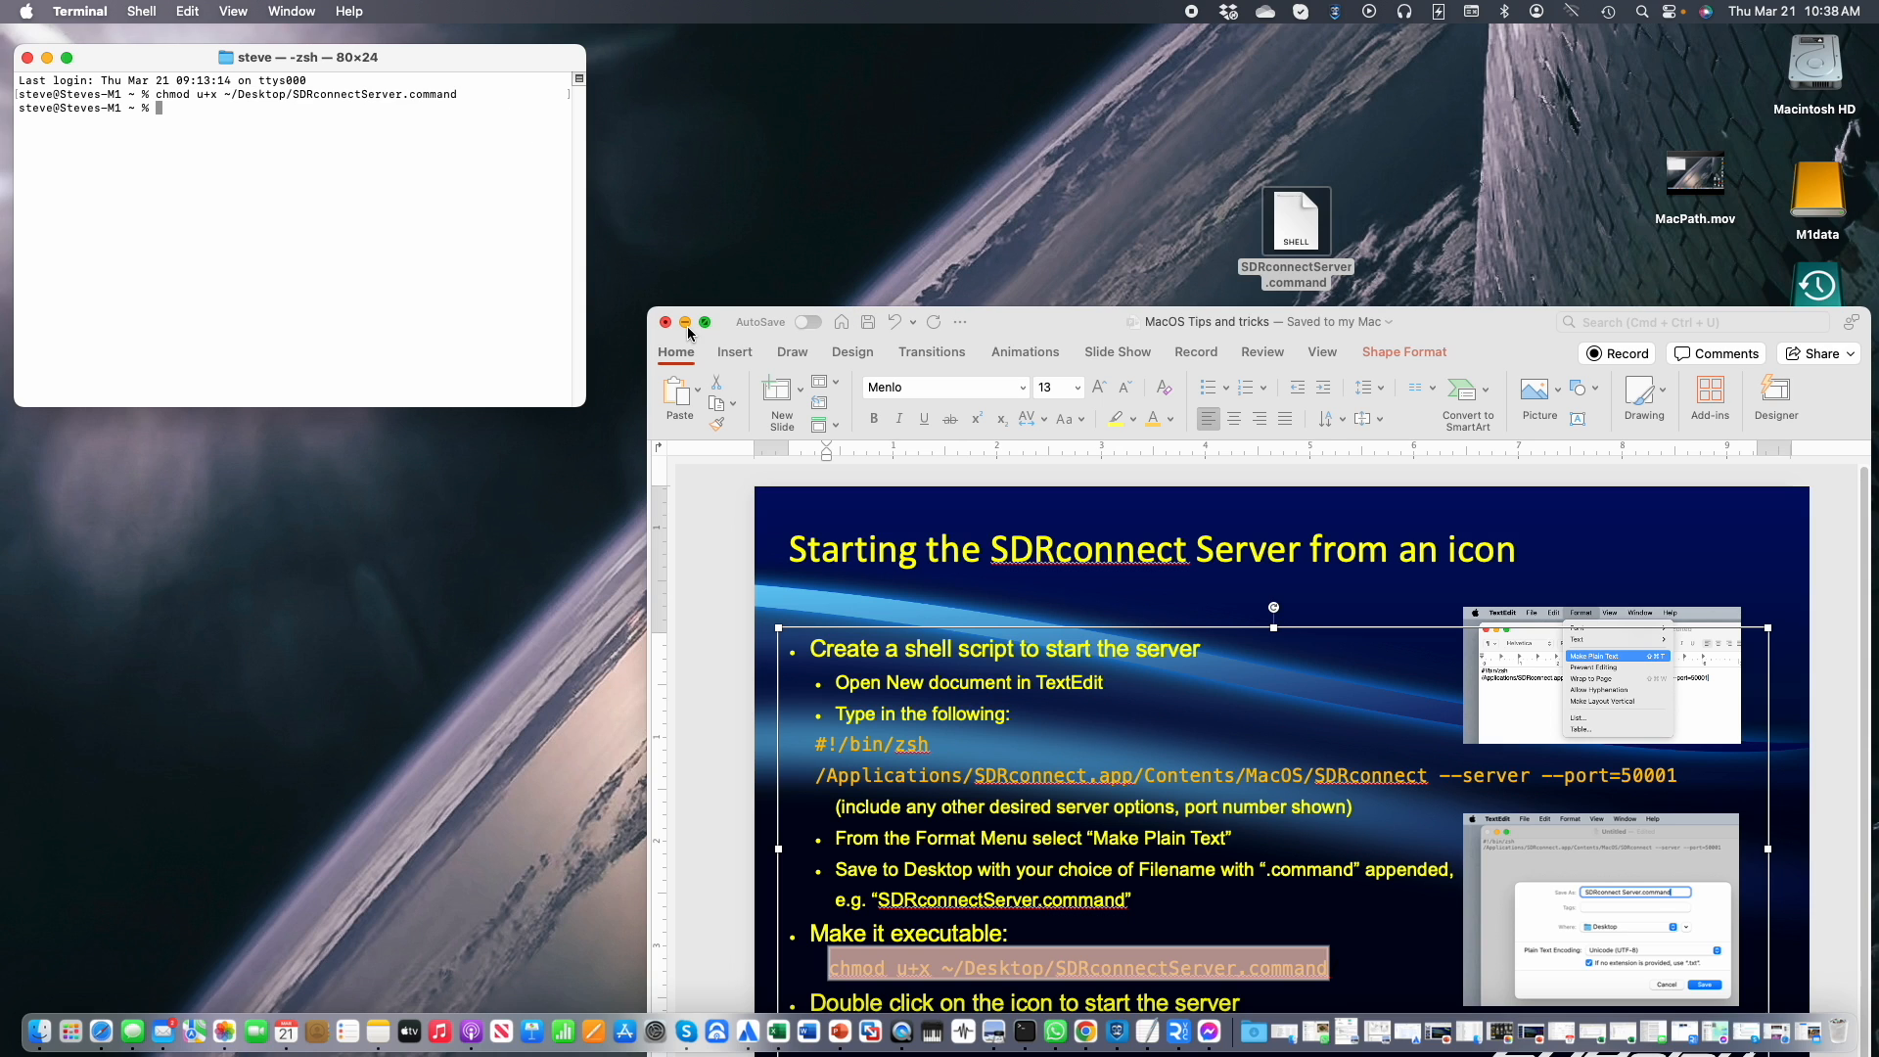
click(664, 323)
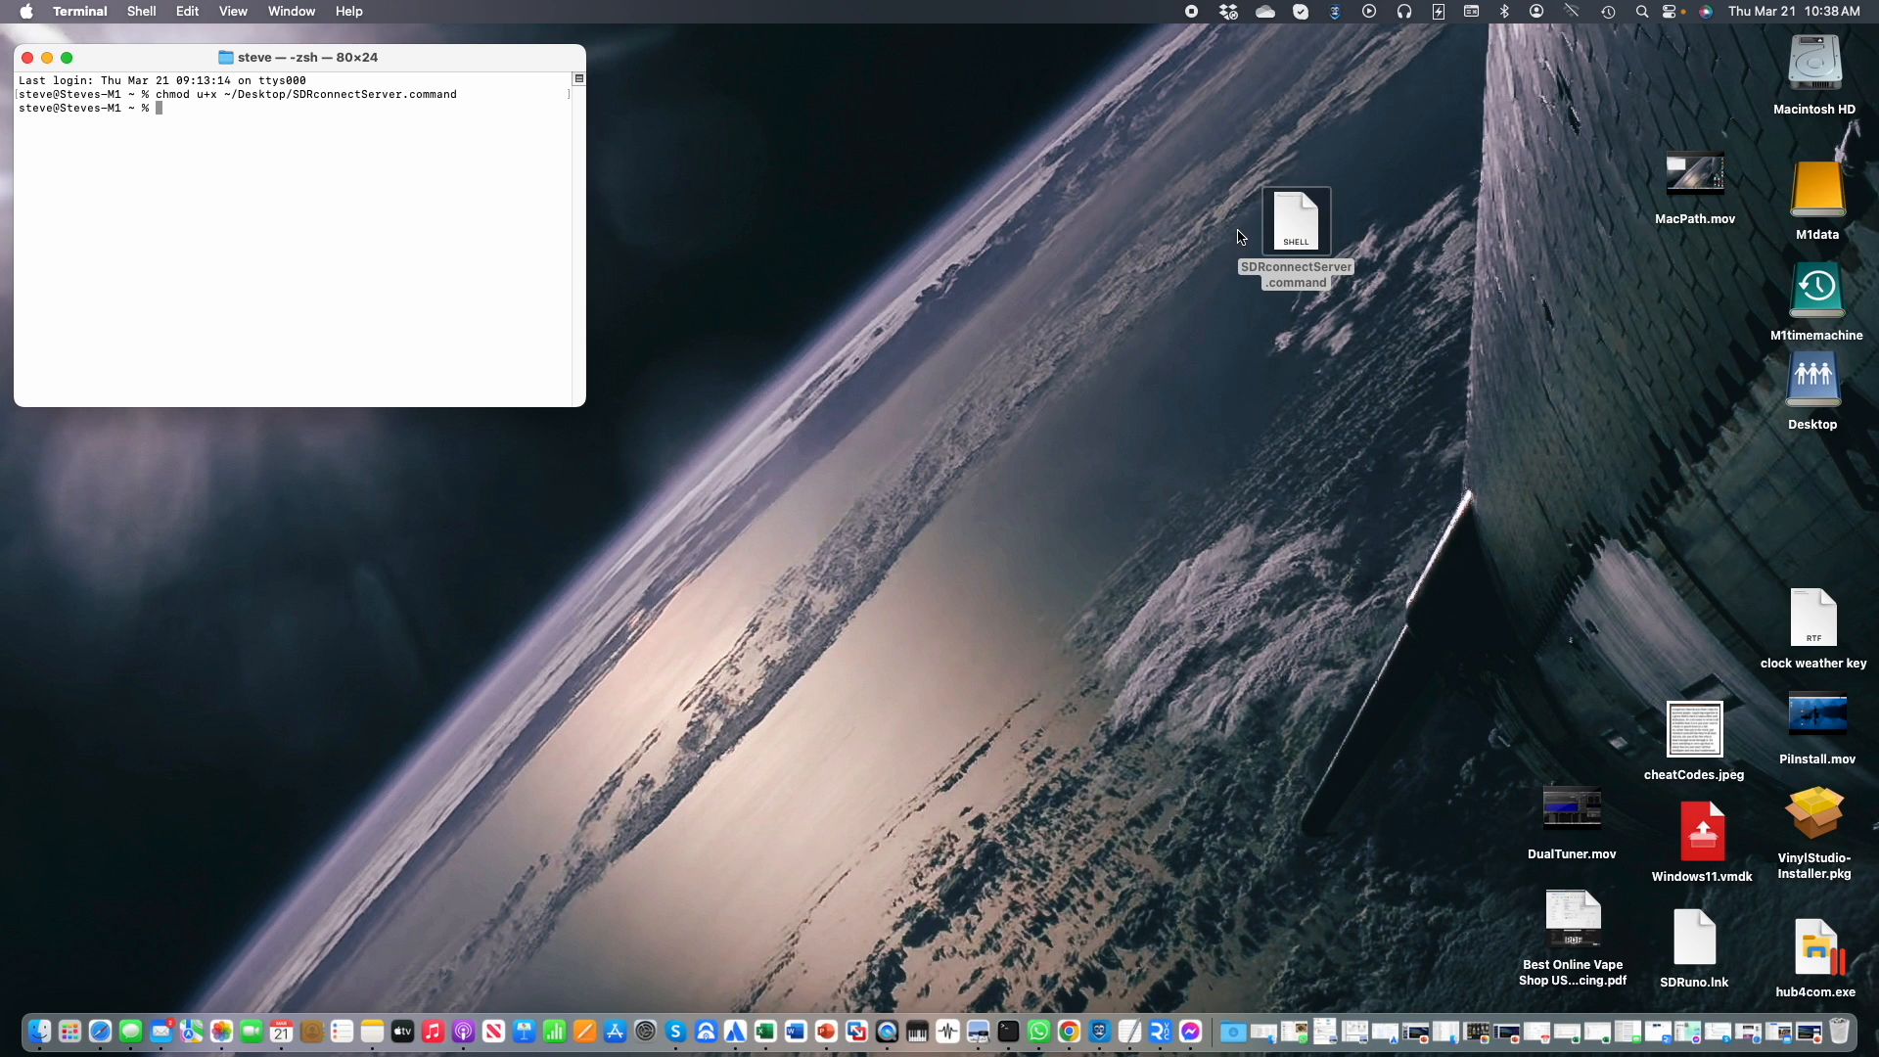
Run SDRconnectServer.command from the desktop, stop the server with Ctrl-C, and move the window aside.
double_click(1295, 221)
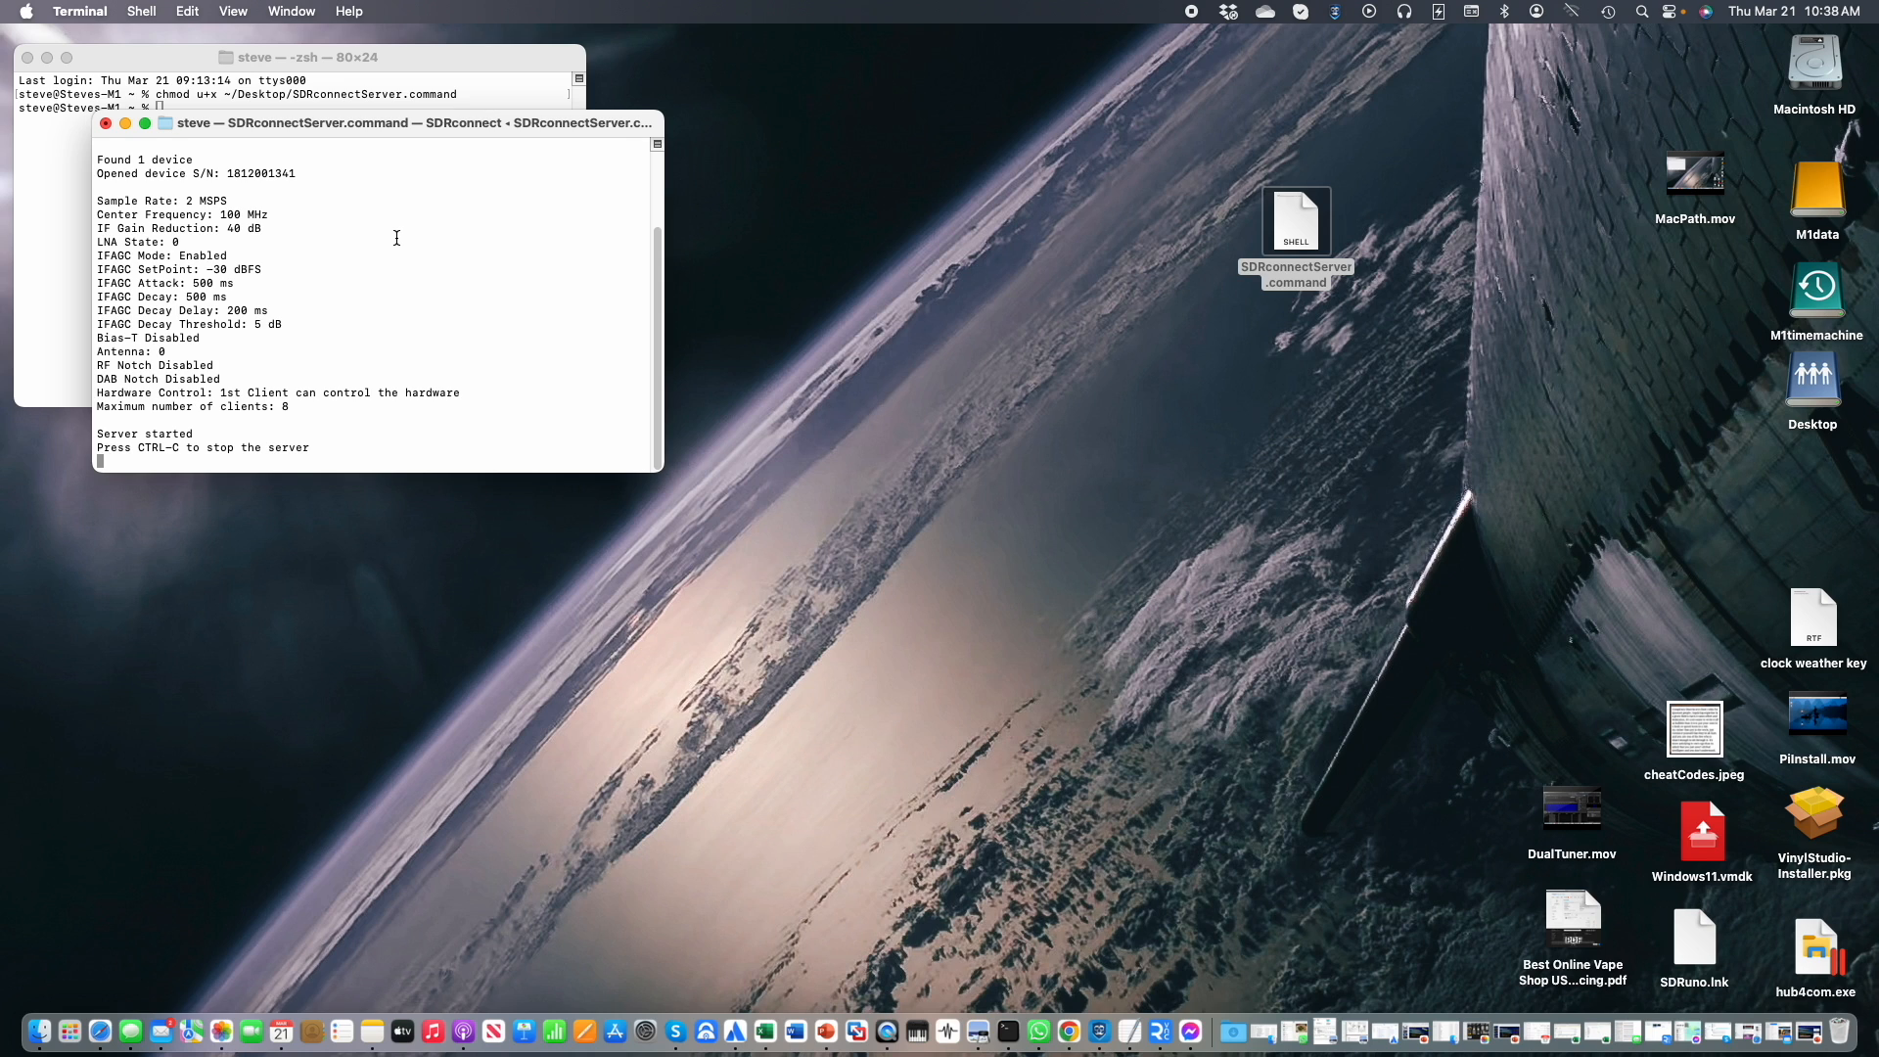
mouse_move(375, 256)
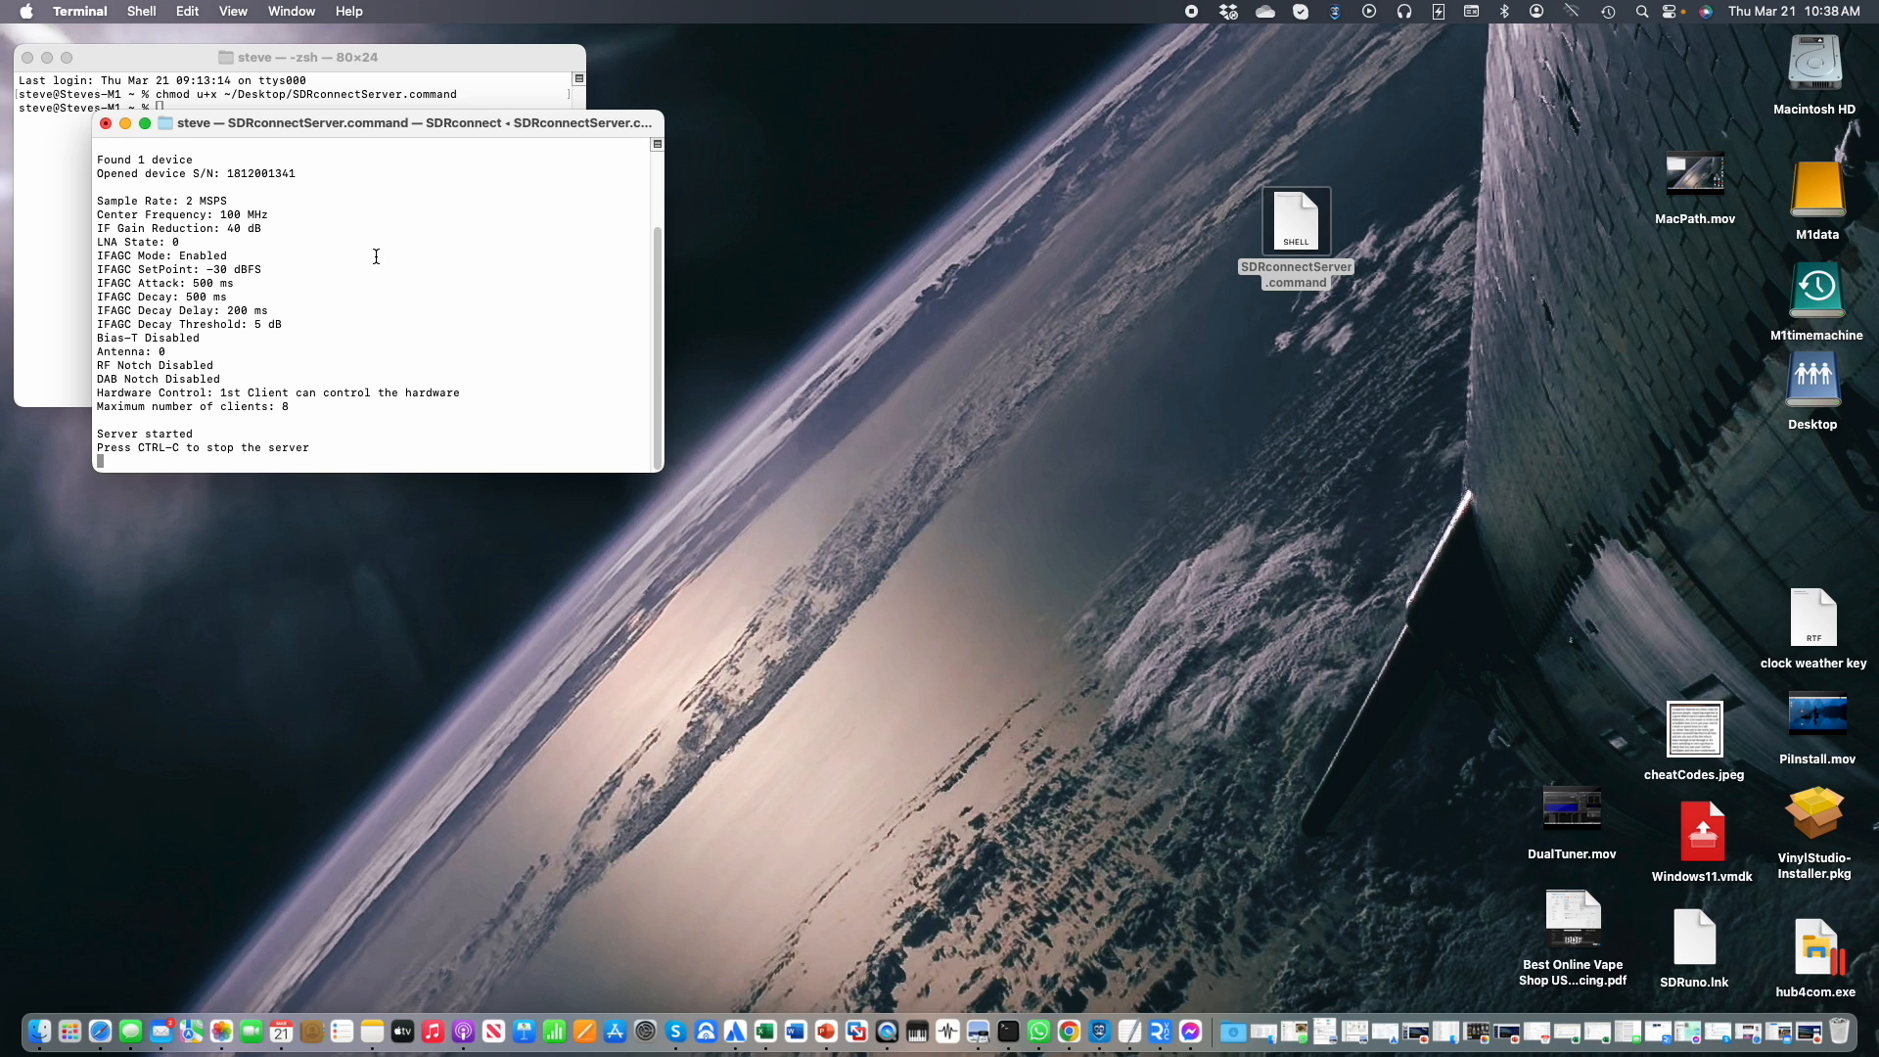
key(ctrl+c)
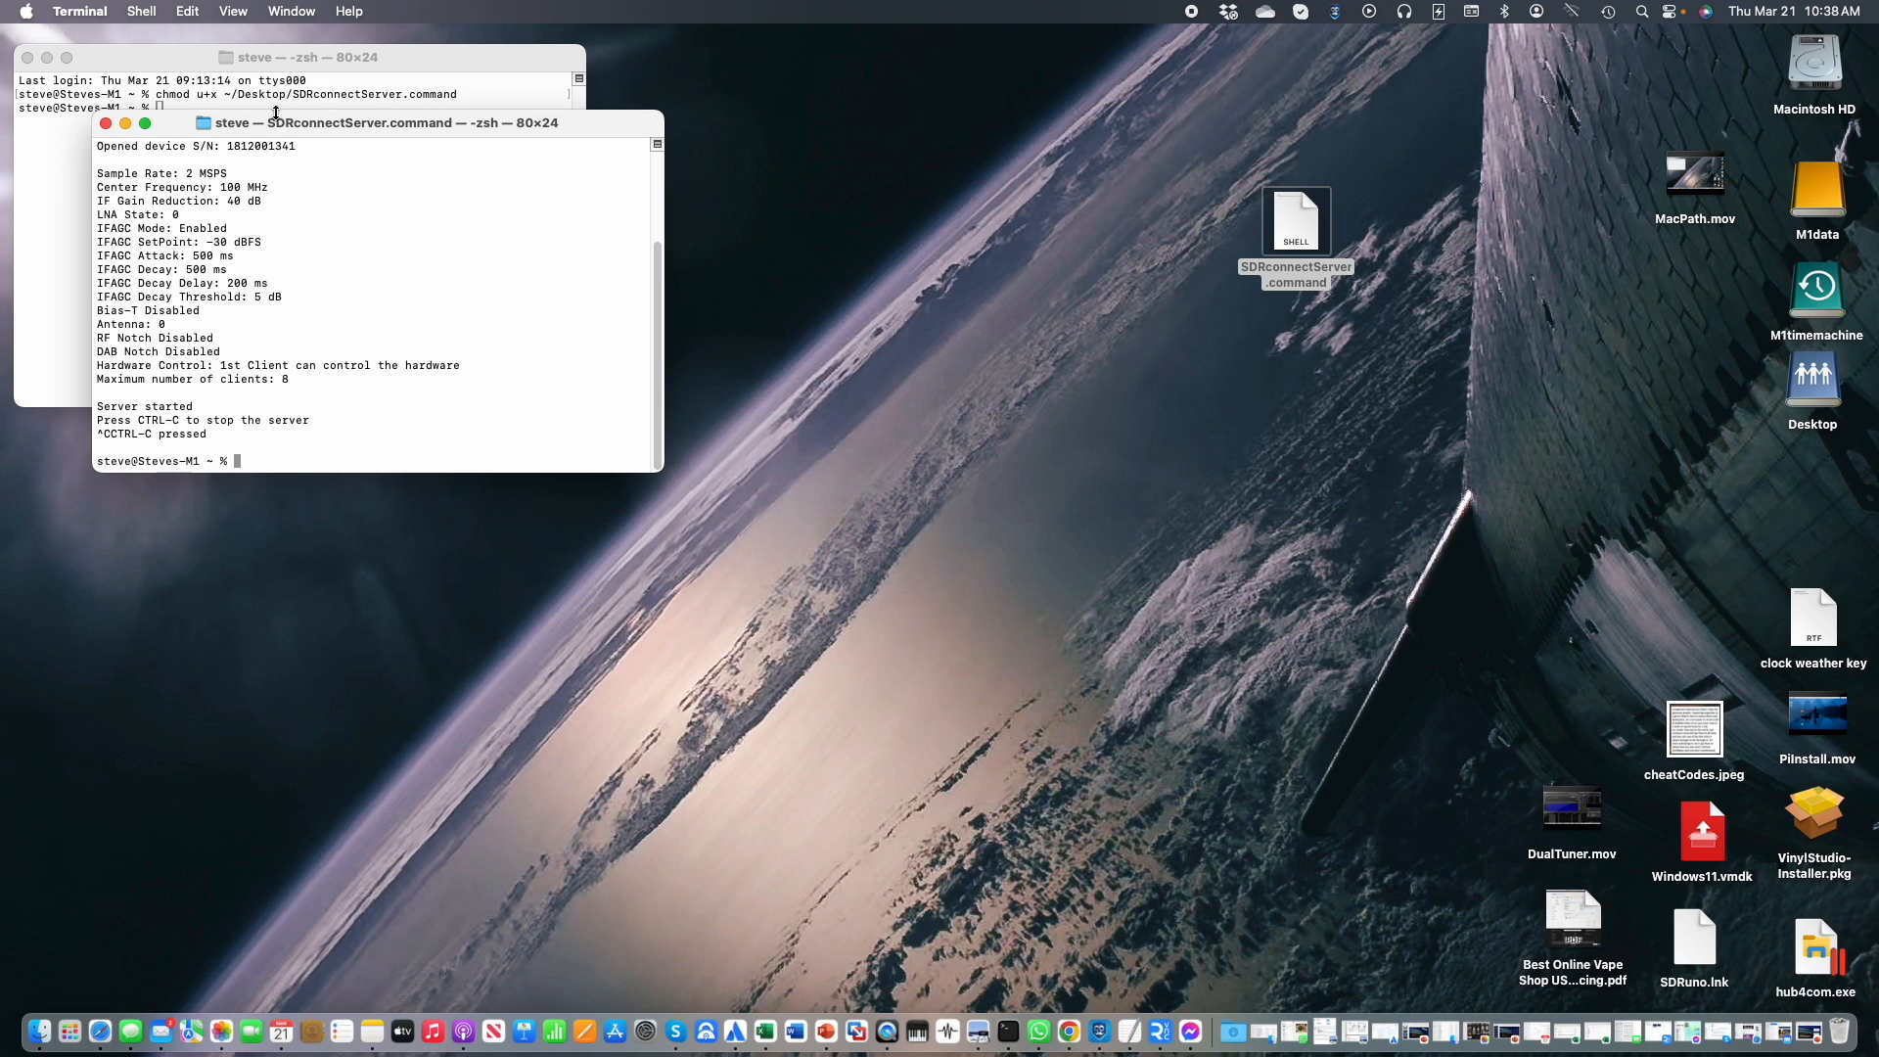
mouse_move(1312, 234)
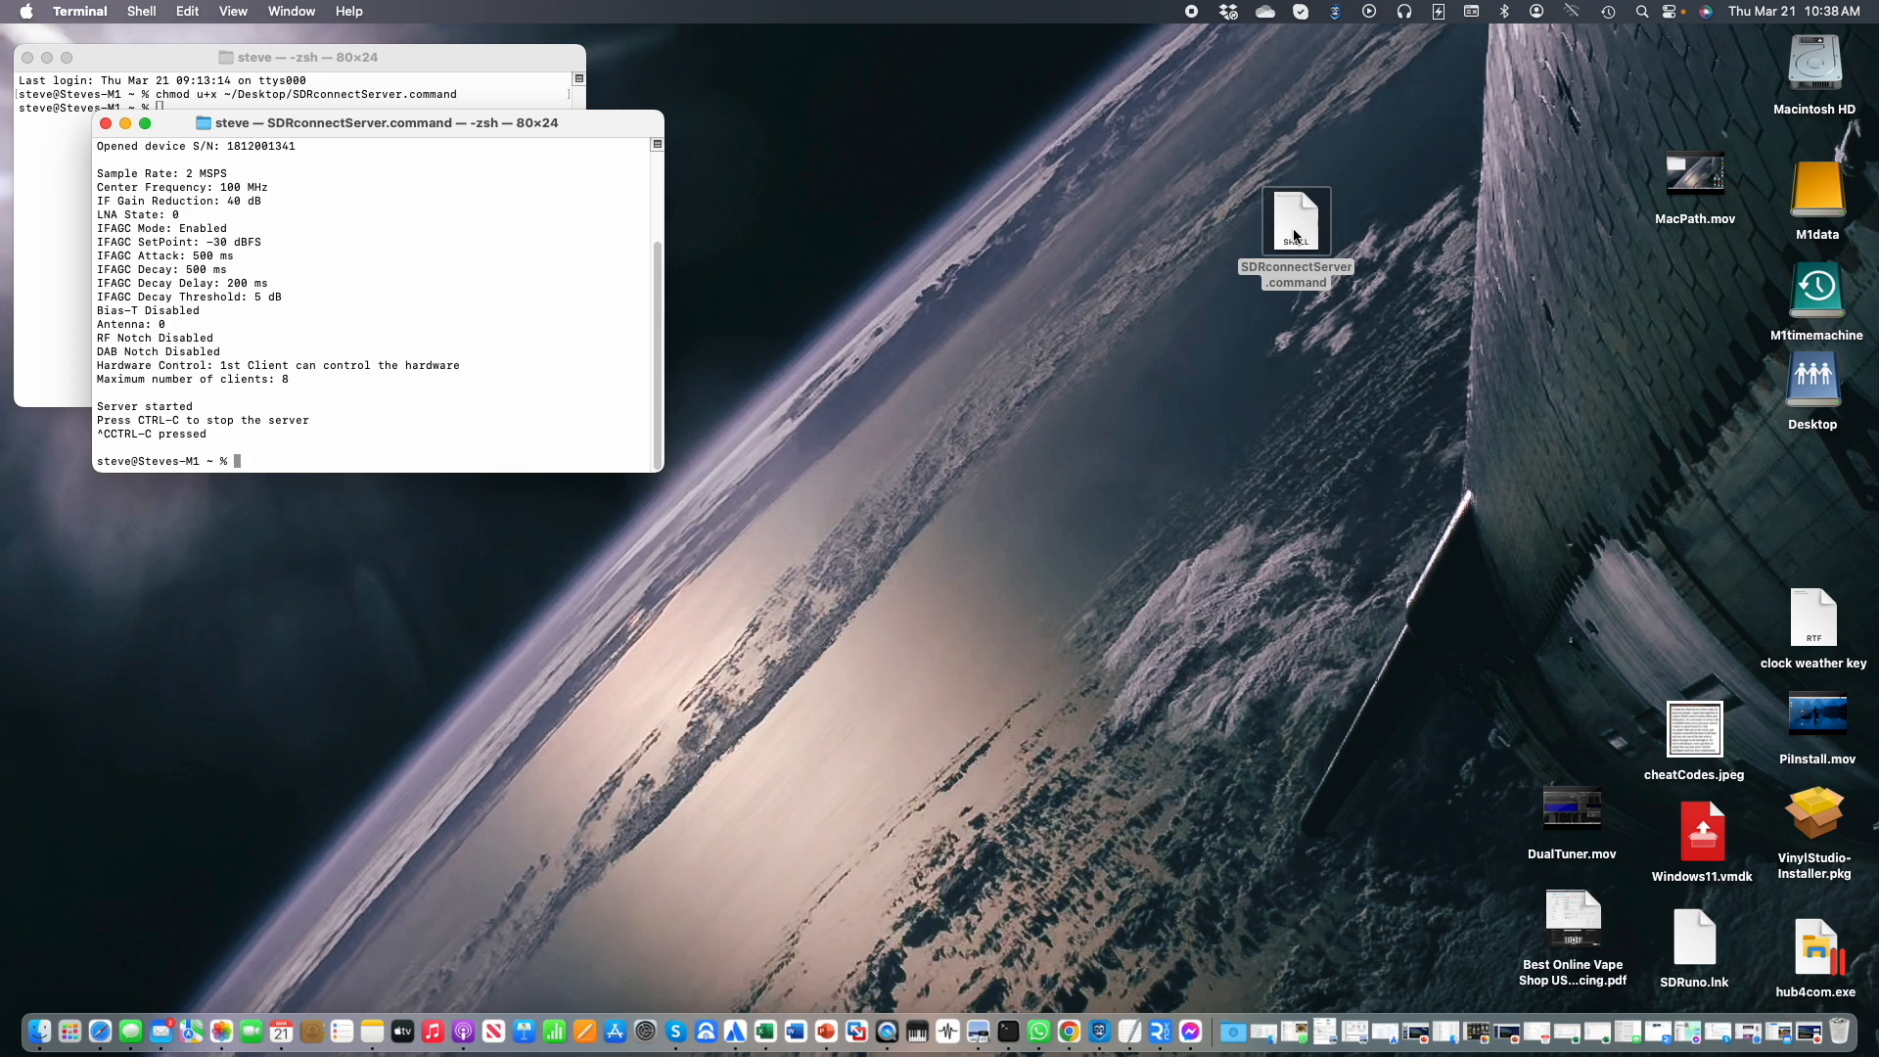
mouse_move(345, 135)
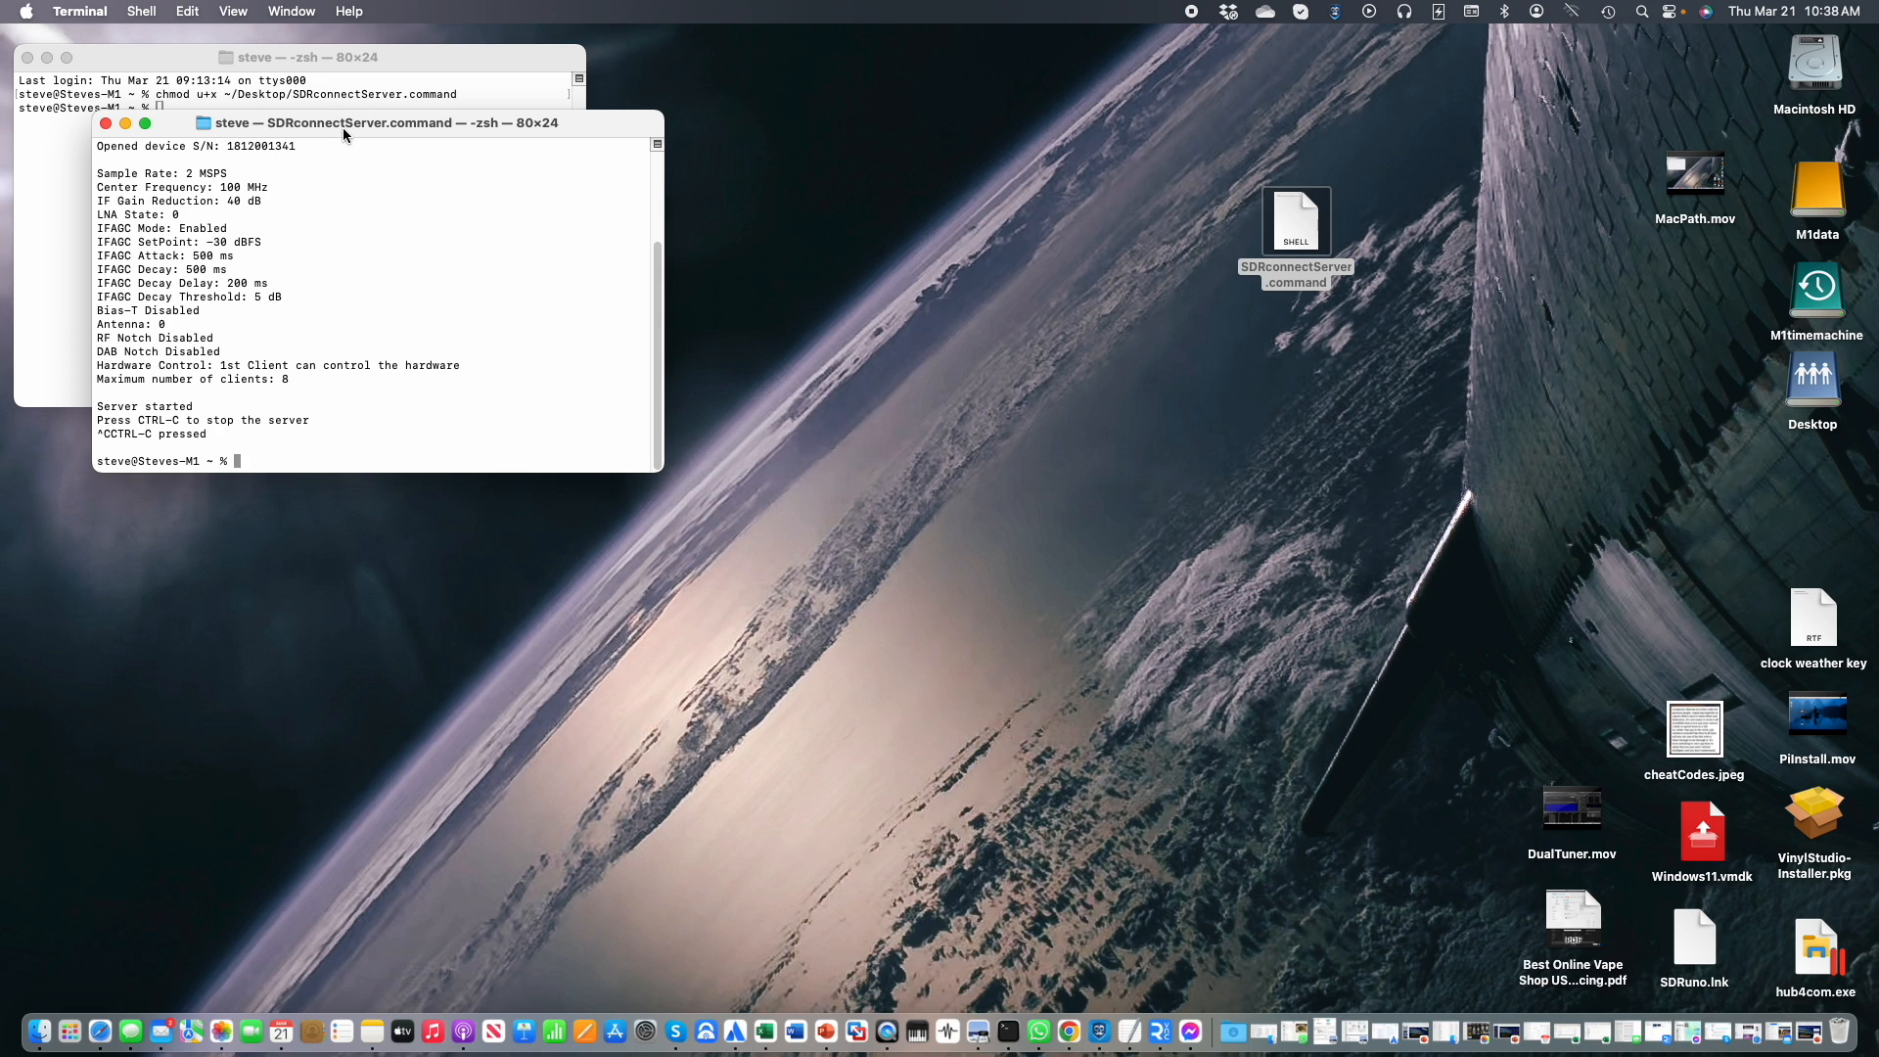
drag(378, 121, 344, 157)
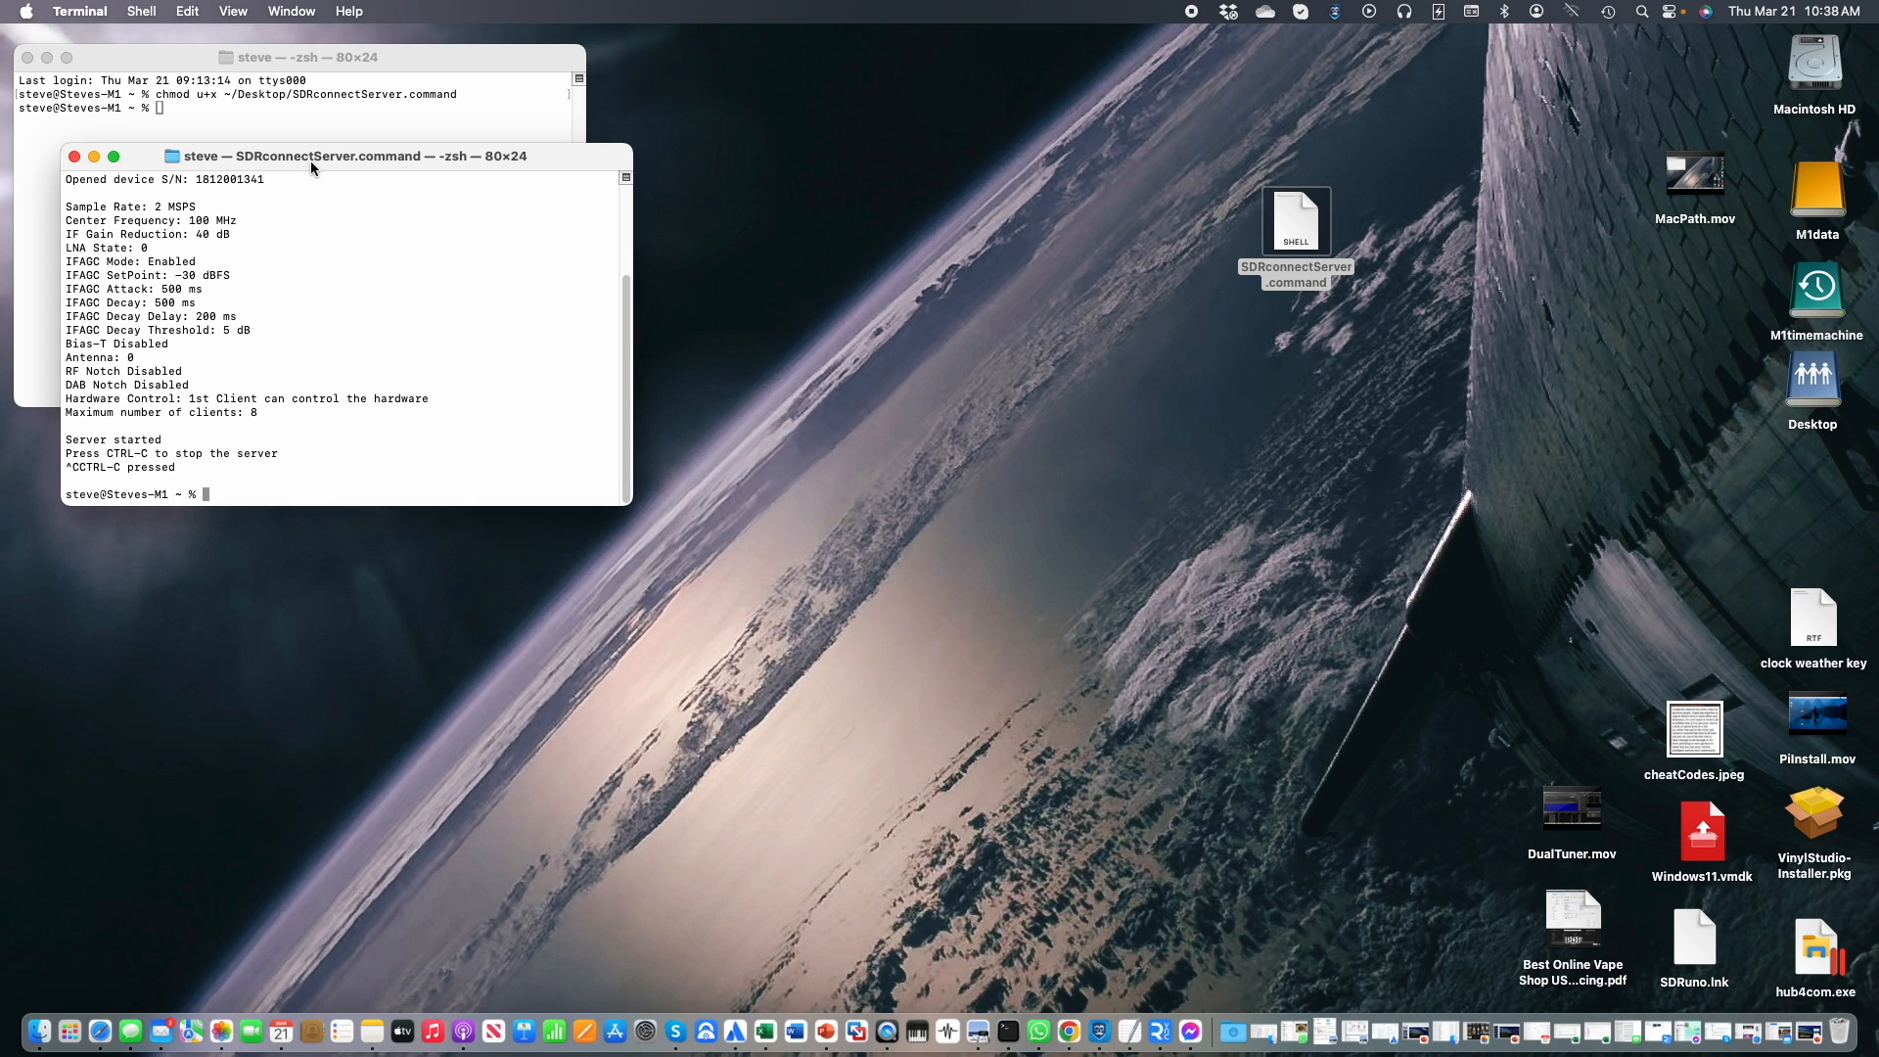
mouse_move(941, 485)
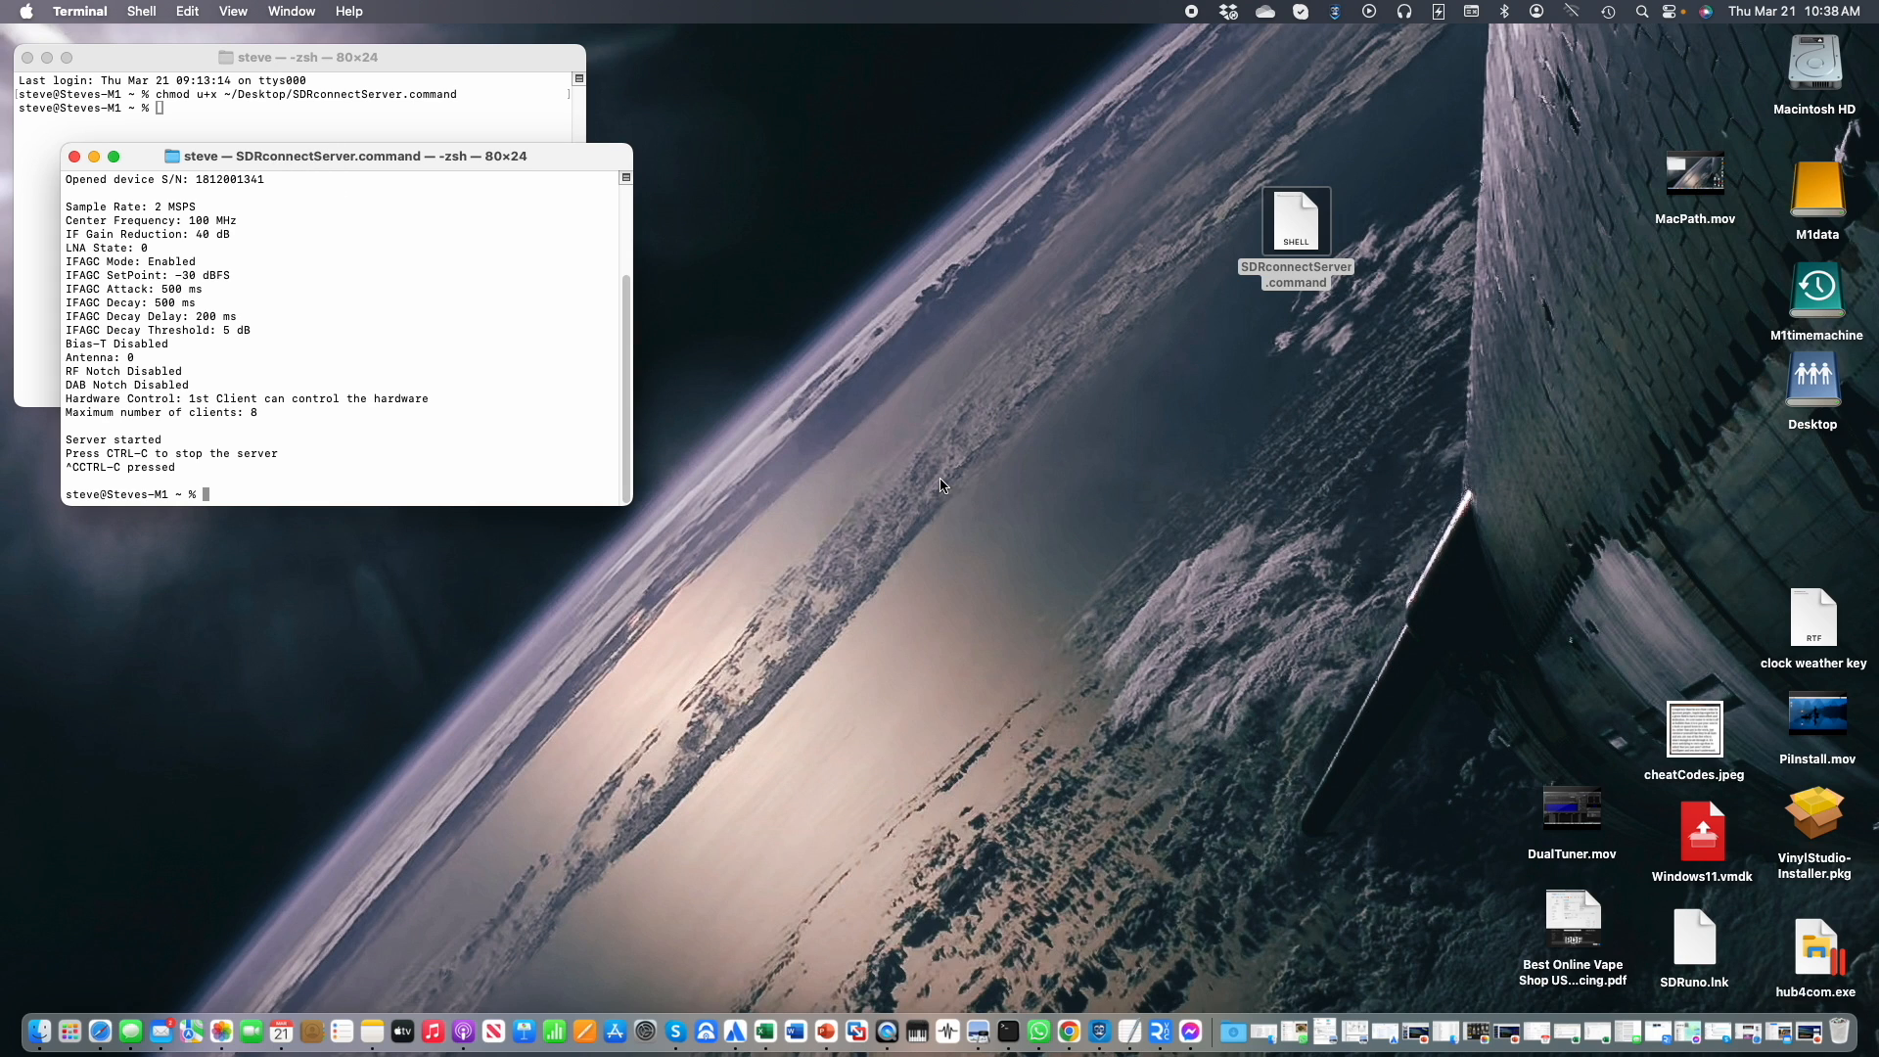
click(1295, 223)
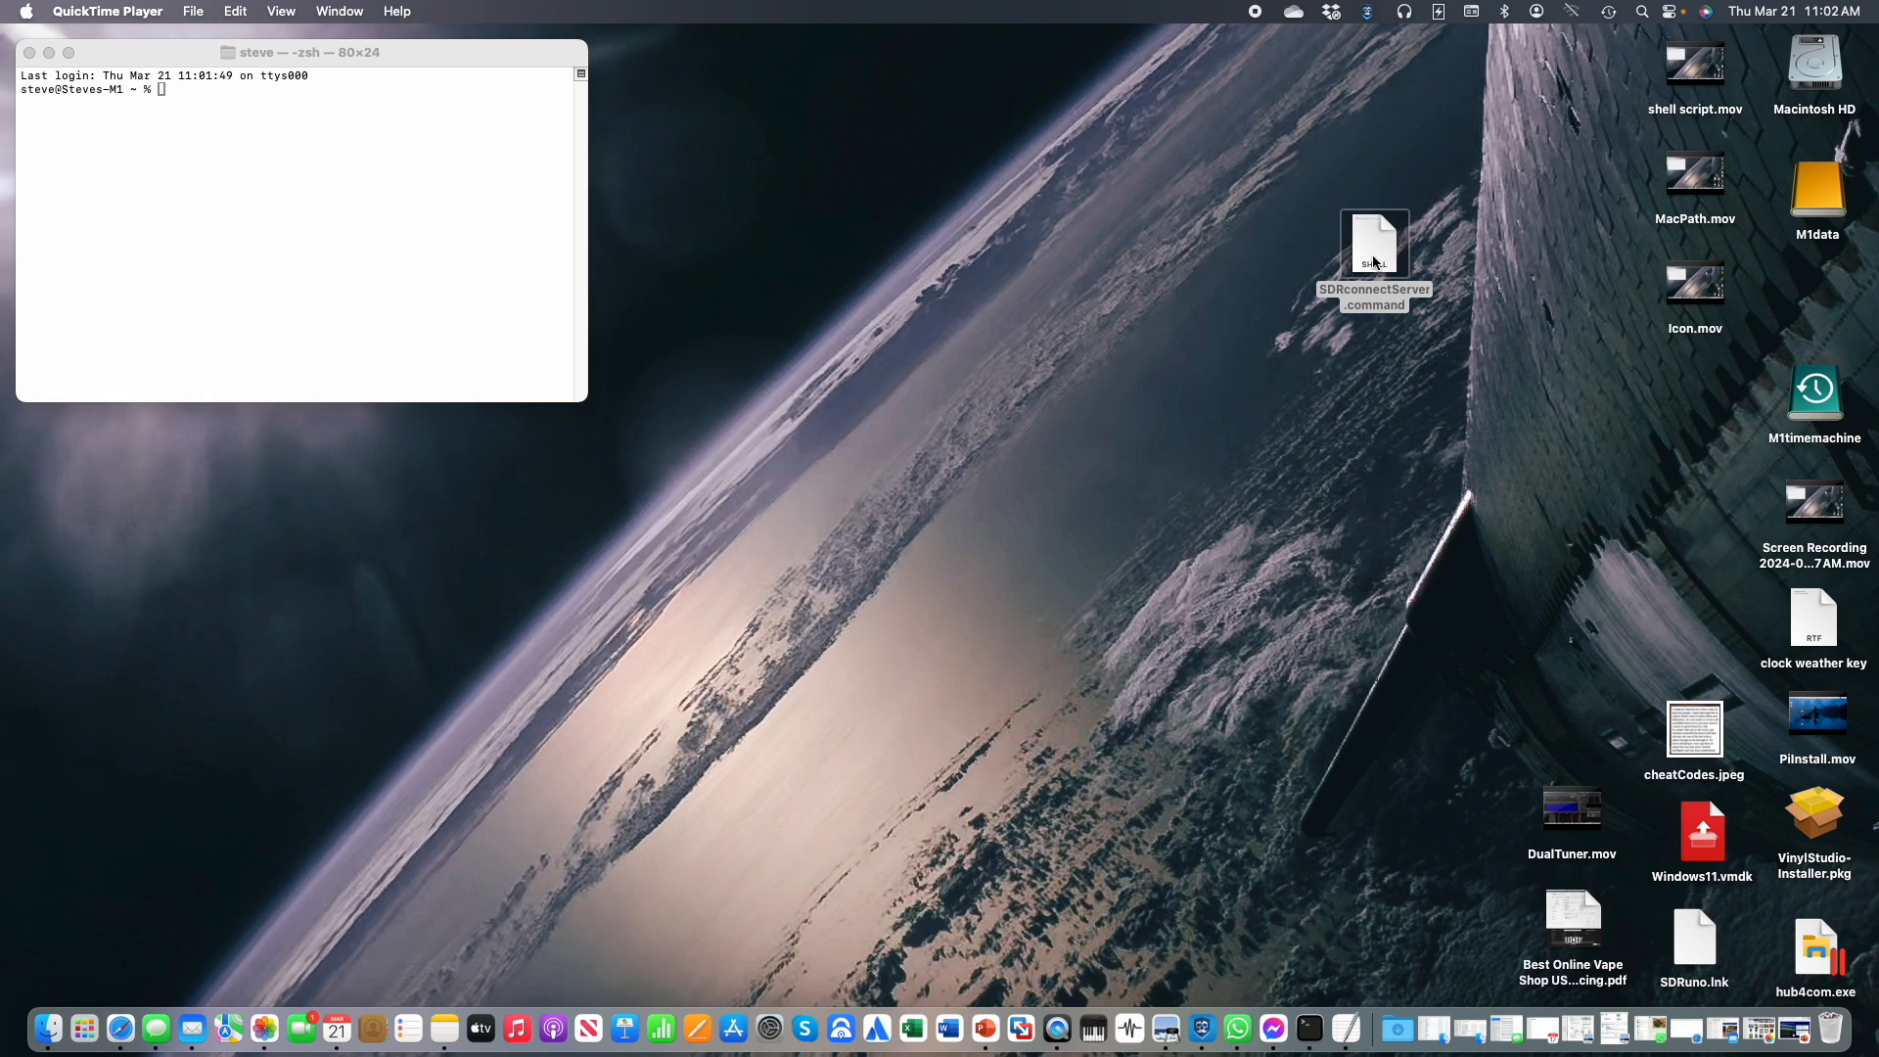
mouse_move(1375, 262)
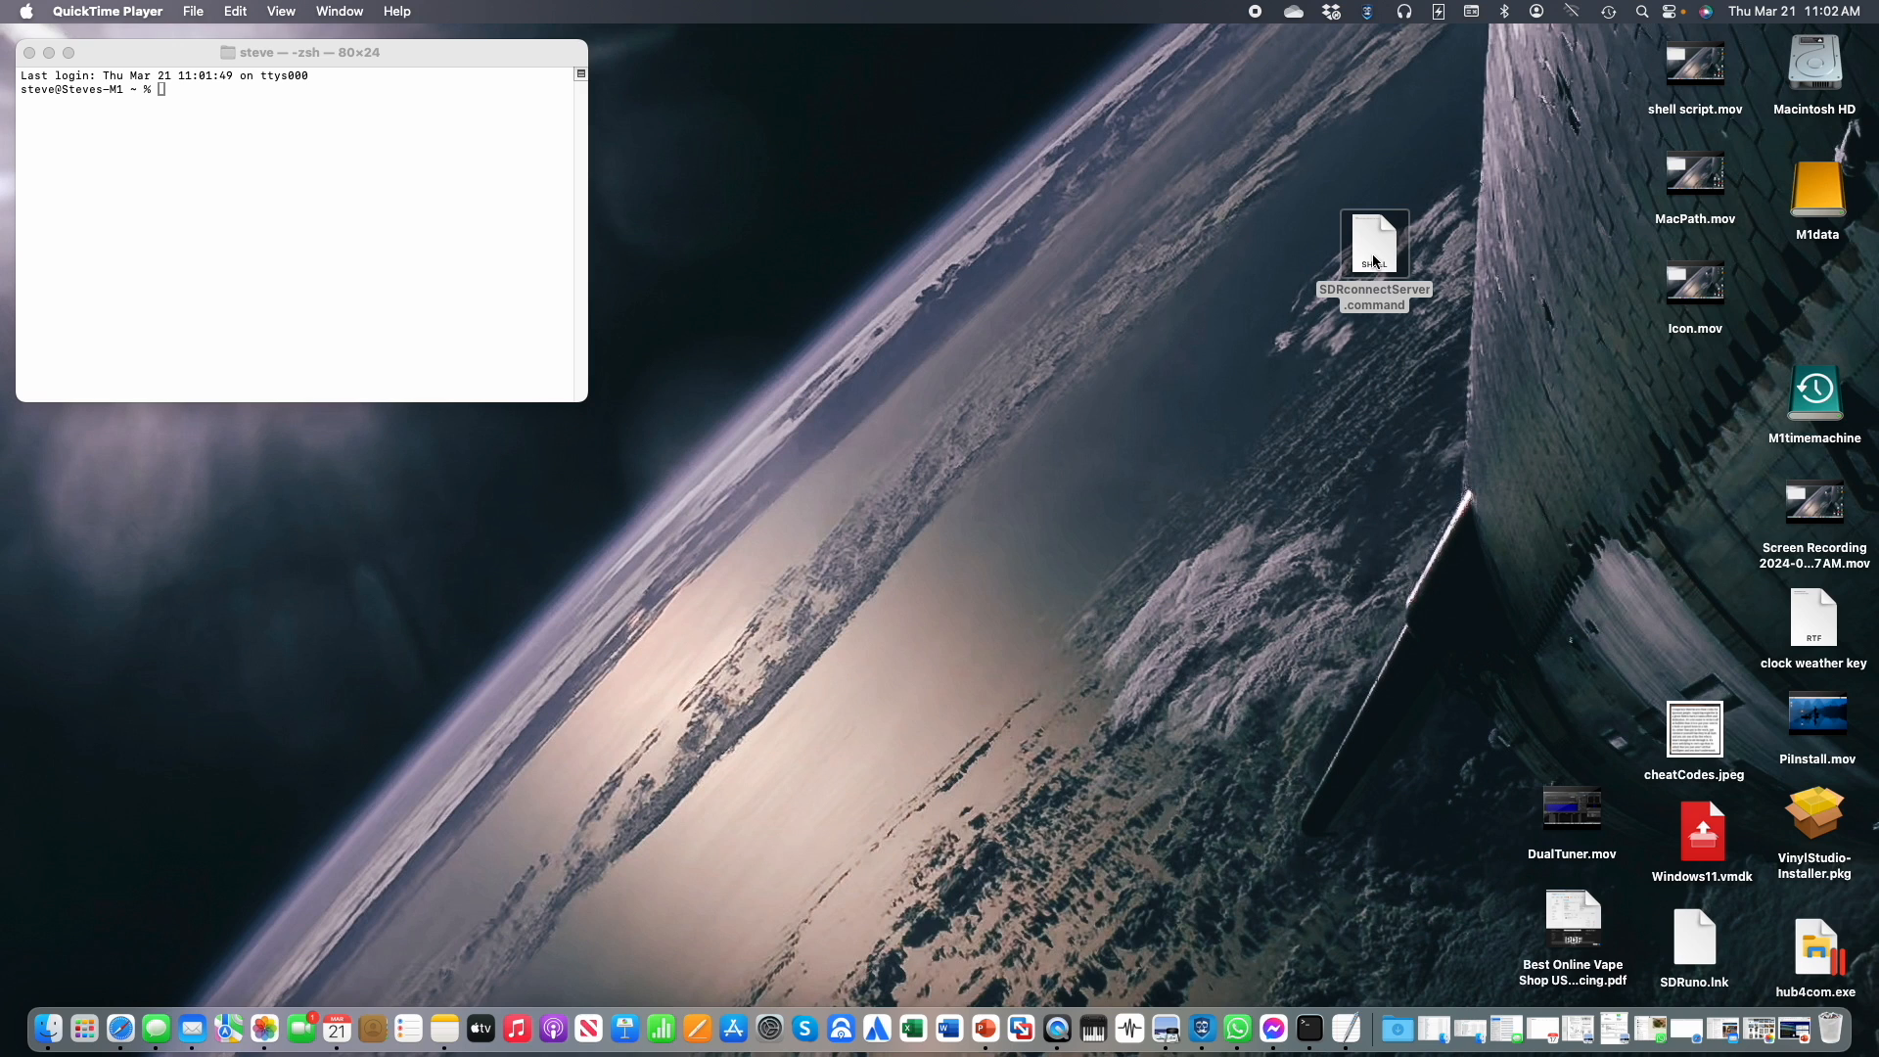
mouse_move(1297, 259)
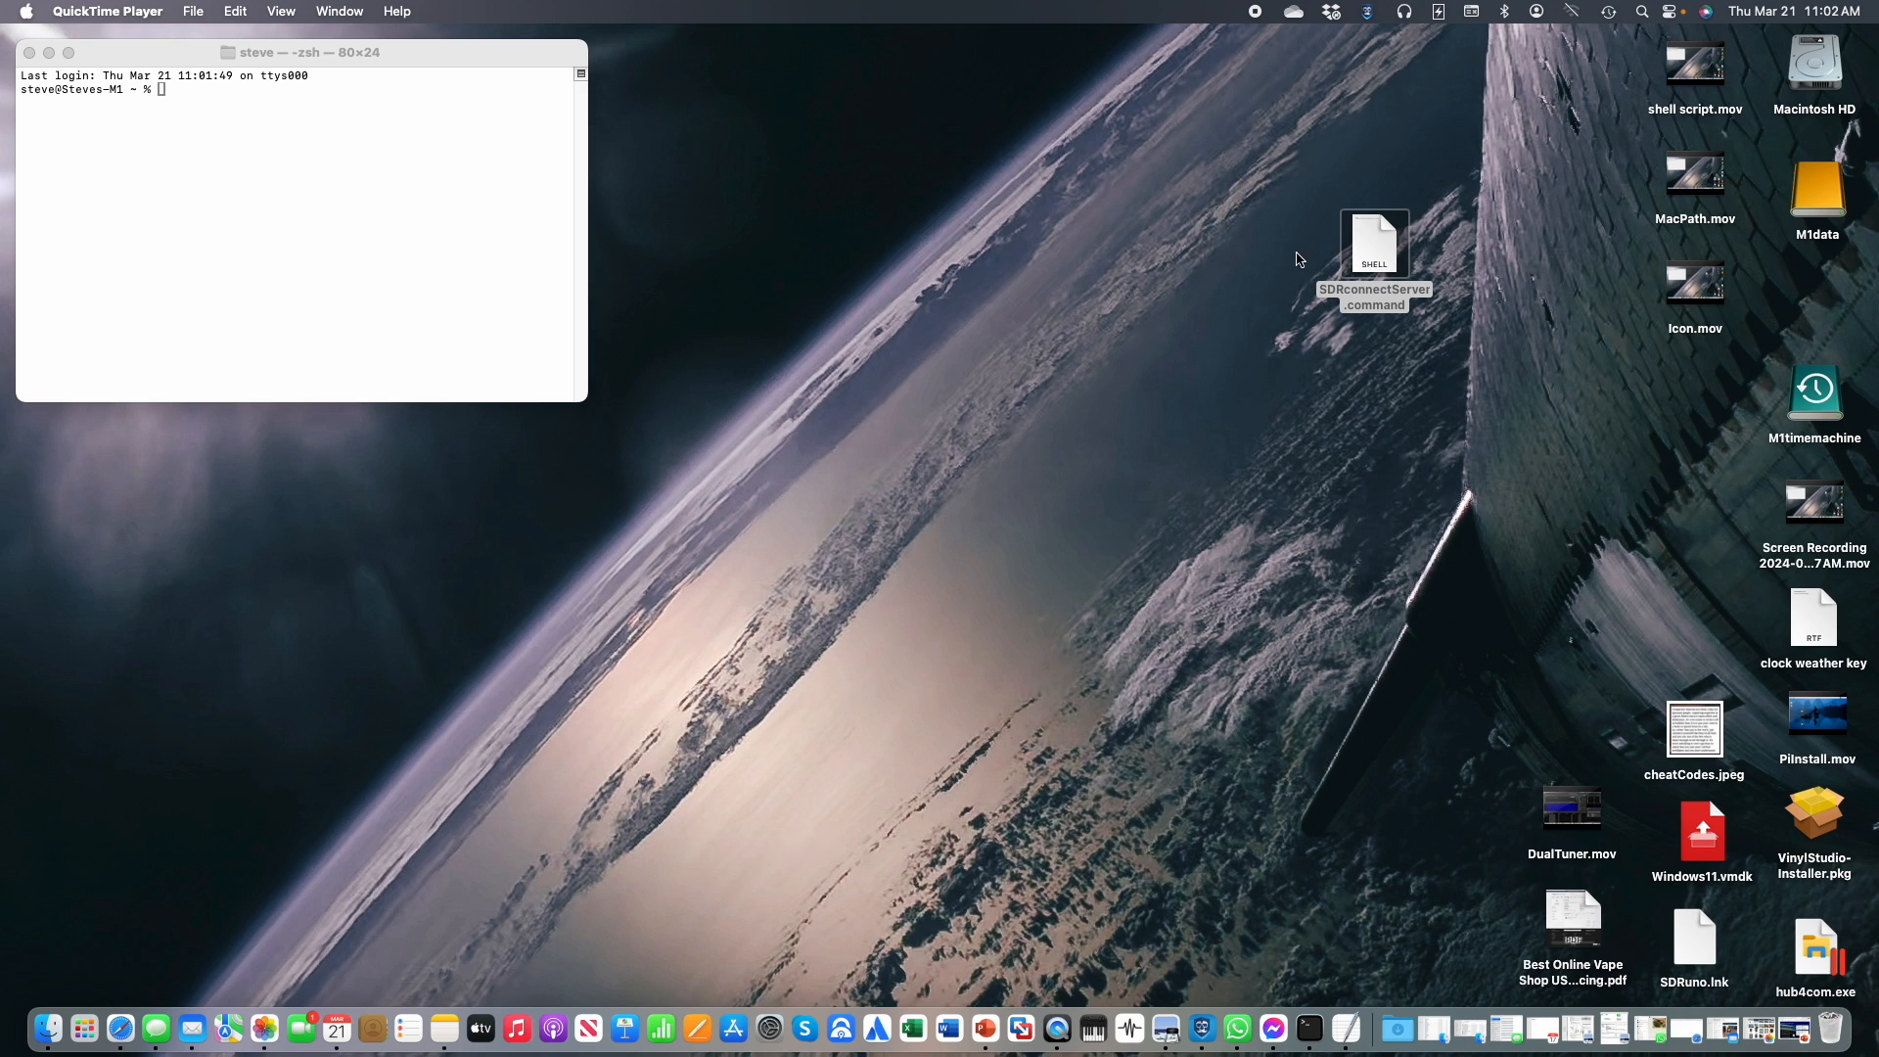
mouse_move(707, 205)
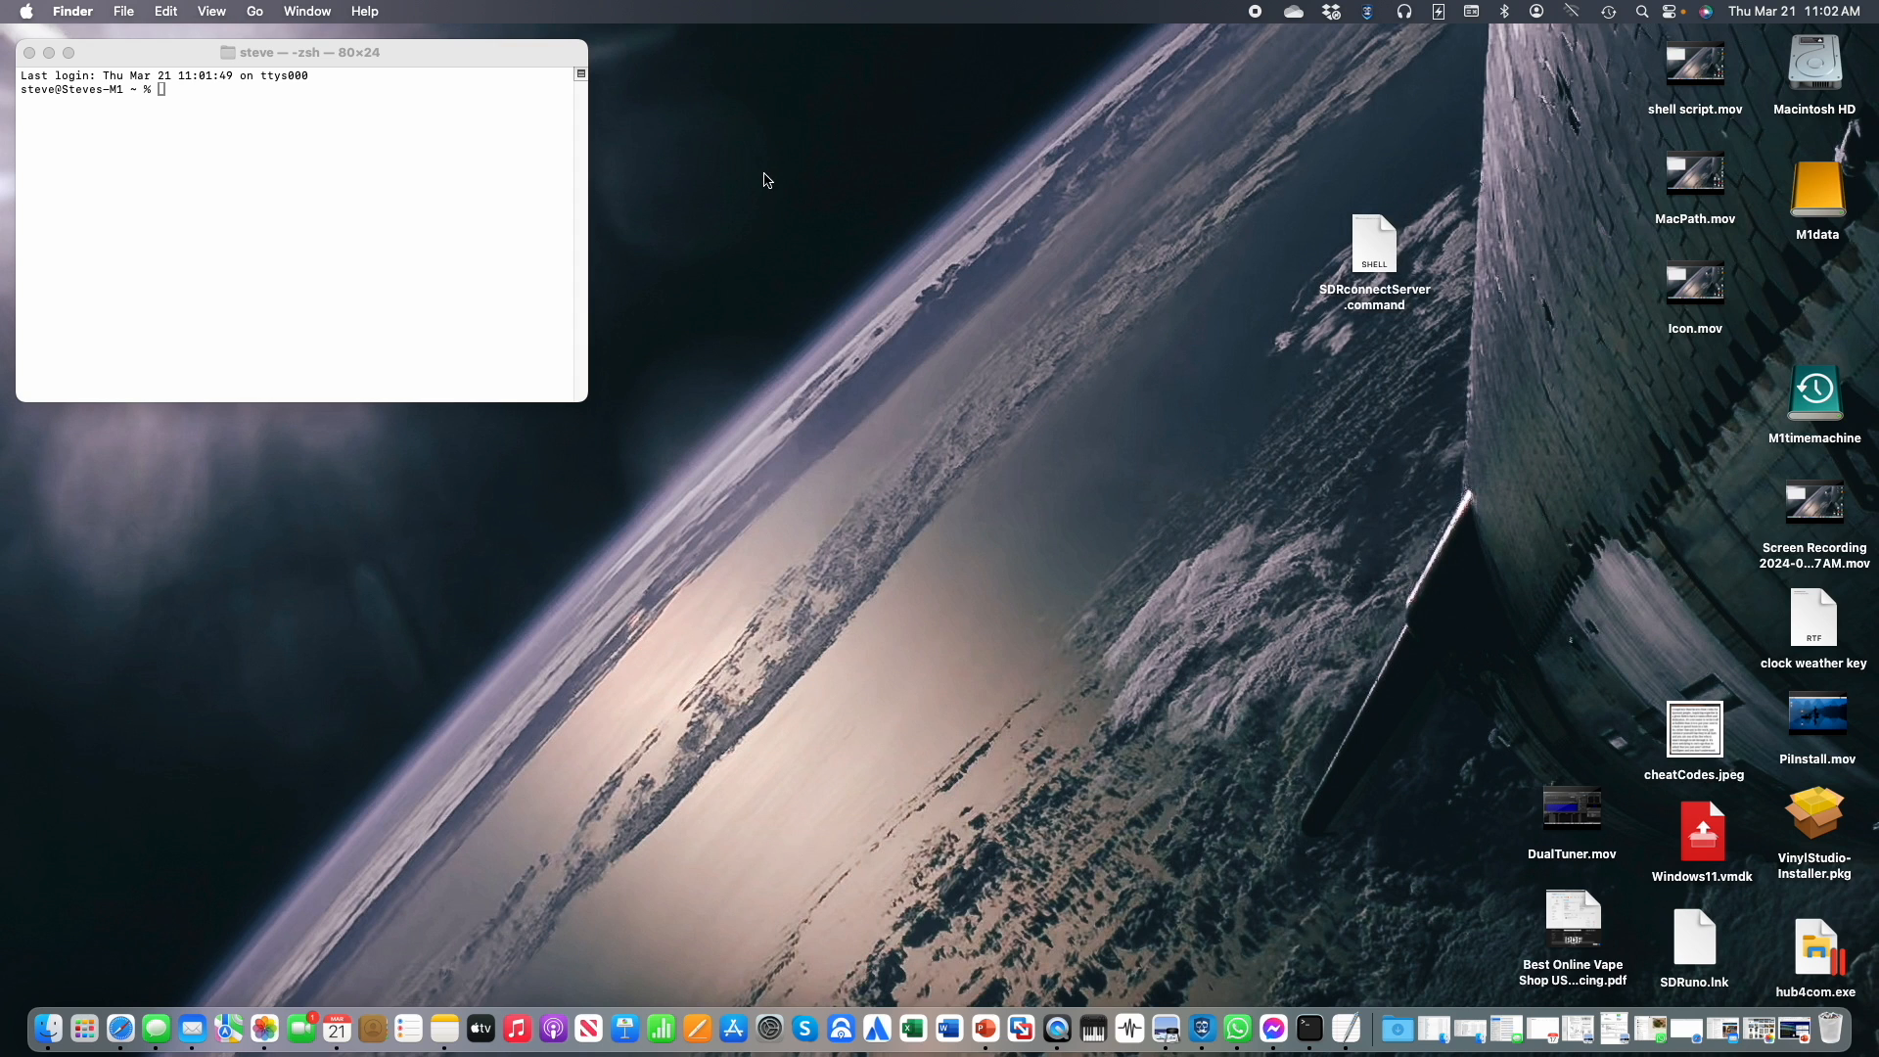
Get Info on SDRconnect in the Applications folder and close the Finder window.
click(254, 12)
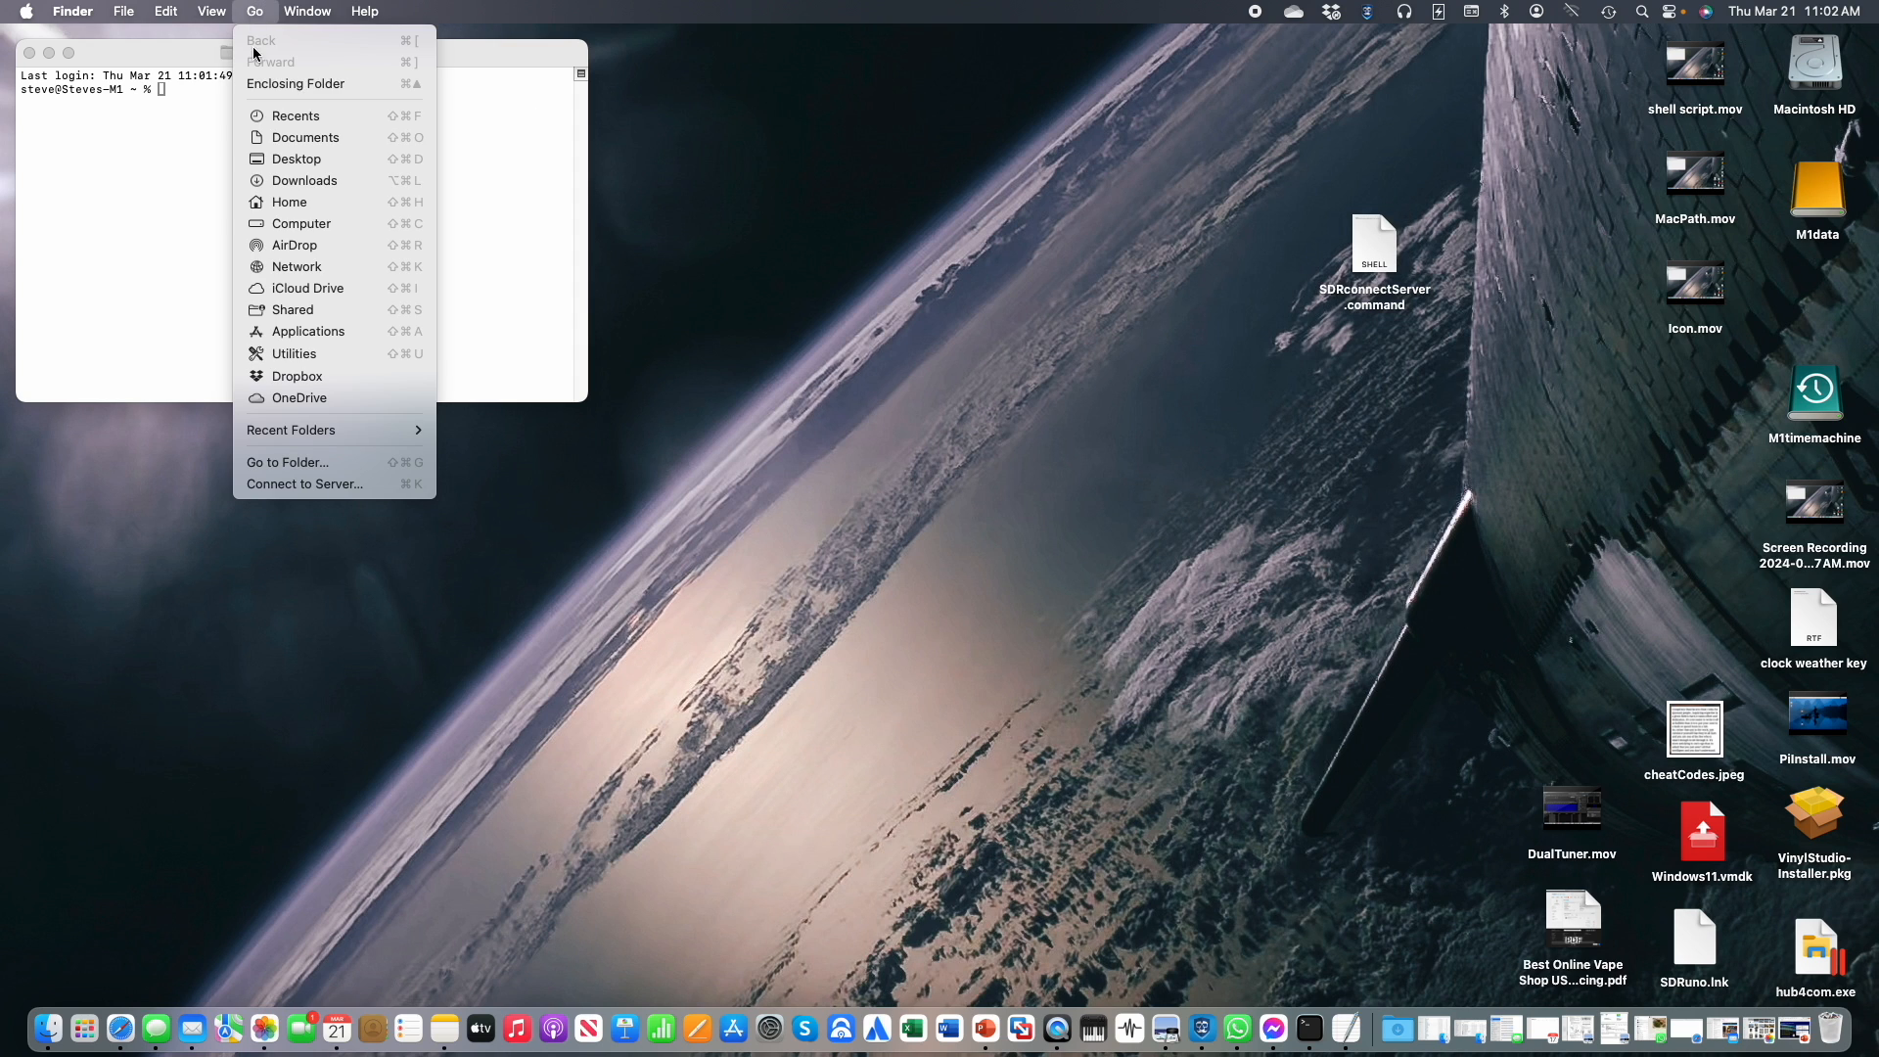
click(309, 332)
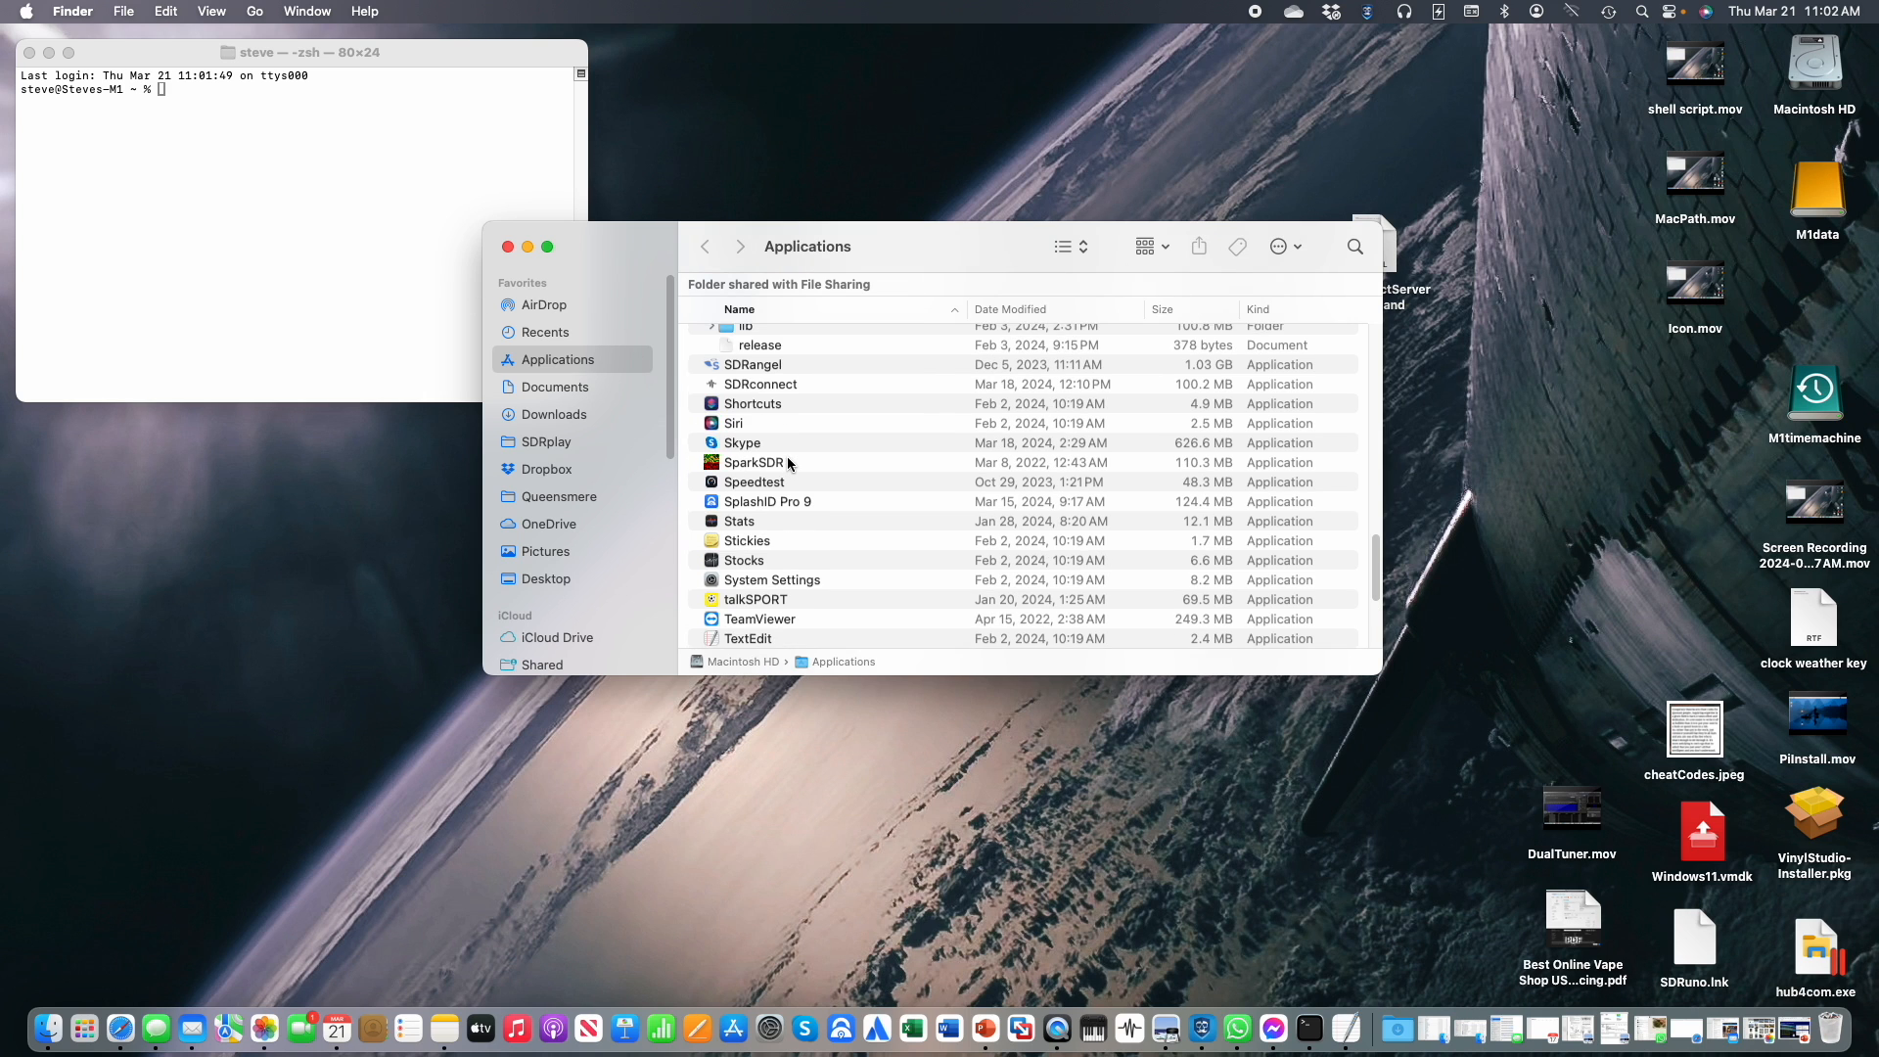
scroll(down, 3)
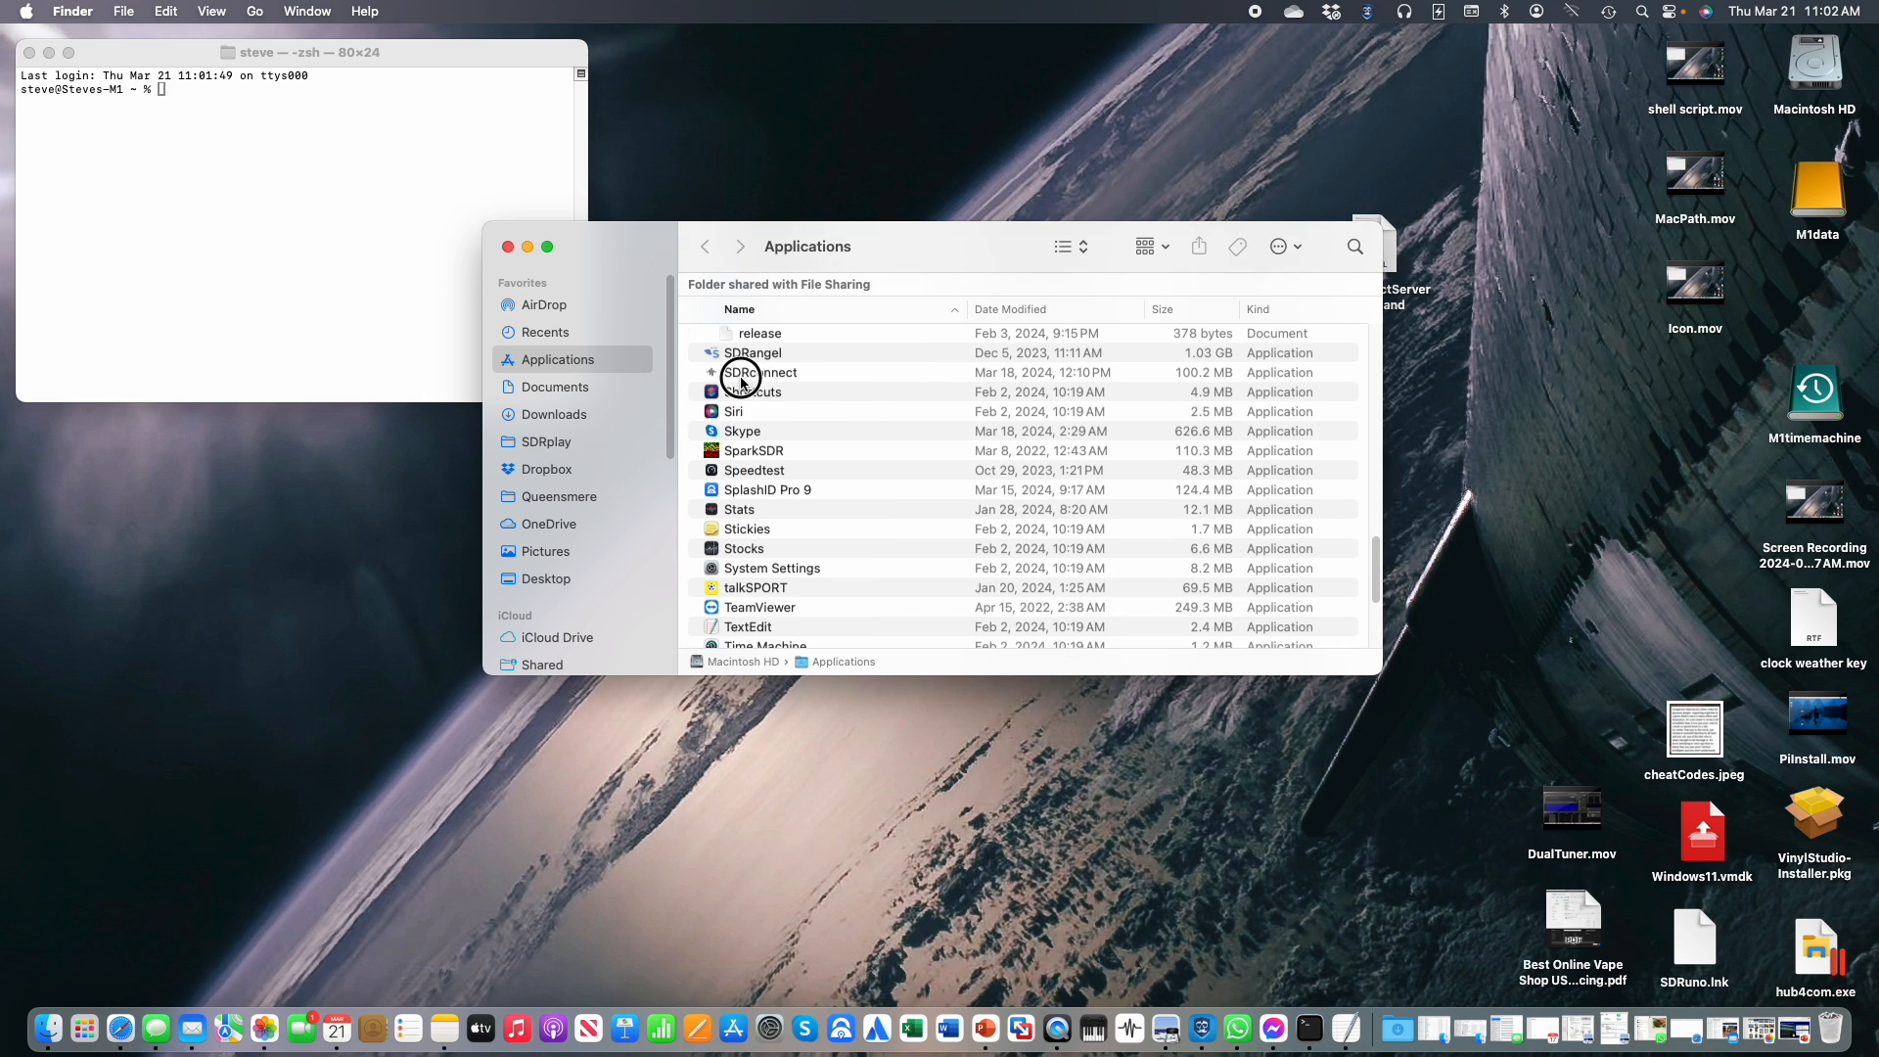
right_click(759, 371)
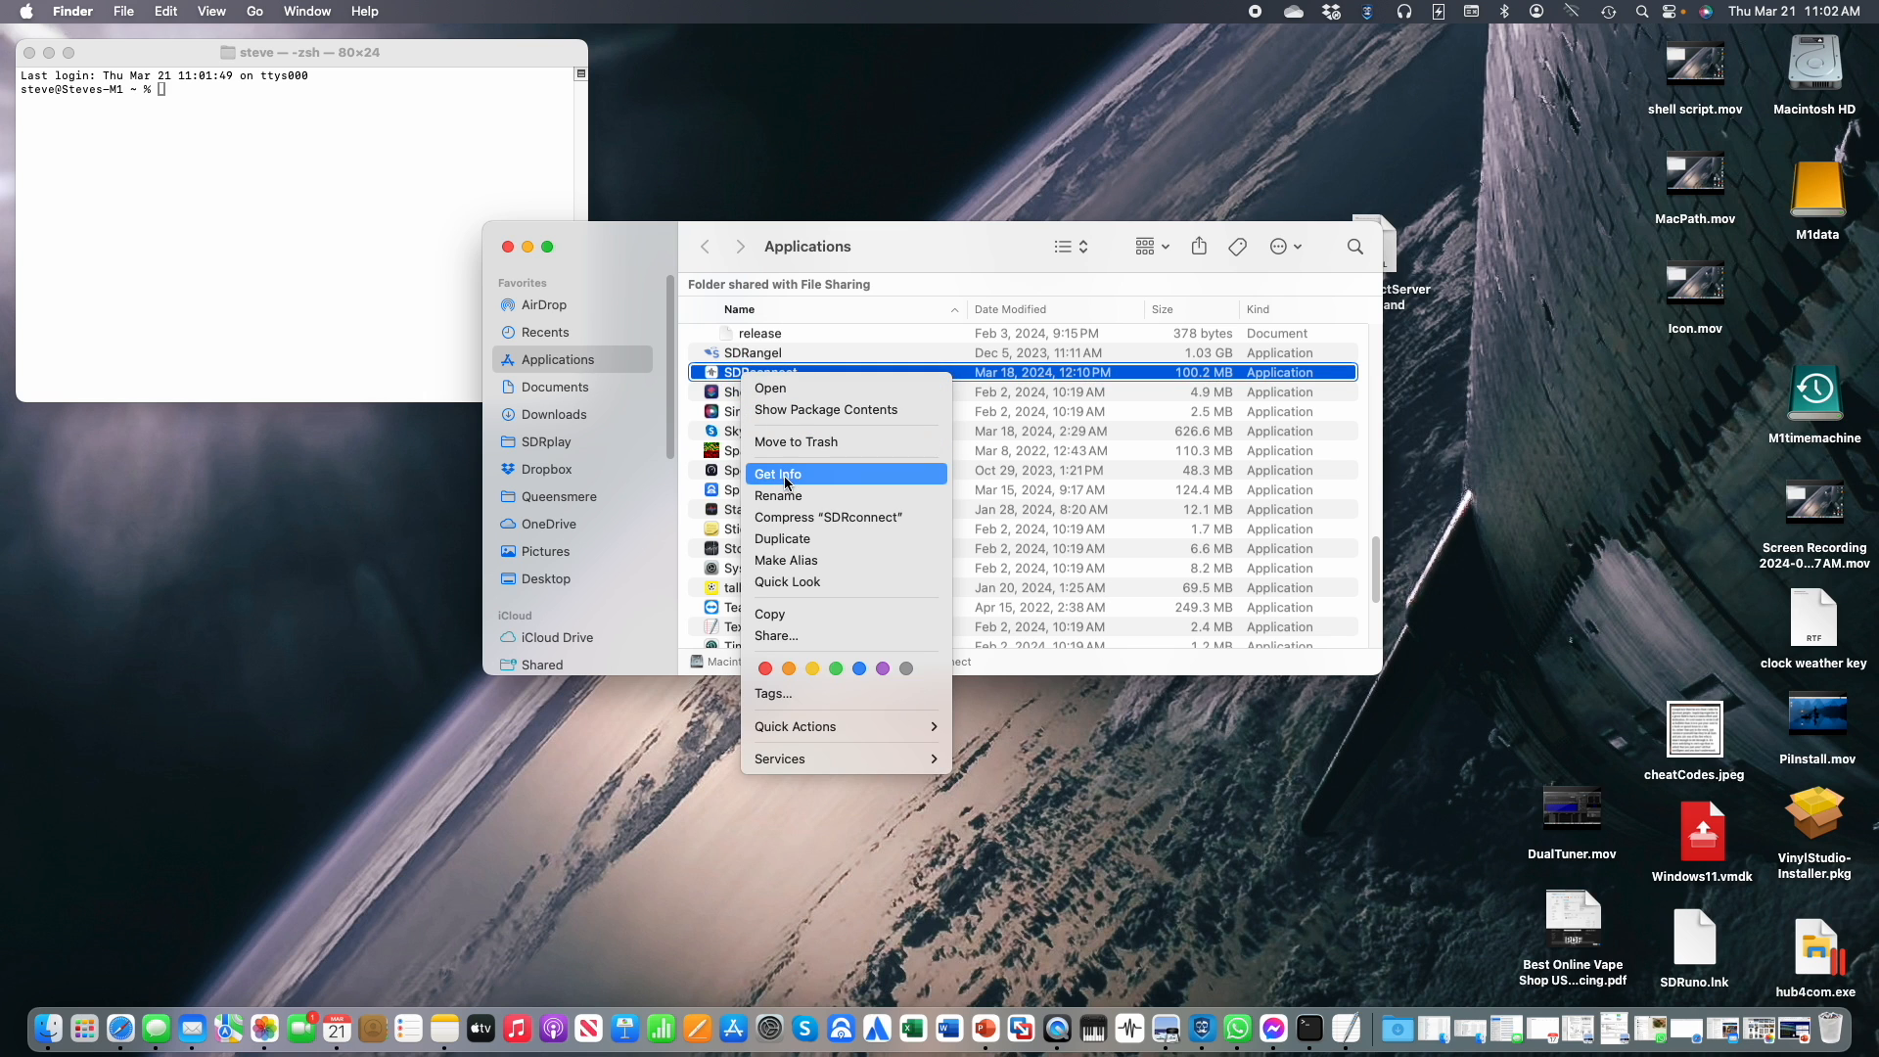
click(777, 474)
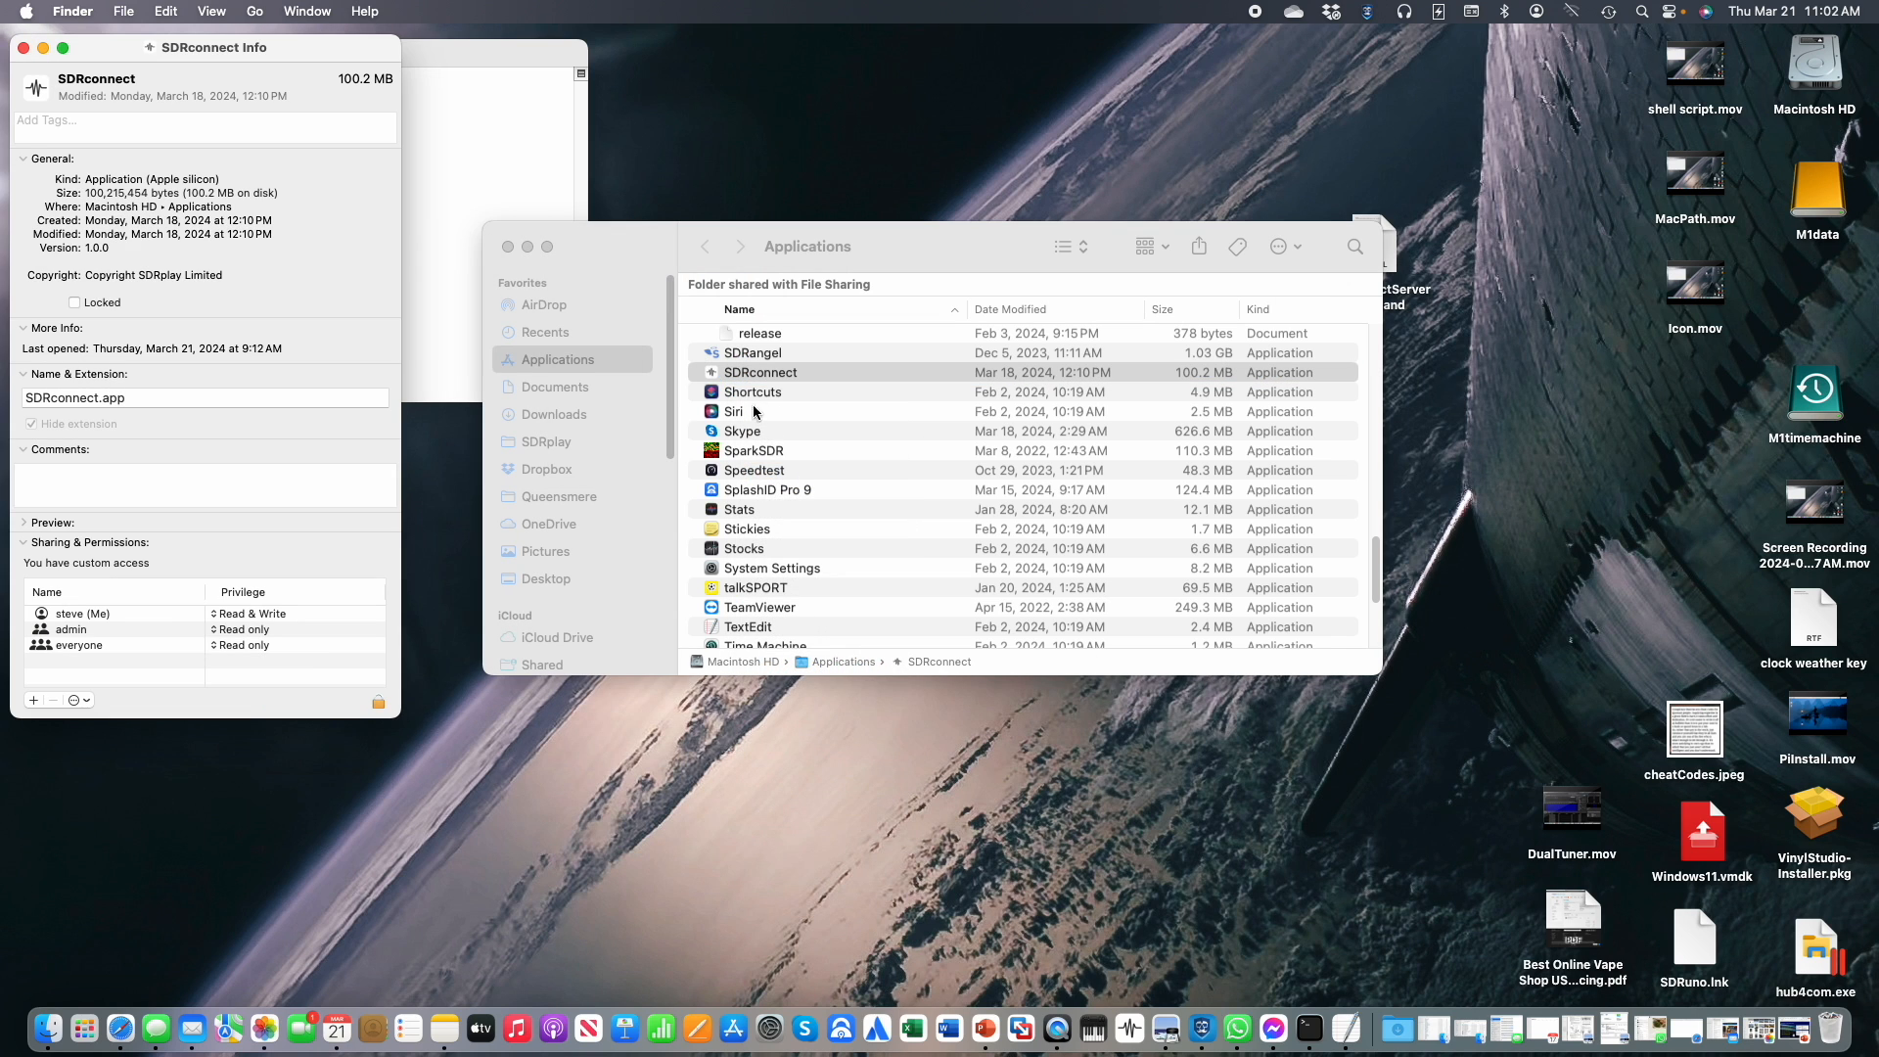
click(508, 247)
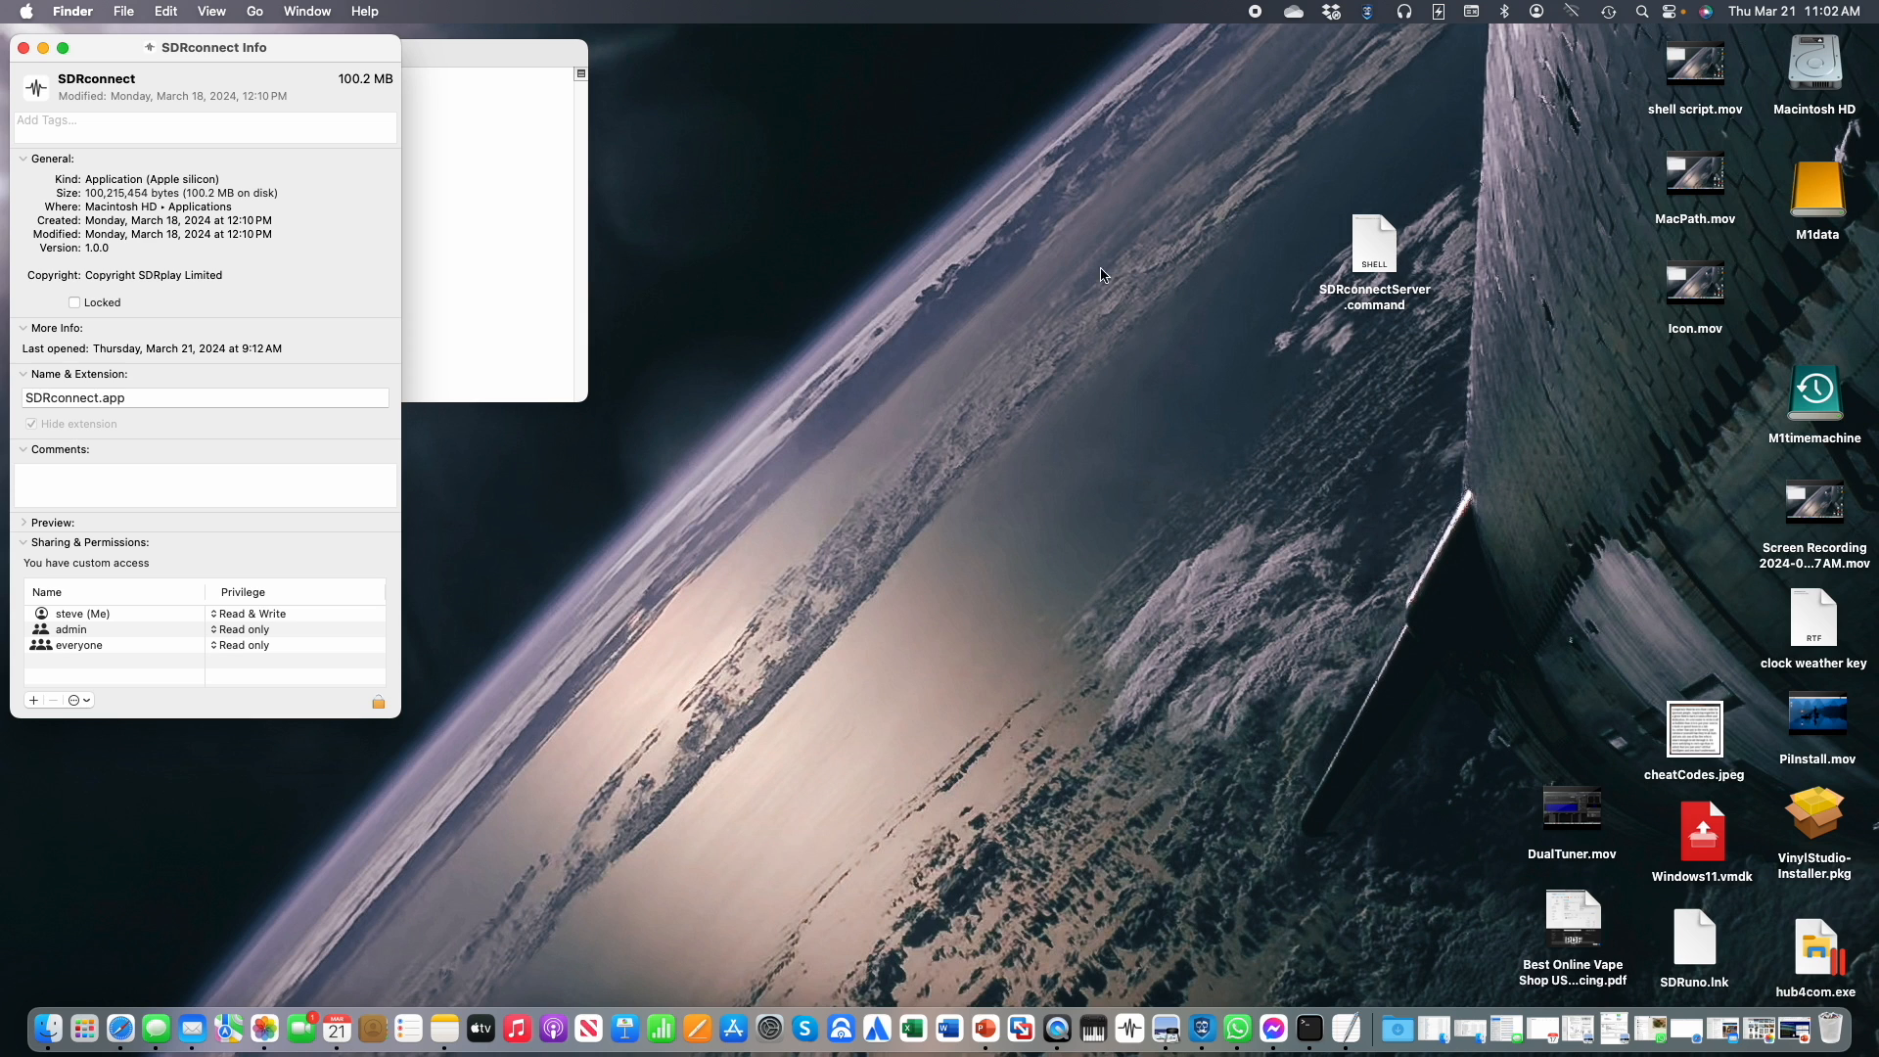
Get Info on the script and copy the SDRconnect application's icon.
right_click(1374, 246)
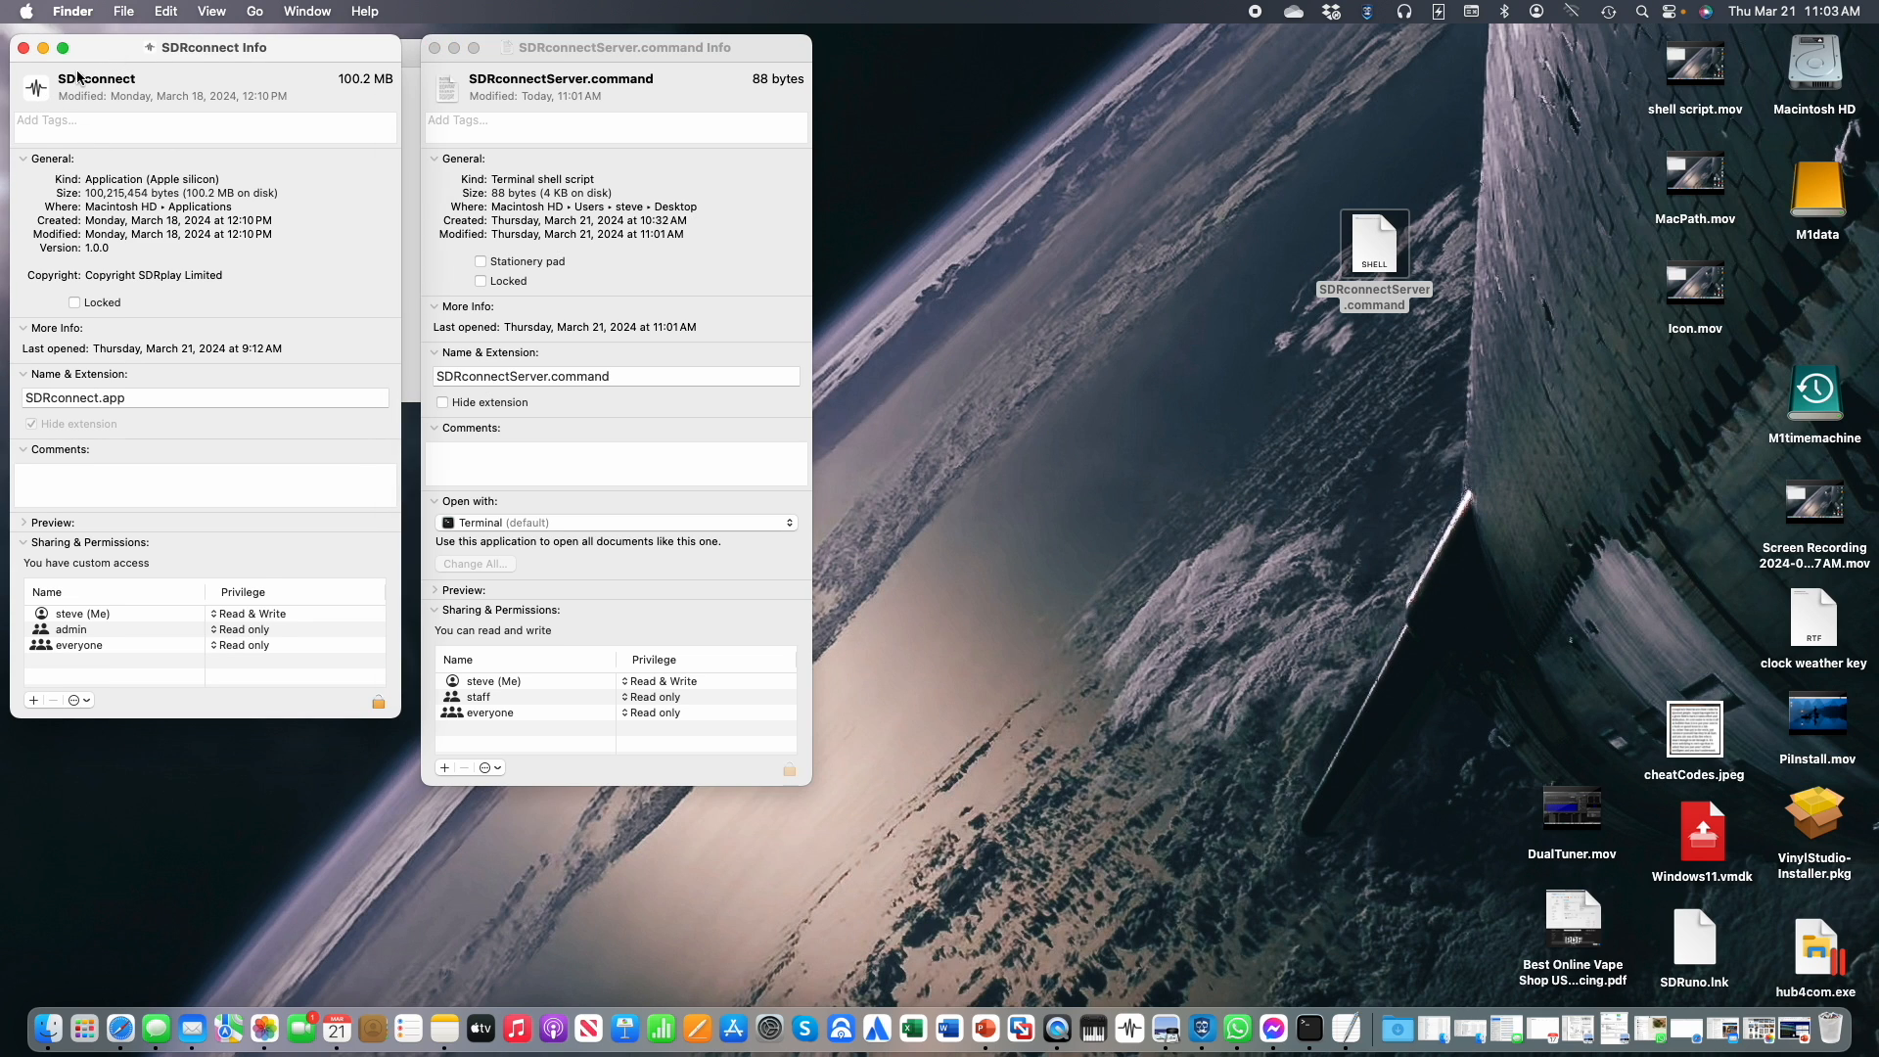
click(35, 90)
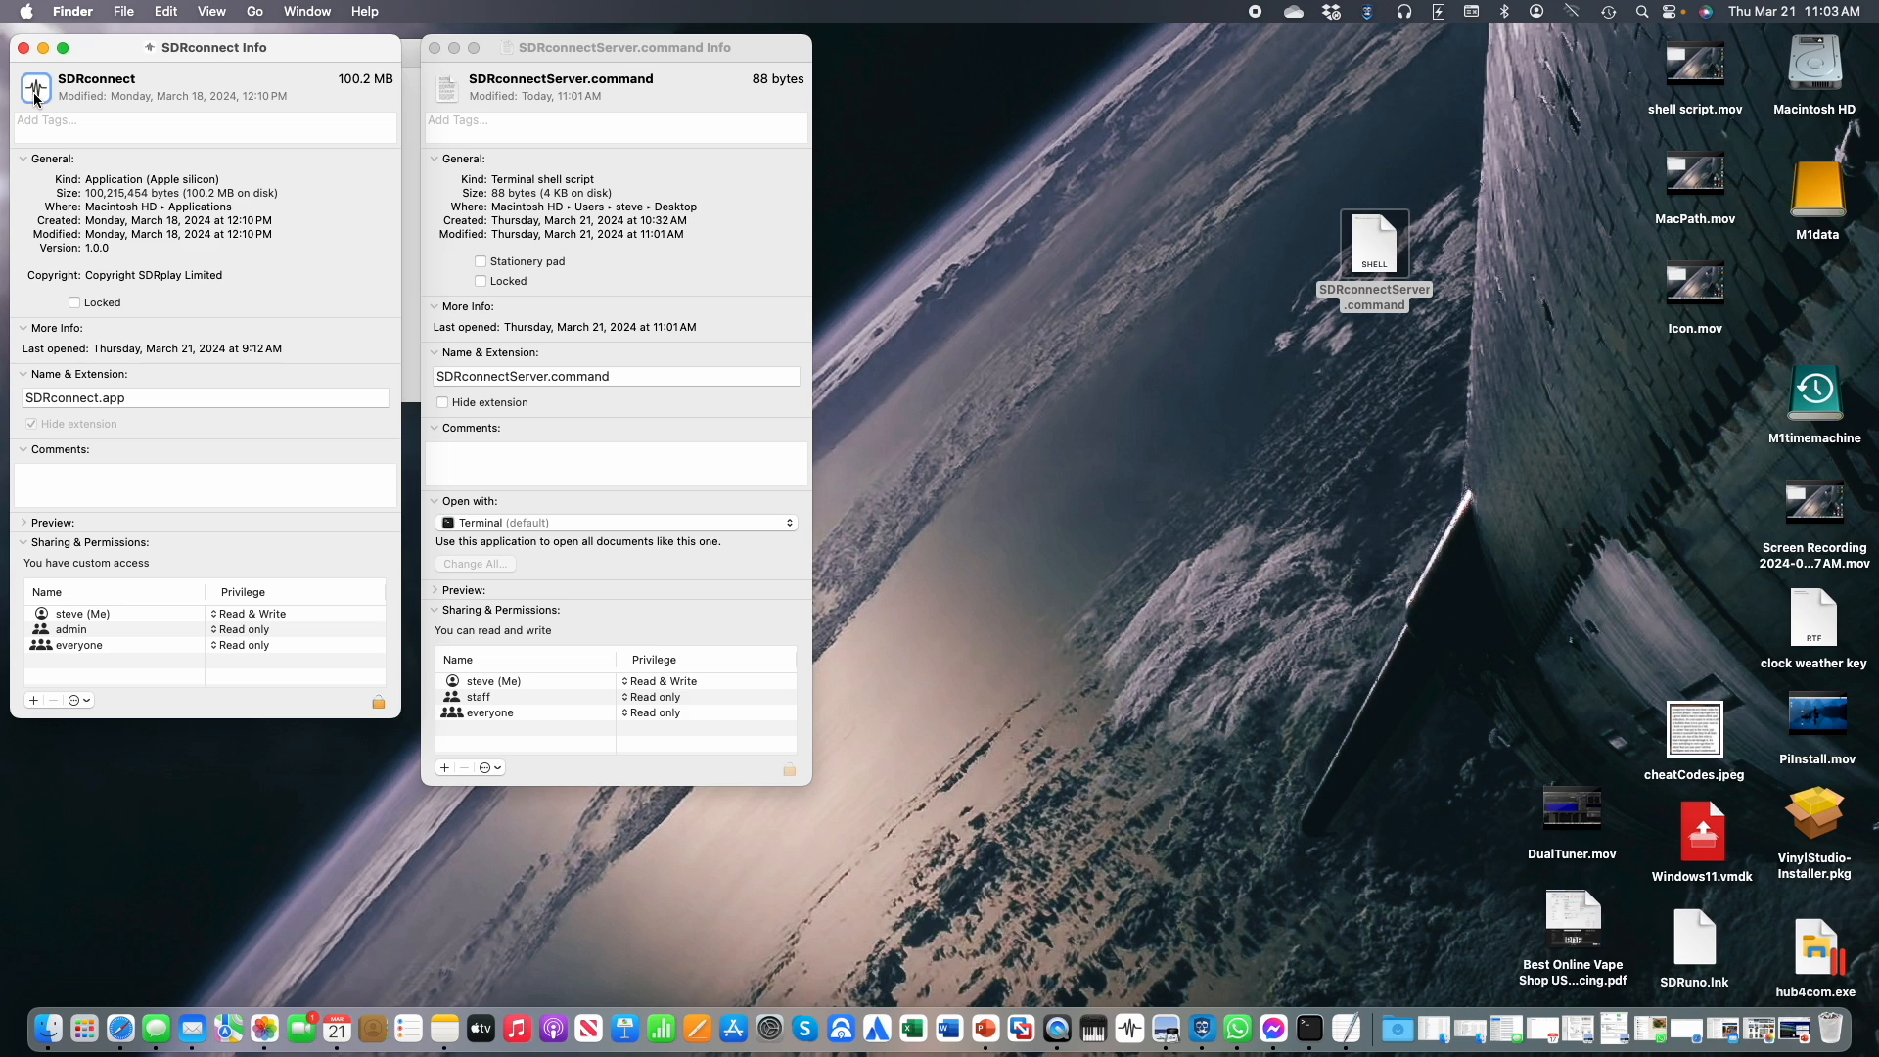
click(164, 12)
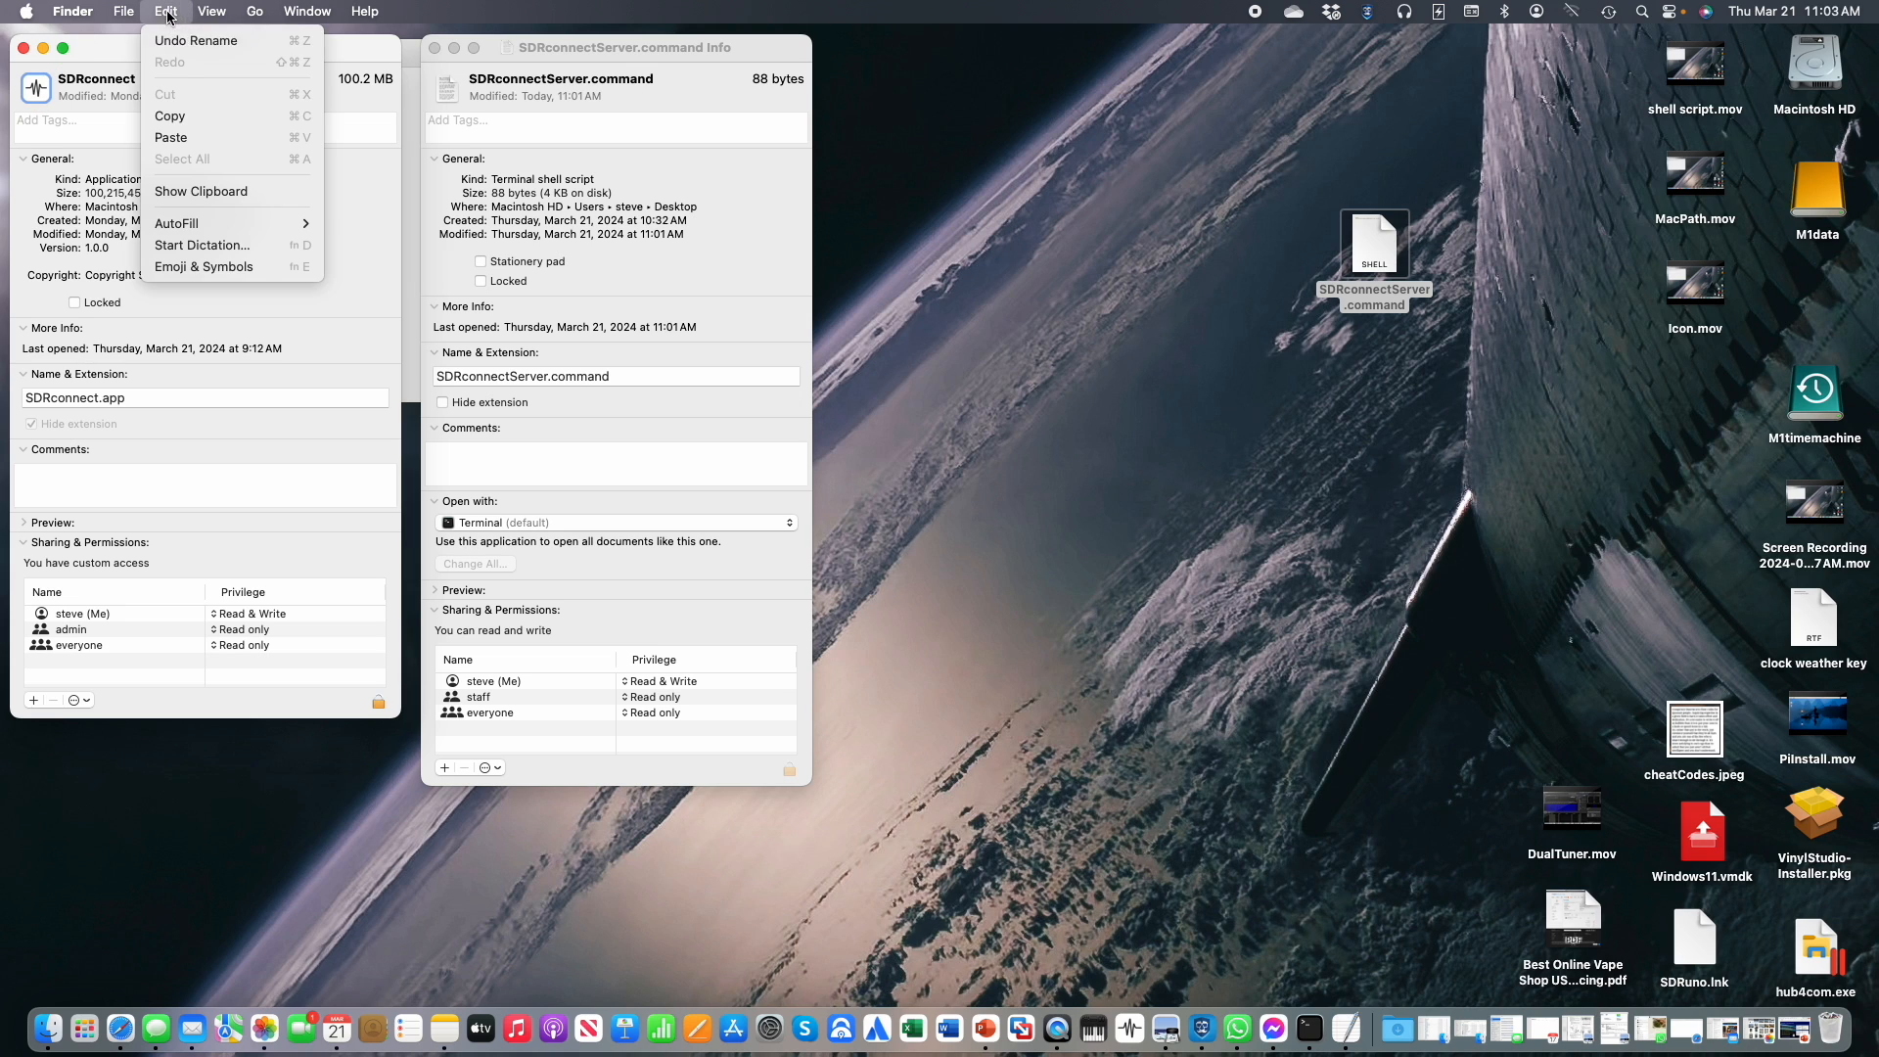
click(165, 12)
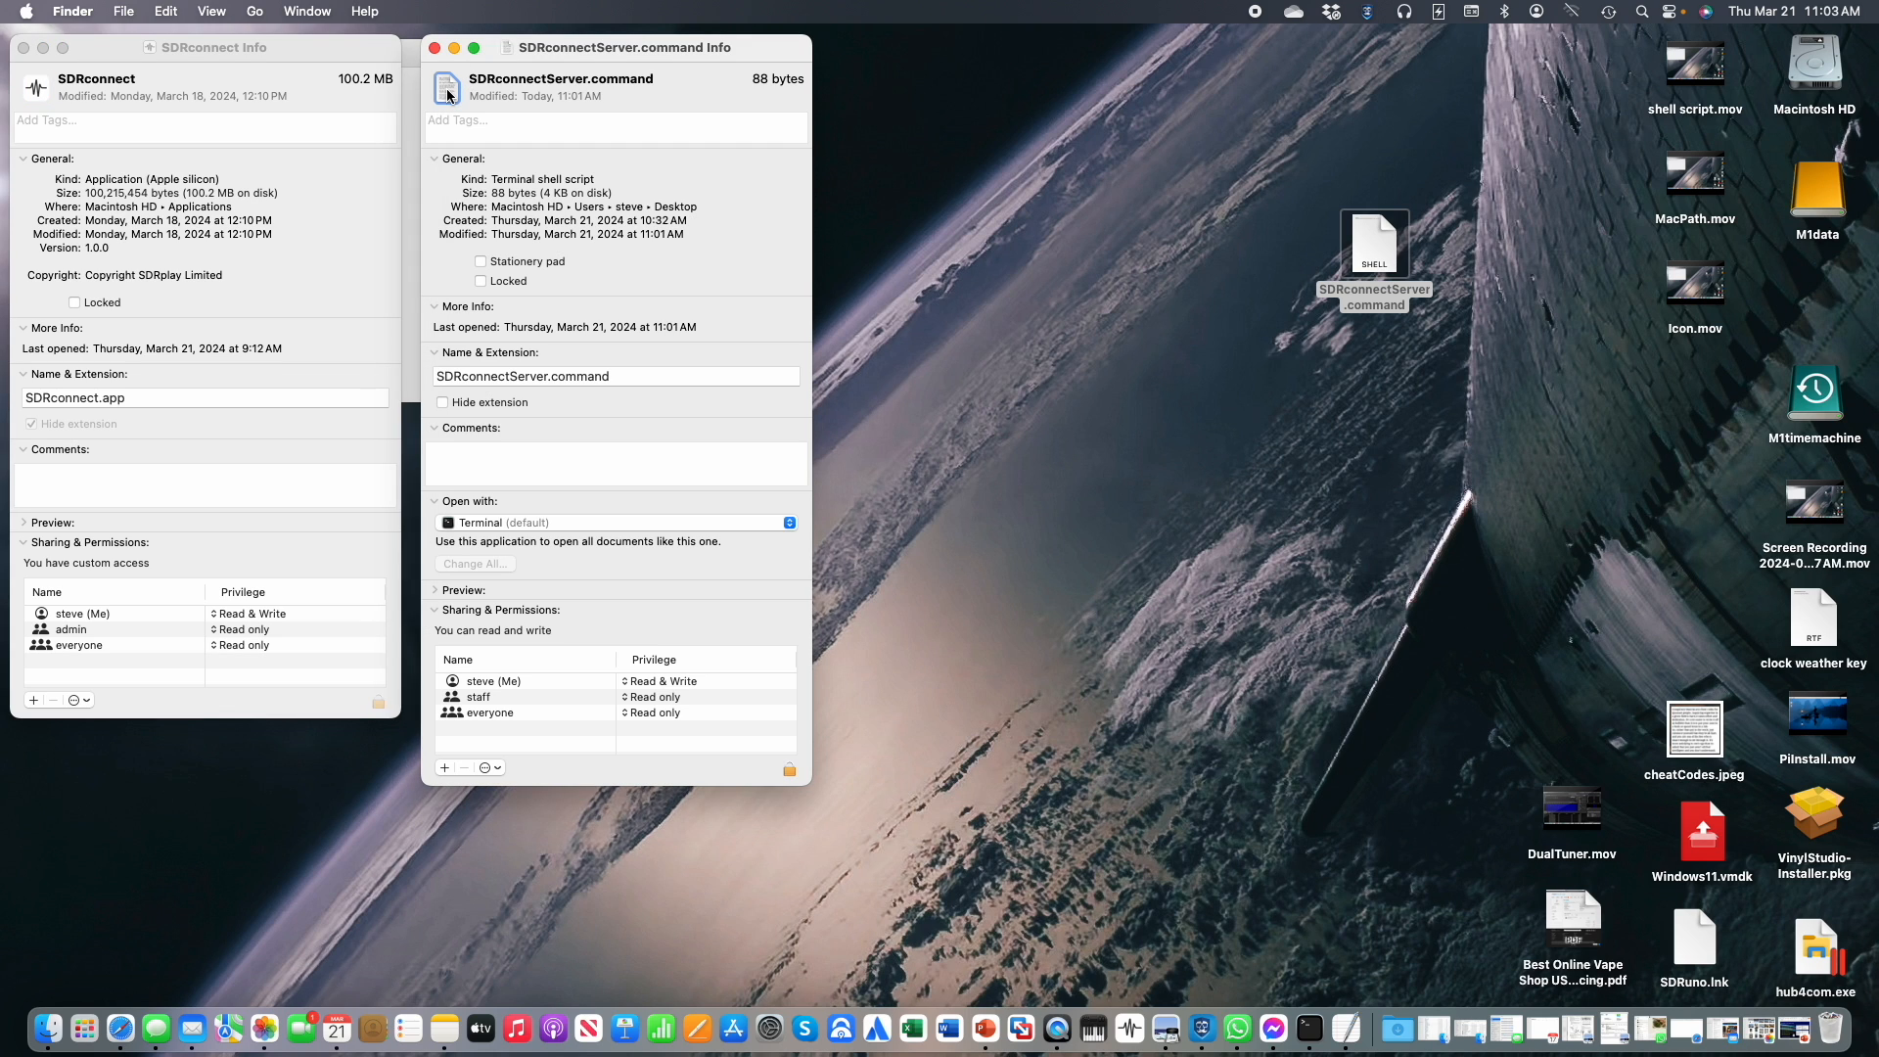
Paste the copied icon onto SDRconnectServer.command and close the app's info window.
click(165, 12)
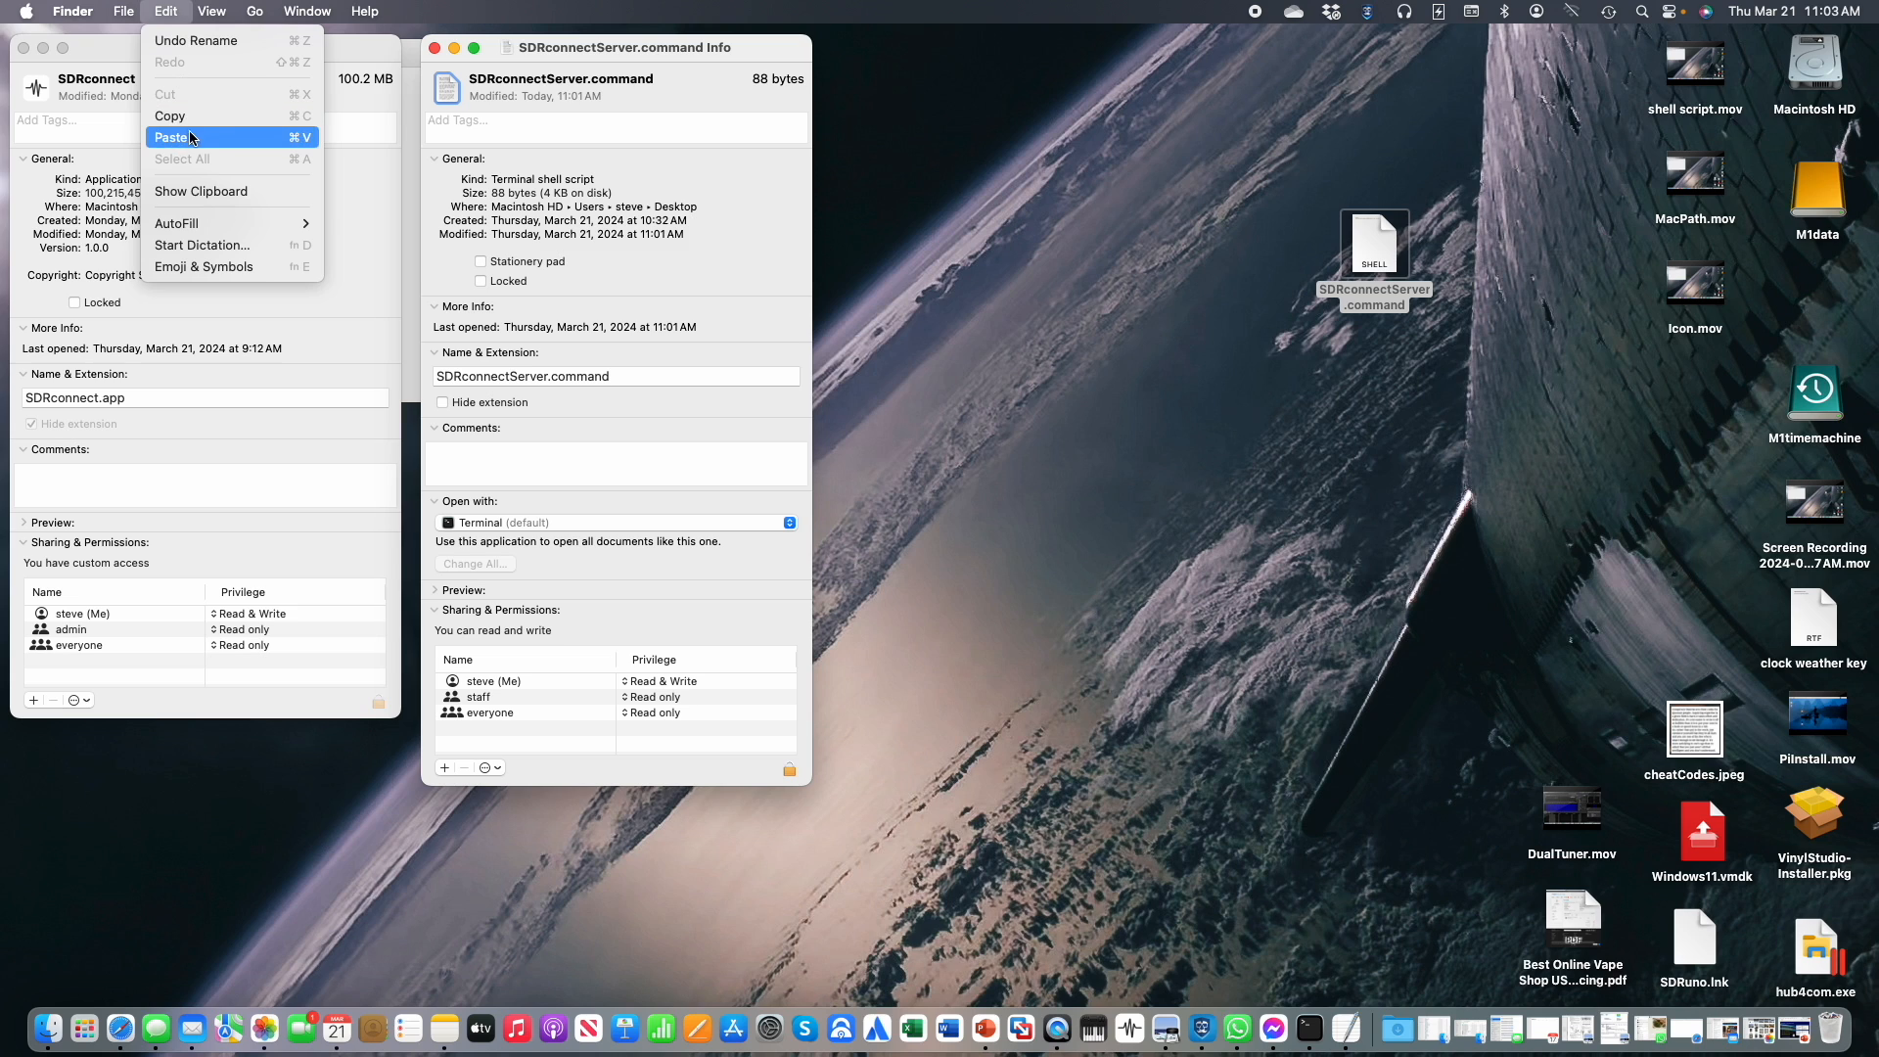
click(172, 137)
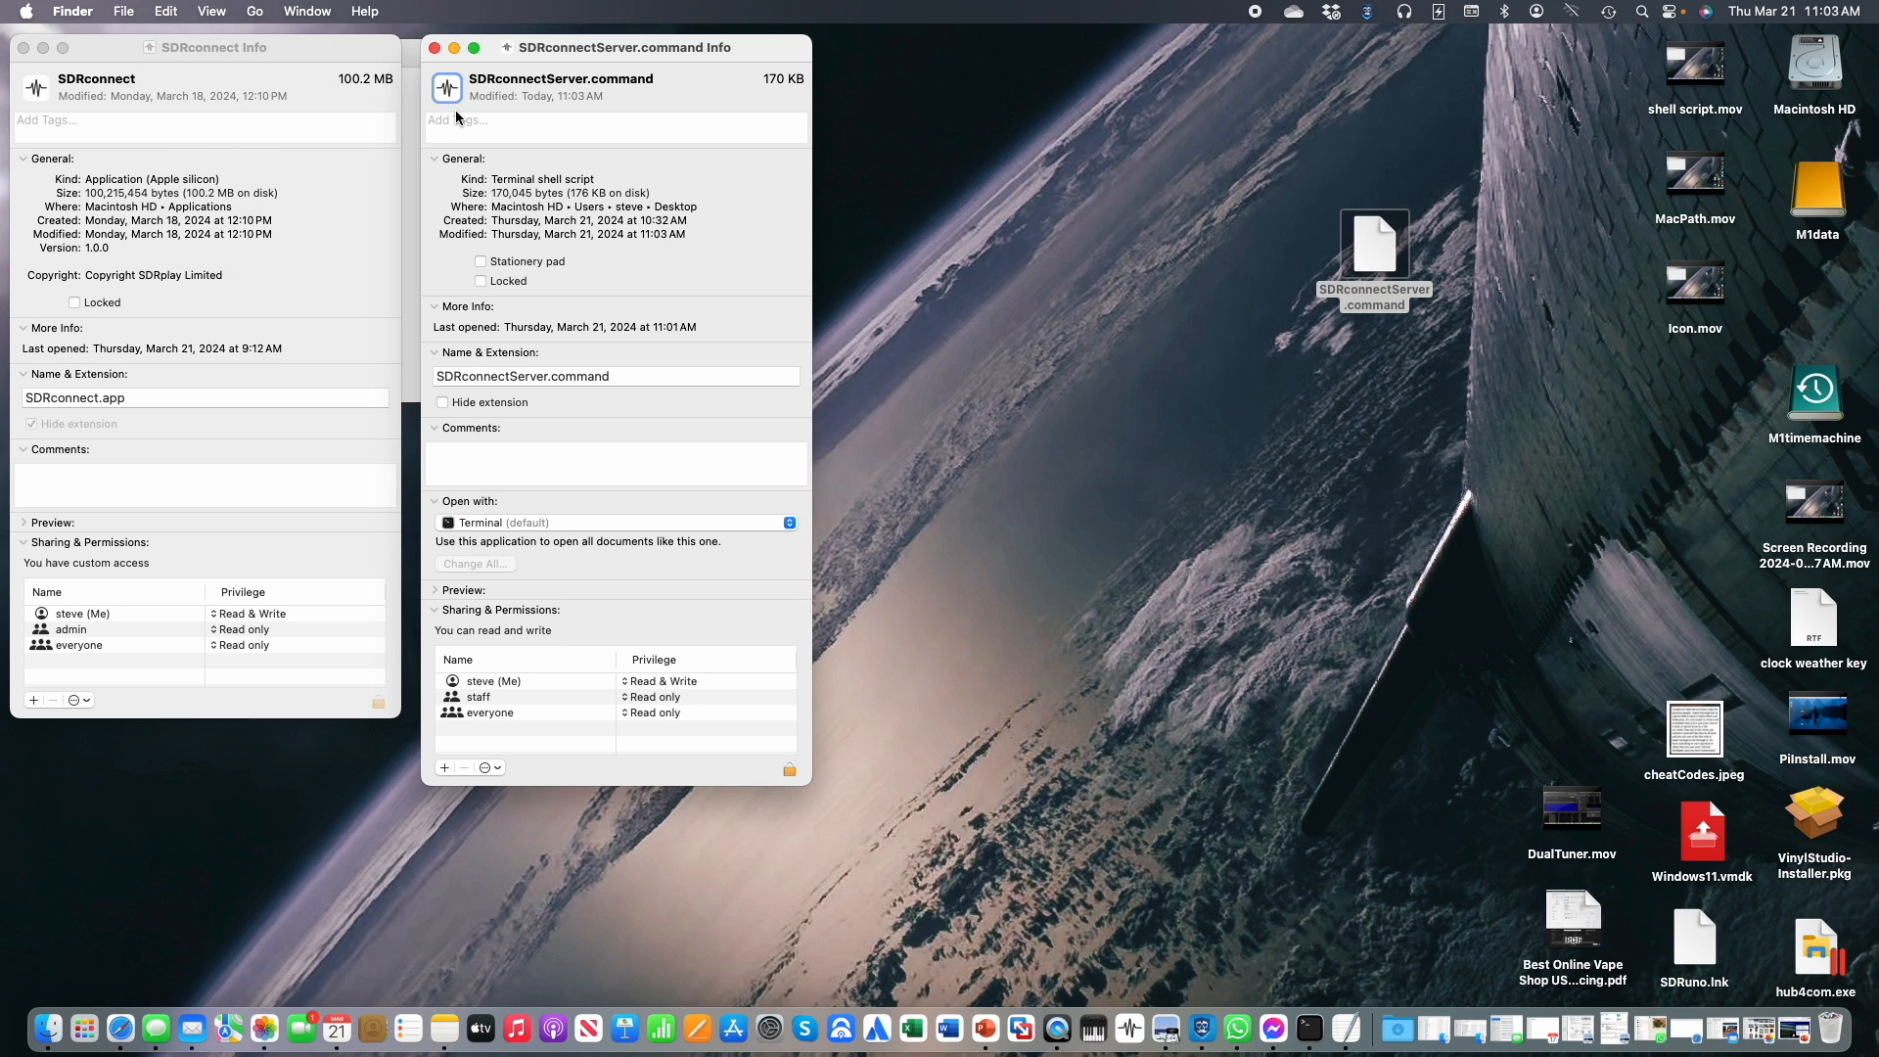
click(1373, 242)
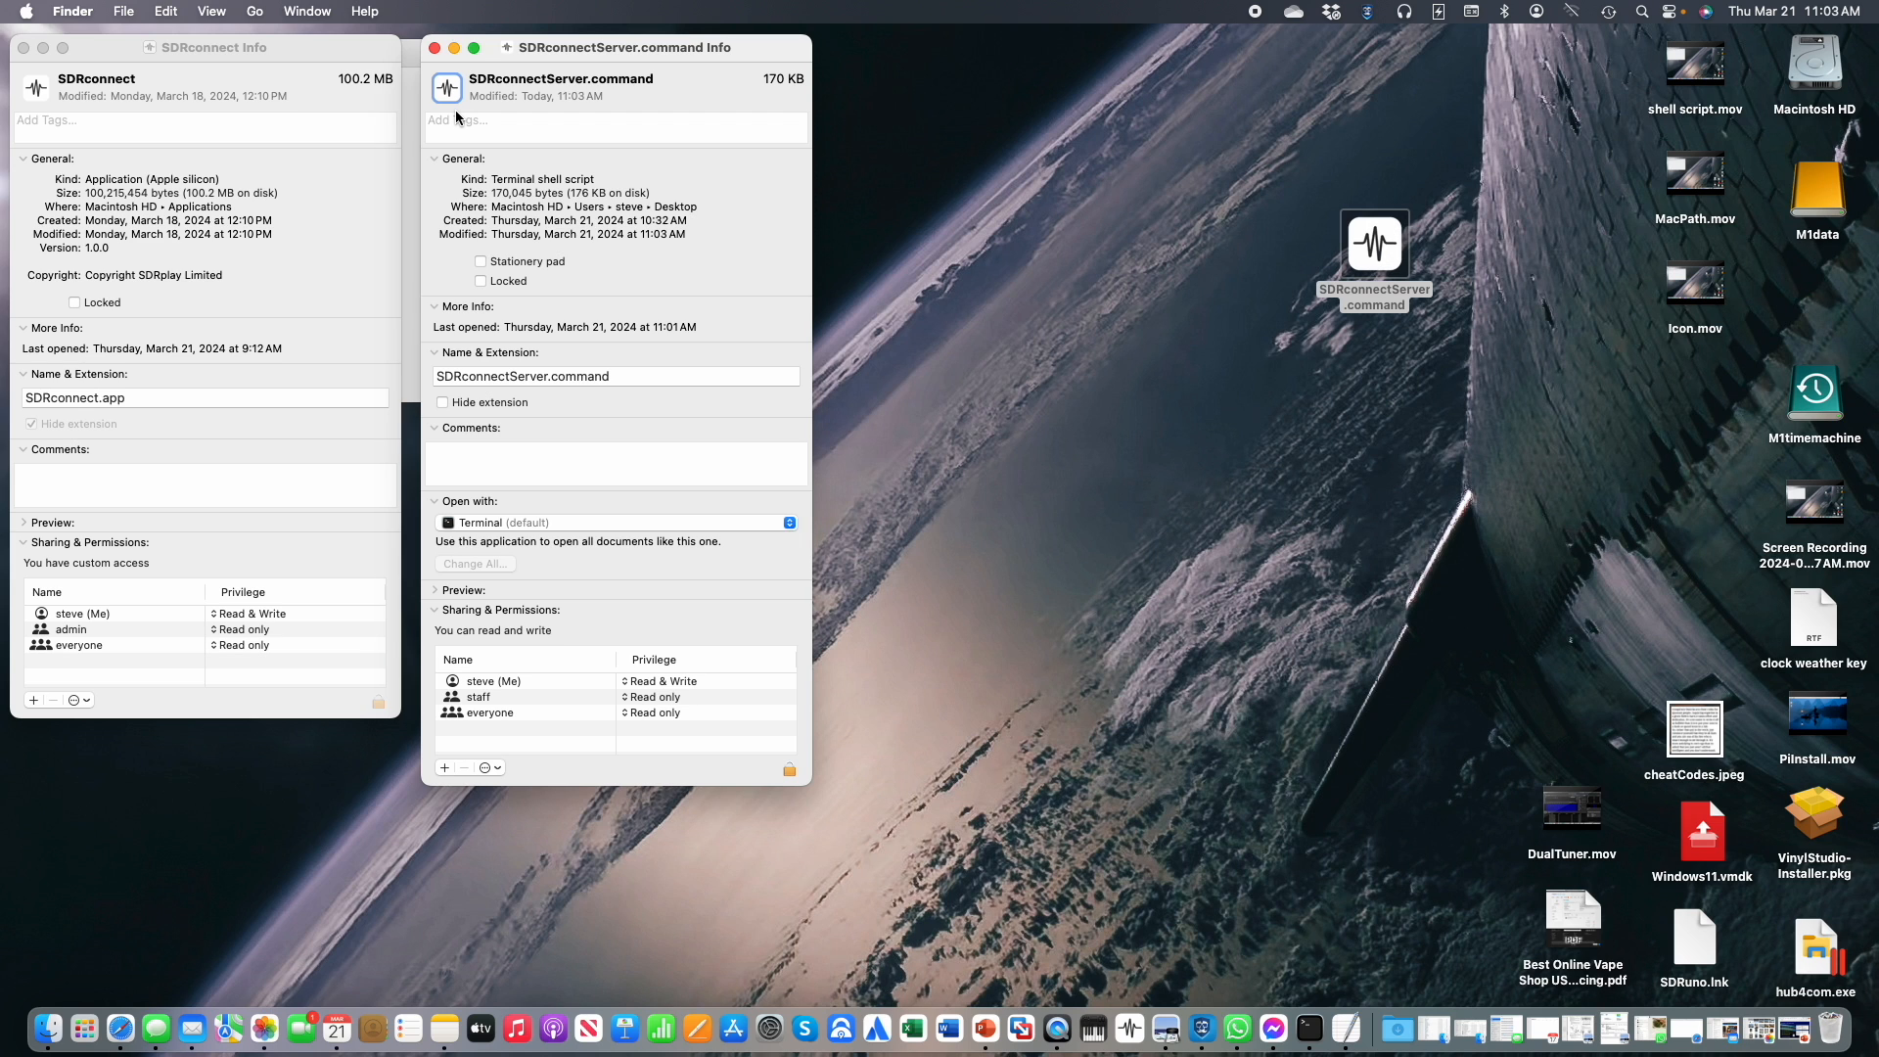
click(23, 47)
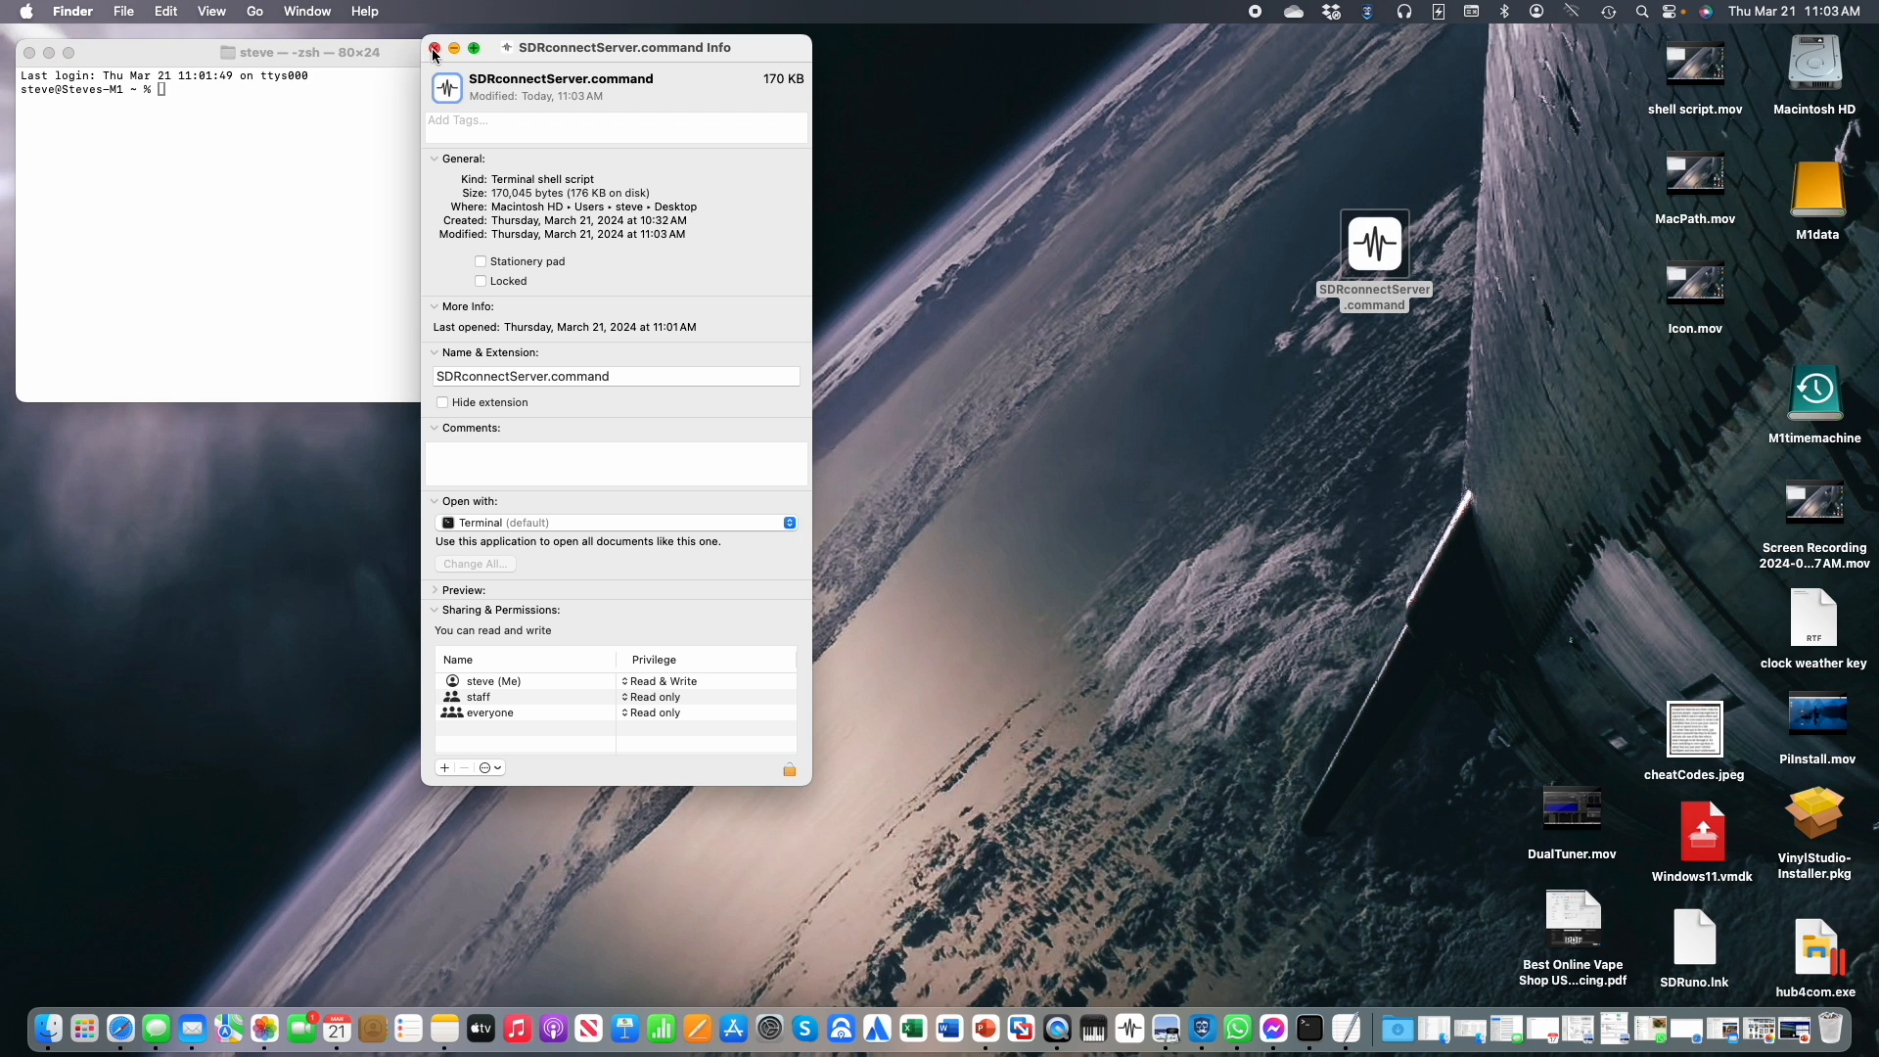
Tick Hide extension in the script's Get Info so it shows as SDRconnectServer.
click(434, 47)
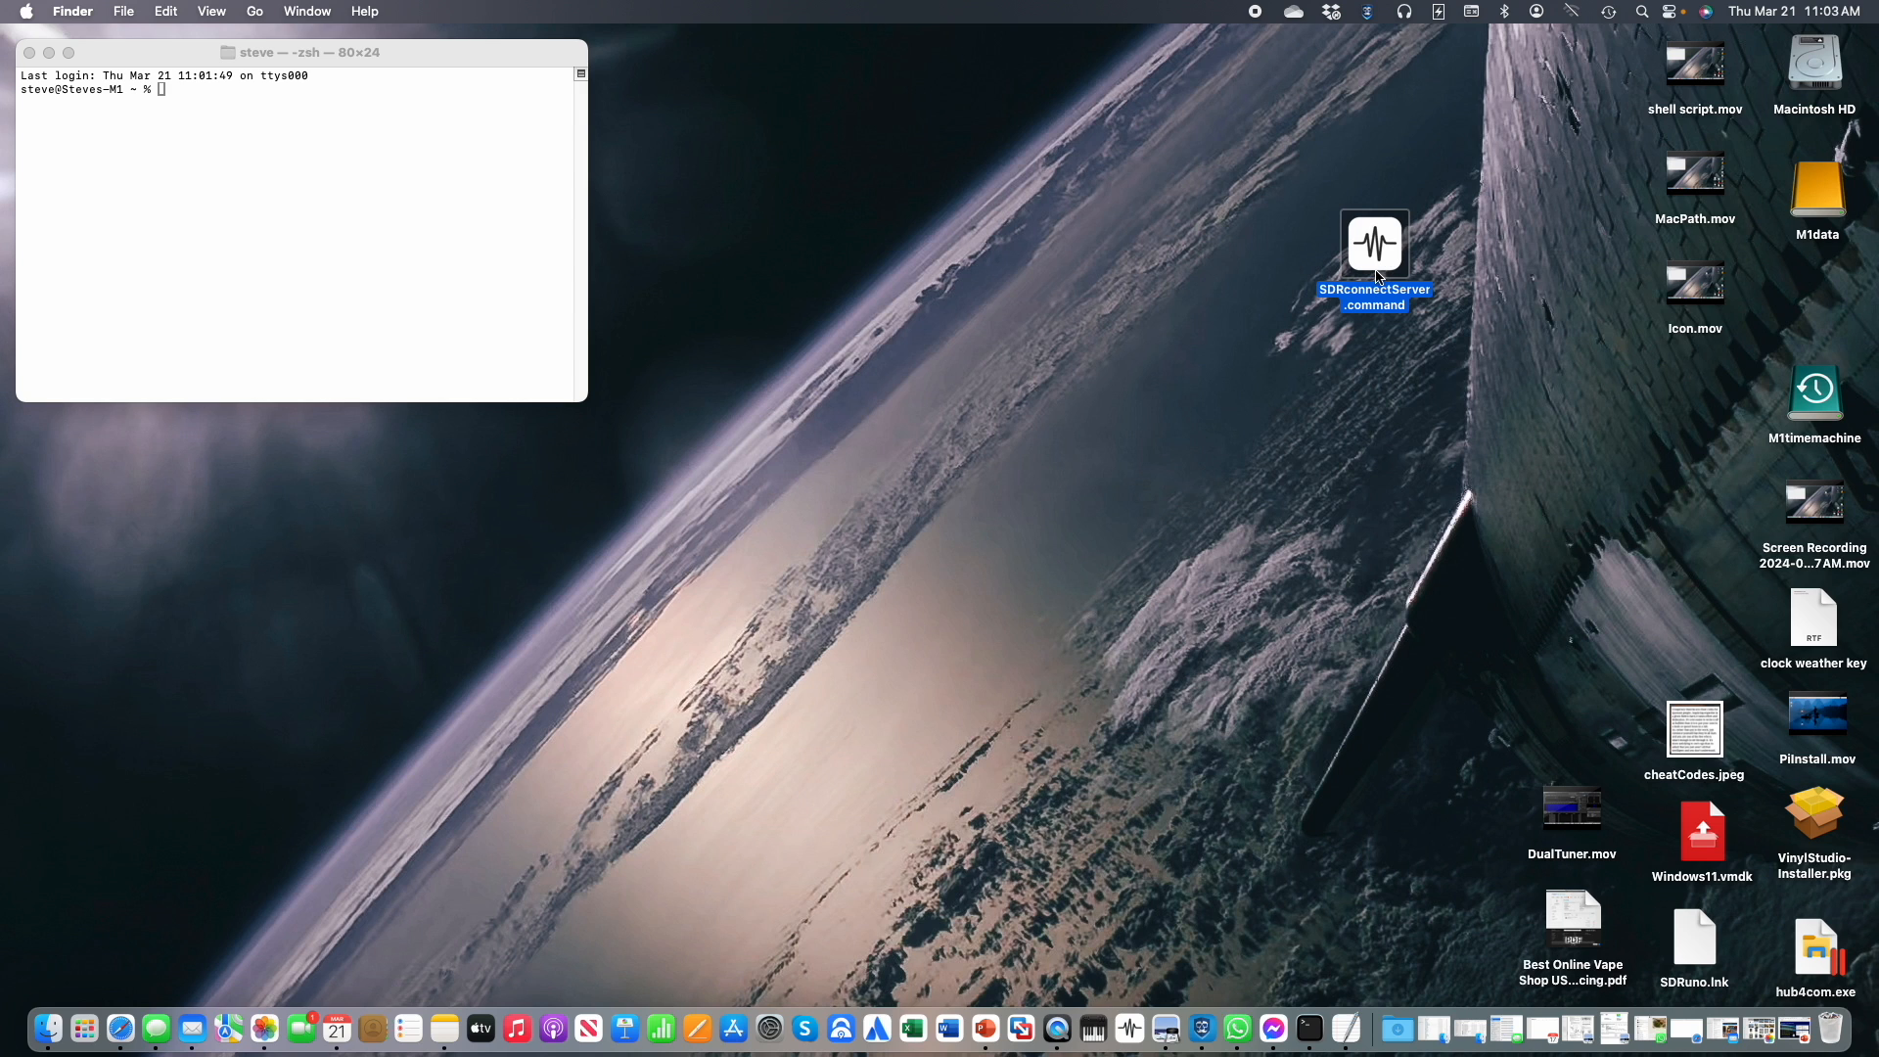
right_click(1373, 243)
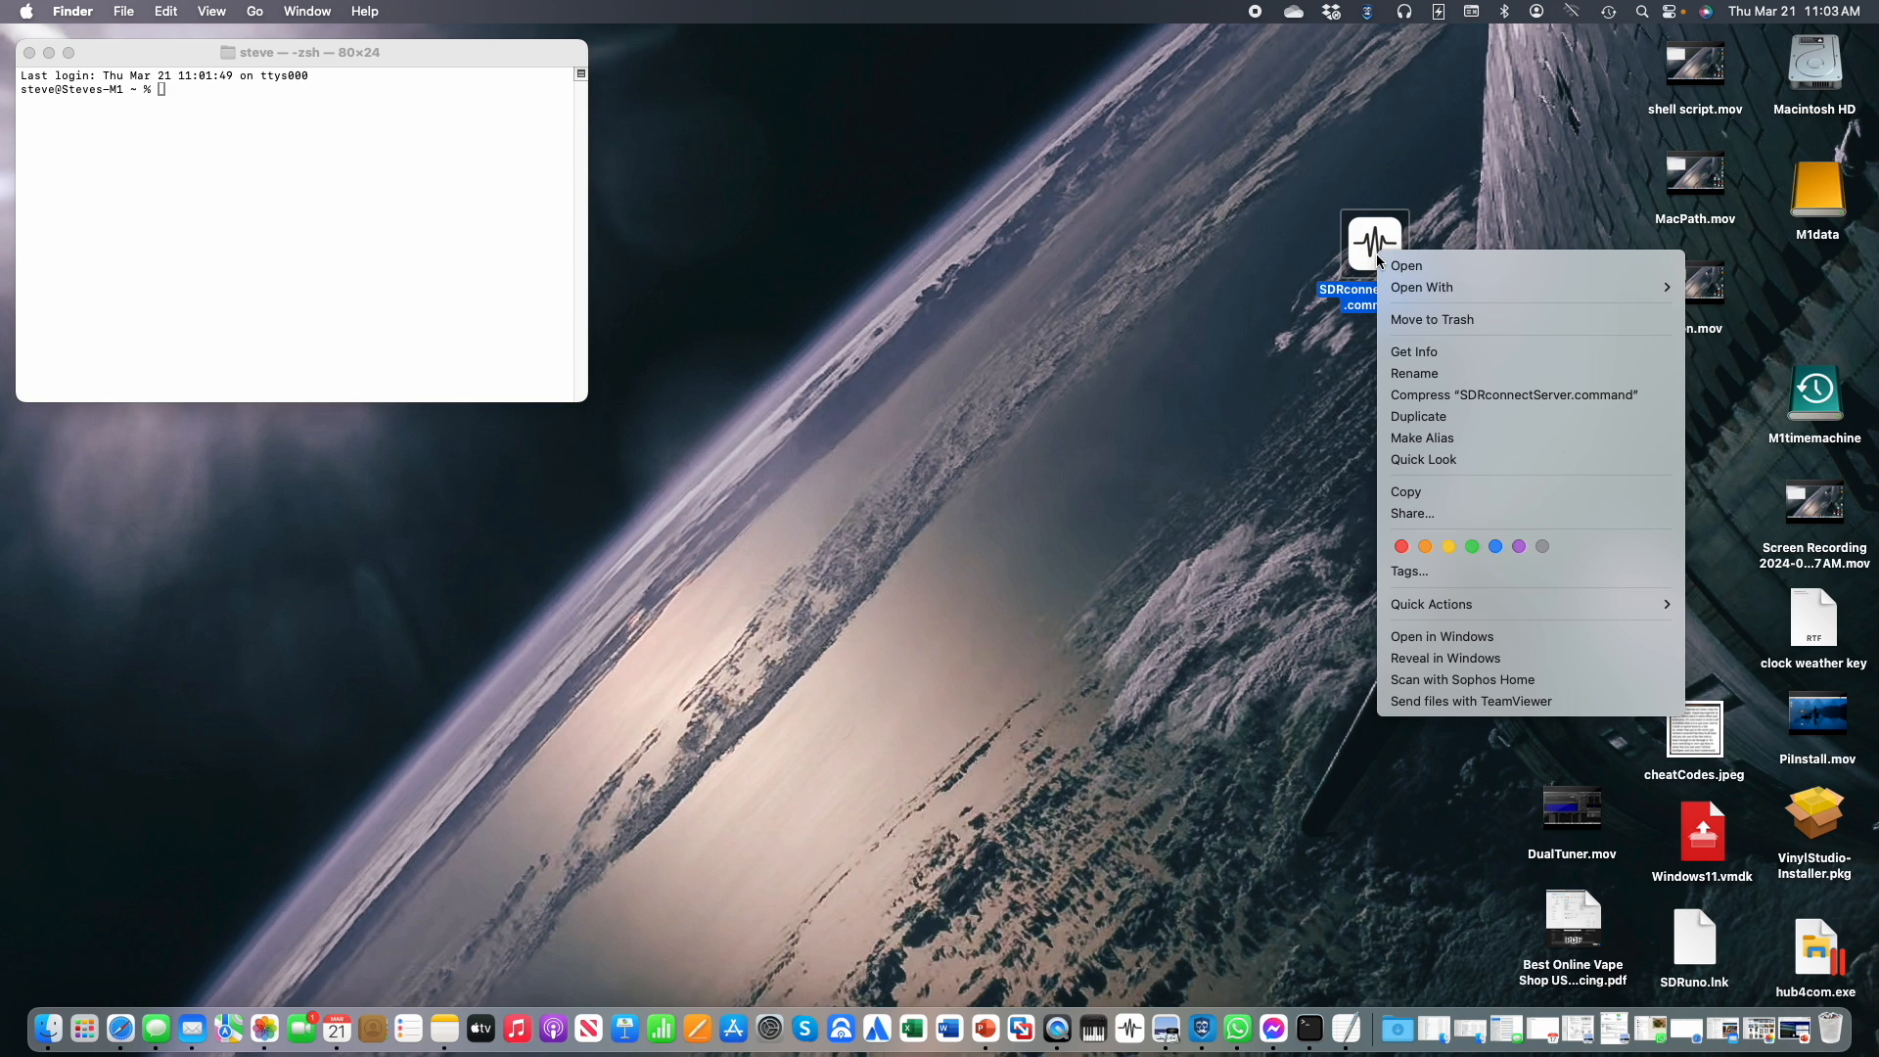
mouse_move(1413, 350)
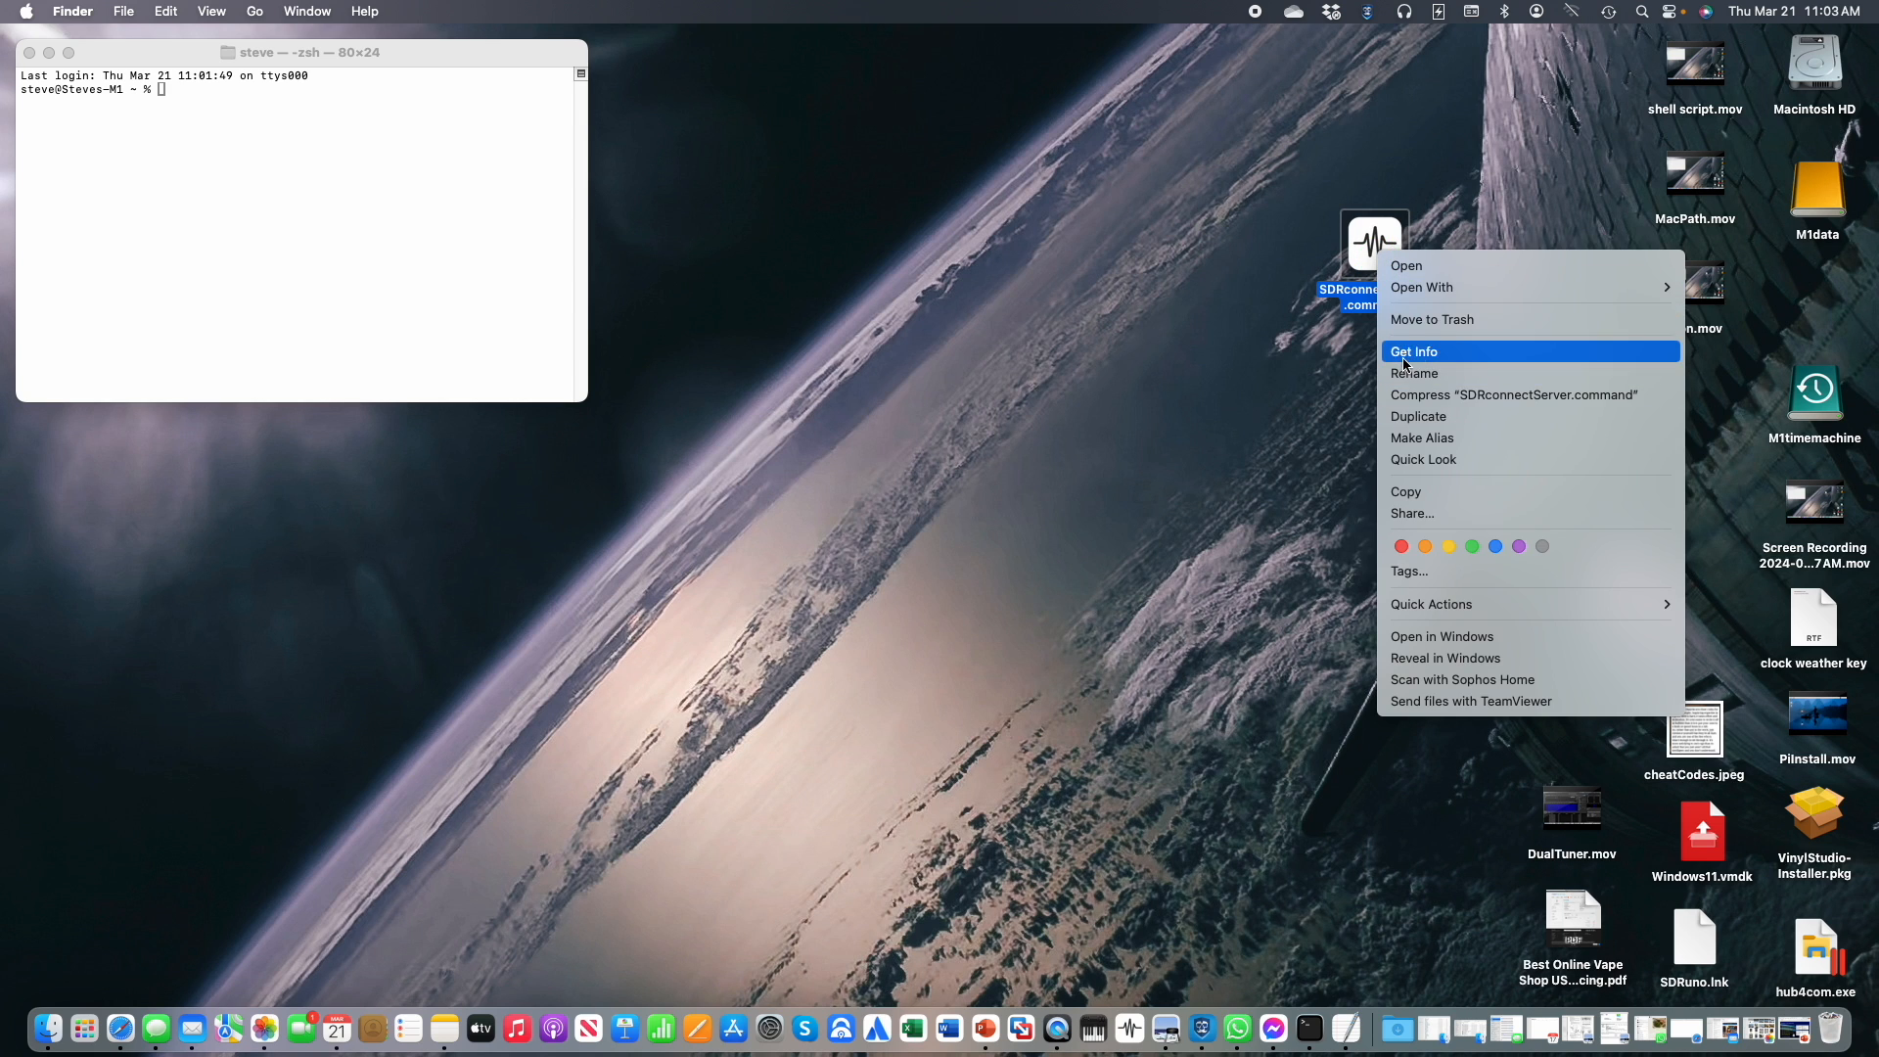
click(1413, 350)
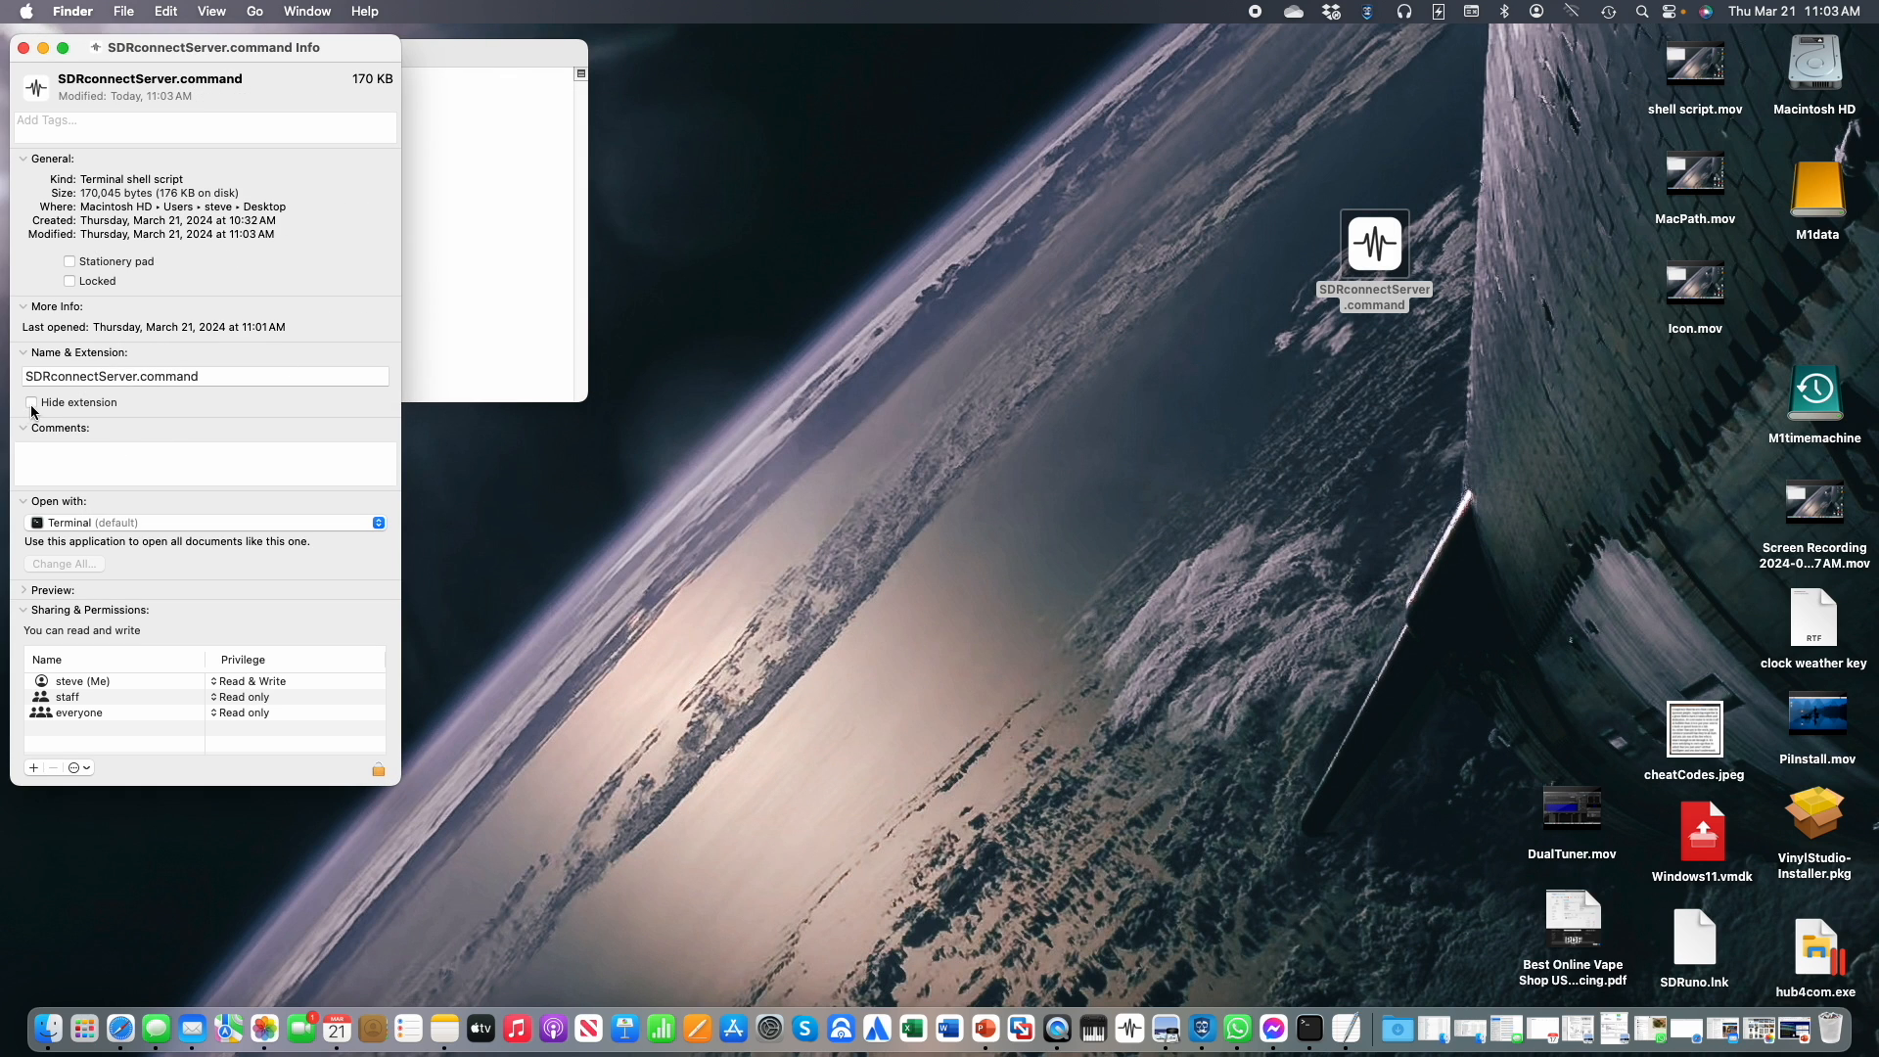
click(31, 403)
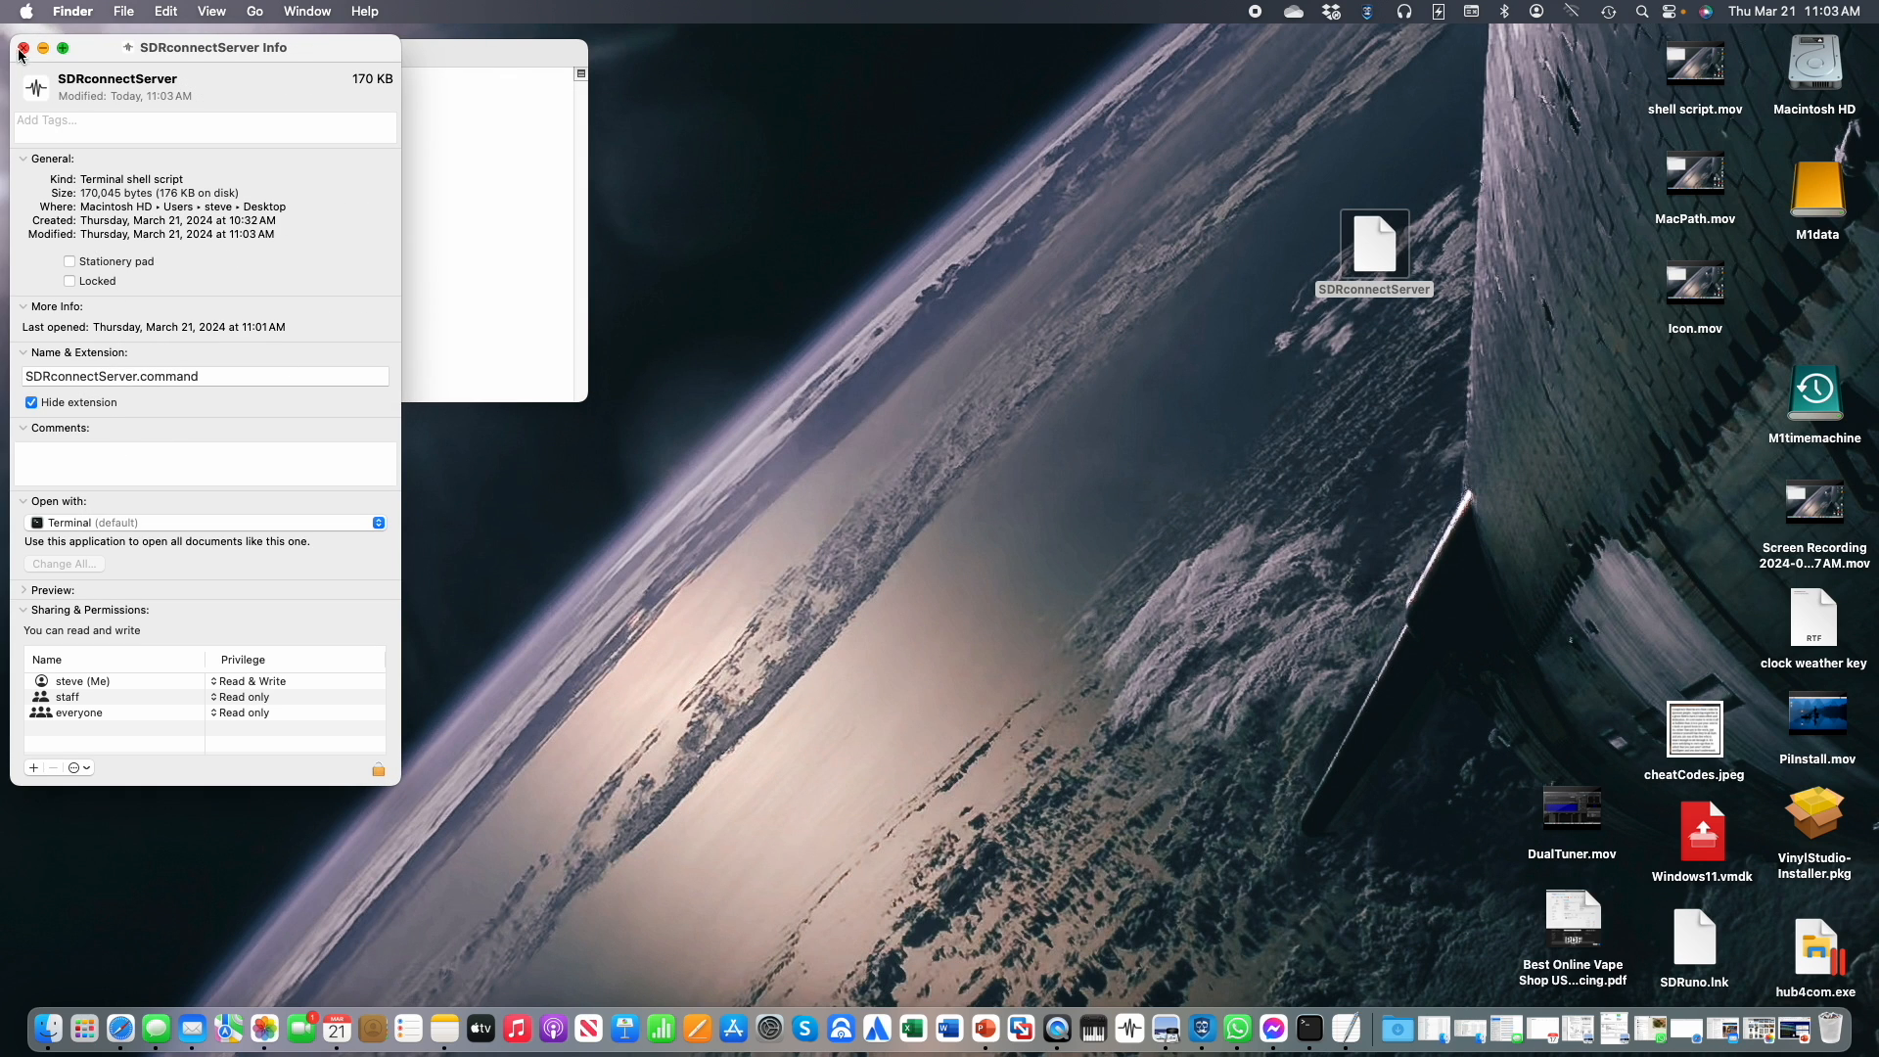
click(22, 47)
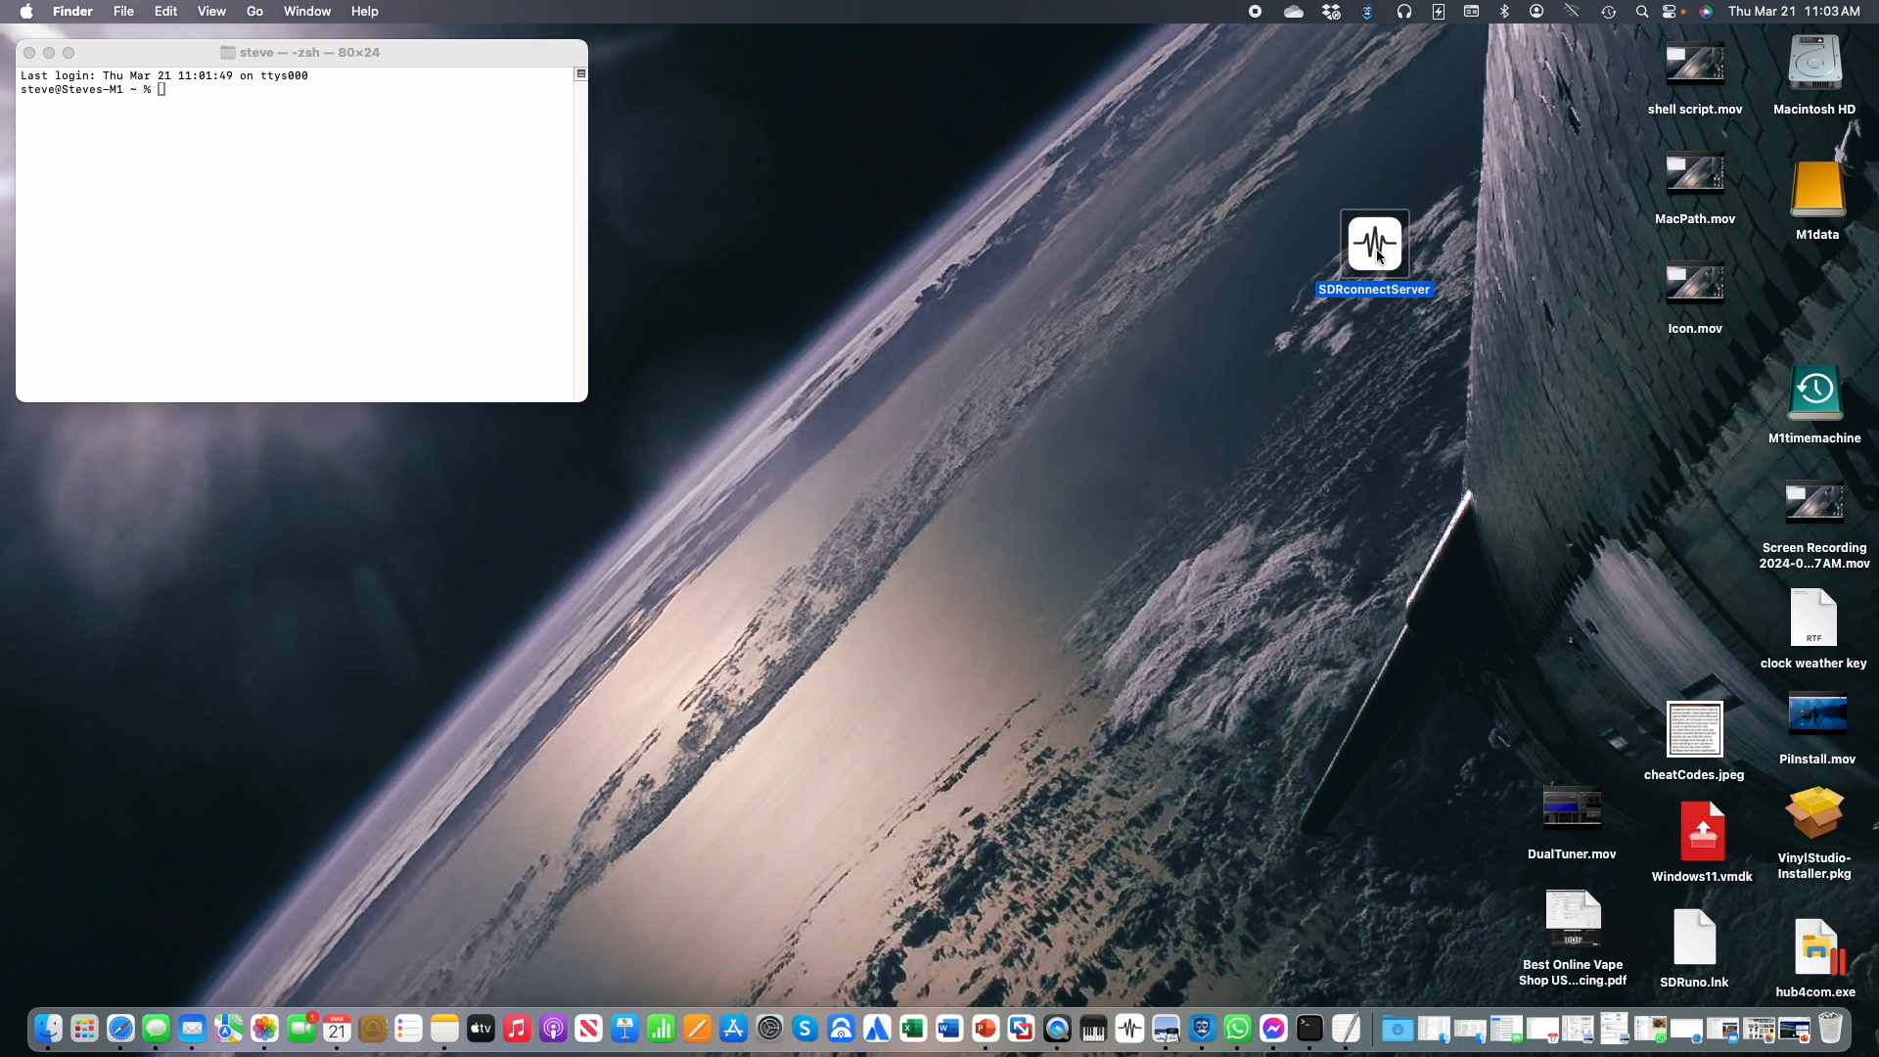
Drag SDRconnectServer into the Dock, launch the server from it, then stop it with Ctrl+C.
double_click(1373, 243)
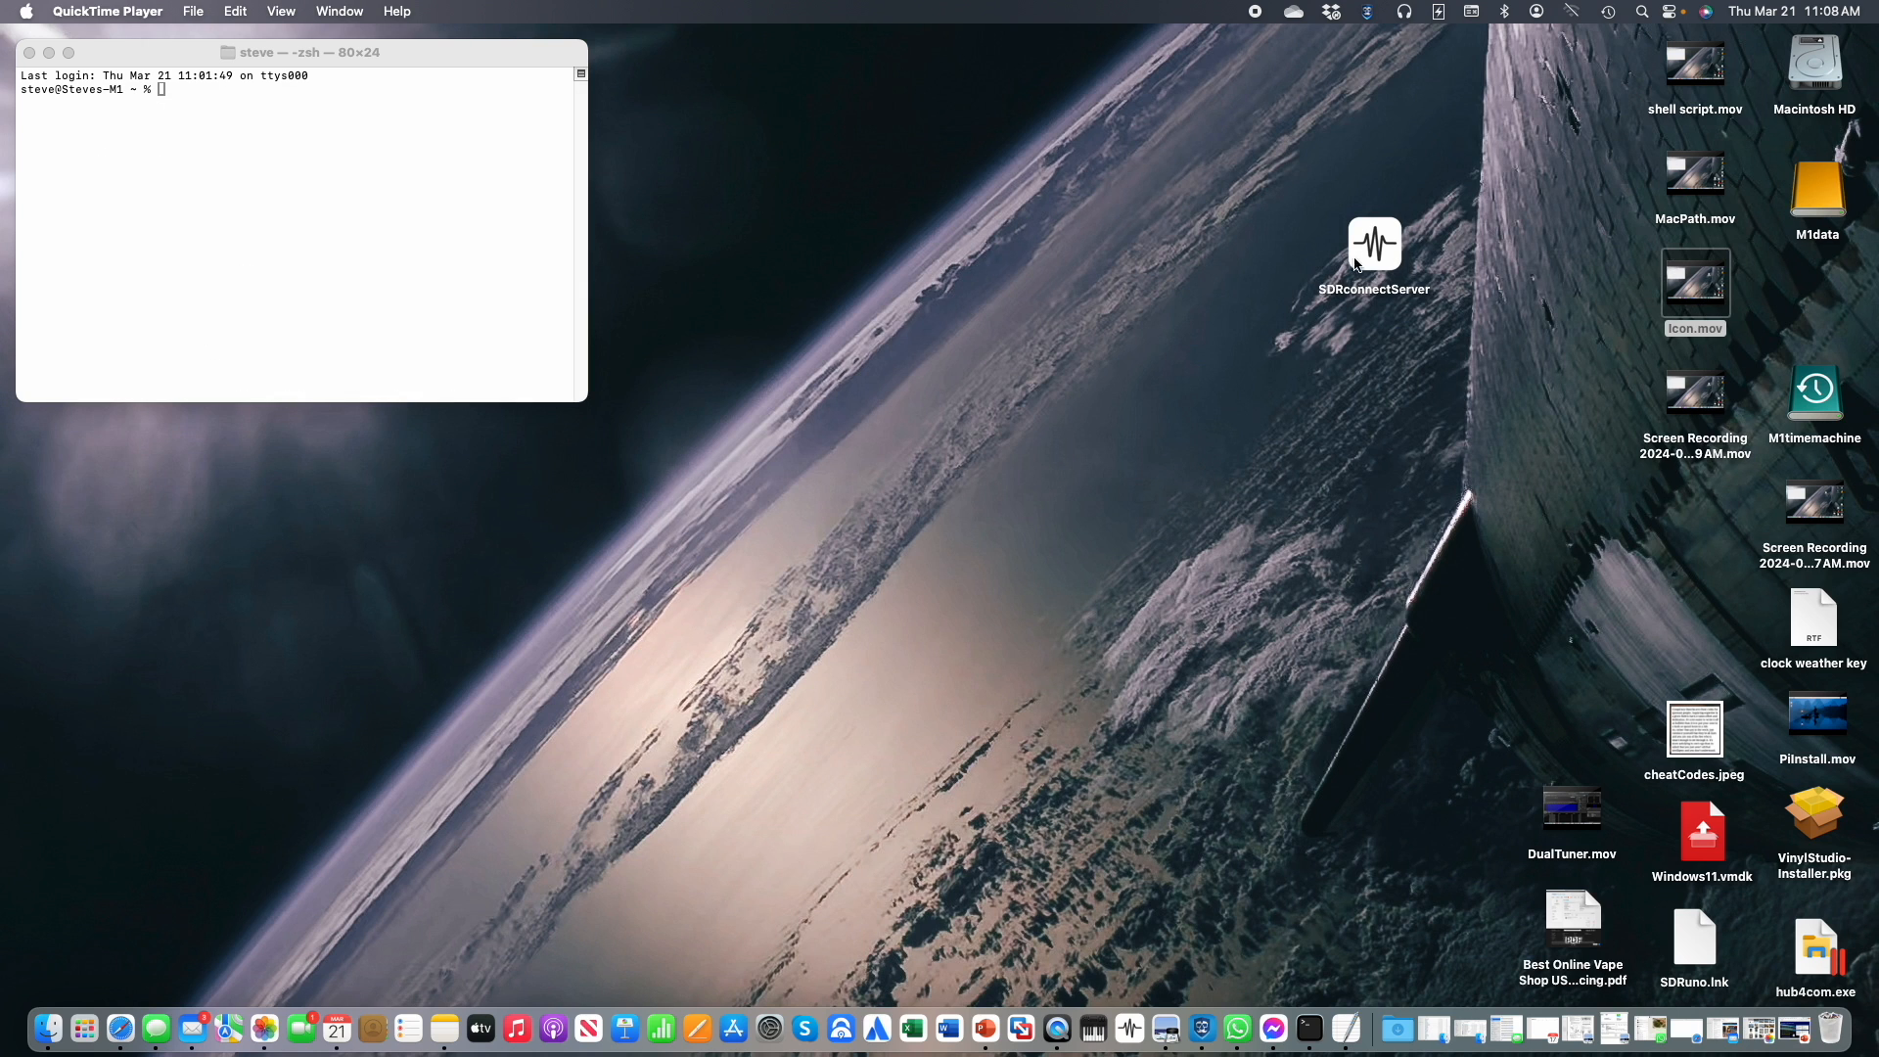
drag(1374, 243, 1362, 450)
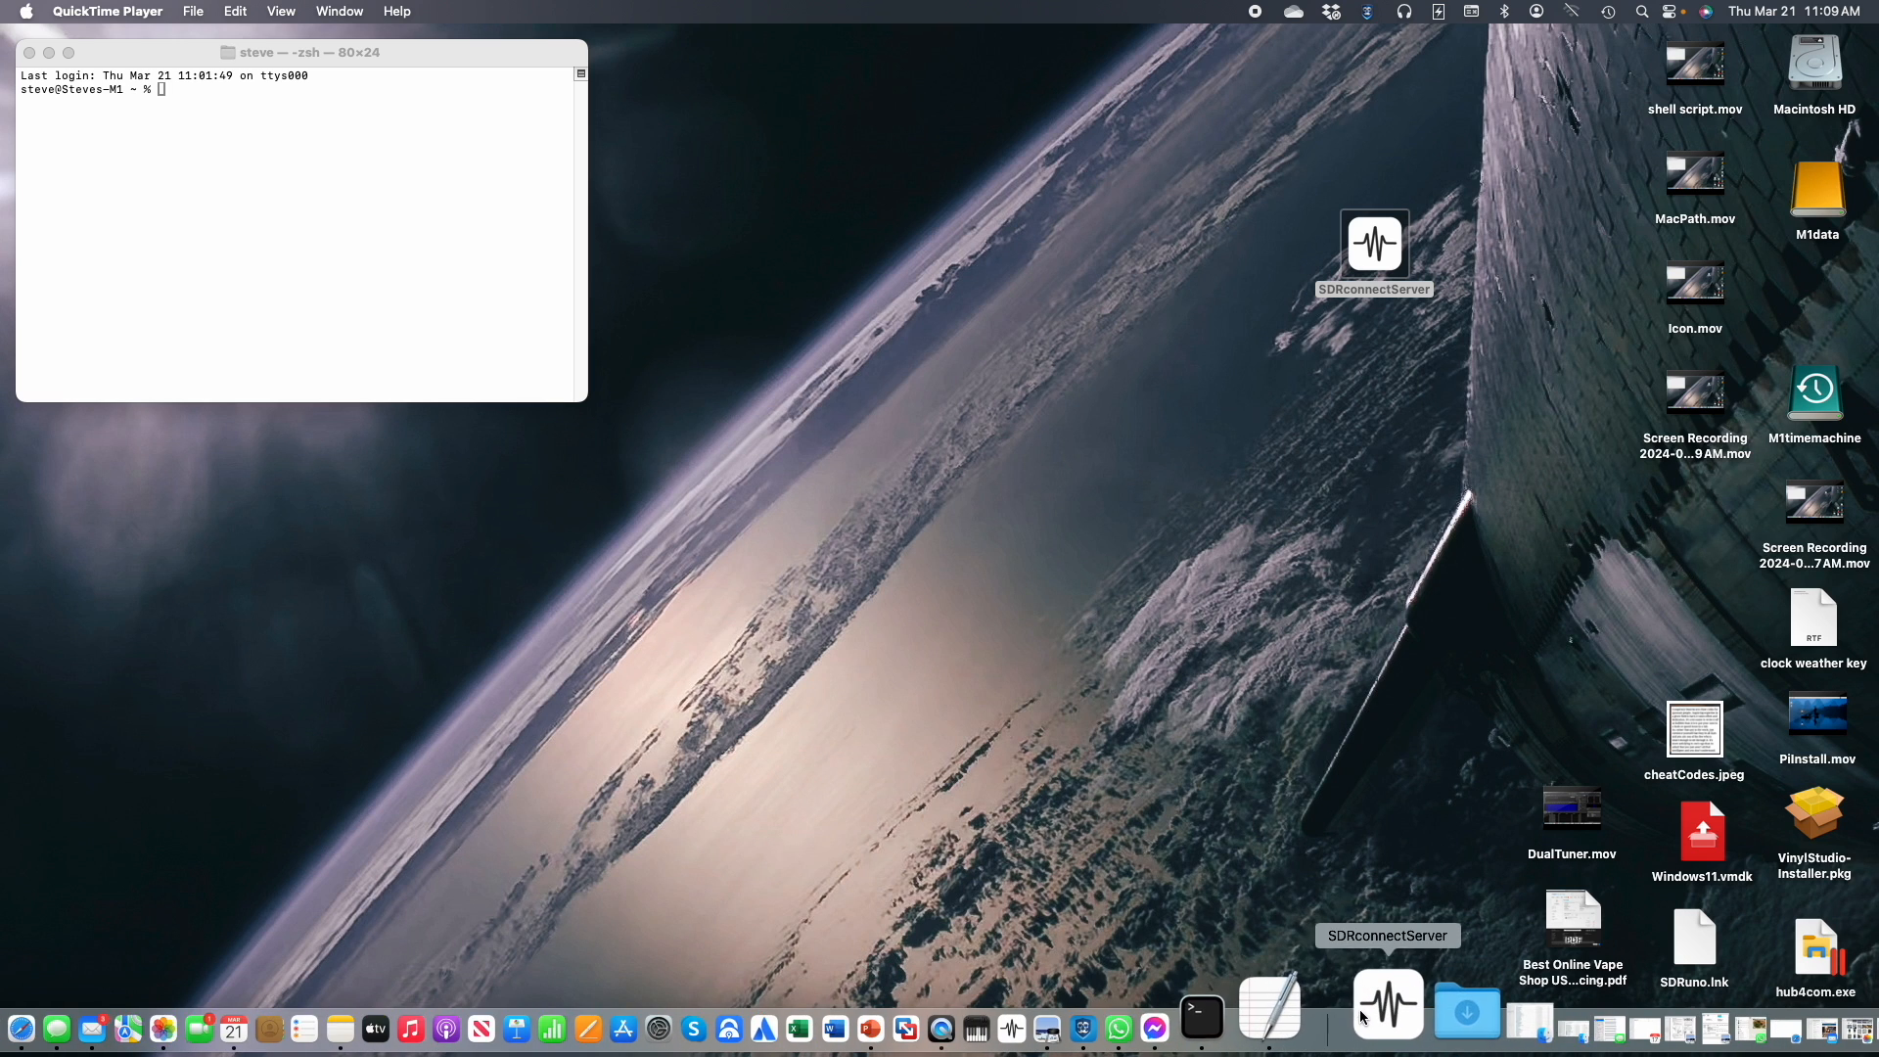
double_click(1373, 243)
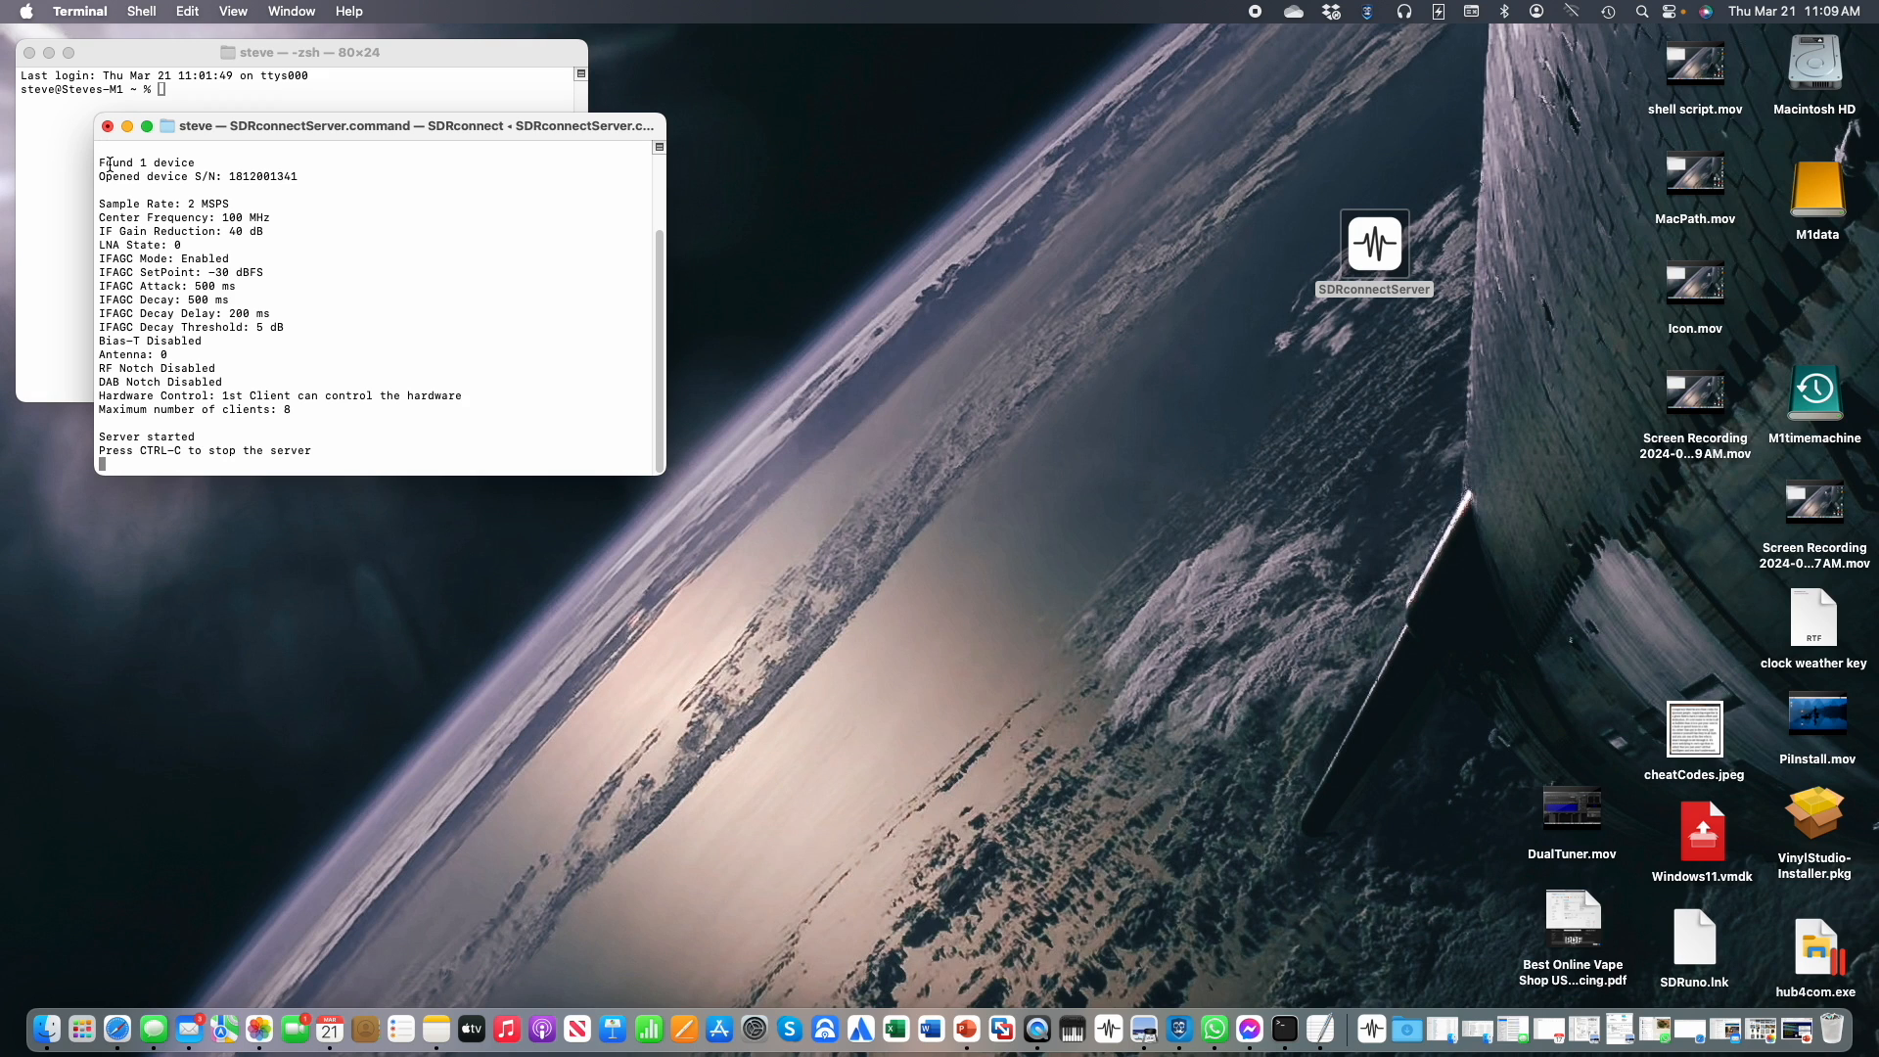
key(ctrl+c)
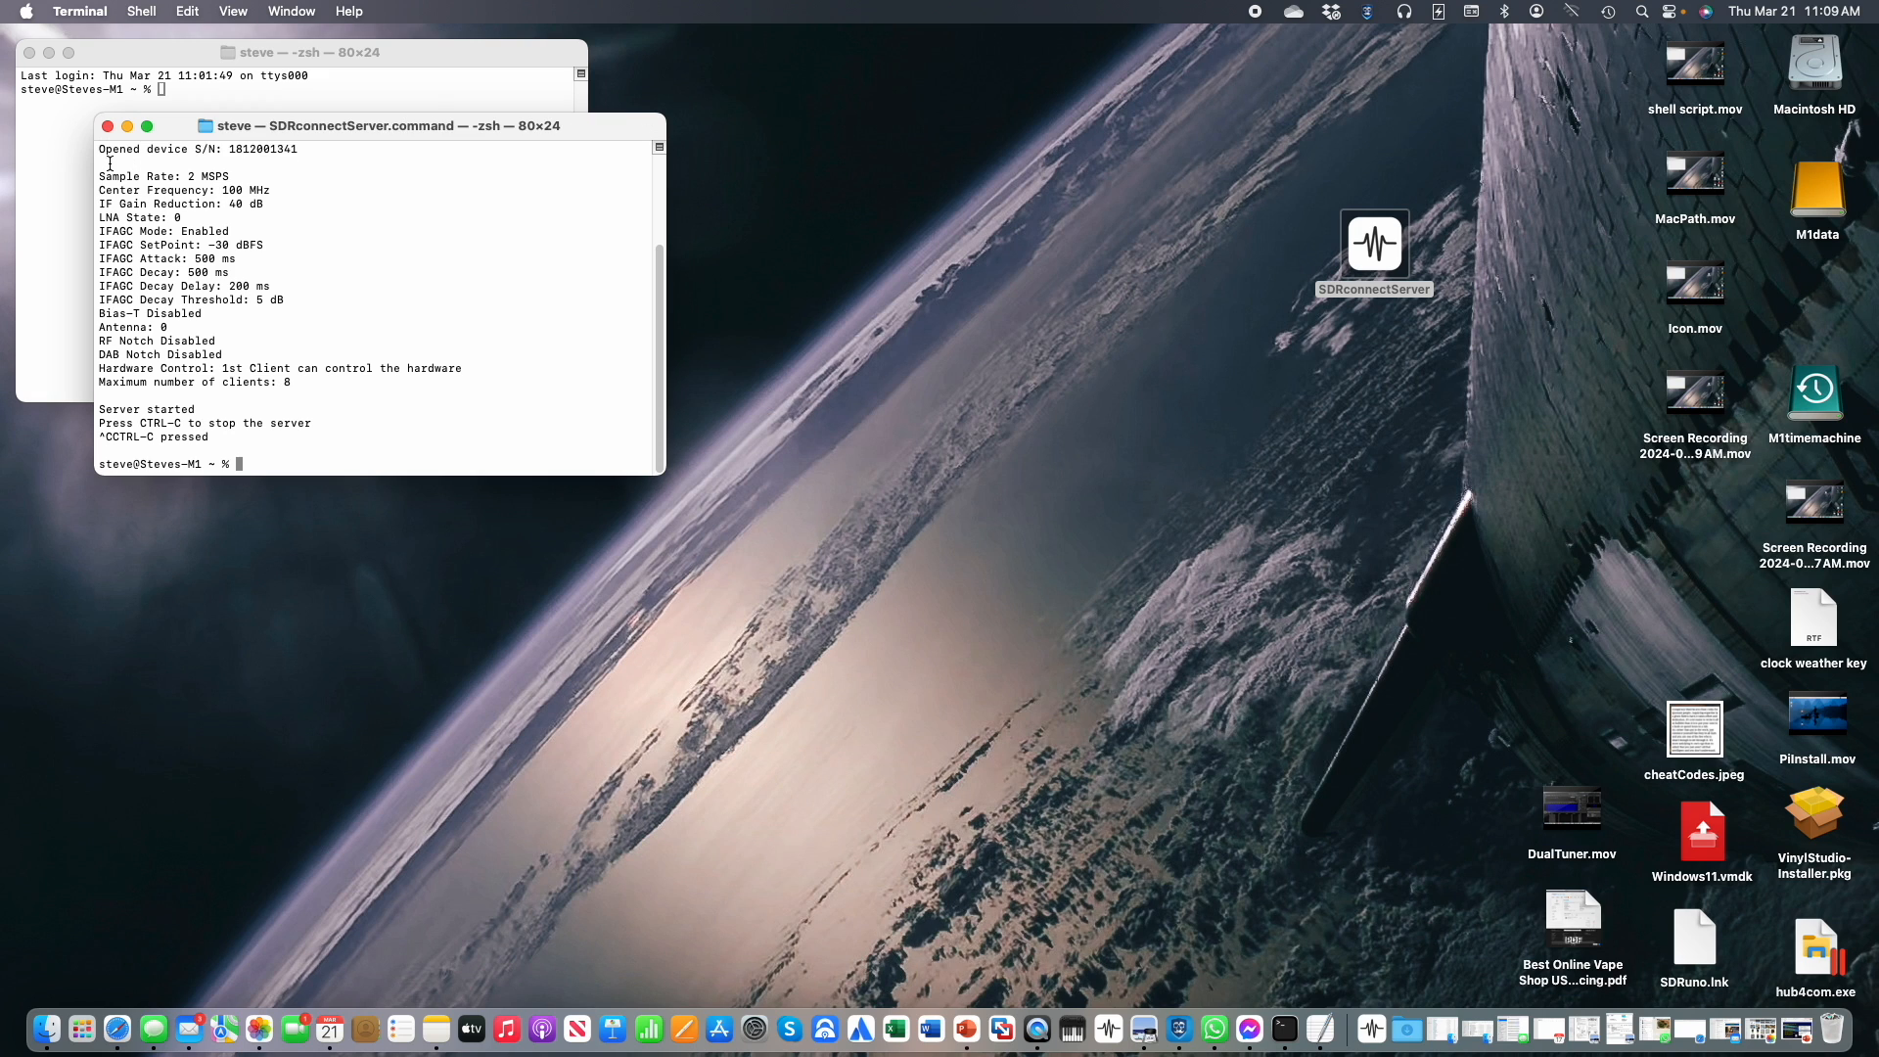